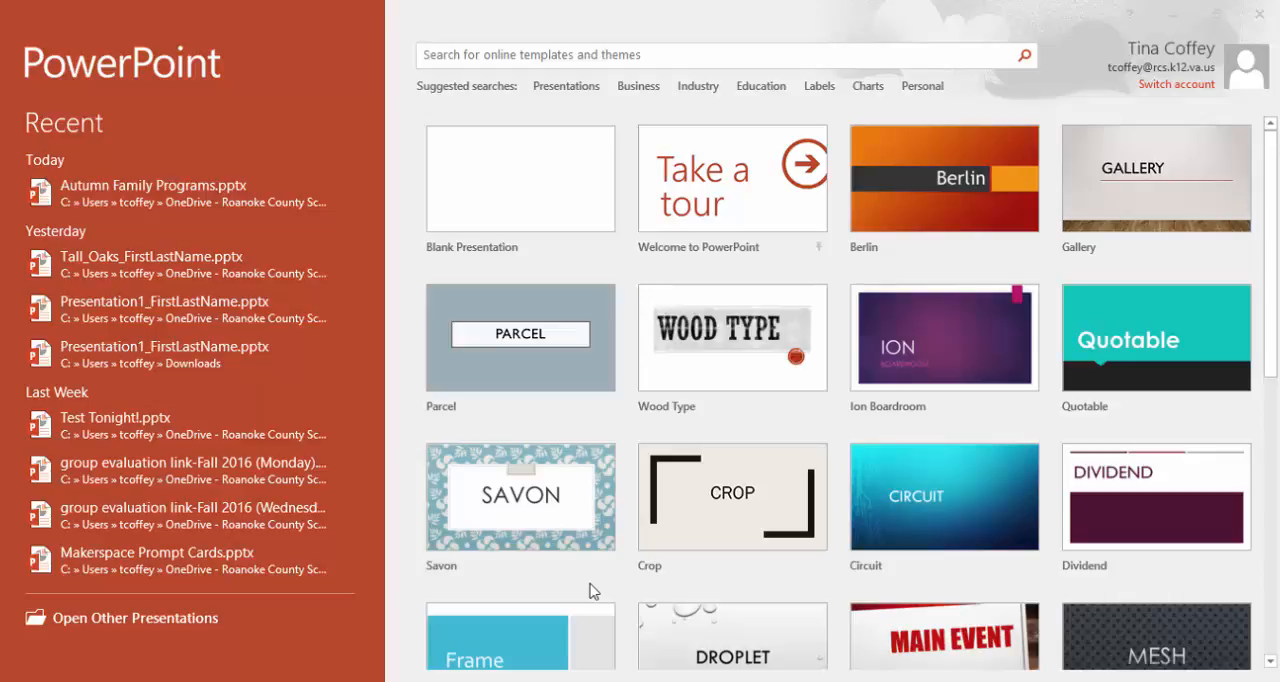
pyautogui.moveTo(519, 437)
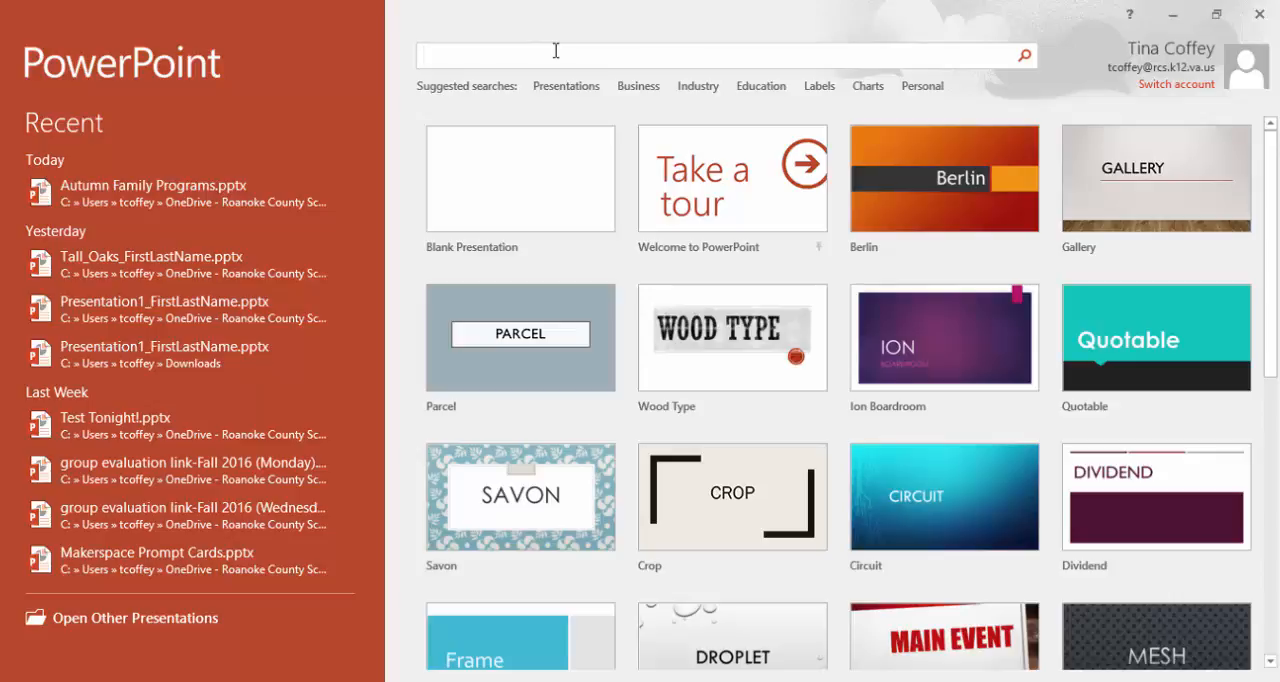
# Step: Create a presentation from the widescreen Basketball template found via online template search
pyautogui.write('bak')
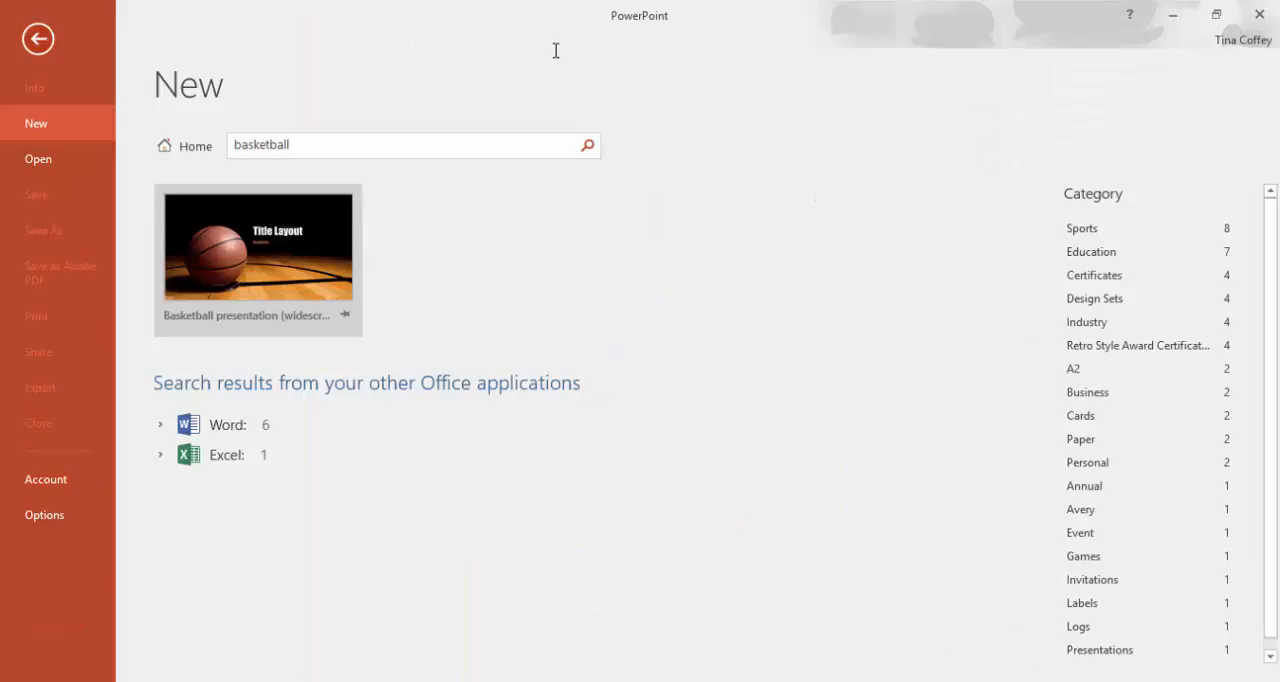
pyautogui.moveTo(283, 258)
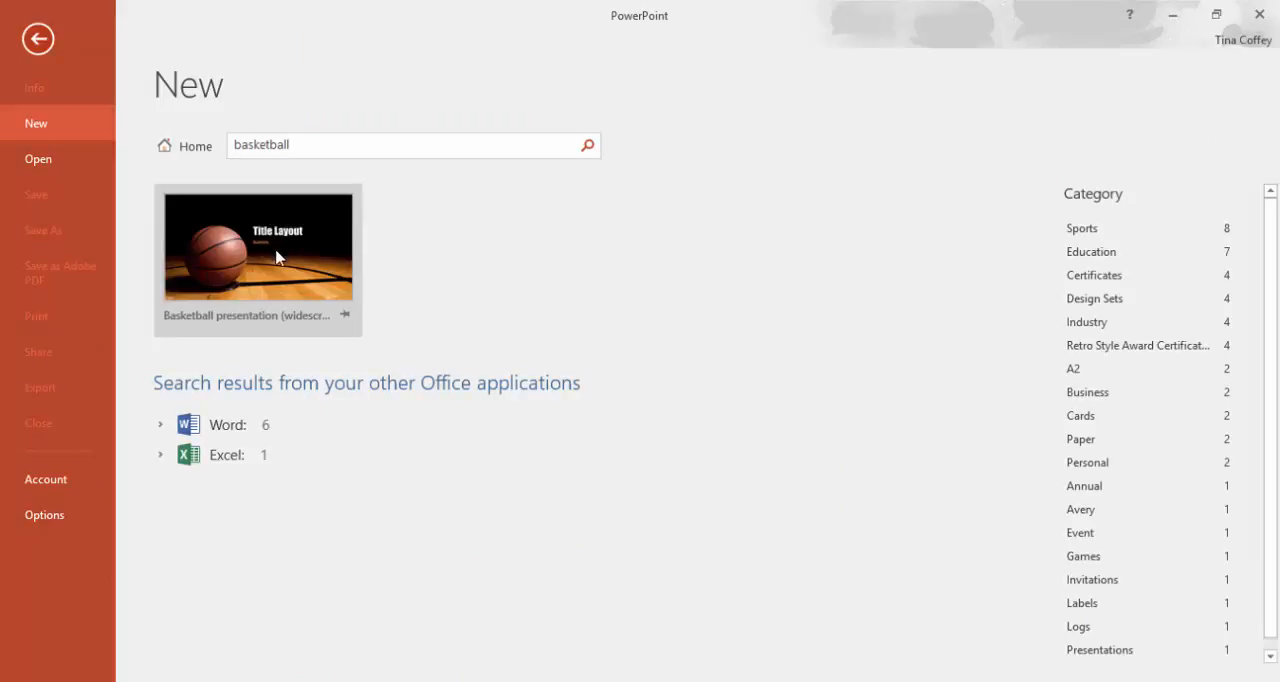
pyautogui.click(258, 243)
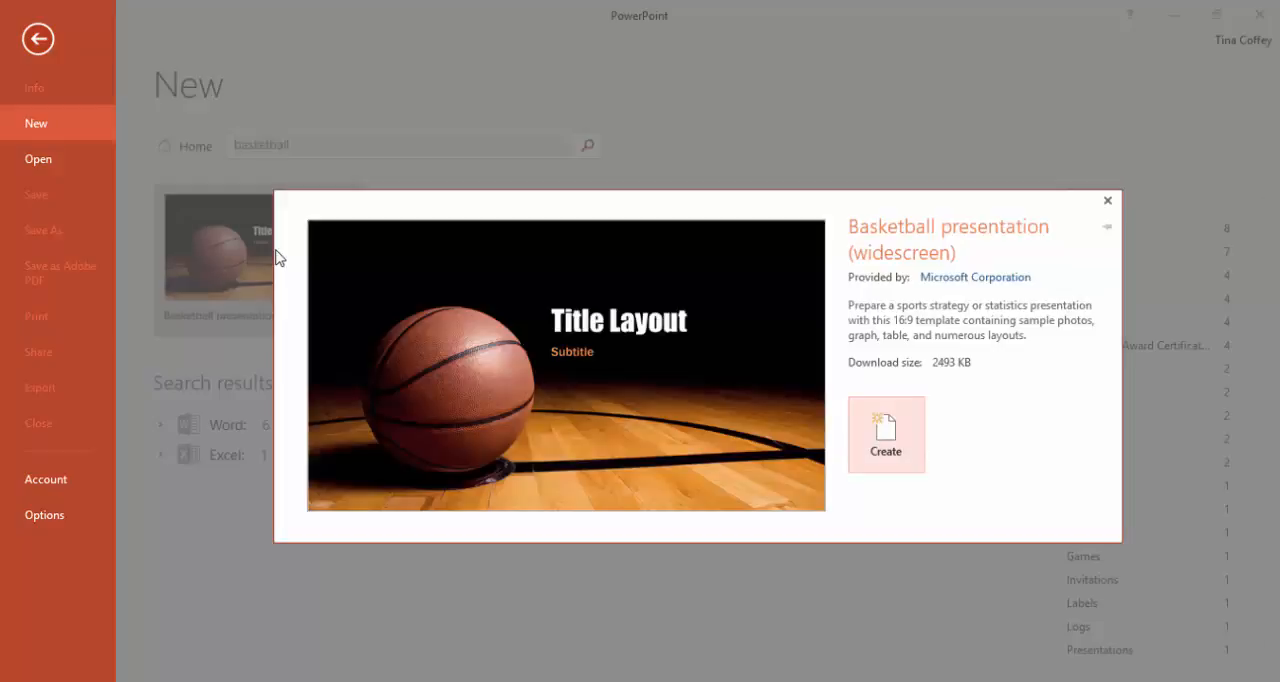
pyautogui.click(885, 433)
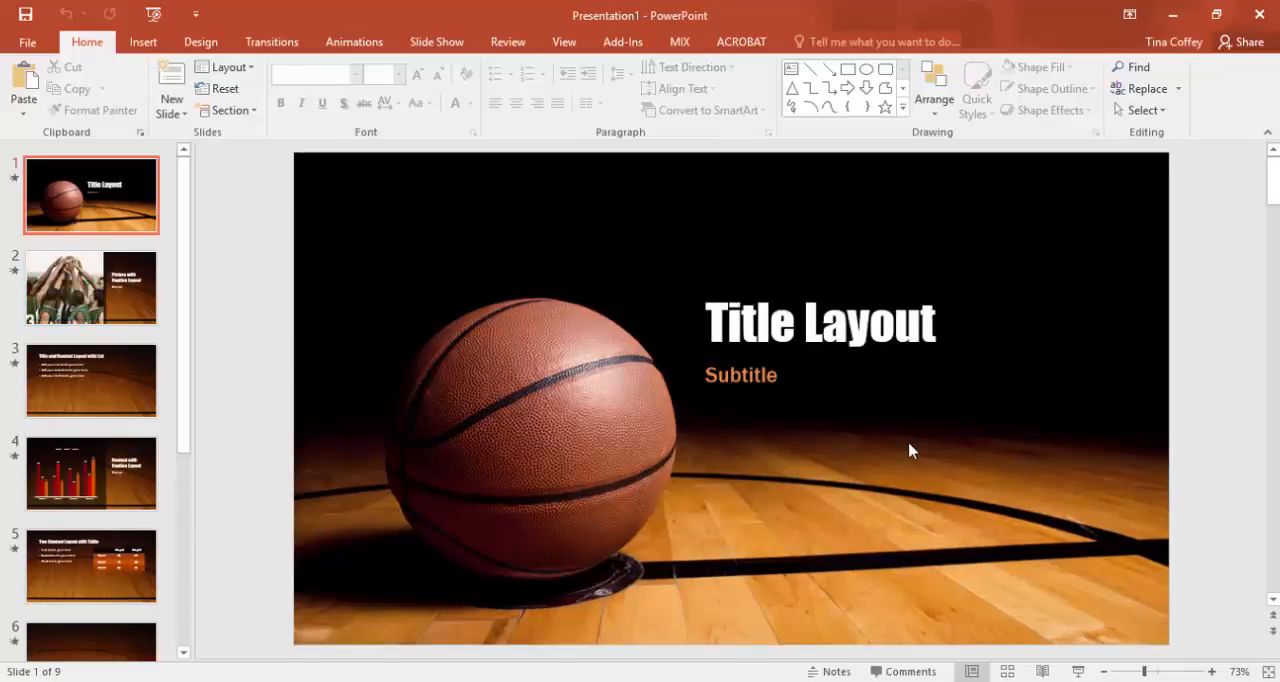
pyautogui.moveTo(120, 290)
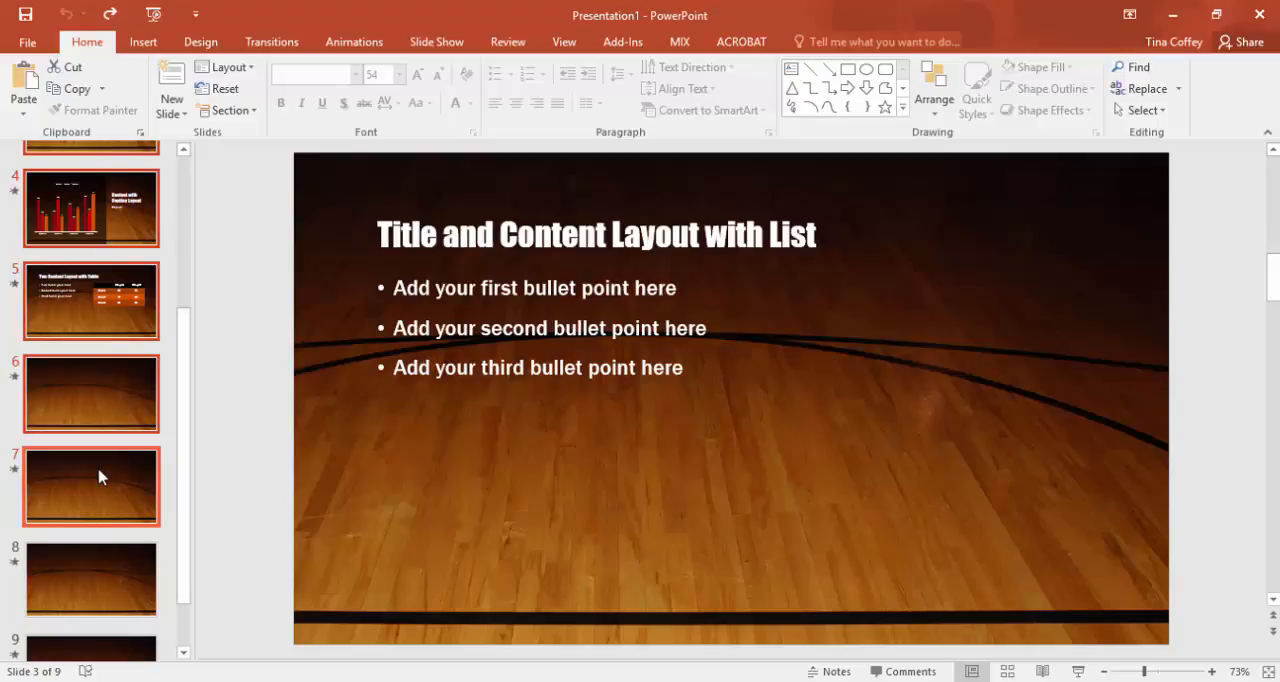
# Step: Bring up the context menu on a slide thumbnail to delete an unwanted slide
pyautogui.rightClick(91, 487)
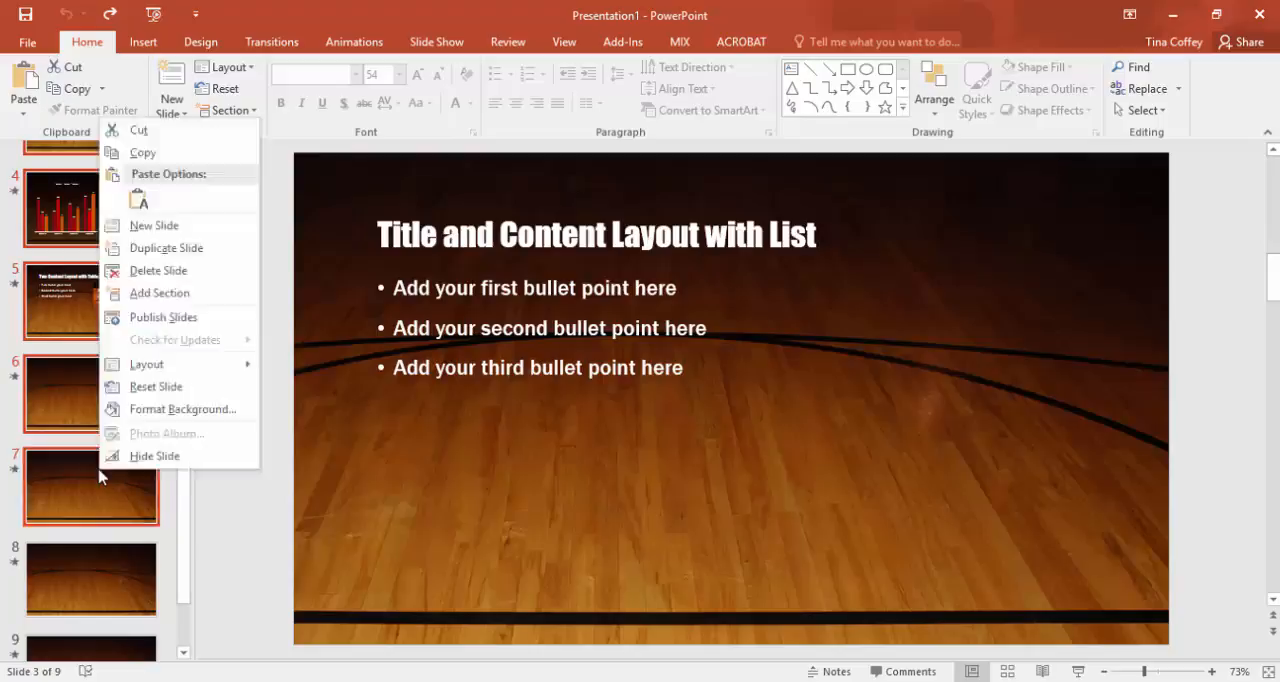
pyautogui.moveTo(156, 386)
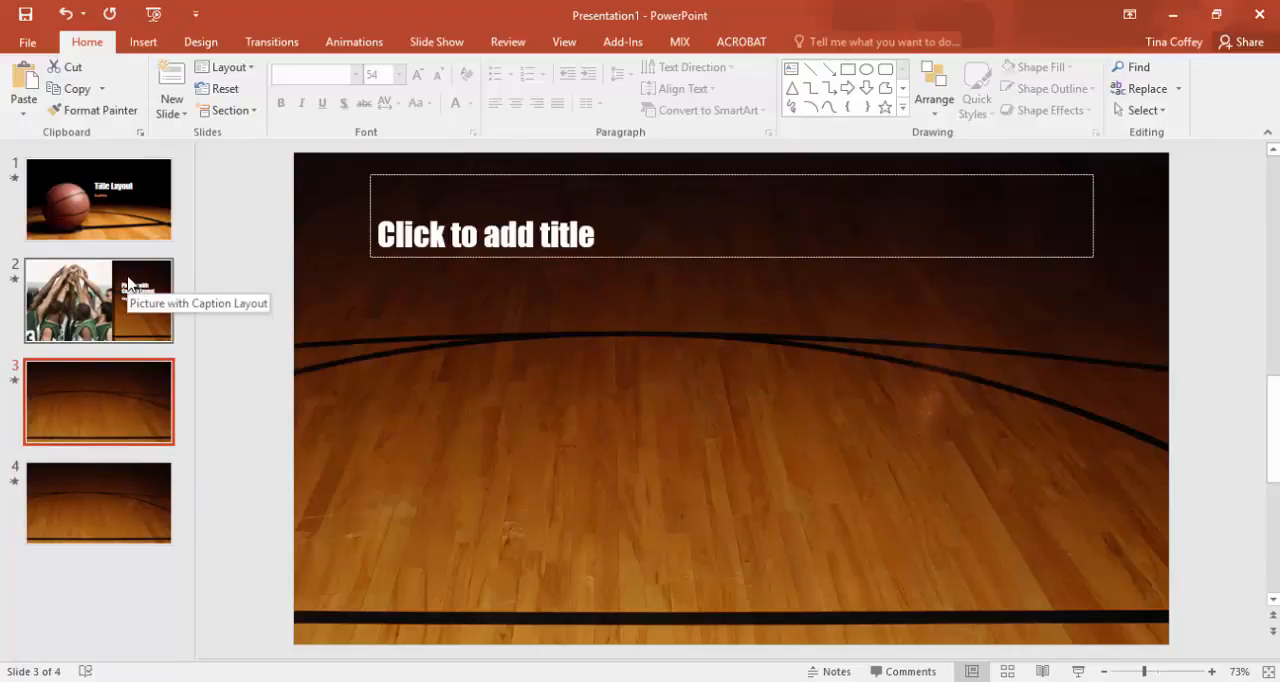
# Step: Type 'Basketball Camp for Kids' into the title placeholder of slide 1
pyautogui.click(98, 199)
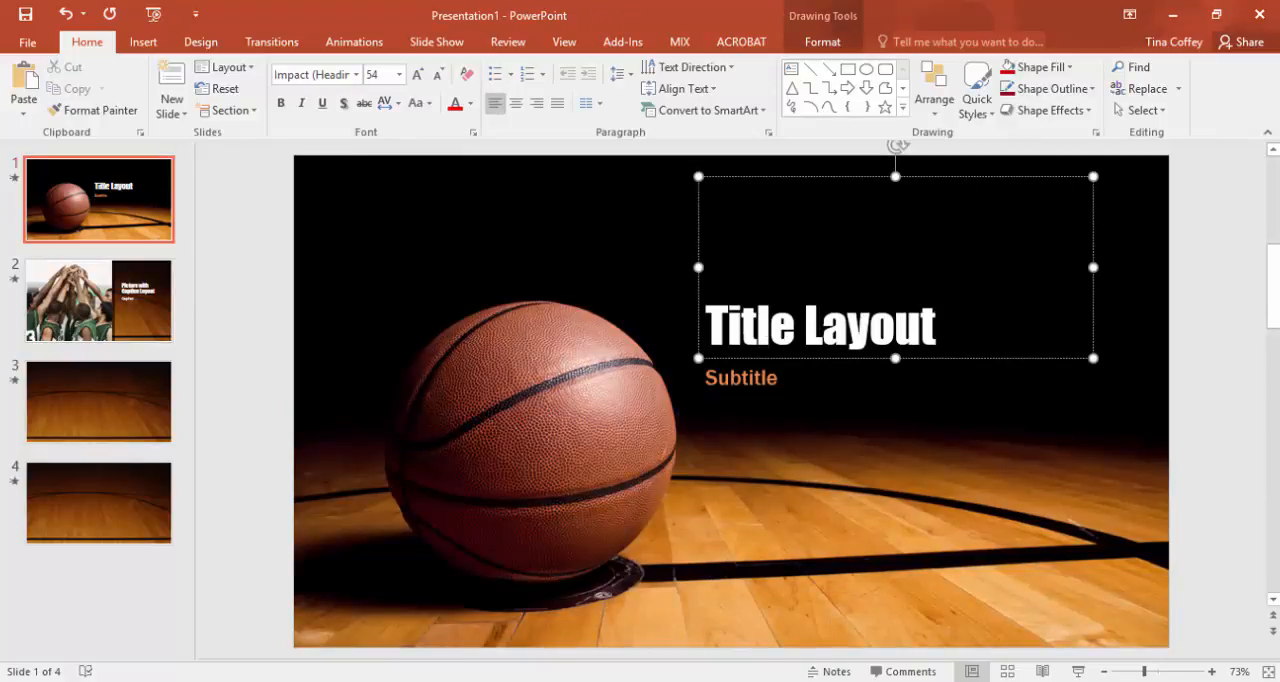
pyautogui.write('Ba')
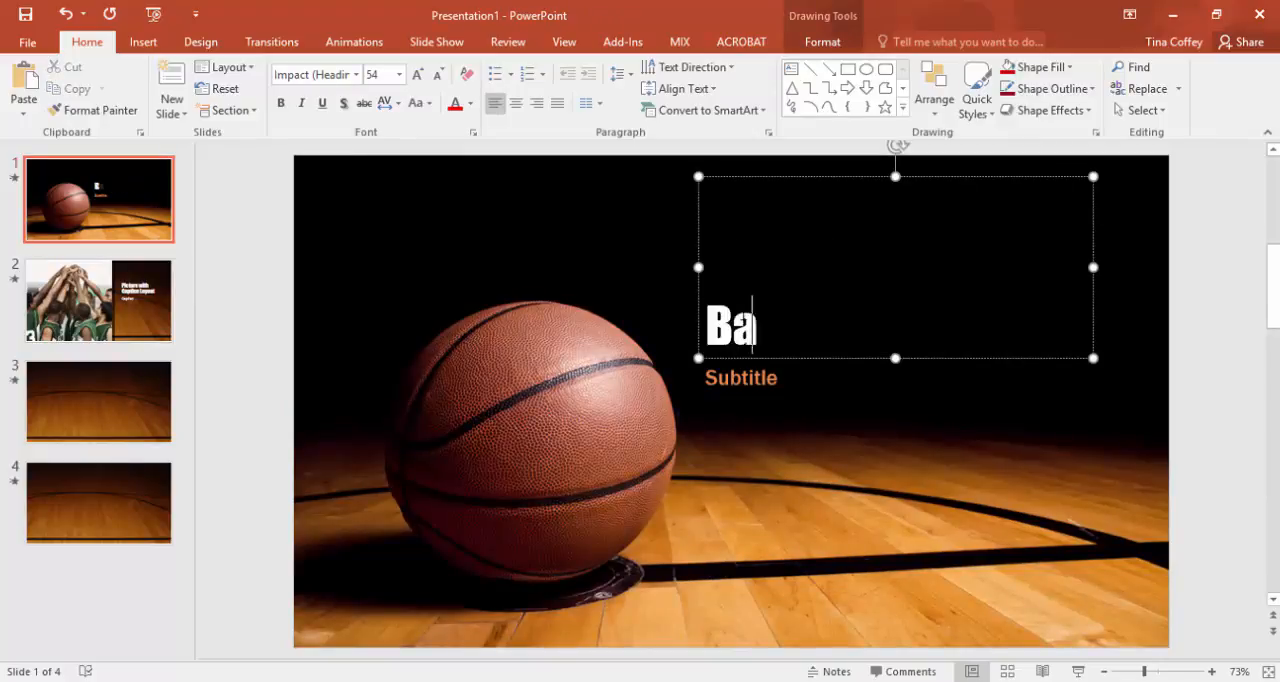
pyautogui.write('sketball Camp for')
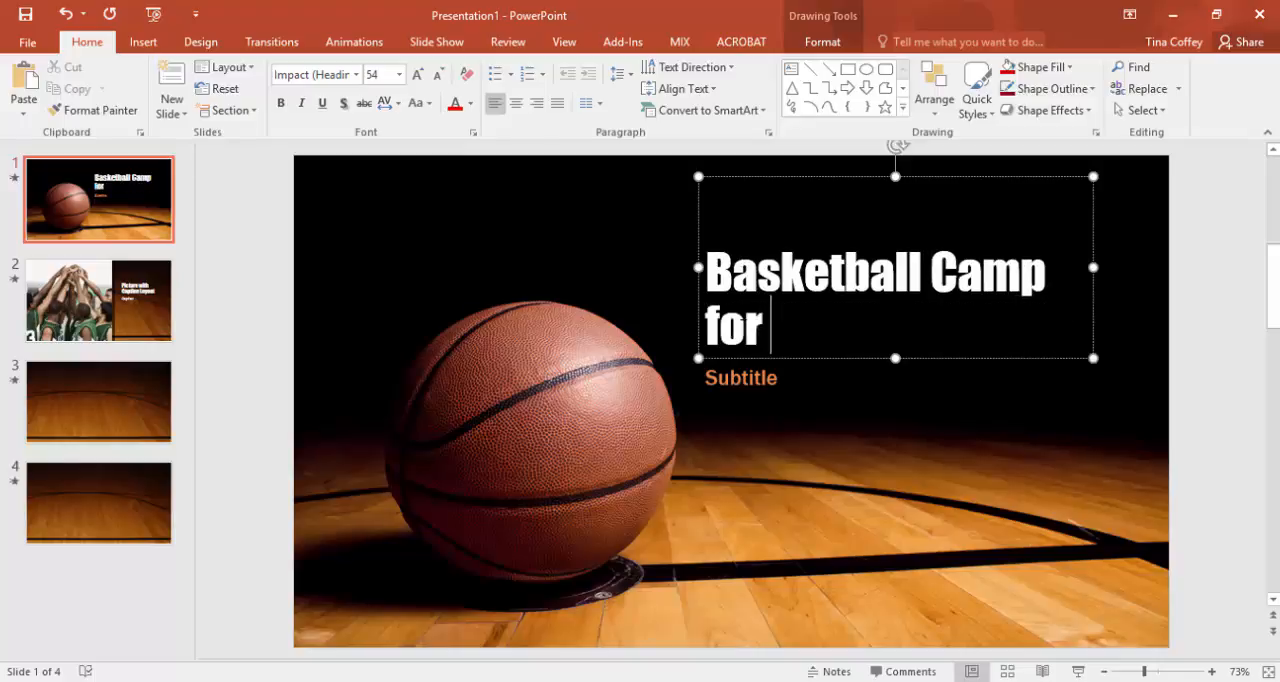
pyautogui.write('Kids')
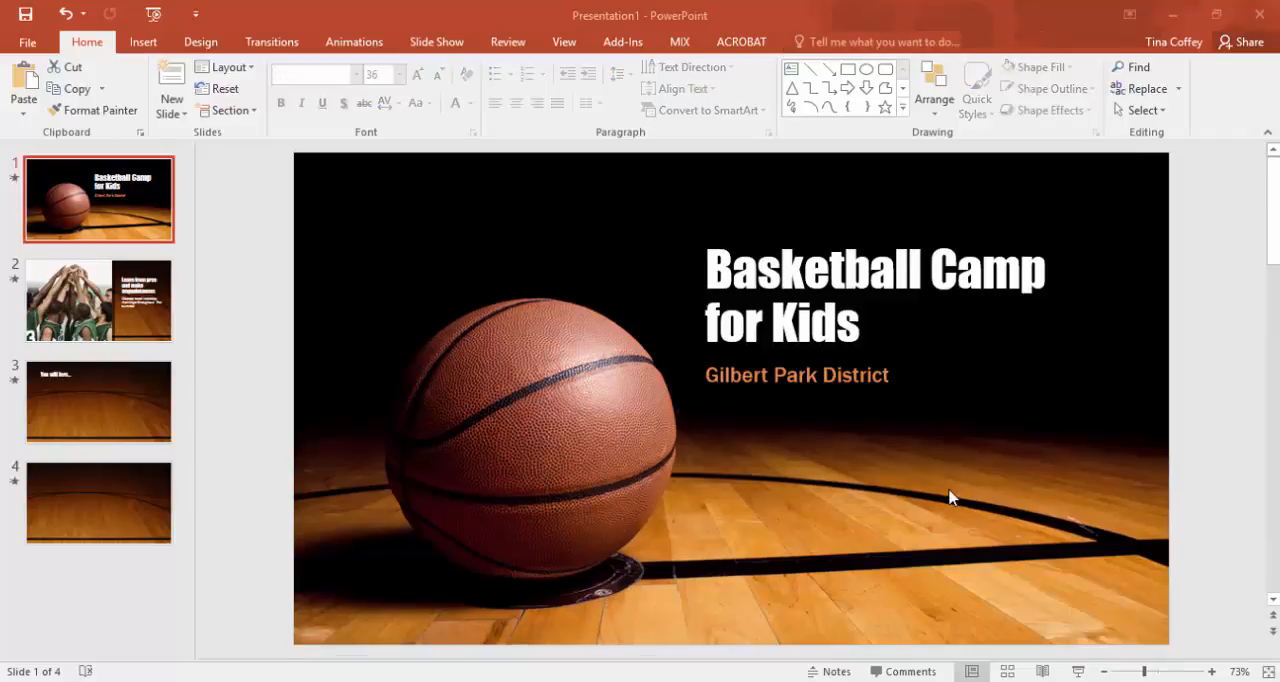
pyautogui.moveTo(408, 278)
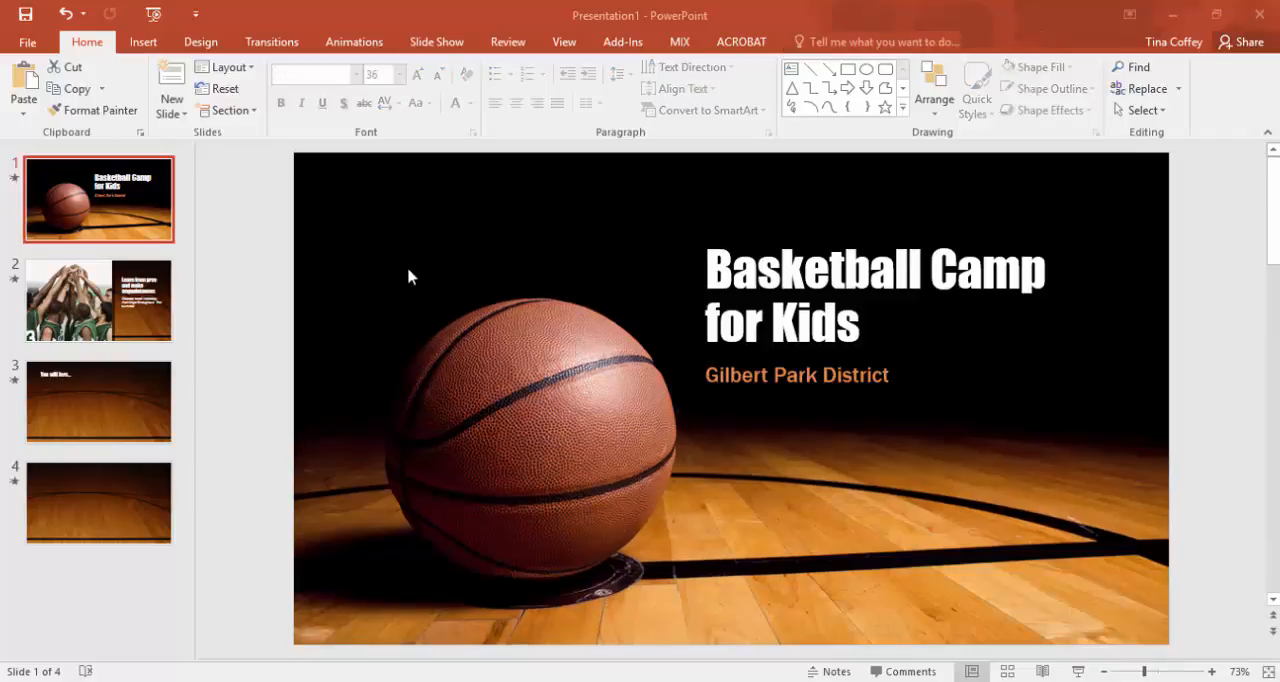
pyautogui.moveTo(143, 218)
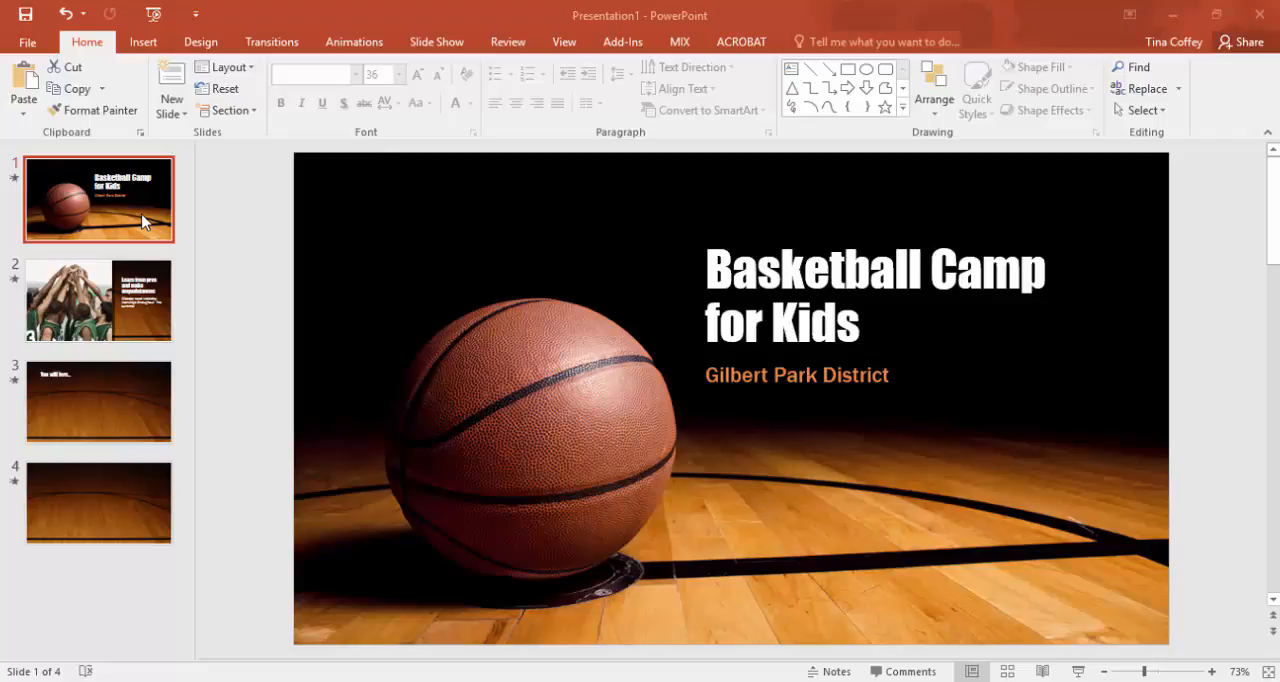
pyautogui.moveTo(90, 300)
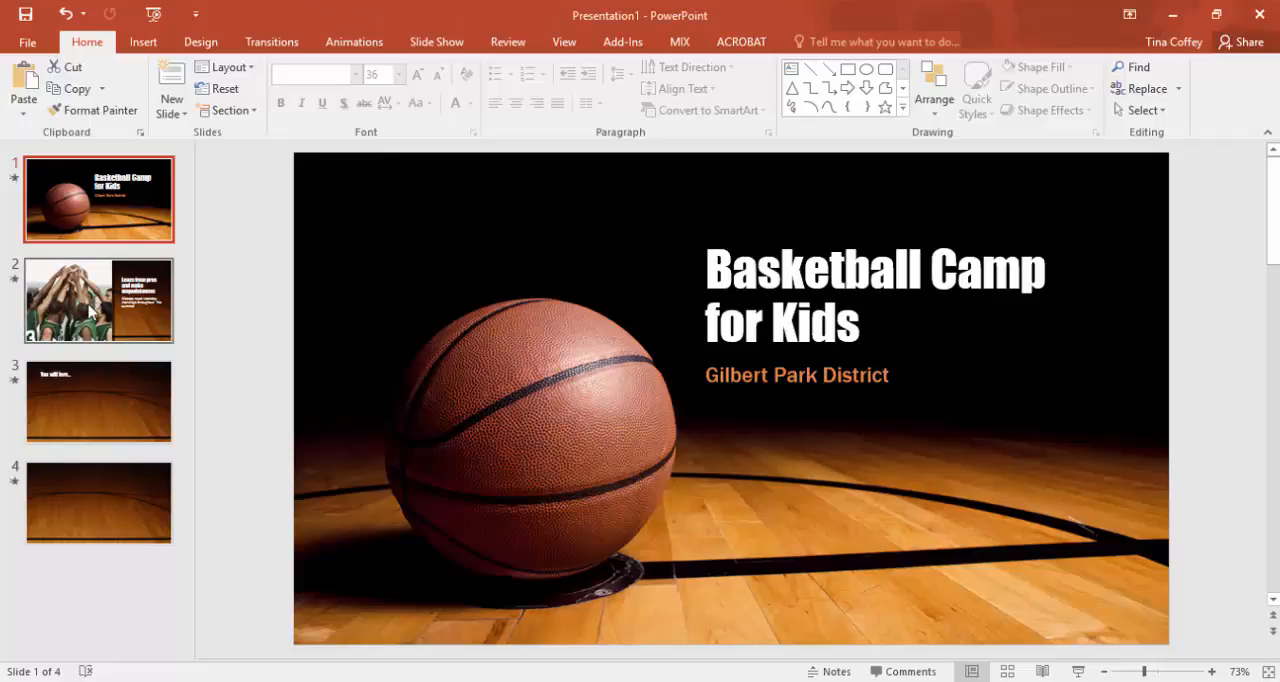
pyautogui.click(98, 300)
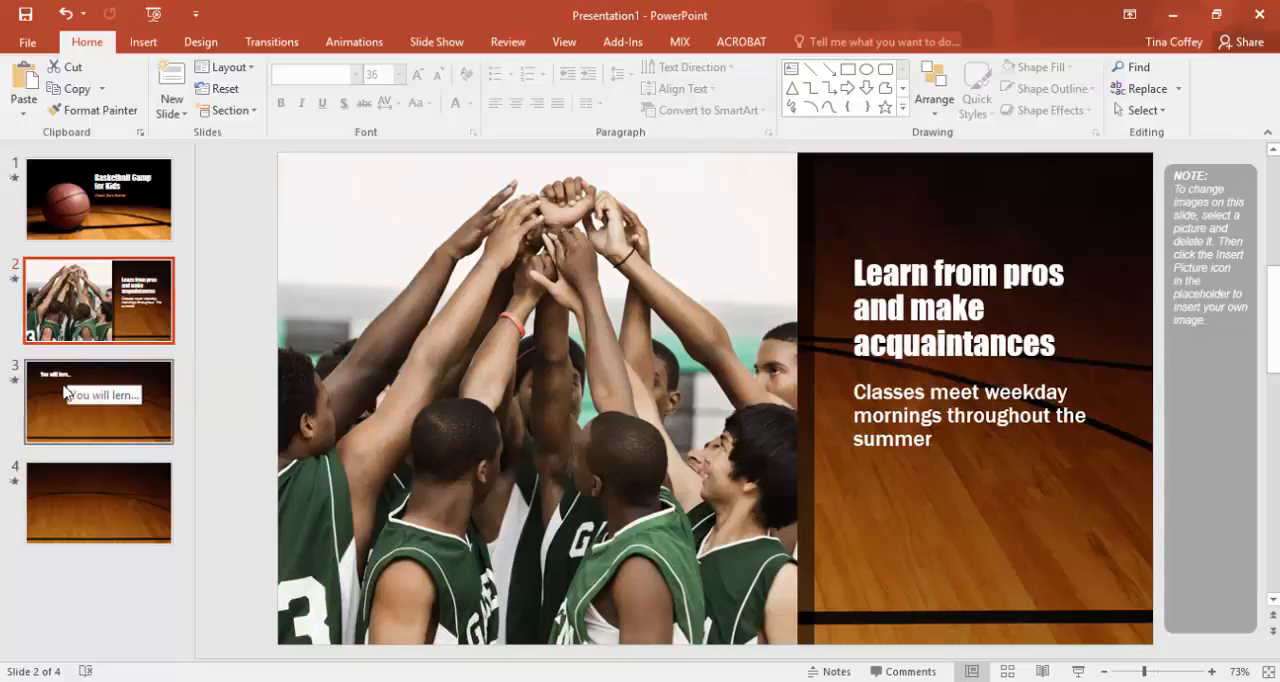
pyautogui.click(98, 401)
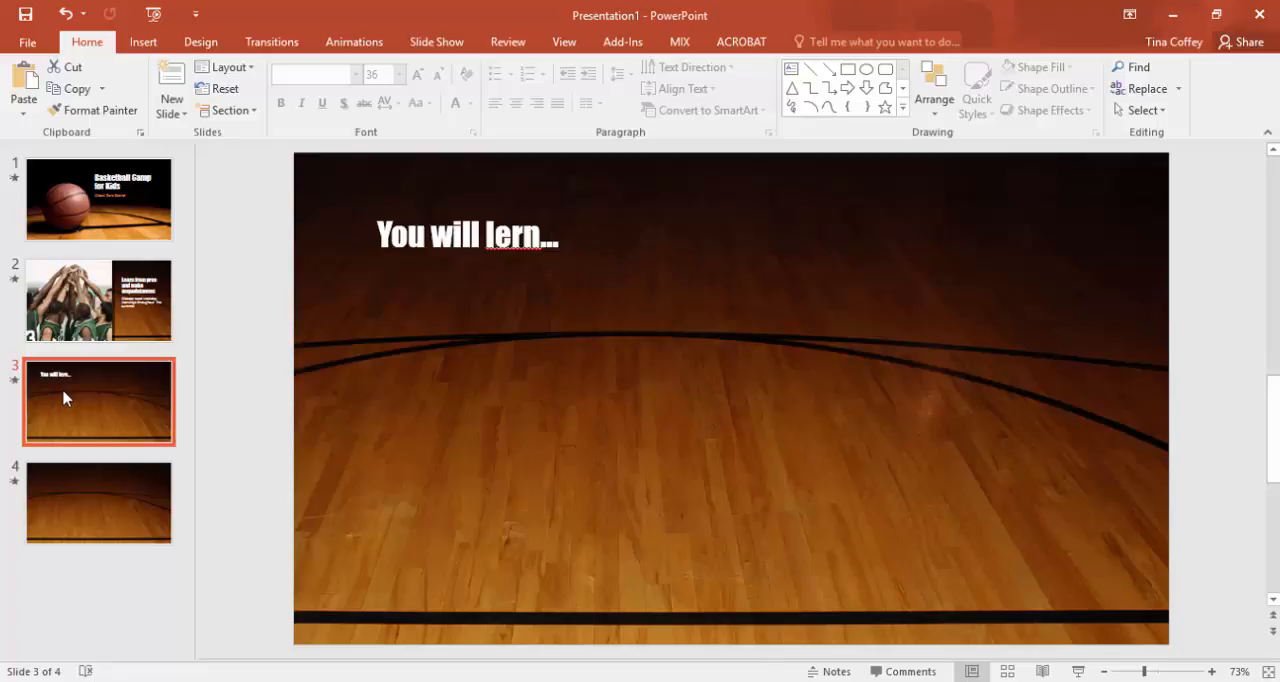
pyautogui.moveTo(95, 250)
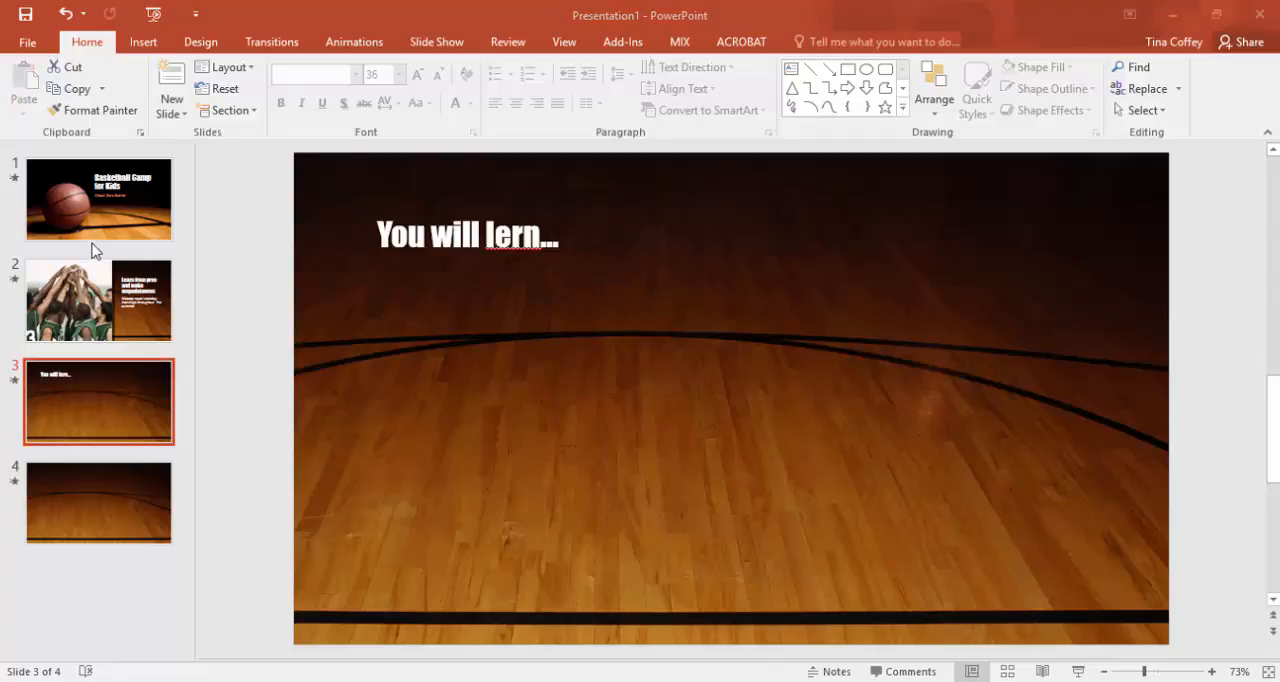
pyautogui.click(98, 199)
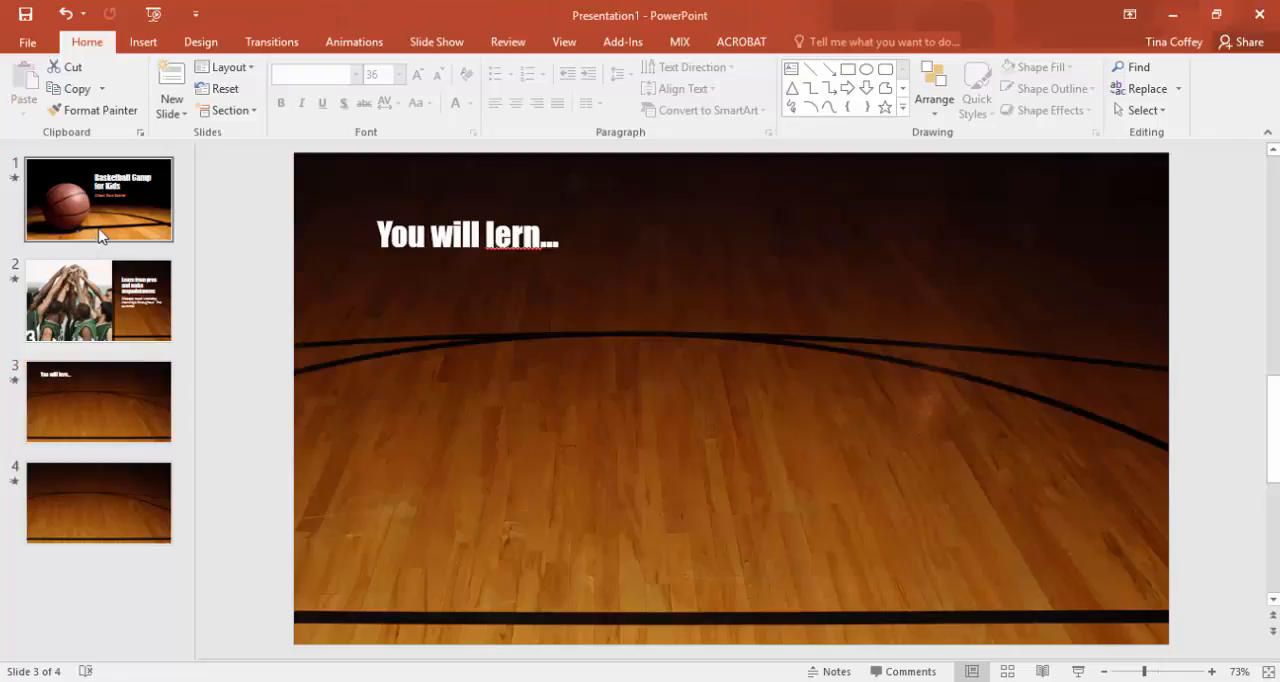
pyautogui.click(98, 199)
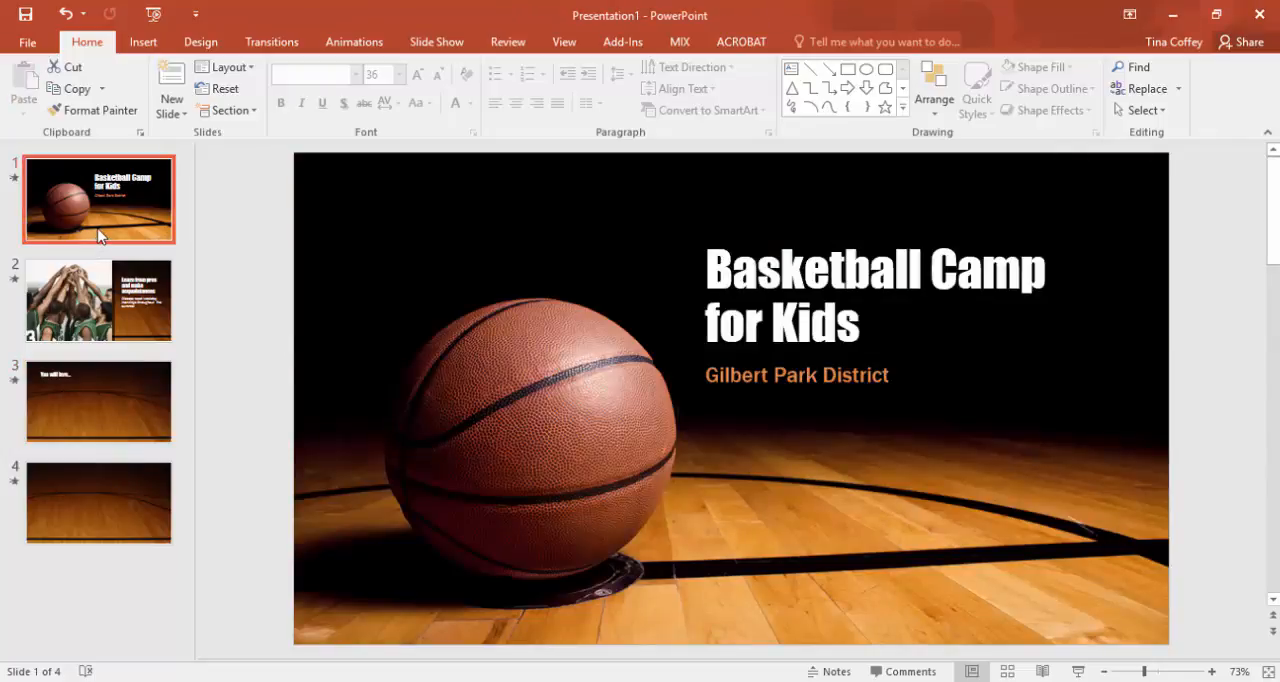
# Step: Insert Backboard.png from the ITE 115 project folder onto the title slide
pyautogui.click(143, 41)
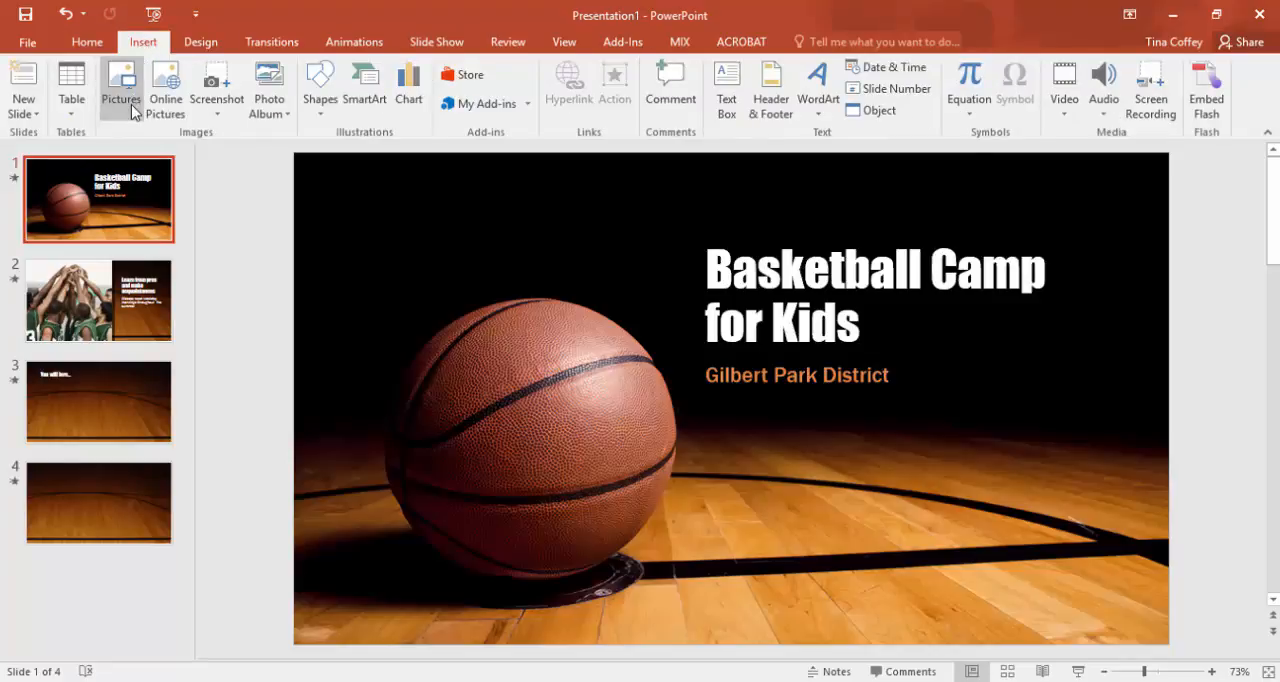
pyautogui.click(120, 85)
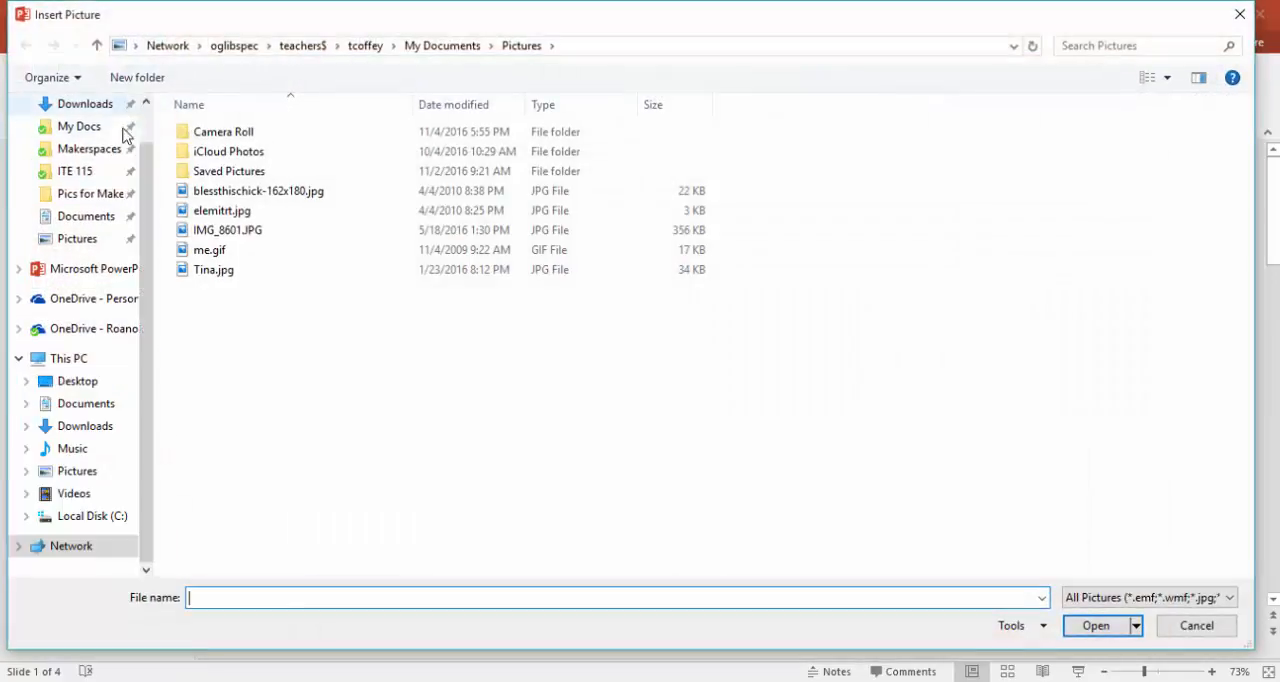
pyautogui.click(75, 171)
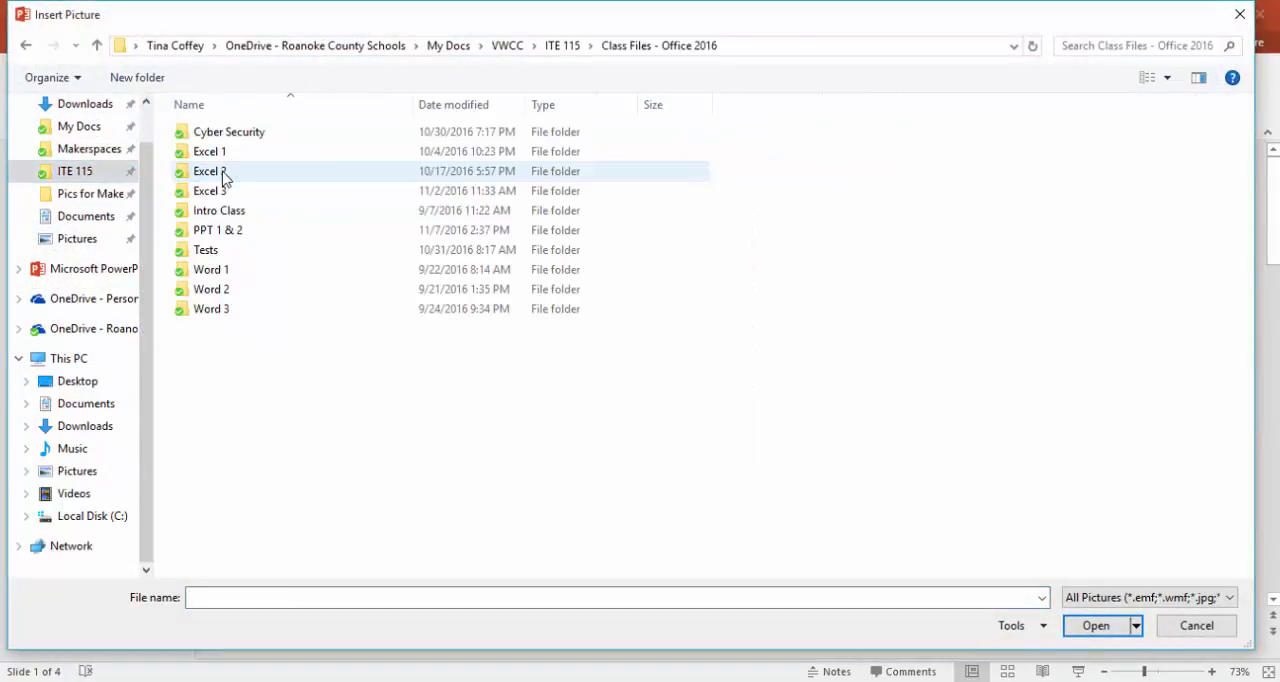
pyautogui.doubleClick(217, 230)
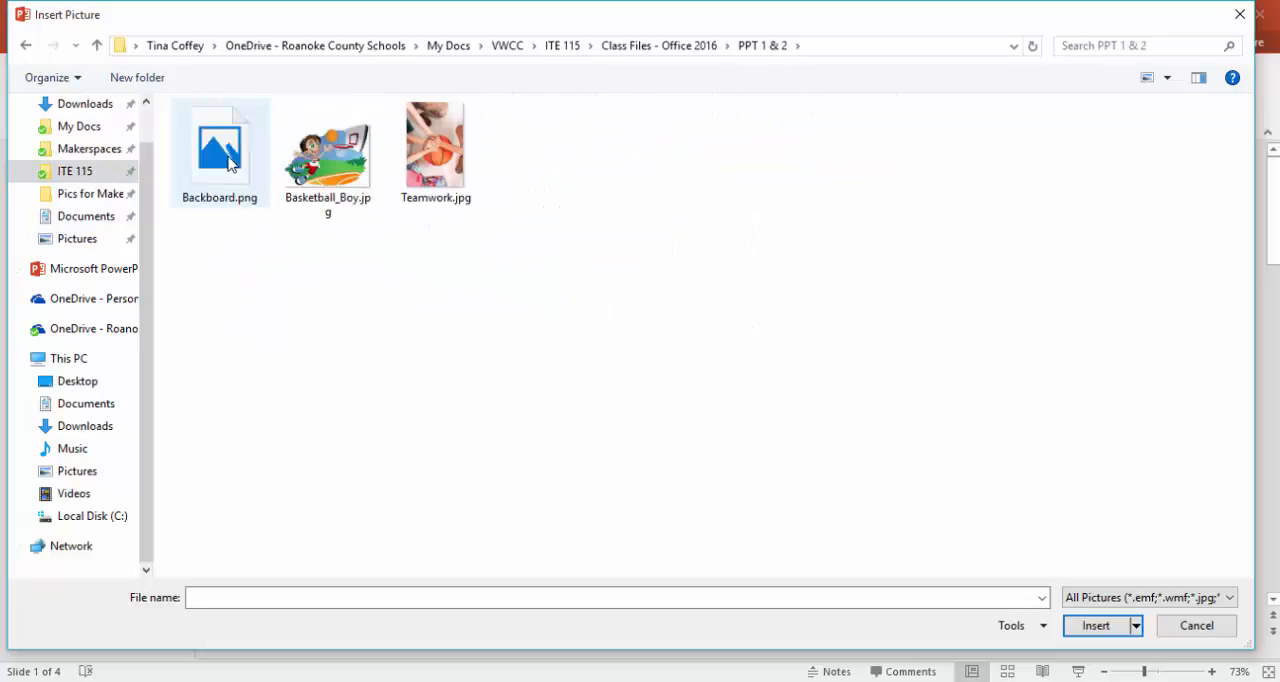
pyautogui.click(219, 150)
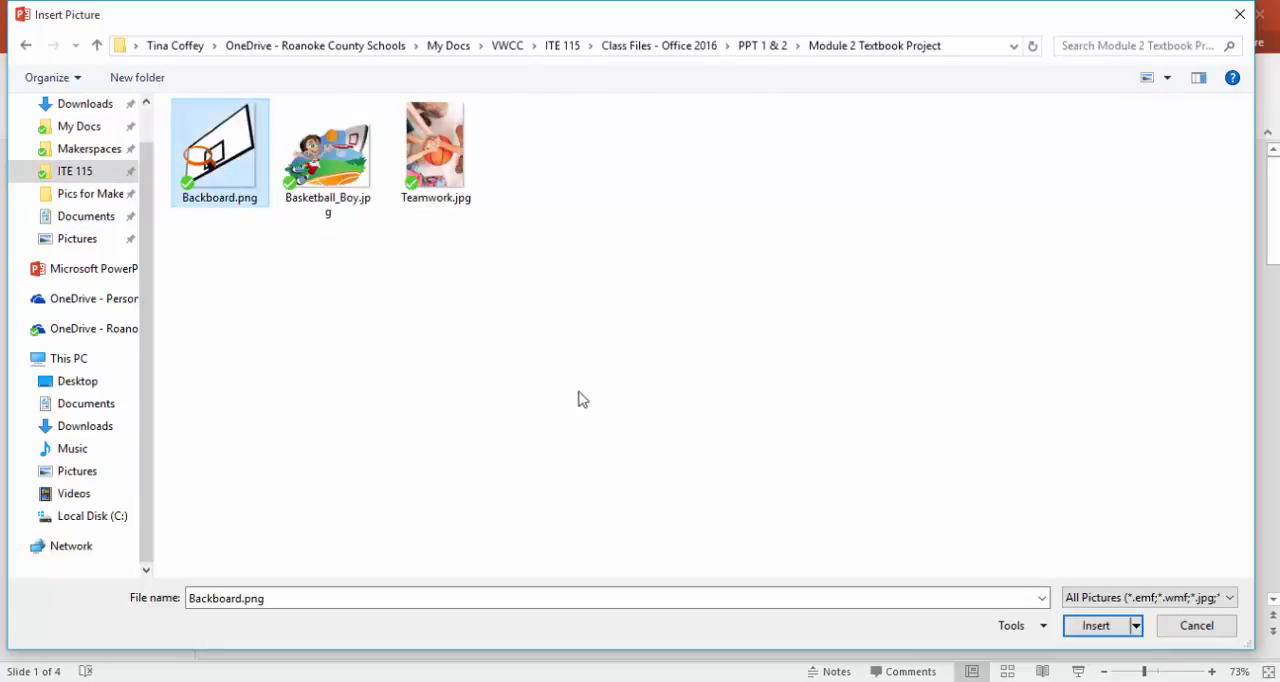
pyautogui.click(1095, 625)
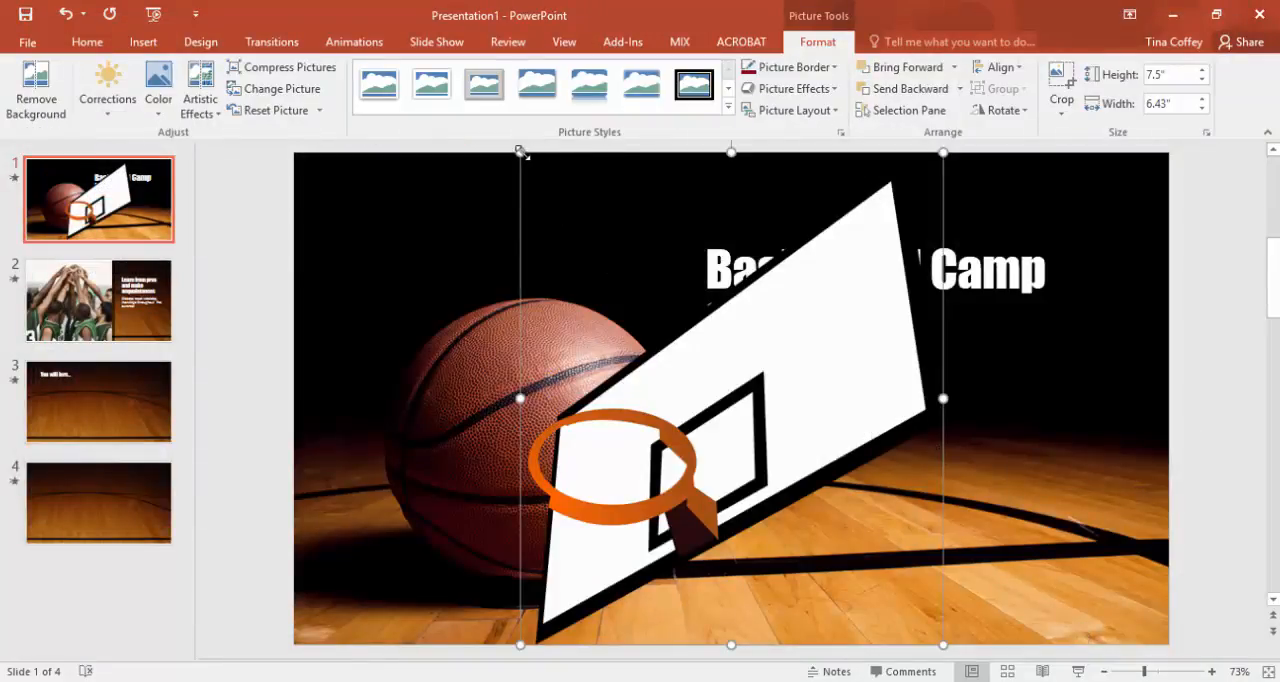
pyautogui.moveTo(575, 213)
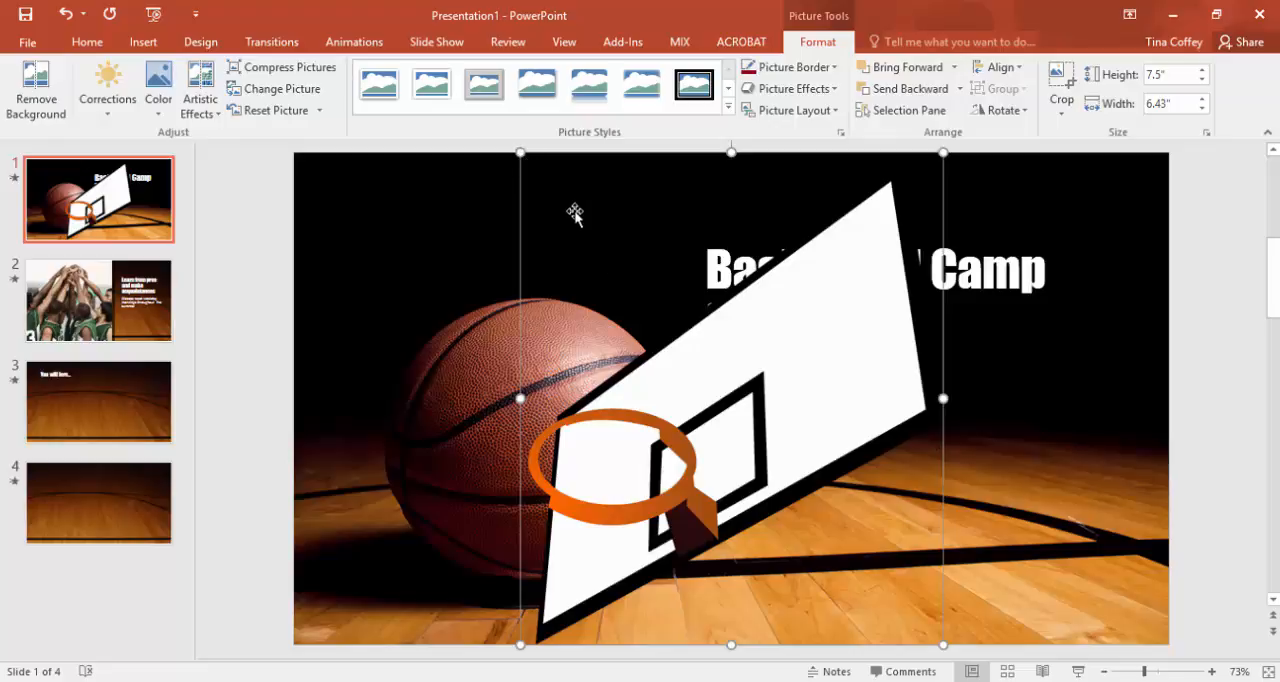
pyautogui.moveTo(518, 148)
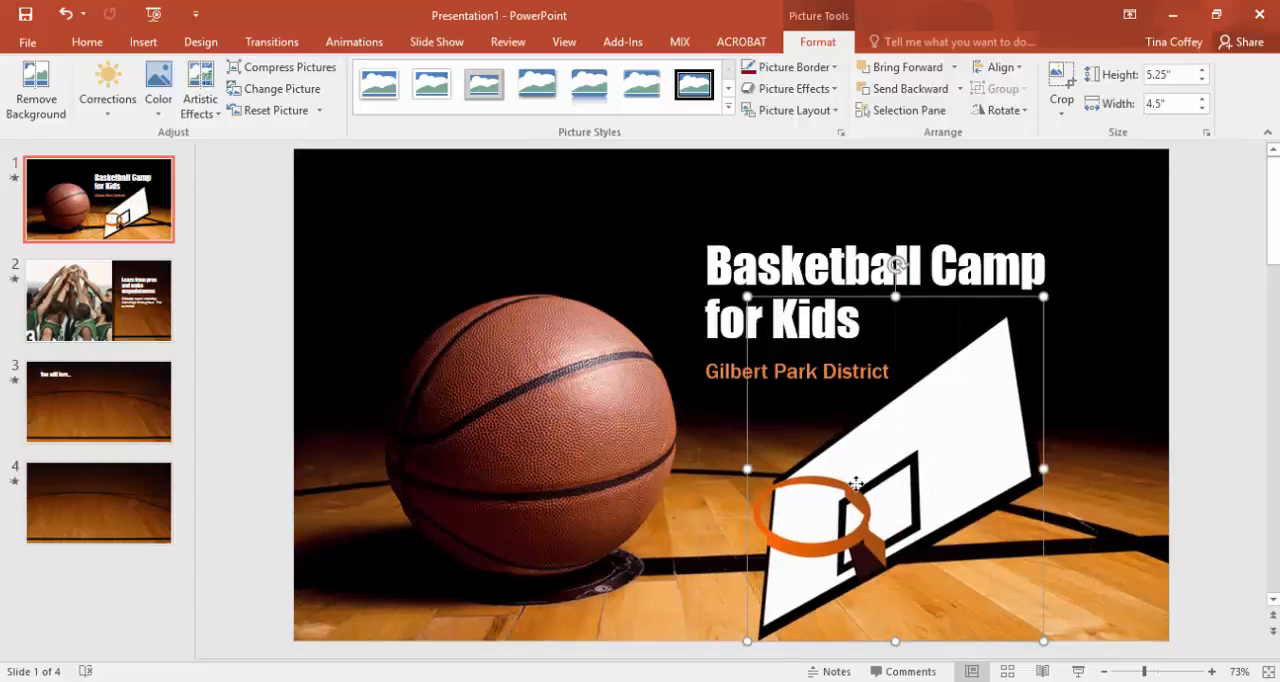
# Step: Select the second slide in the thumbnail pane
pyautogui.click(98, 300)
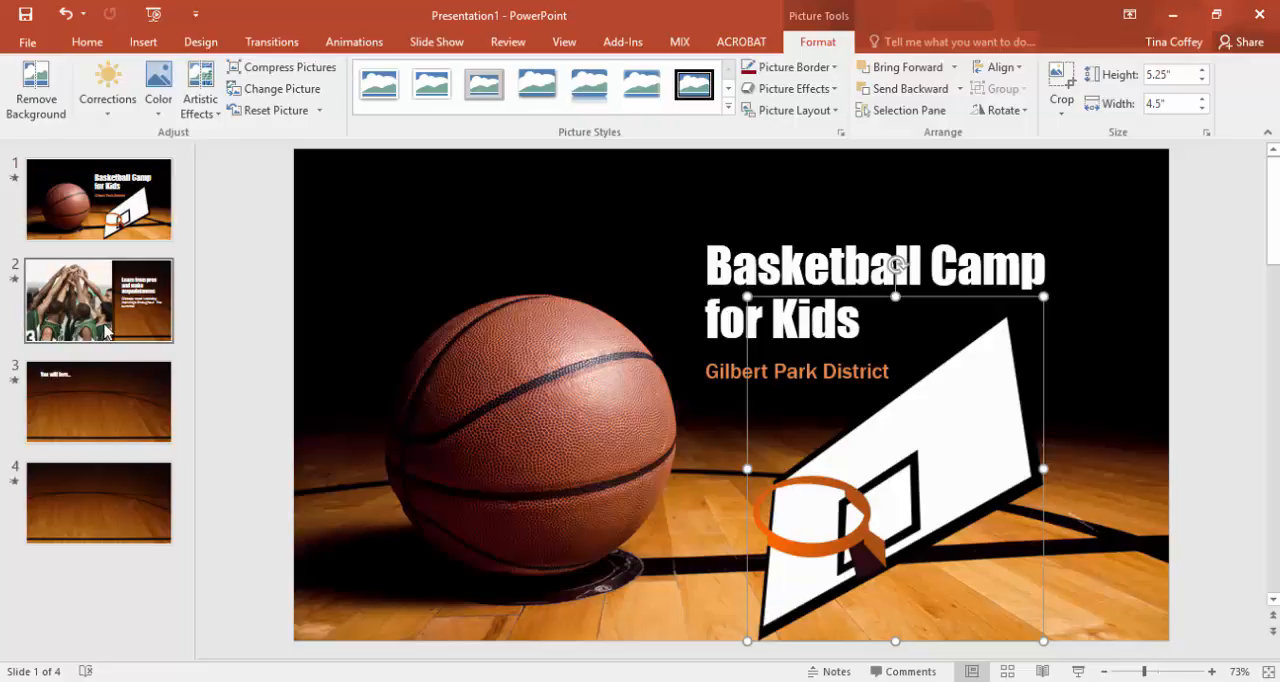
# Step: Replace slide 2's team huddle photo with Teamwork.jpg from a file
pyautogui.click(98, 300)
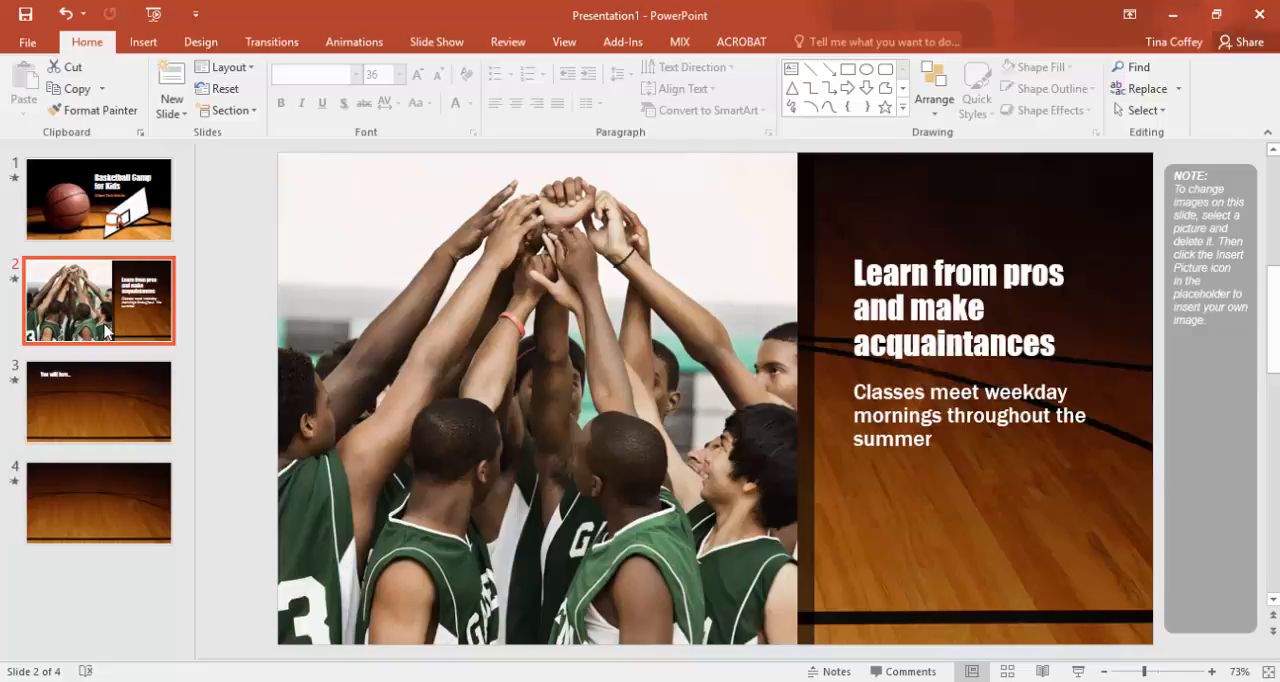
pyautogui.moveTo(357, 345)
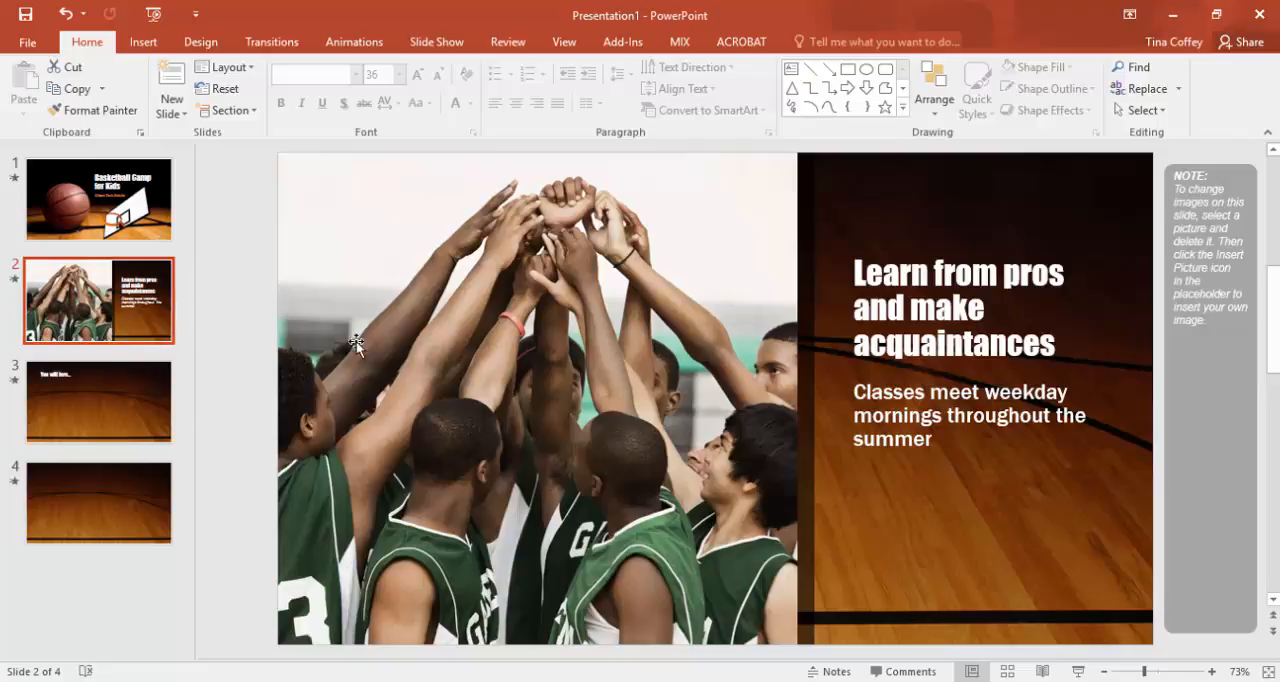
pyautogui.rightClick(357, 345)
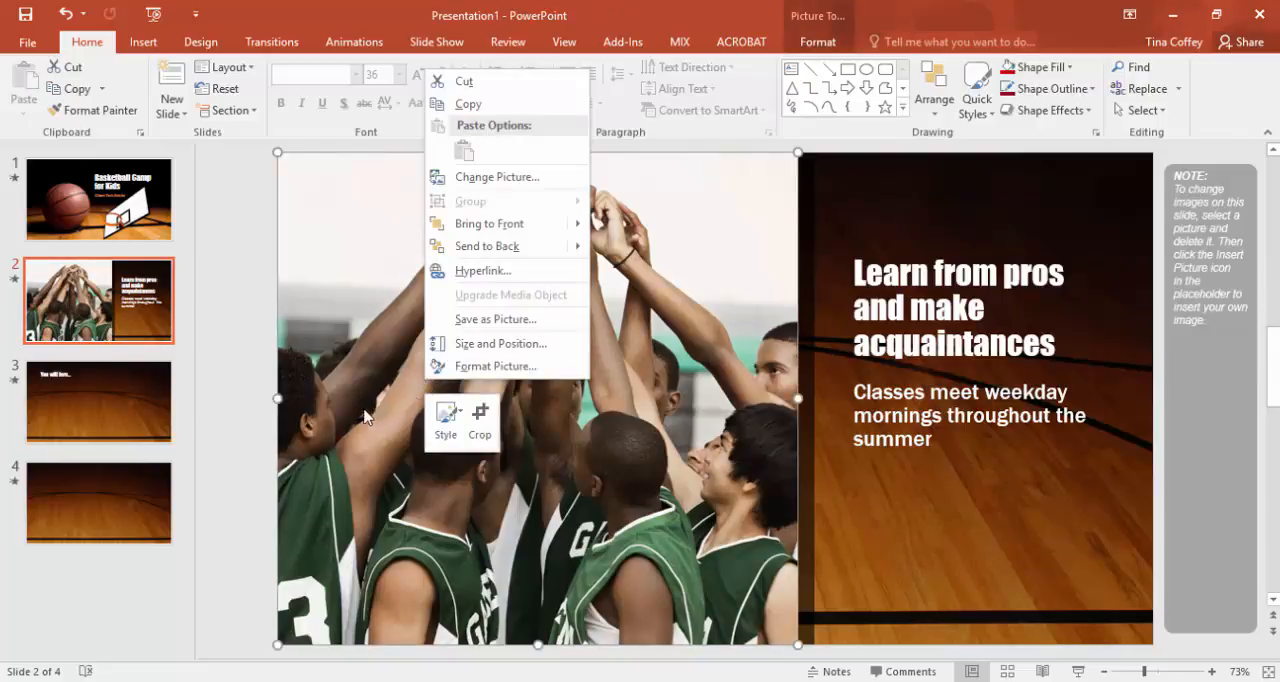
pyautogui.click(497, 176)
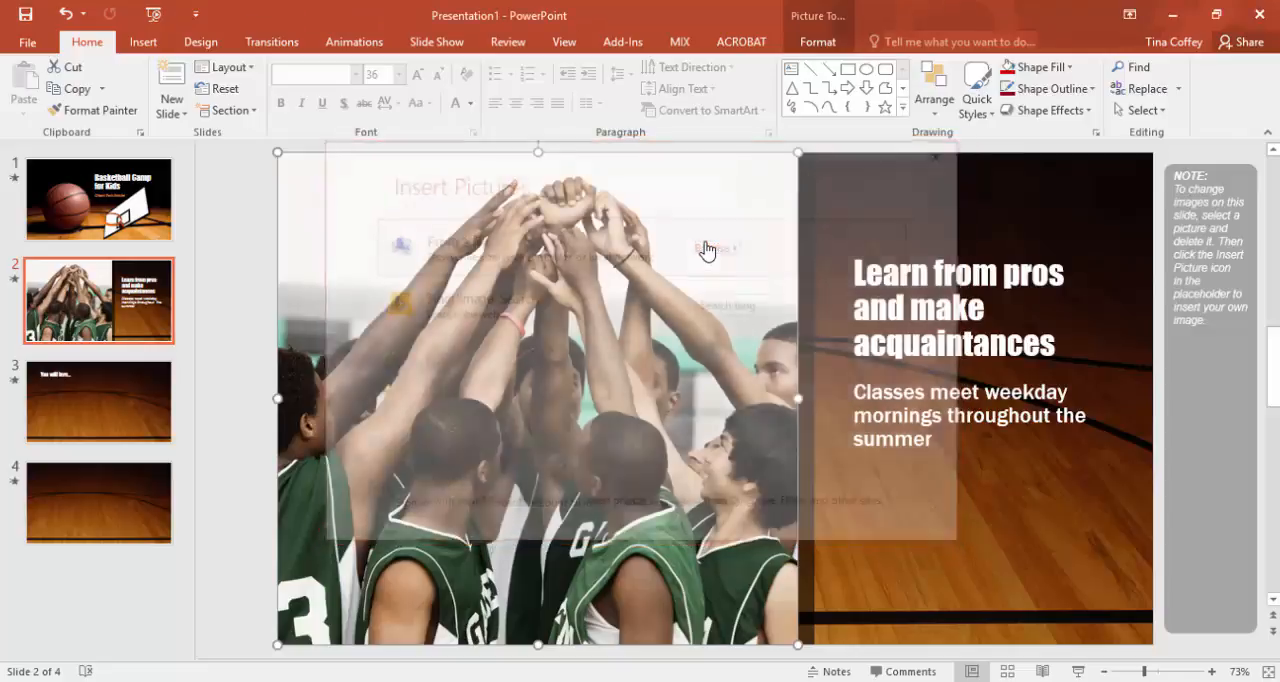
pyautogui.click(707, 249)
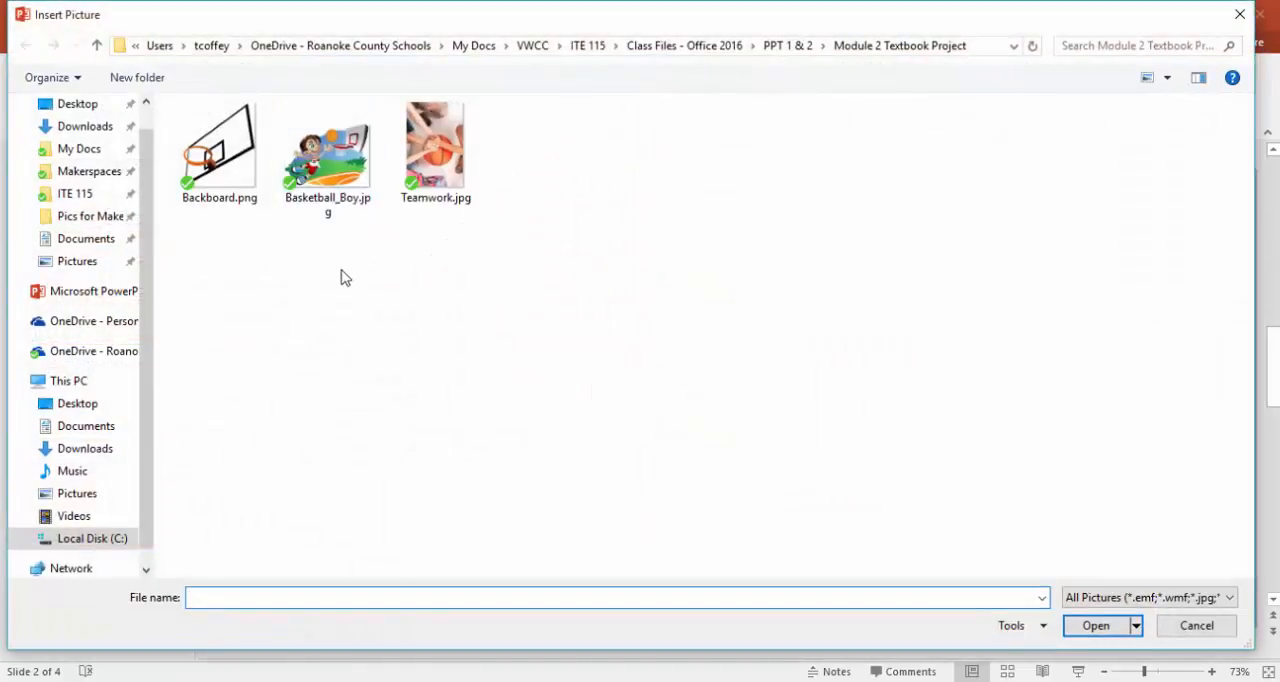
pyautogui.click(435, 148)
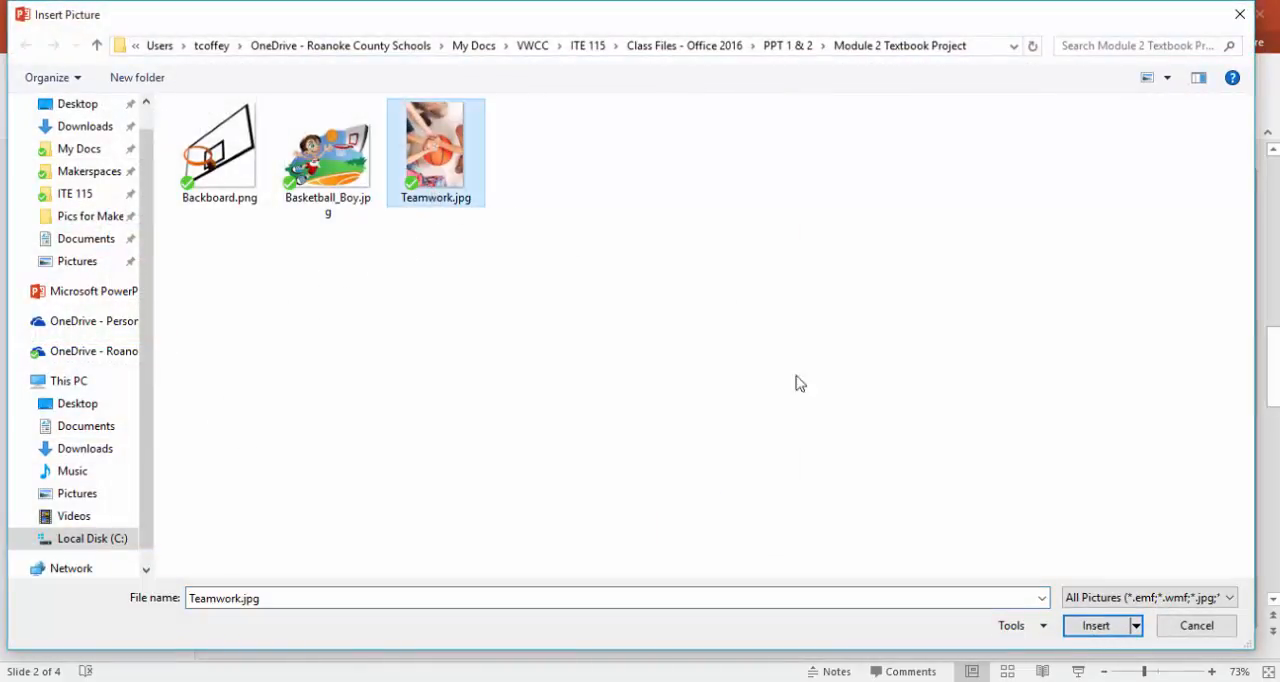
pyautogui.click(1095, 625)
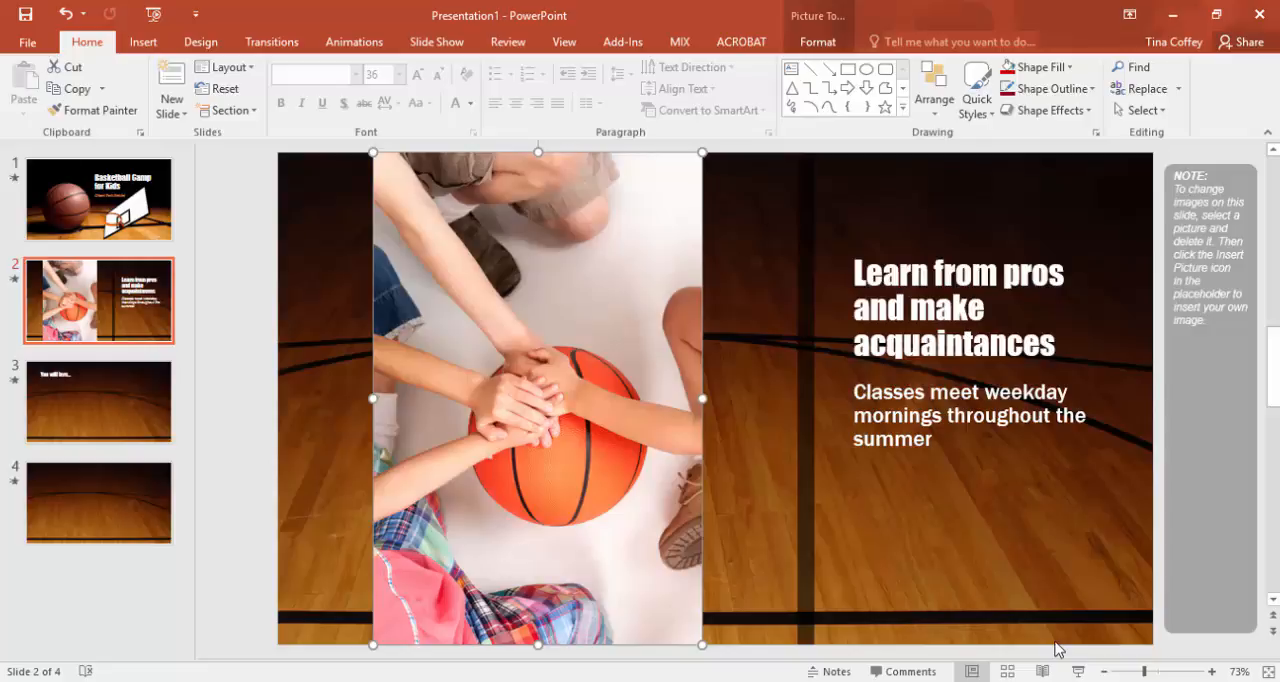
pyautogui.moveTo(547, 493)
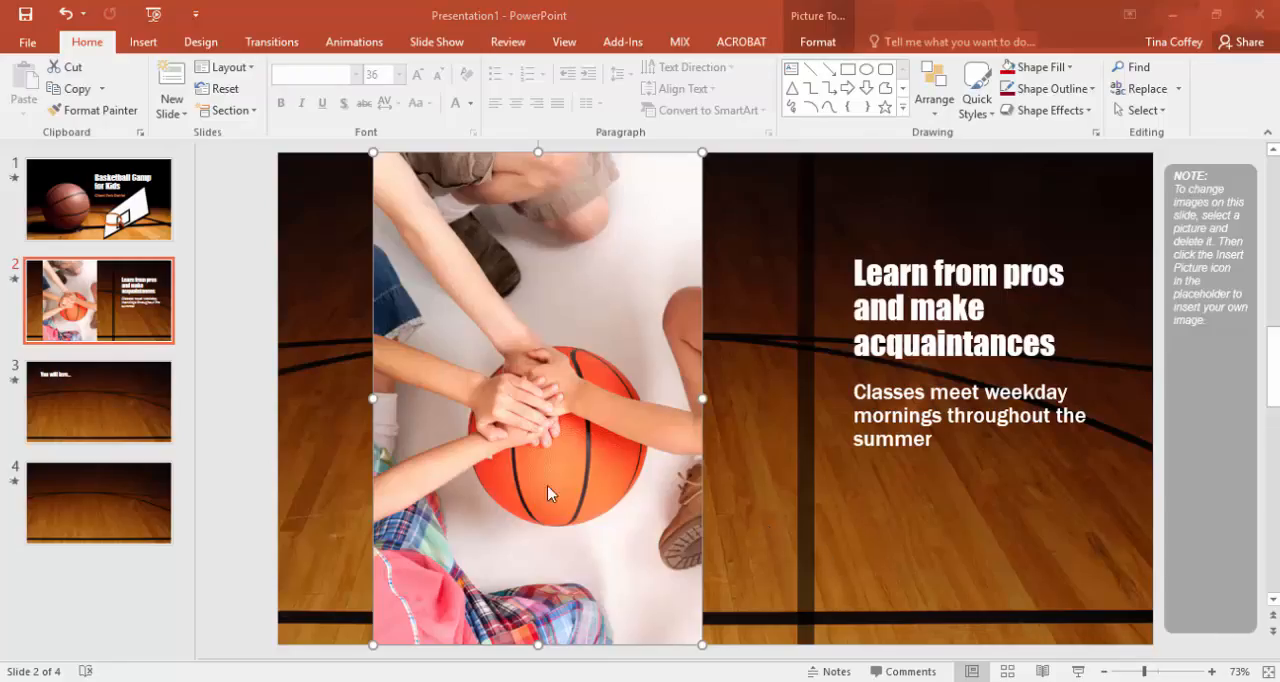
pyautogui.moveTo(610, 395)
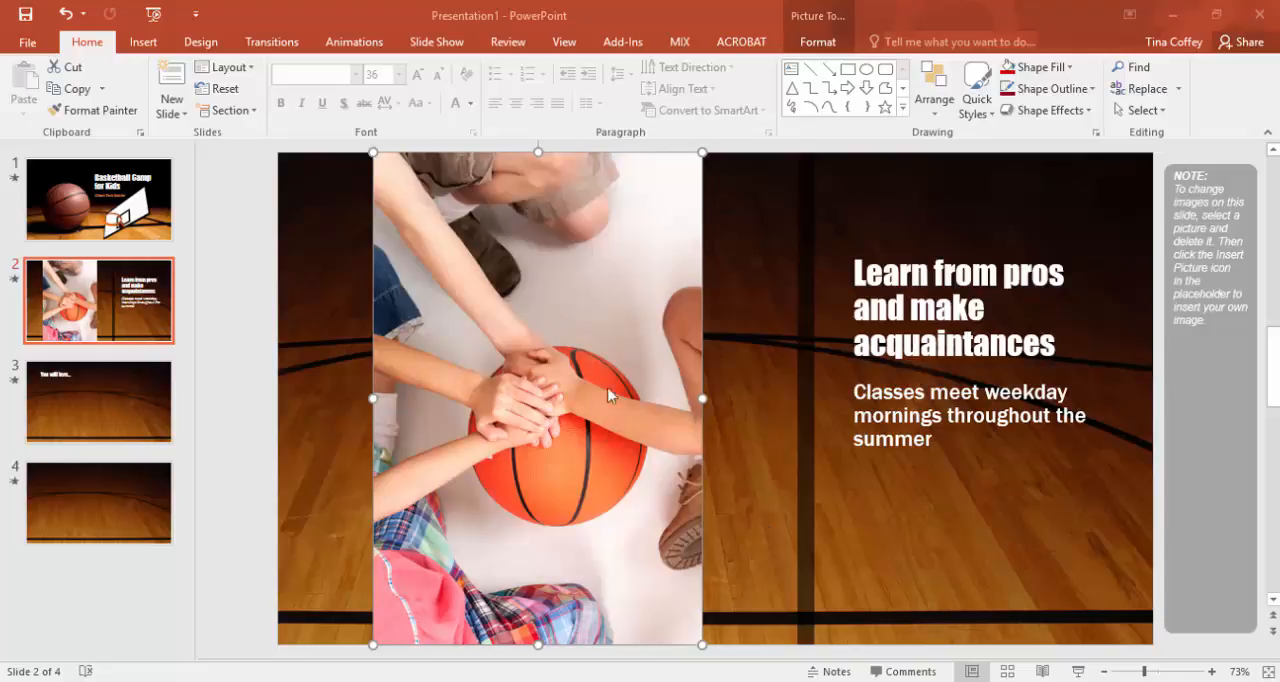
pyautogui.moveTo(632, 325)
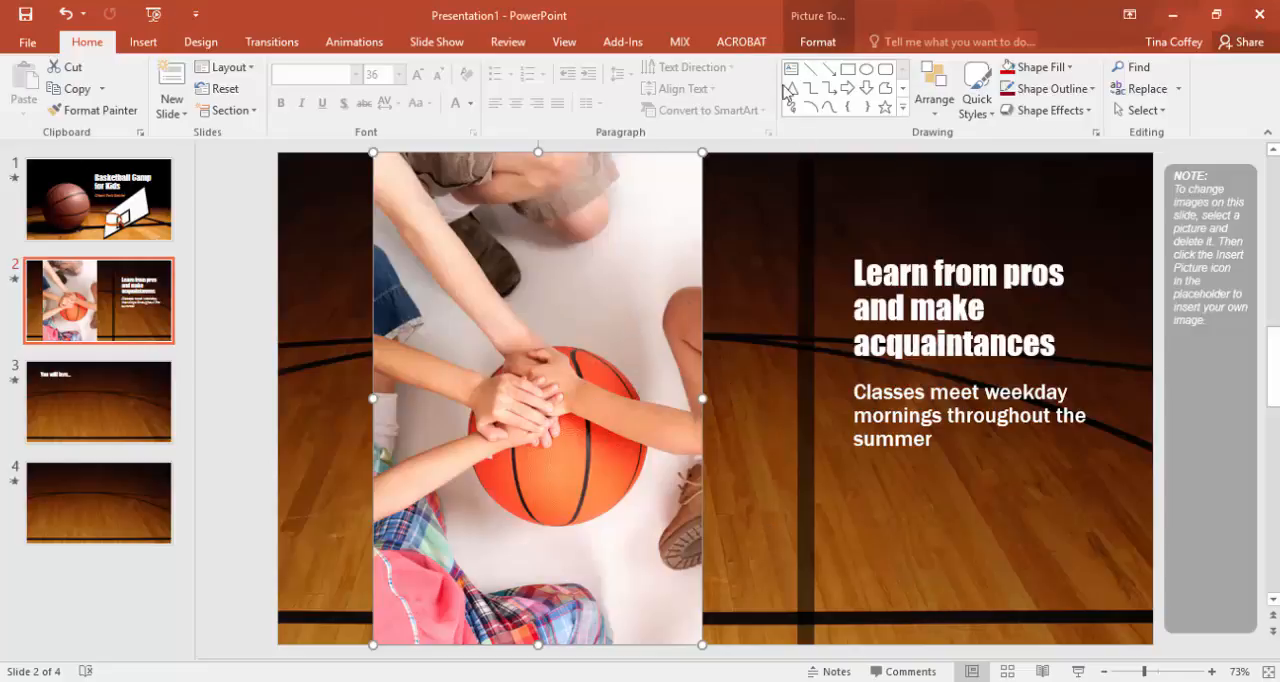
pyautogui.click(818, 41)
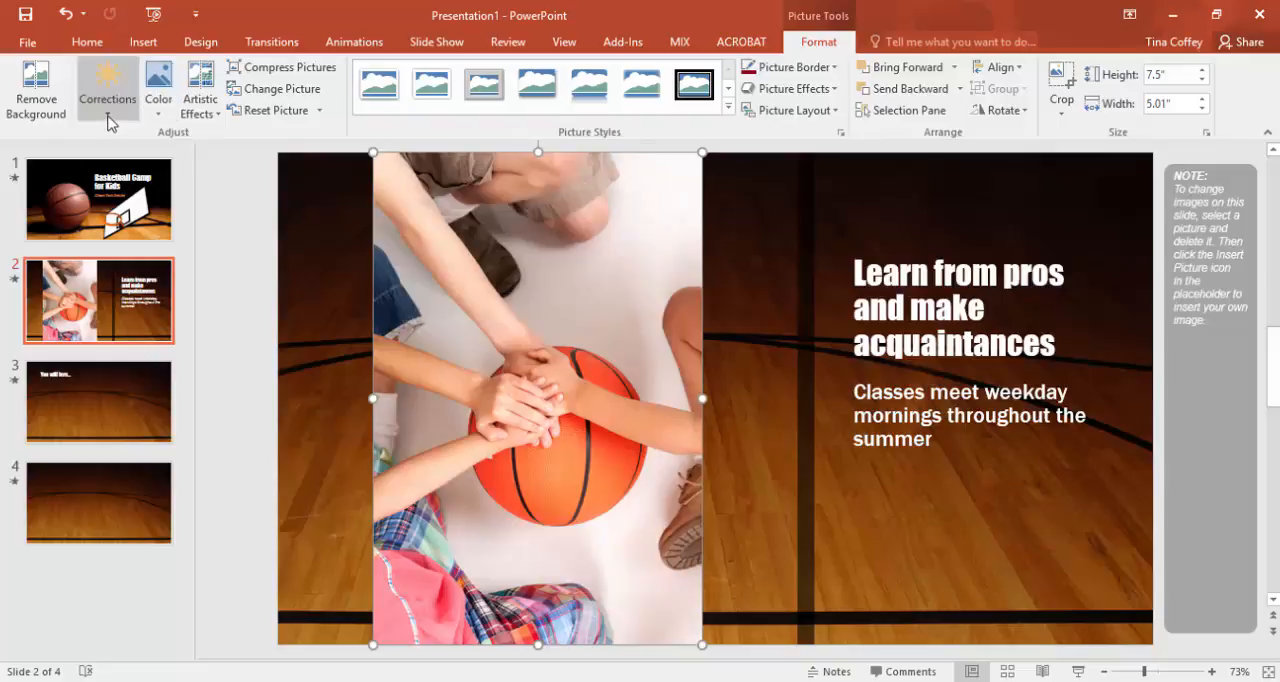
pyautogui.moveTo(107, 89)
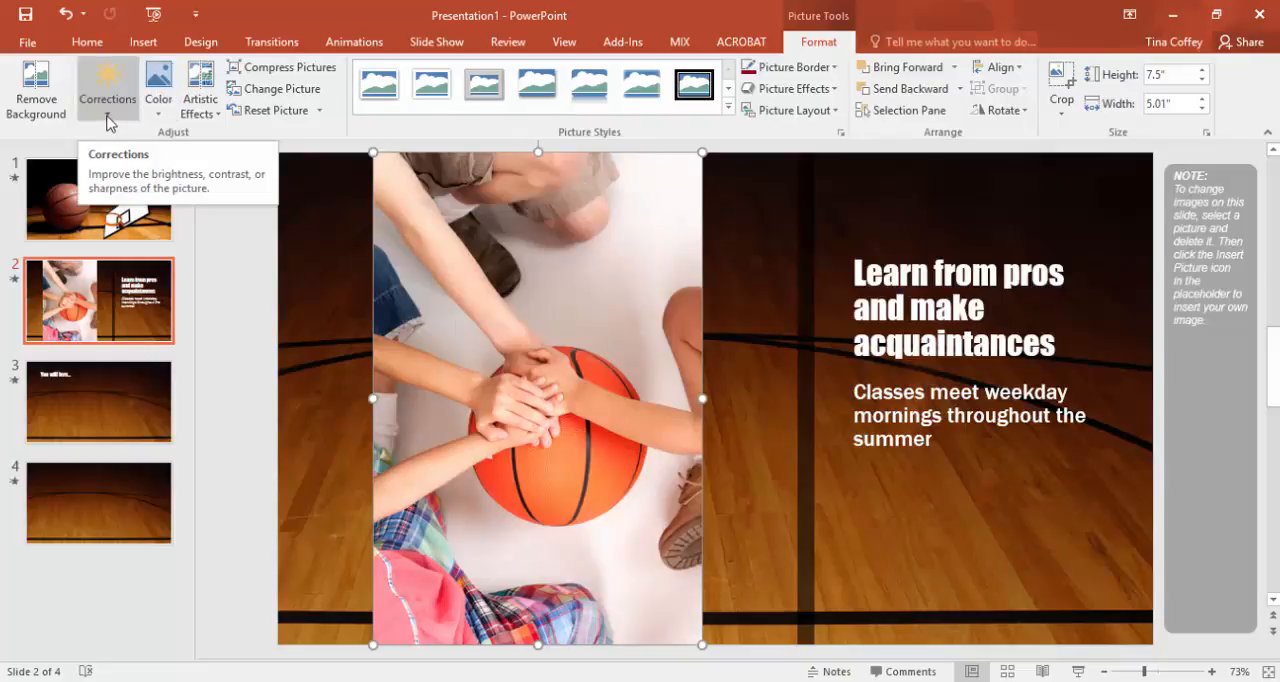
pyautogui.click(106, 86)
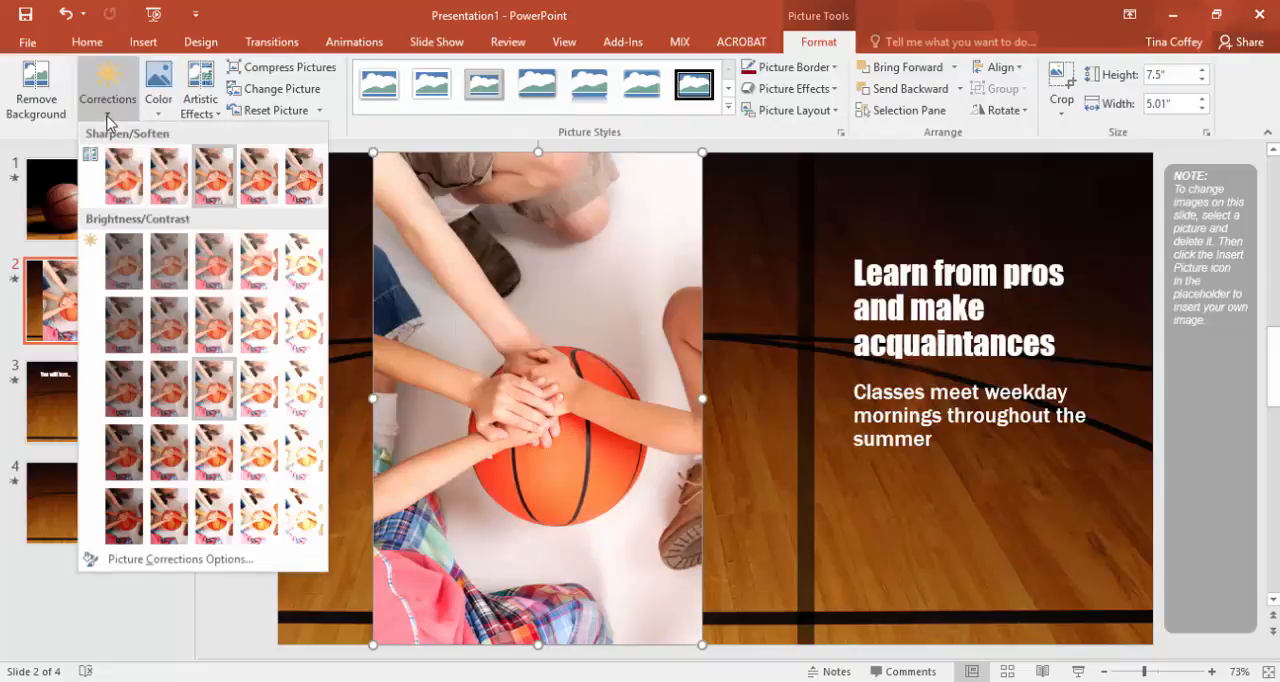
pyautogui.moveTo(124, 261)
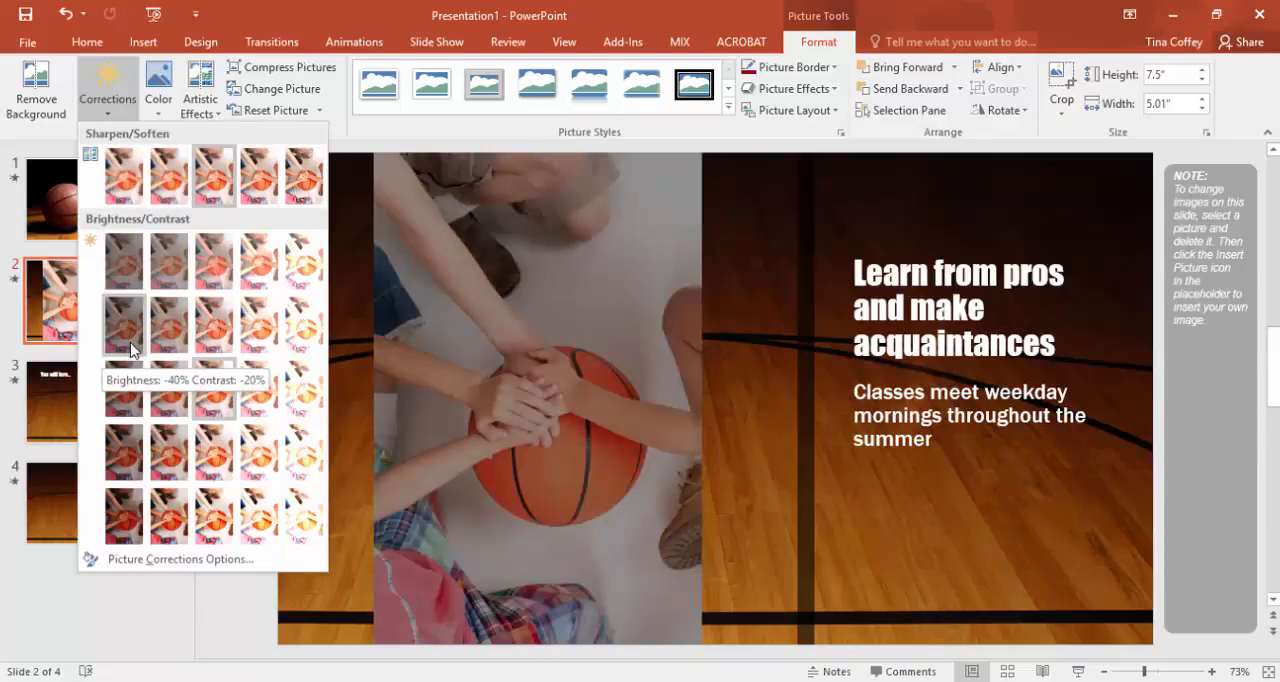
pyautogui.moveTo(168, 260)
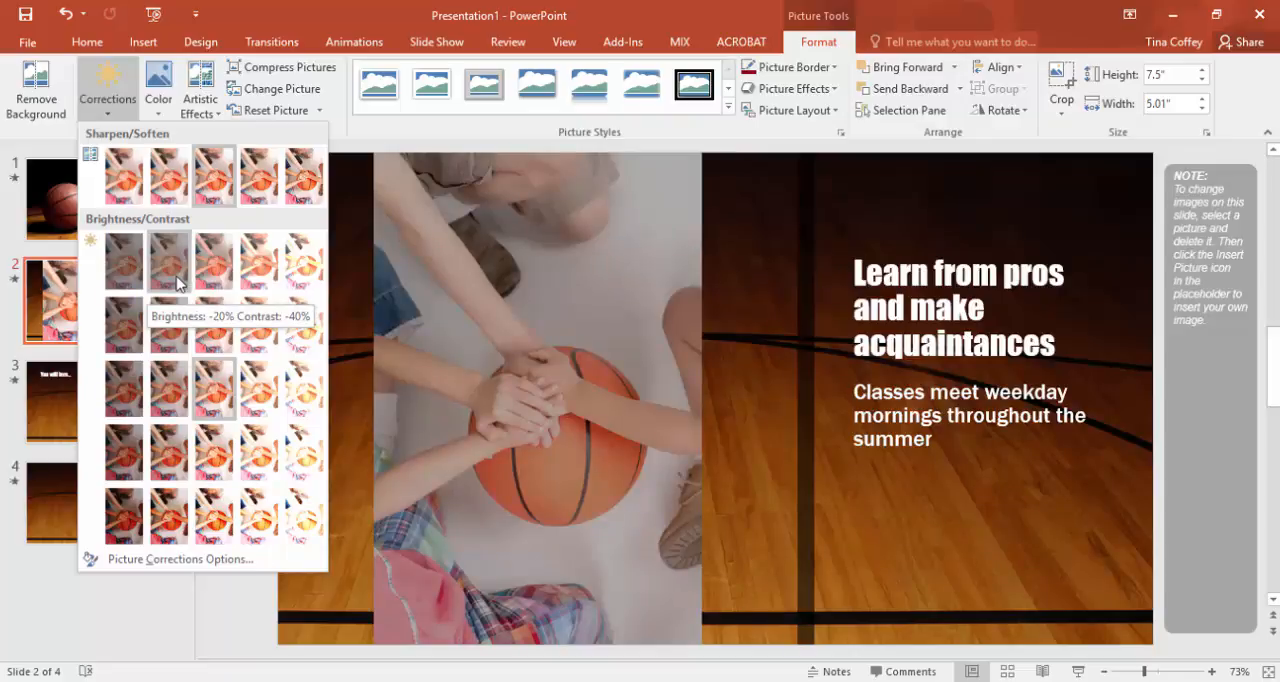
pyautogui.moveTo(168, 388)
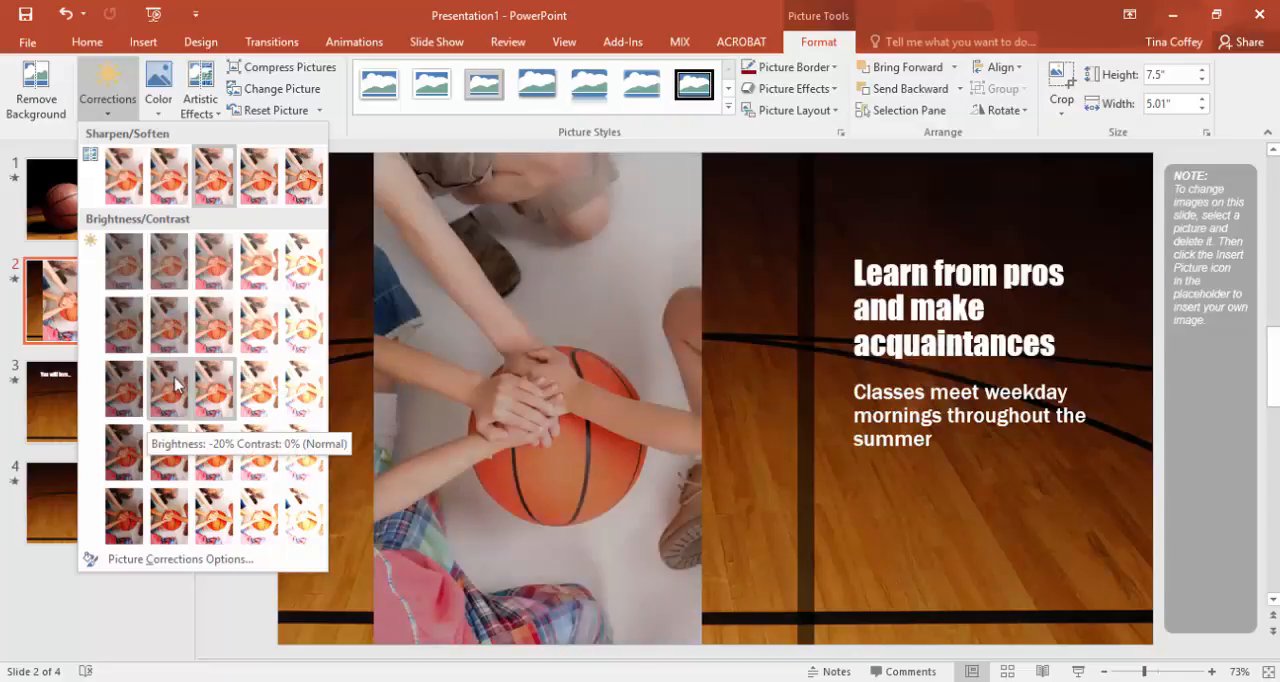
pyautogui.moveTo(303, 260)
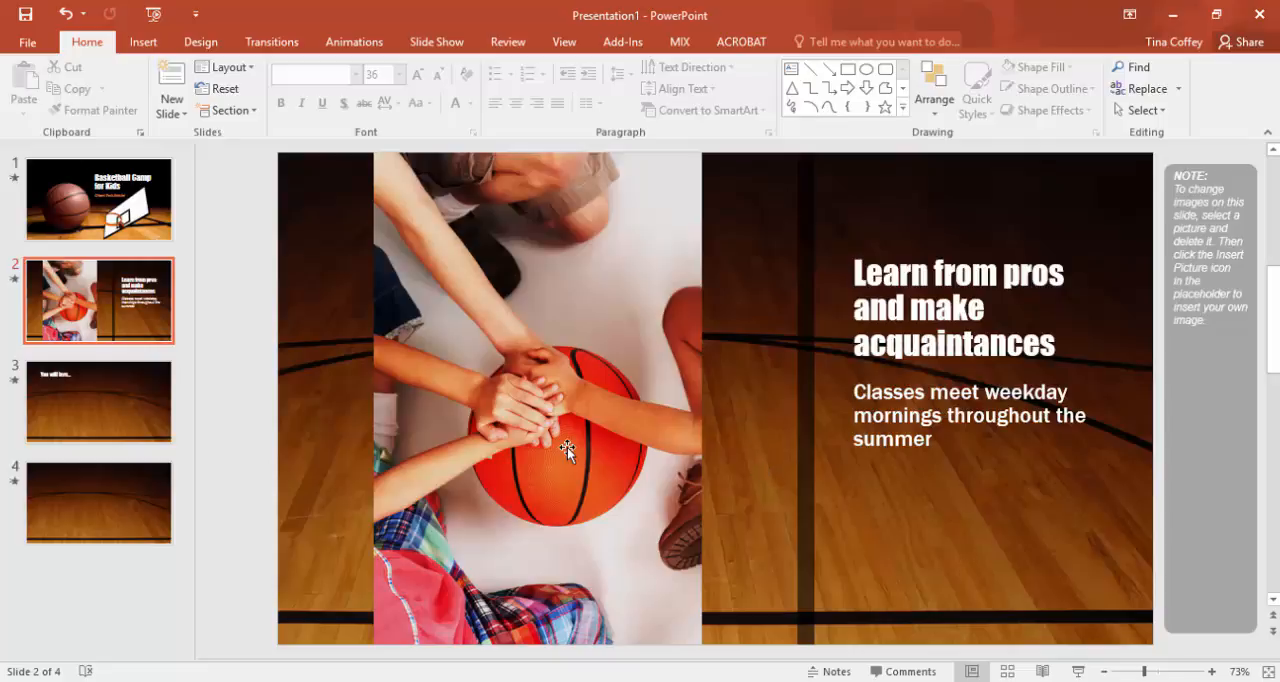
# Step: Apply a rounded-corner picture style and a thick black border to the Teamwork photo
pyautogui.click(537, 450)
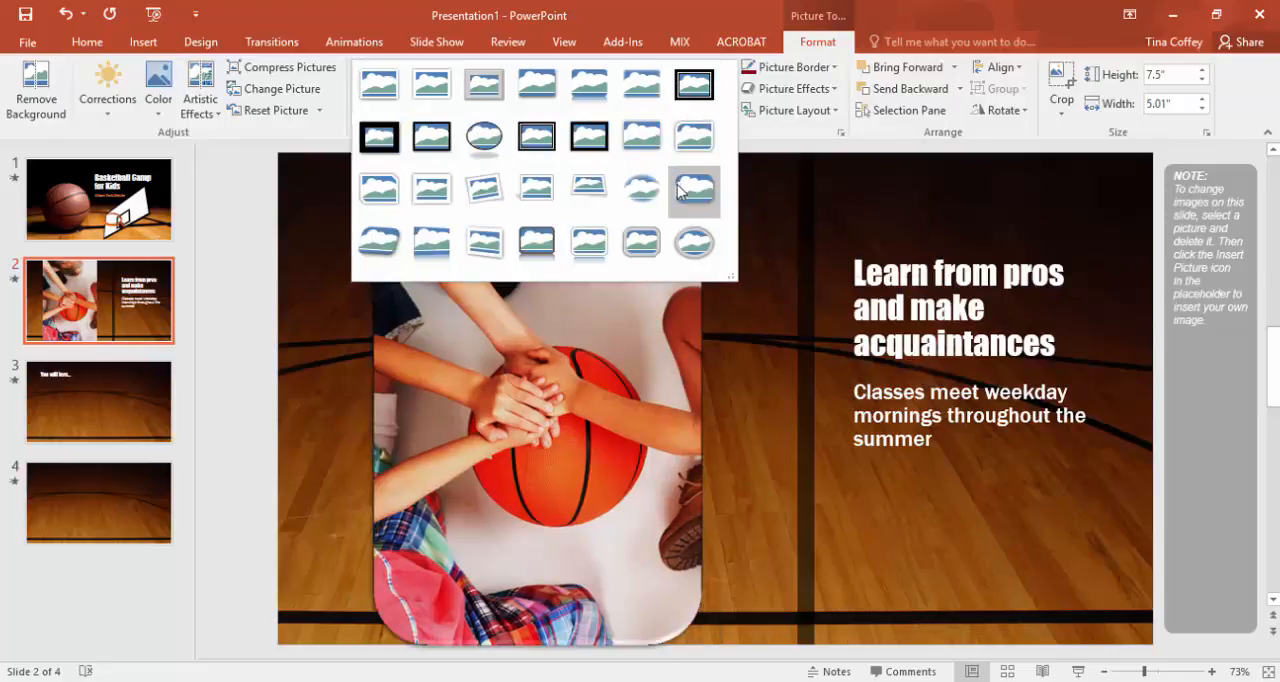
pyautogui.click(694, 191)
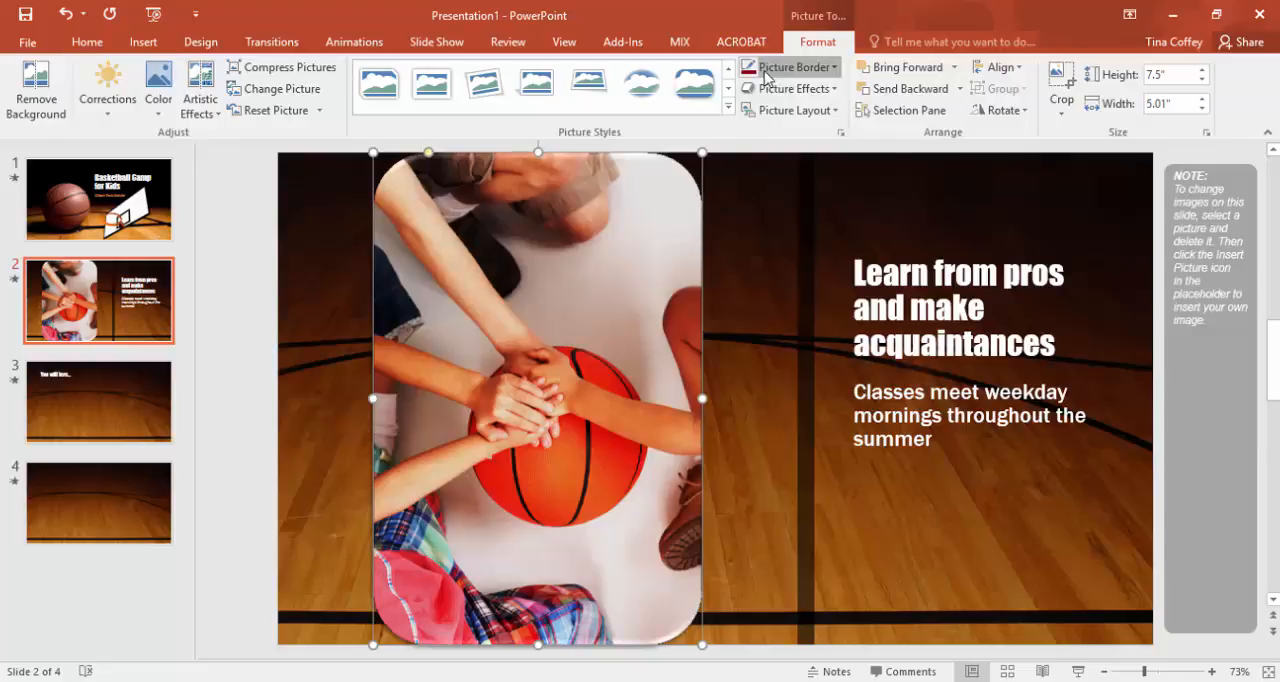
pyautogui.click(790, 67)
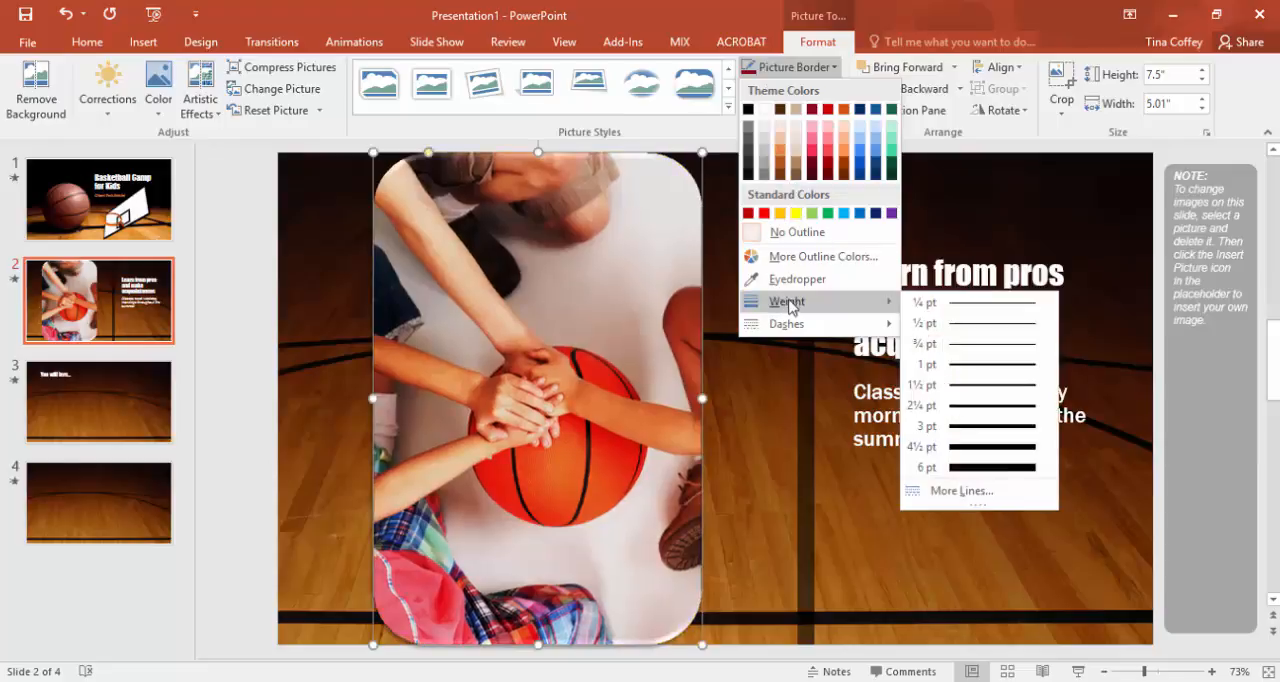
pyautogui.click(925, 467)
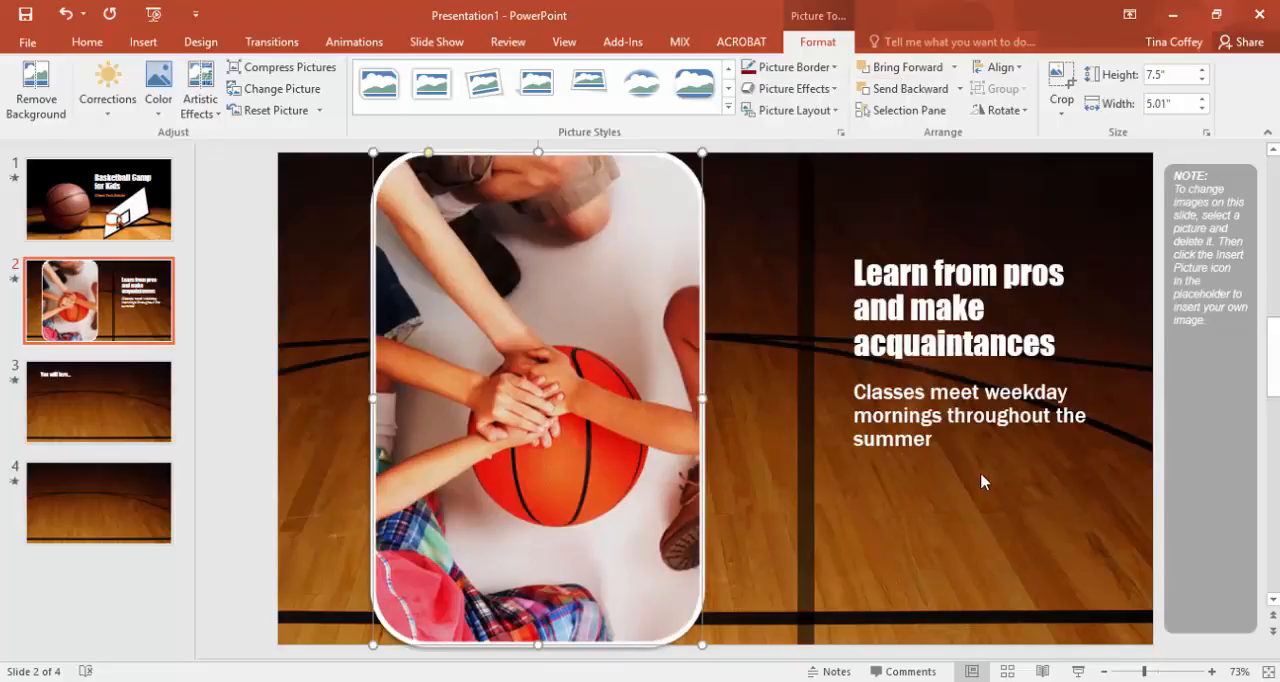
pyautogui.click(790, 67)
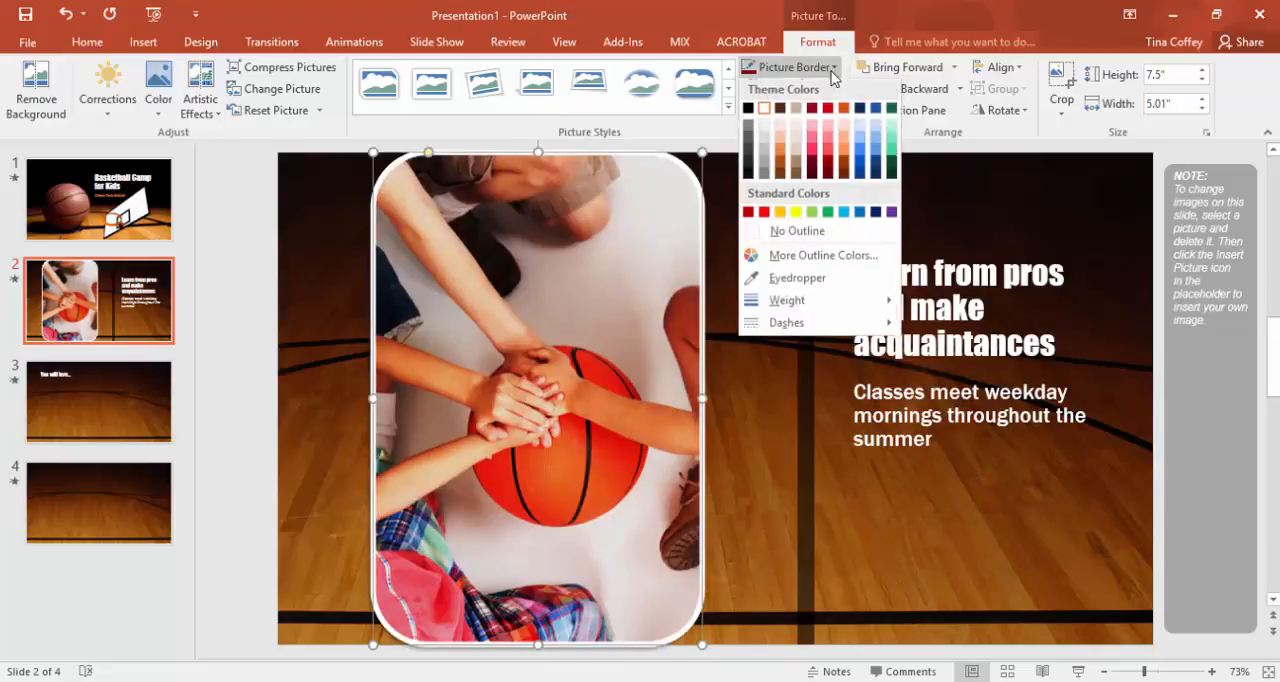
pyautogui.click(749, 107)
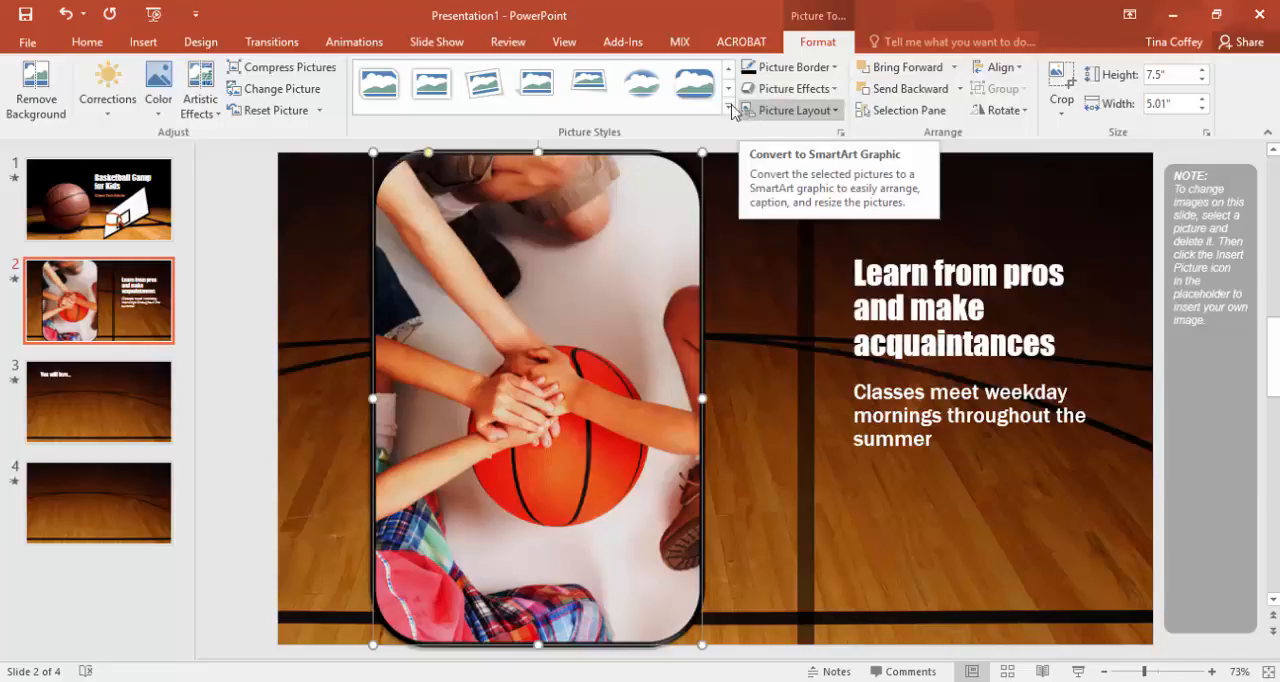
# Step: Add an 18 pt brown glow effect around the Teamwork photo
pyautogui.click(790, 88)
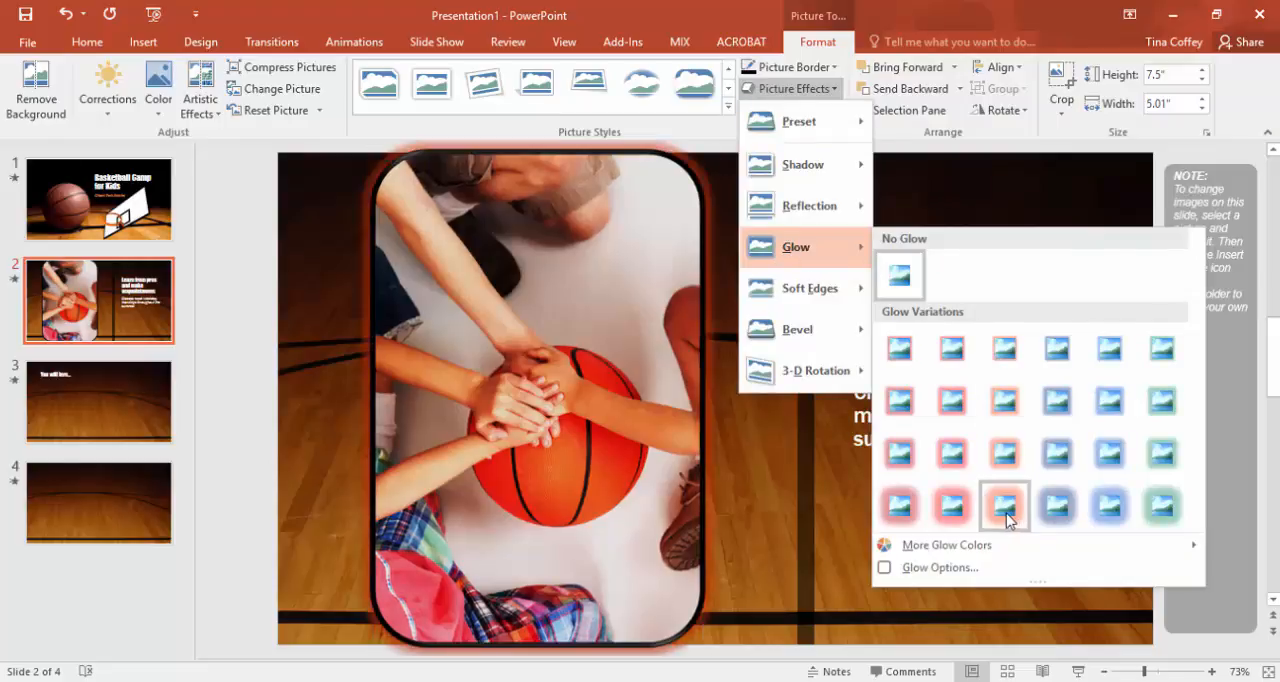
pyautogui.moveTo(1005, 505)
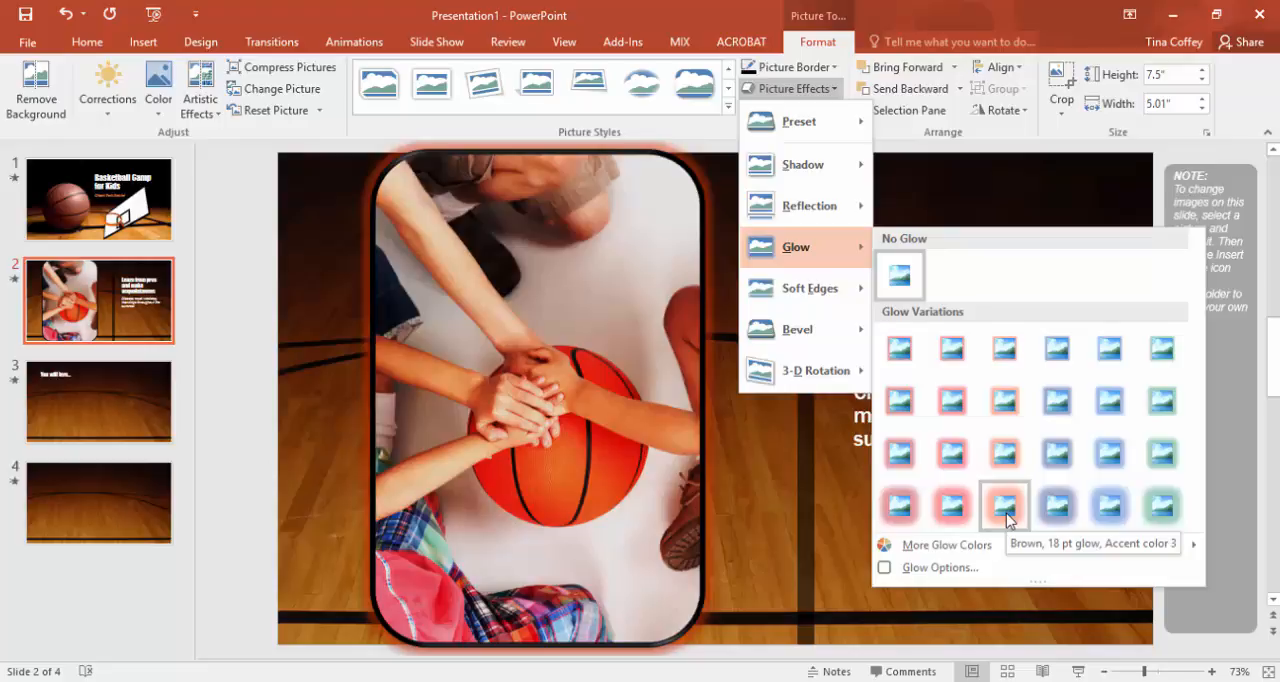
pyautogui.click(1005, 505)
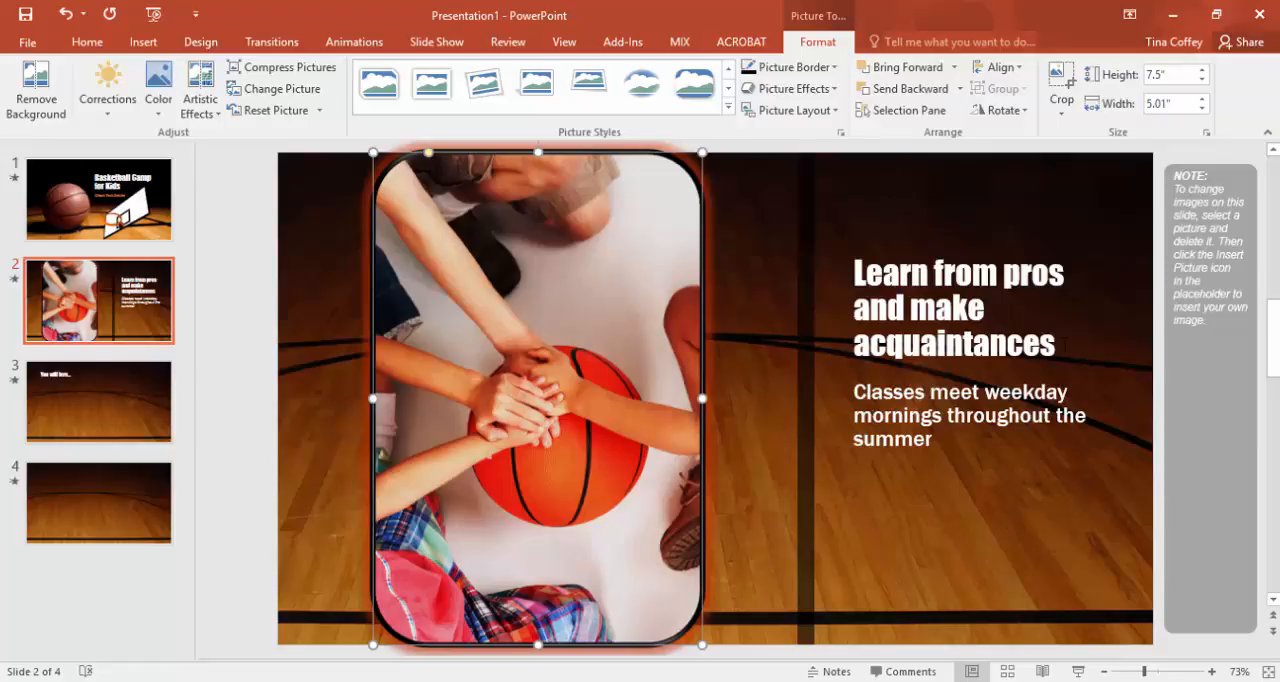
pyautogui.click(791, 88)
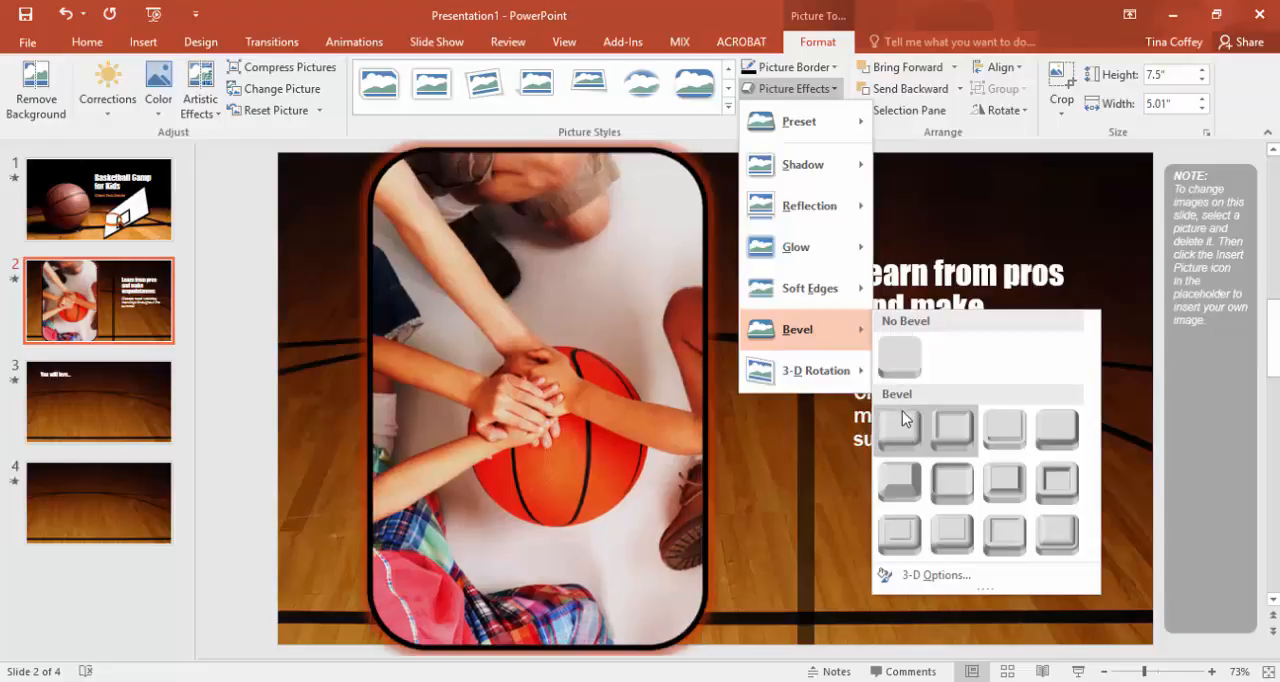
pyautogui.moveTo(898, 483)
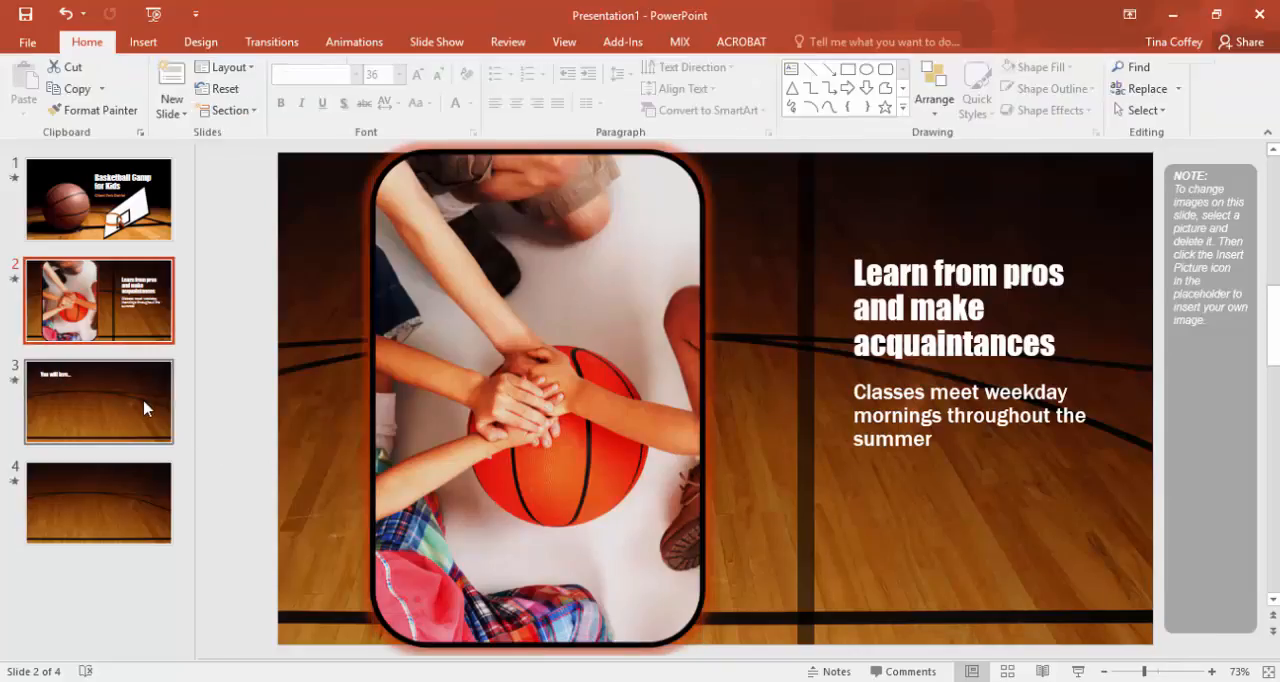
# Step: Draw an oval circle on slide 3 and move it up beside the heading
pyautogui.click(98, 401)
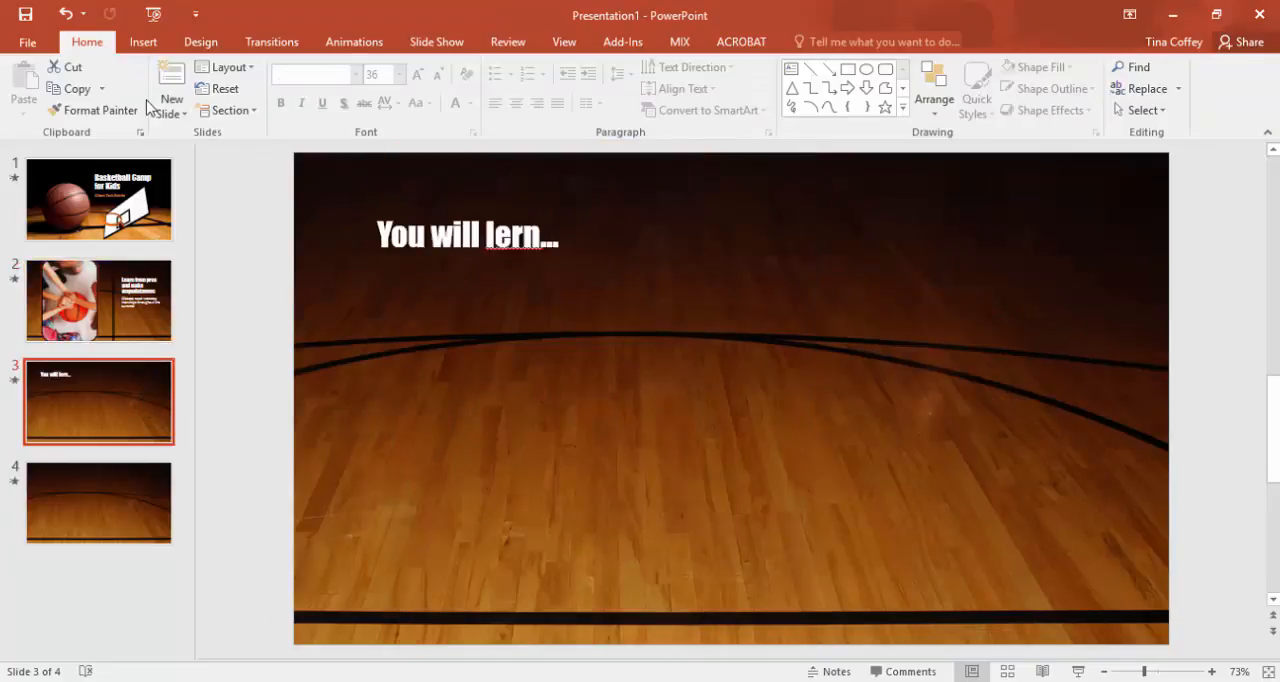
pyautogui.click(142, 41)
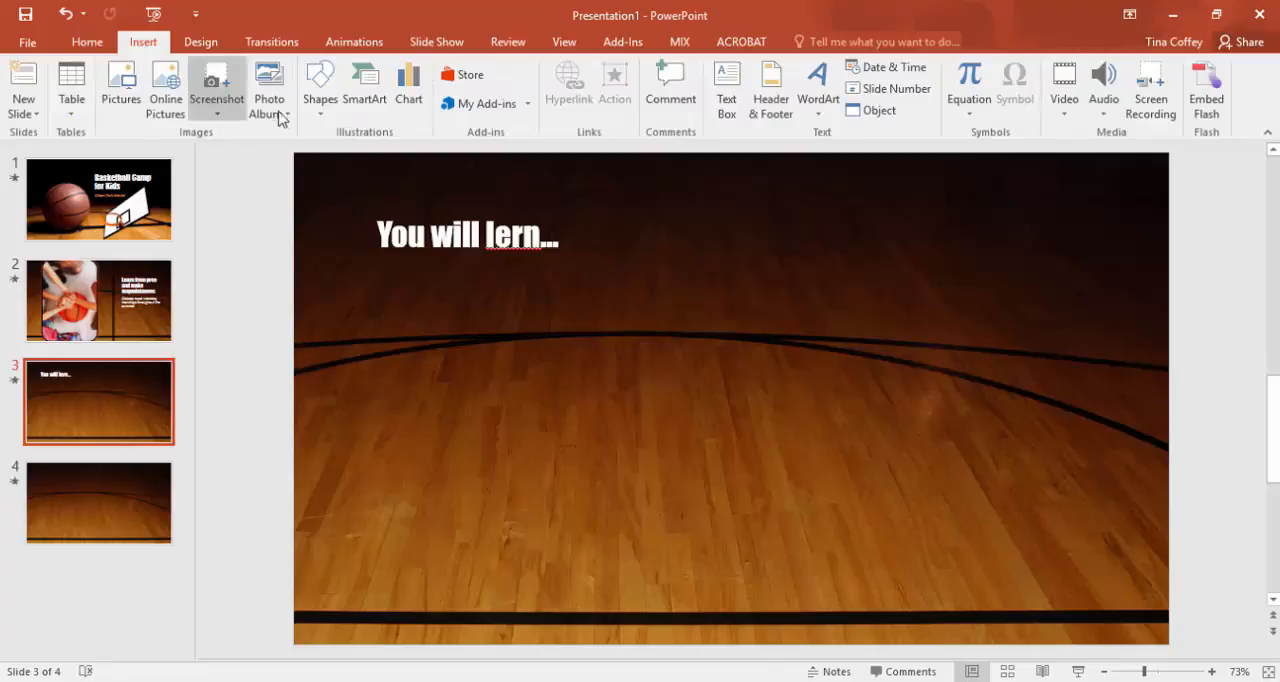
pyautogui.click(319, 85)
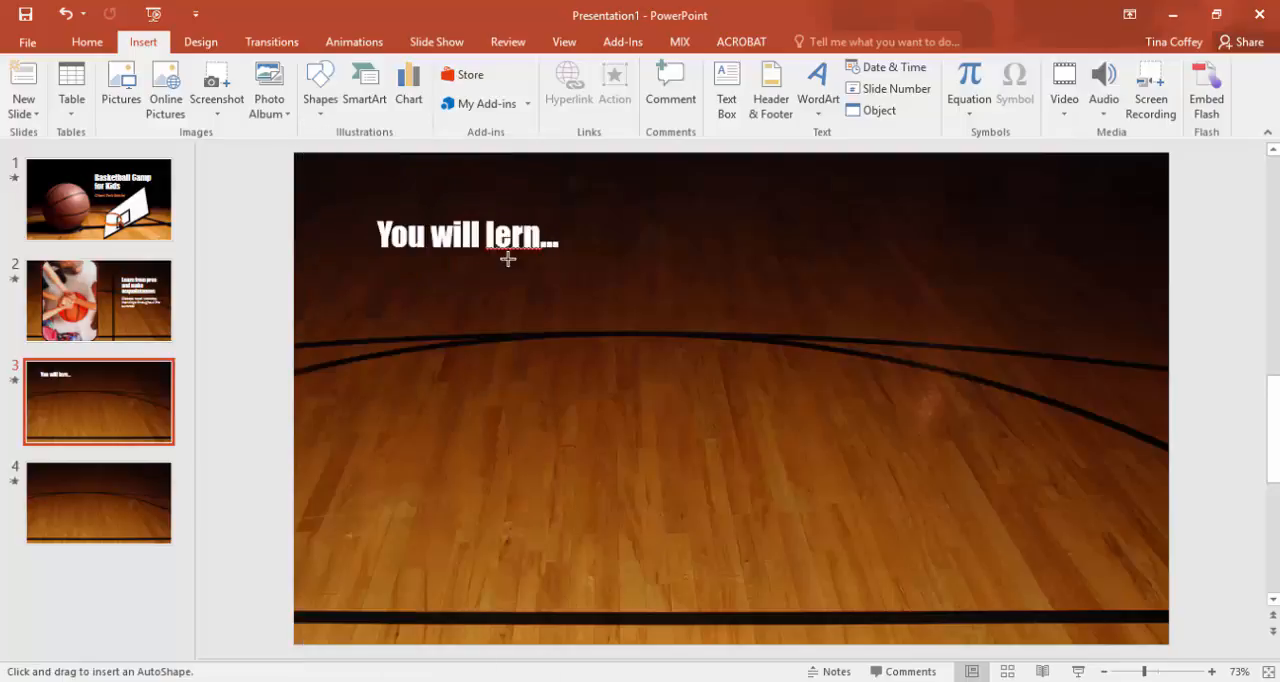
pyautogui.moveTo(684, 300)
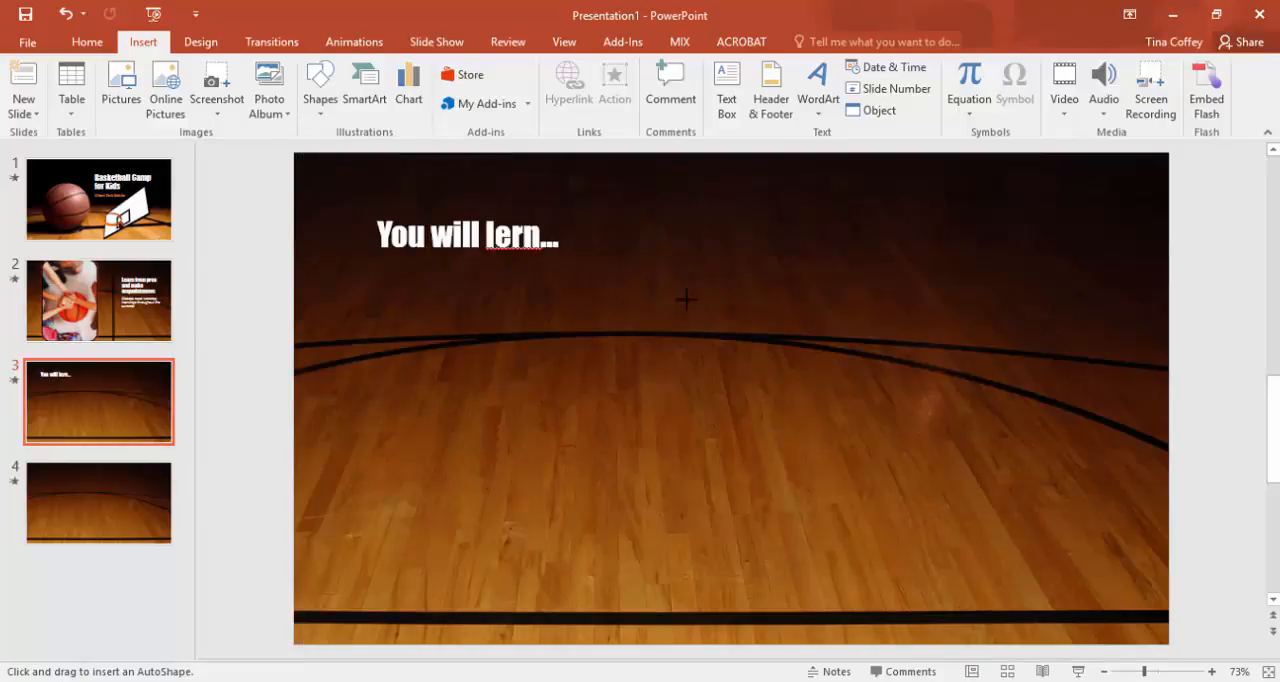
pyautogui.moveTo(687, 300); pyautogui.dragTo(803, 484)
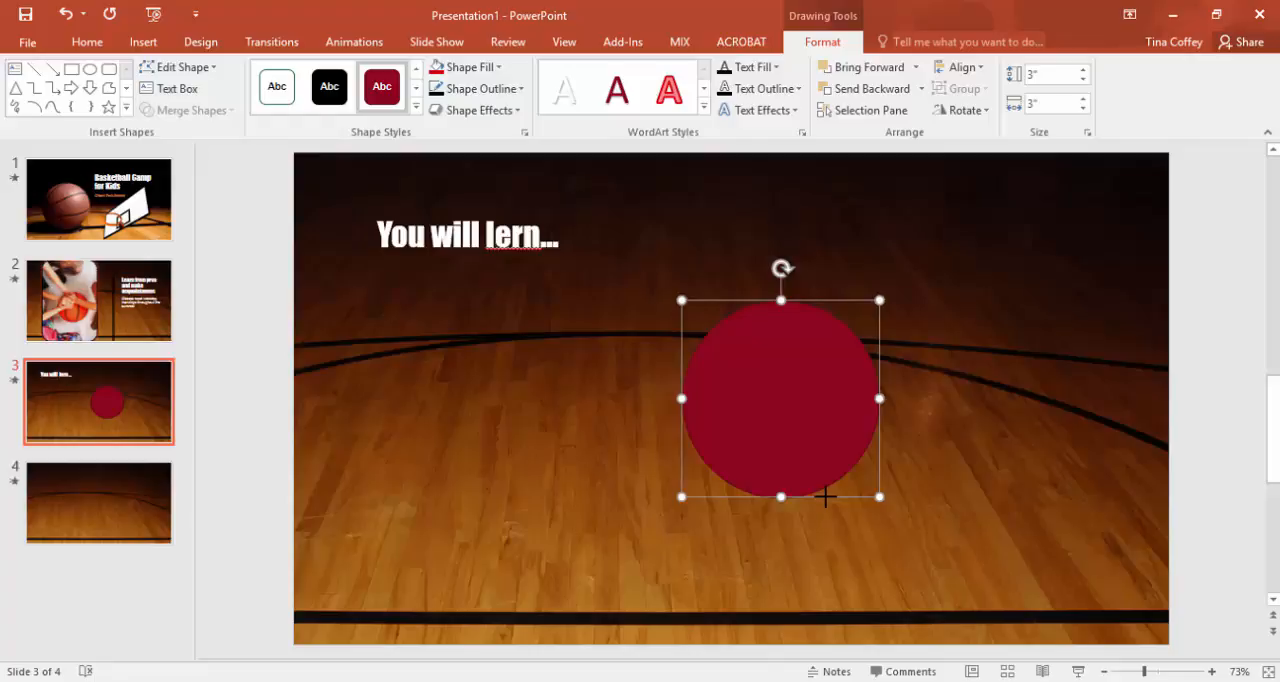
pyautogui.moveTo(663, 460)
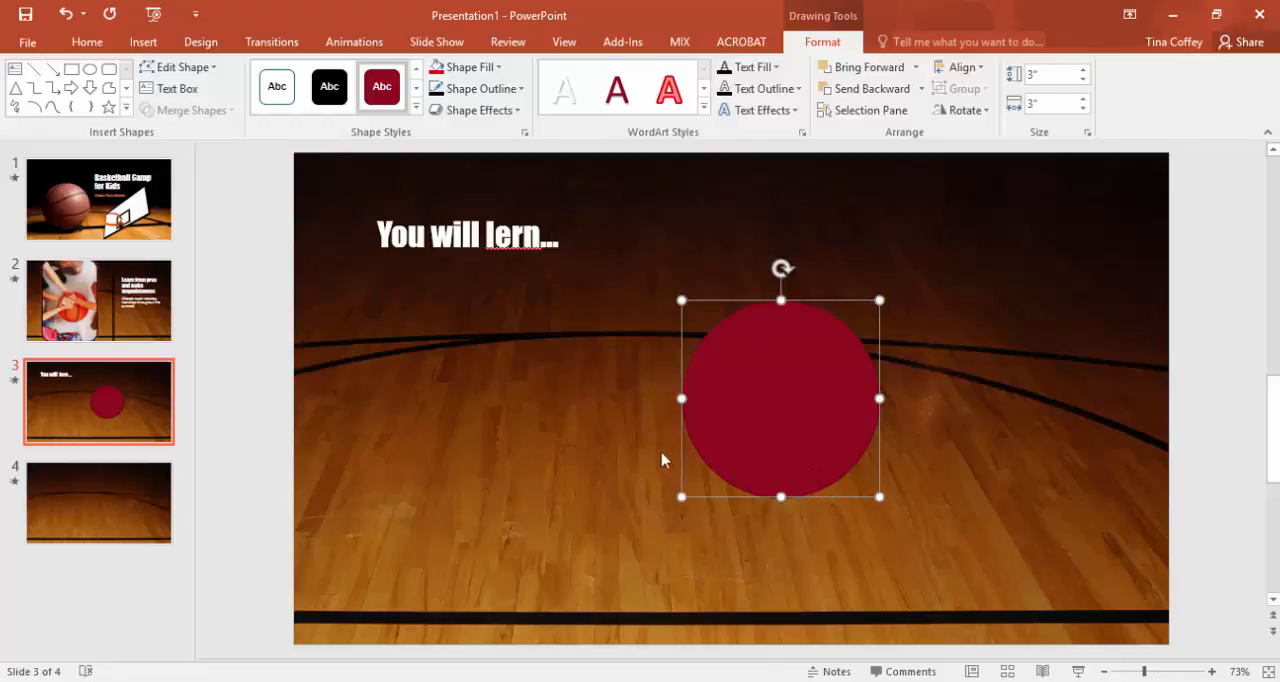
pyautogui.moveTo(780, 398); pyautogui.dragTo(765, 360)
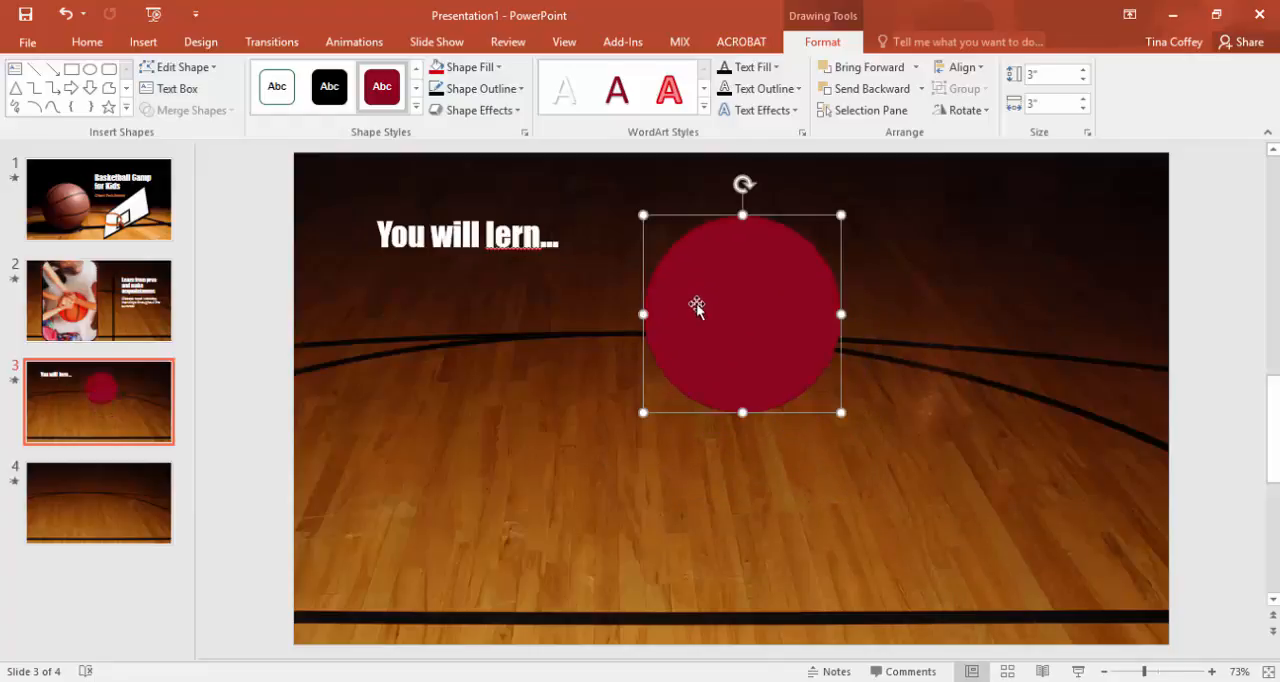
# Step: Choose the Curved Left Arrow block arrow shape for slide 3
pyautogui.click(143, 42)
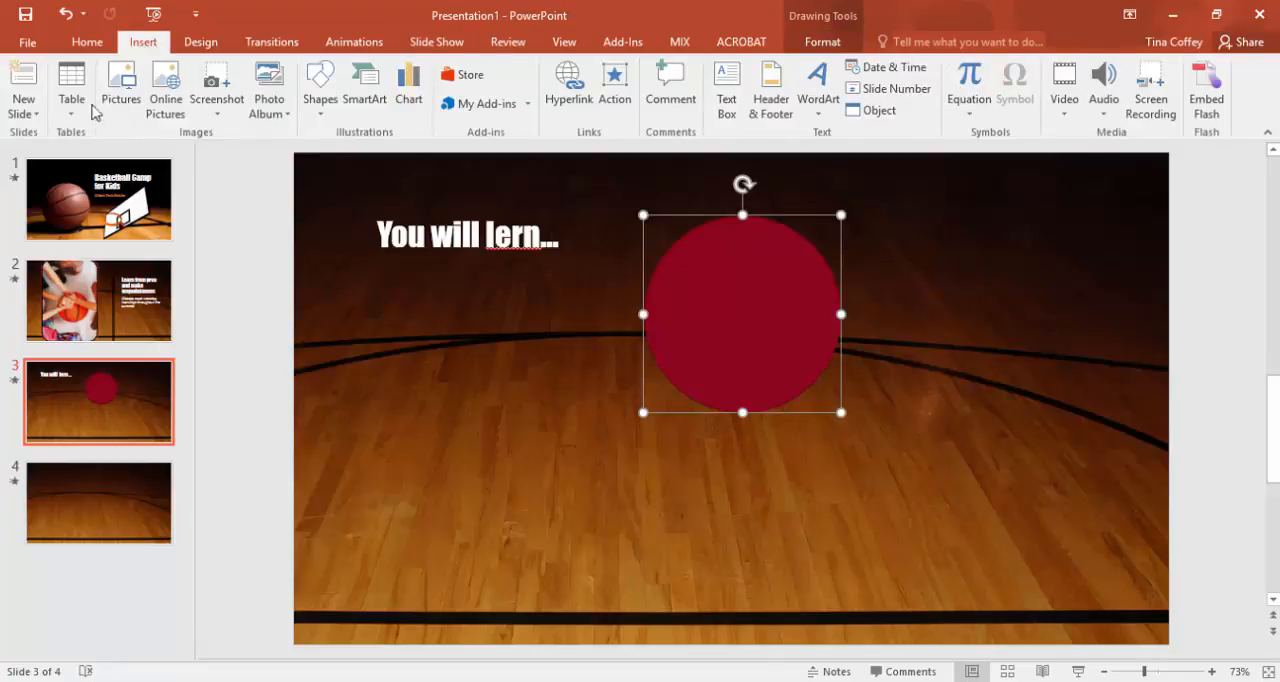
pyautogui.click(319, 88)
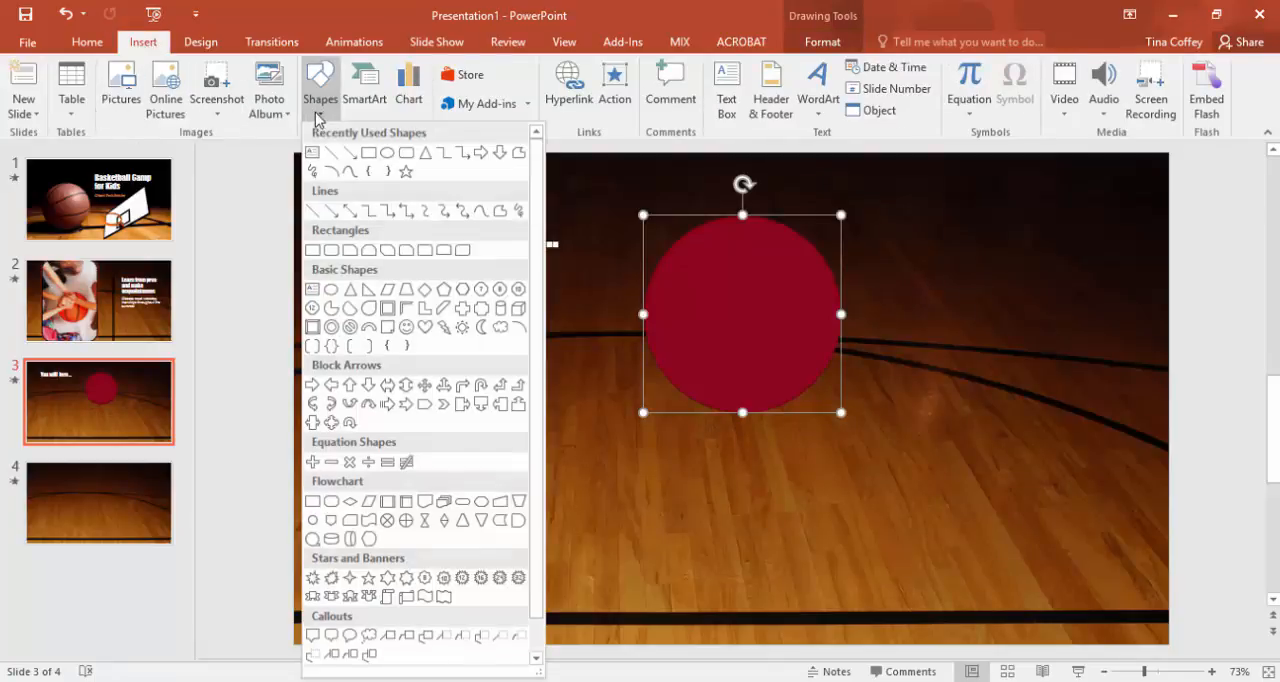
pyautogui.moveTo(349, 386)
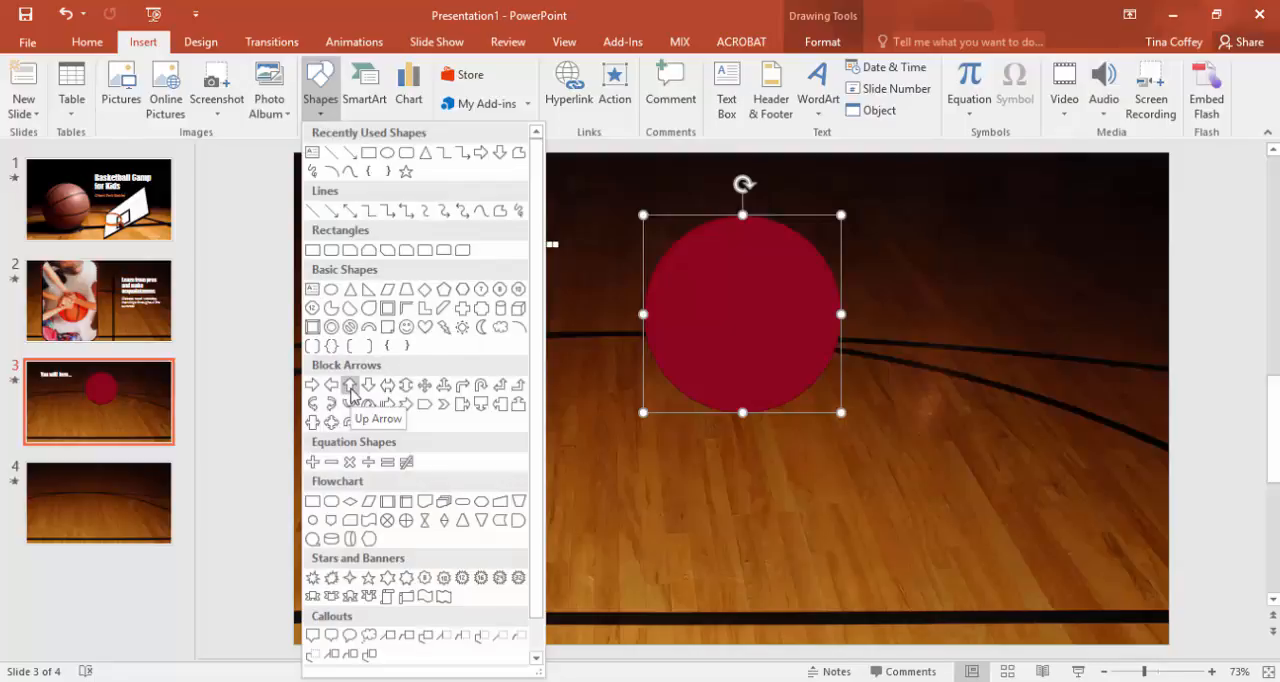
pyautogui.moveTo(330, 403)
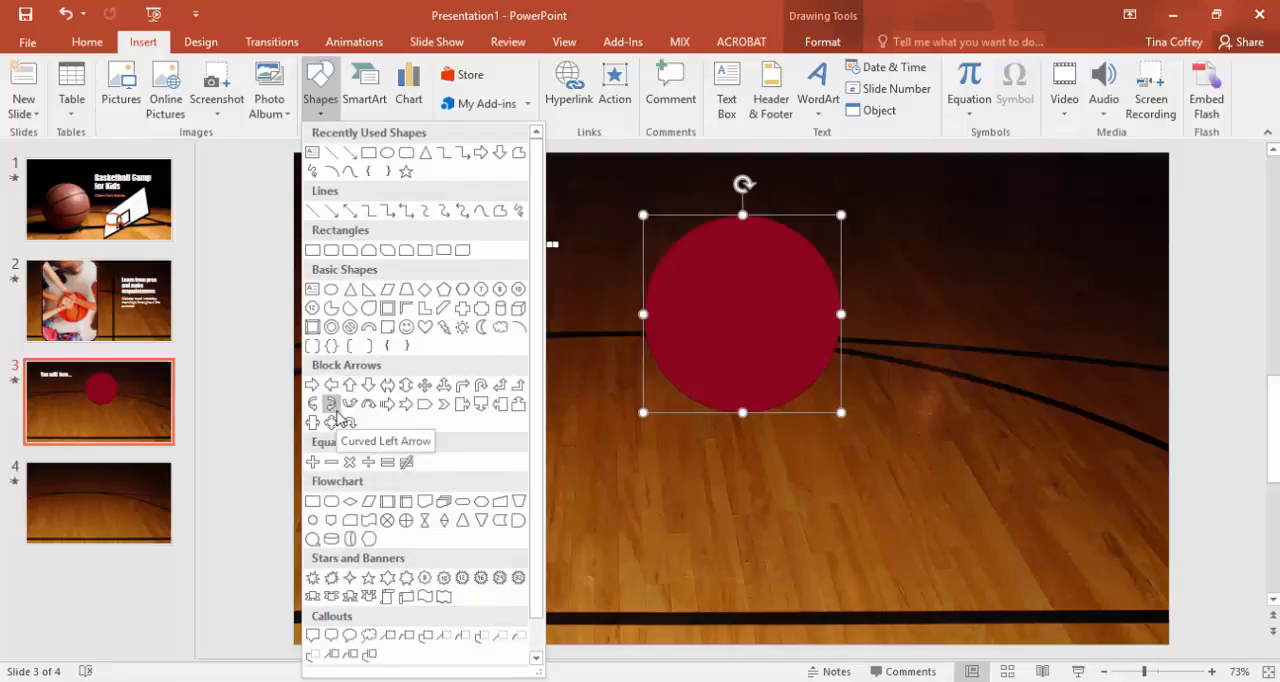
pyautogui.click(331, 404)
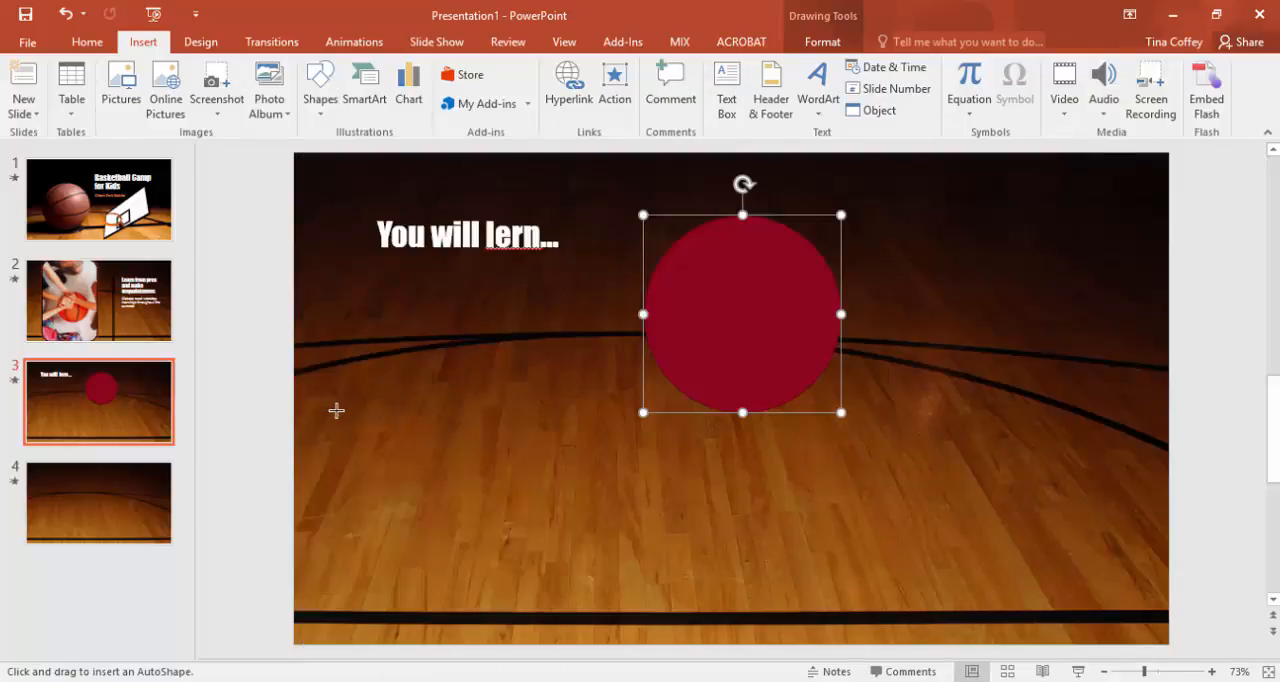
pyautogui.moveTo(958, 397)
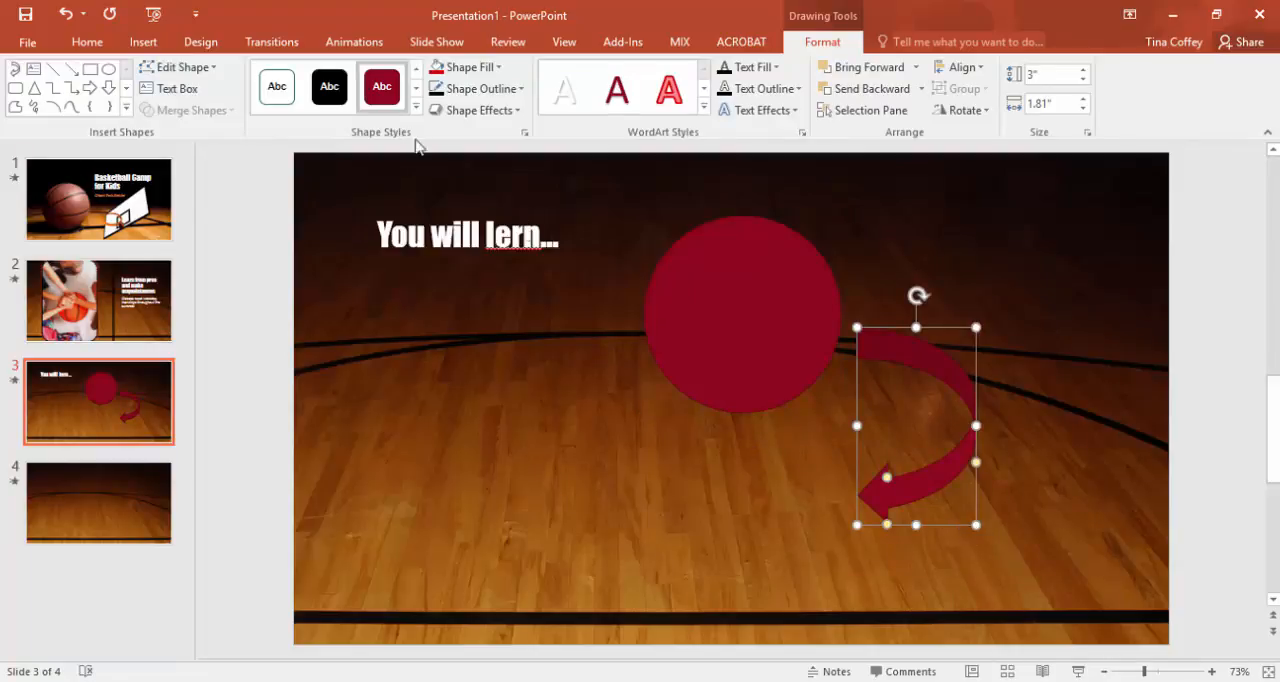
pyautogui.click(143, 41)
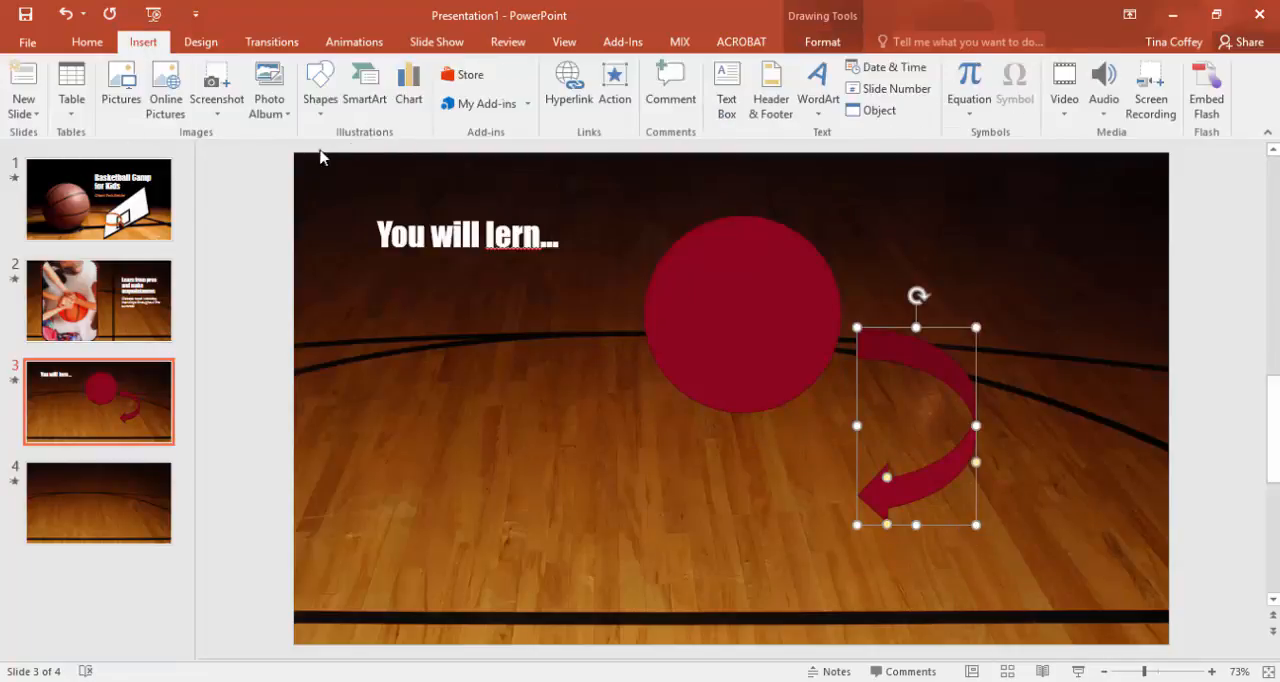
# Step: Draw a large dark red regular pentagon below the circle on slide 3
pyautogui.click(319, 88)
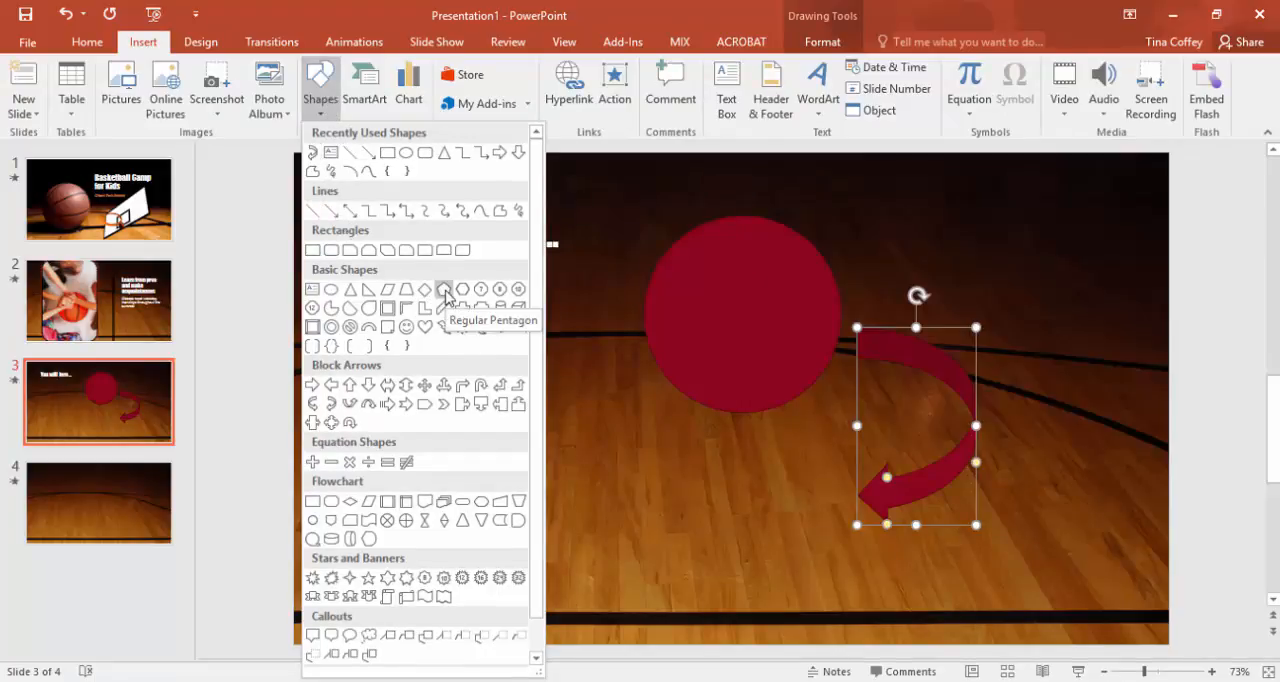
pyautogui.click(444, 289)
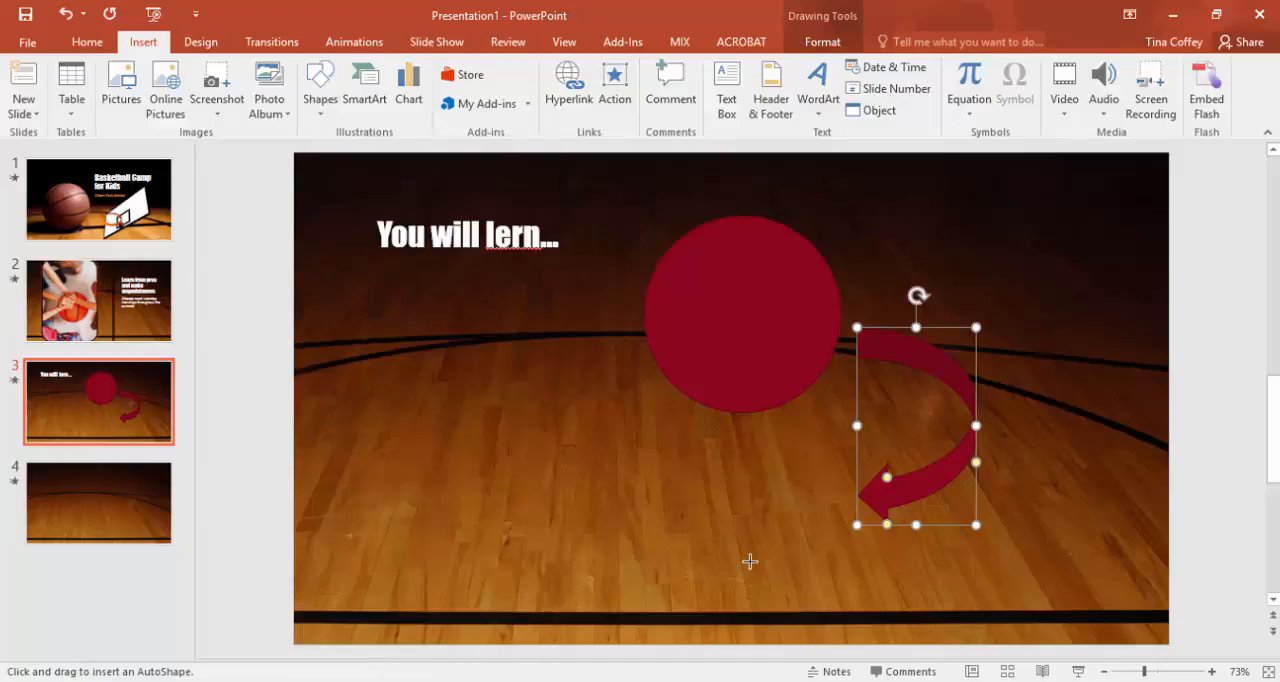
pyautogui.moveTo(721, 486)
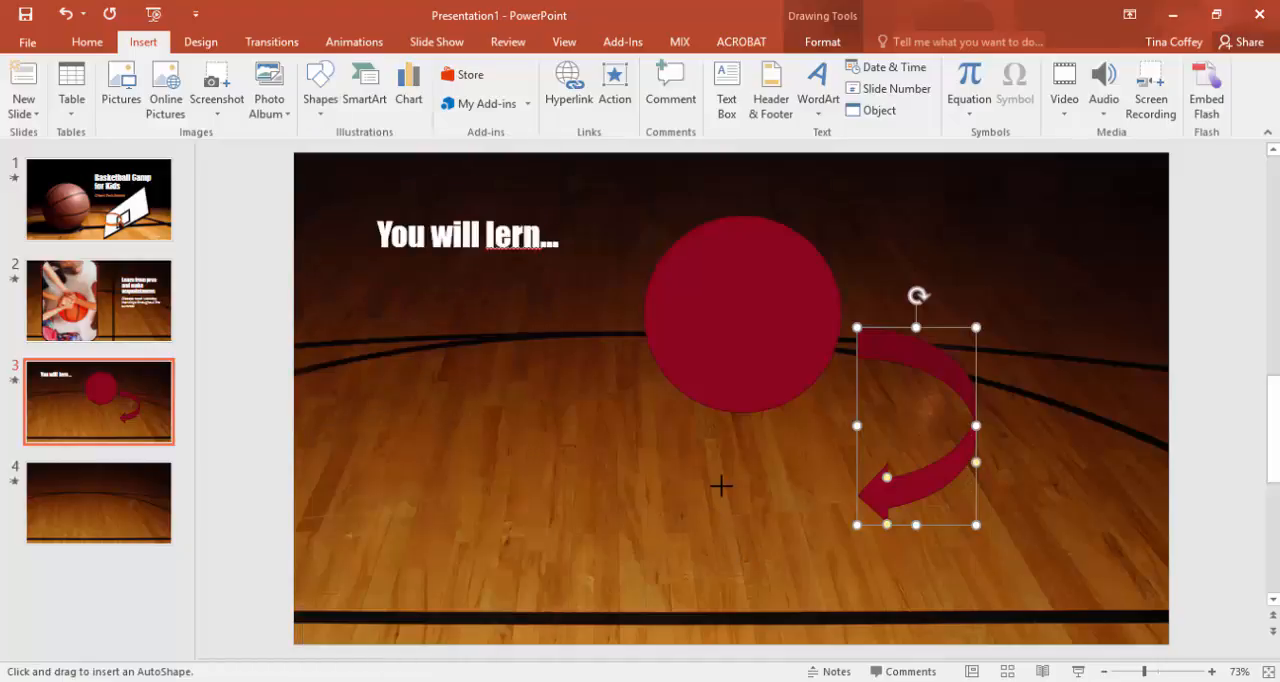
pyautogui.moveTo(720, 487); pyautogui.dragTo(917, 643)
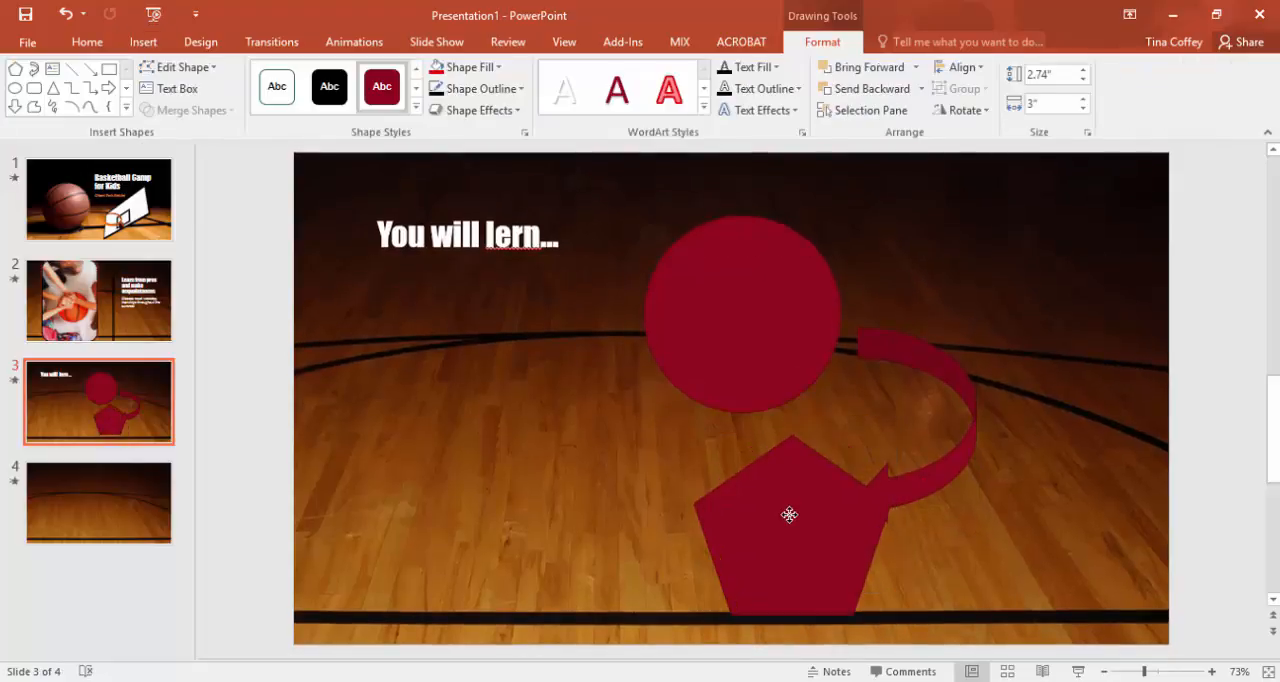
pyautogui.click(793, 520)
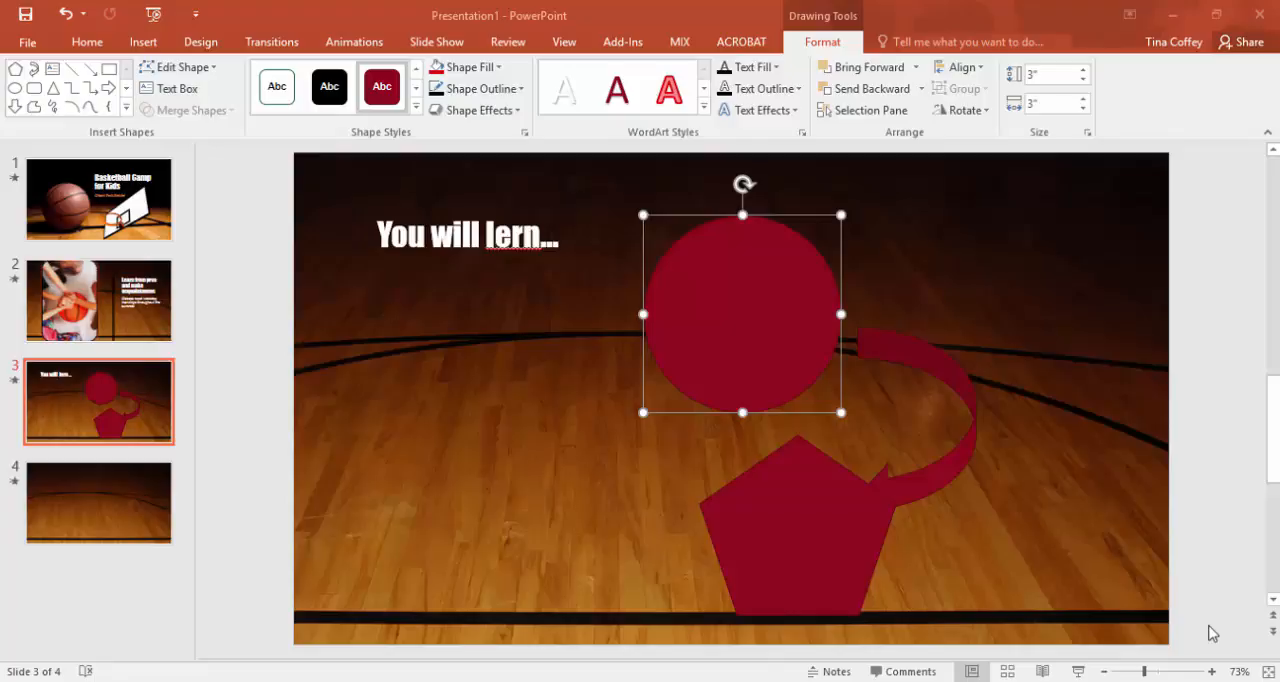
pyautogui.moveTo(1049, 510)
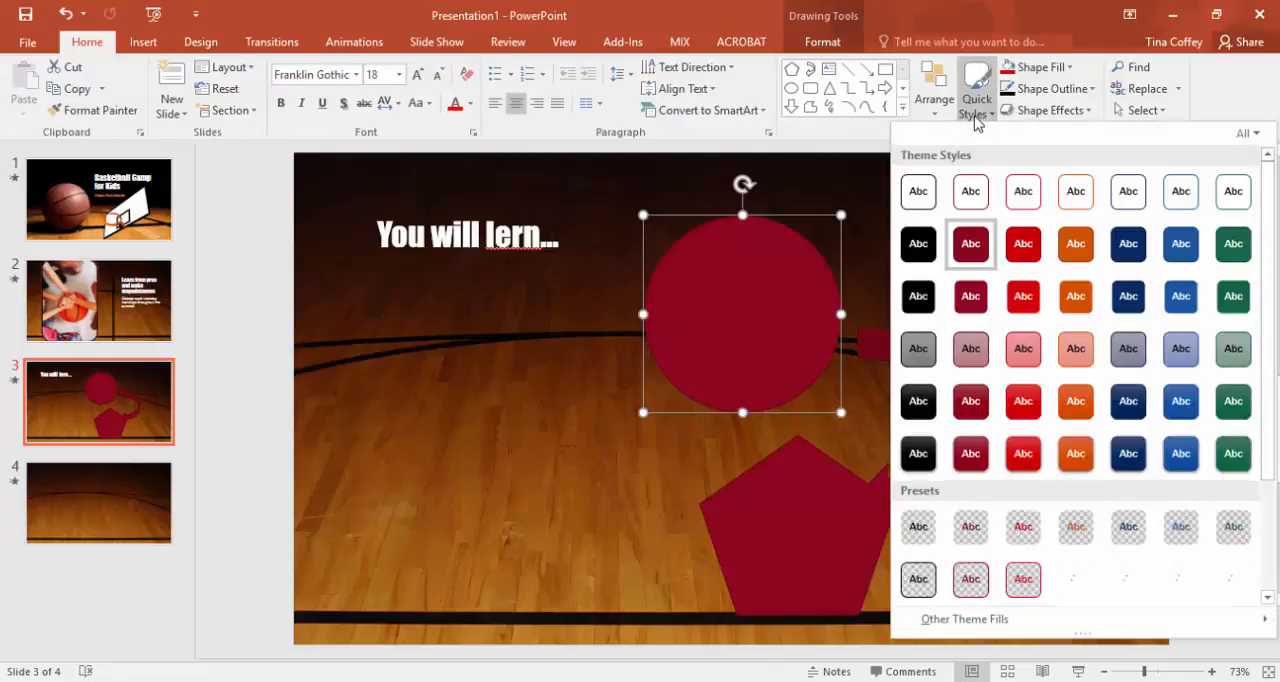
# Step: Restyle the circle black and give the pentagon the gray Subtle Effect - Black, Dark 1 style
pyautogui.click(917, 296)
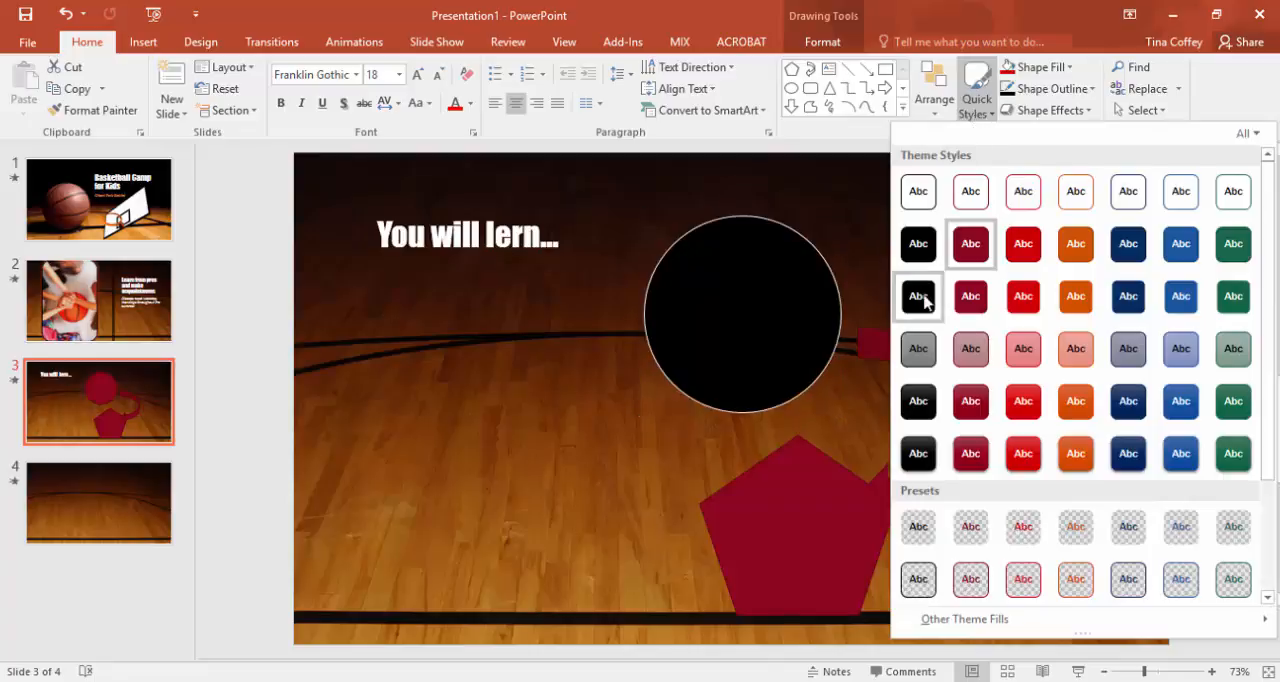
pyautogui.moveTo(917, 296)
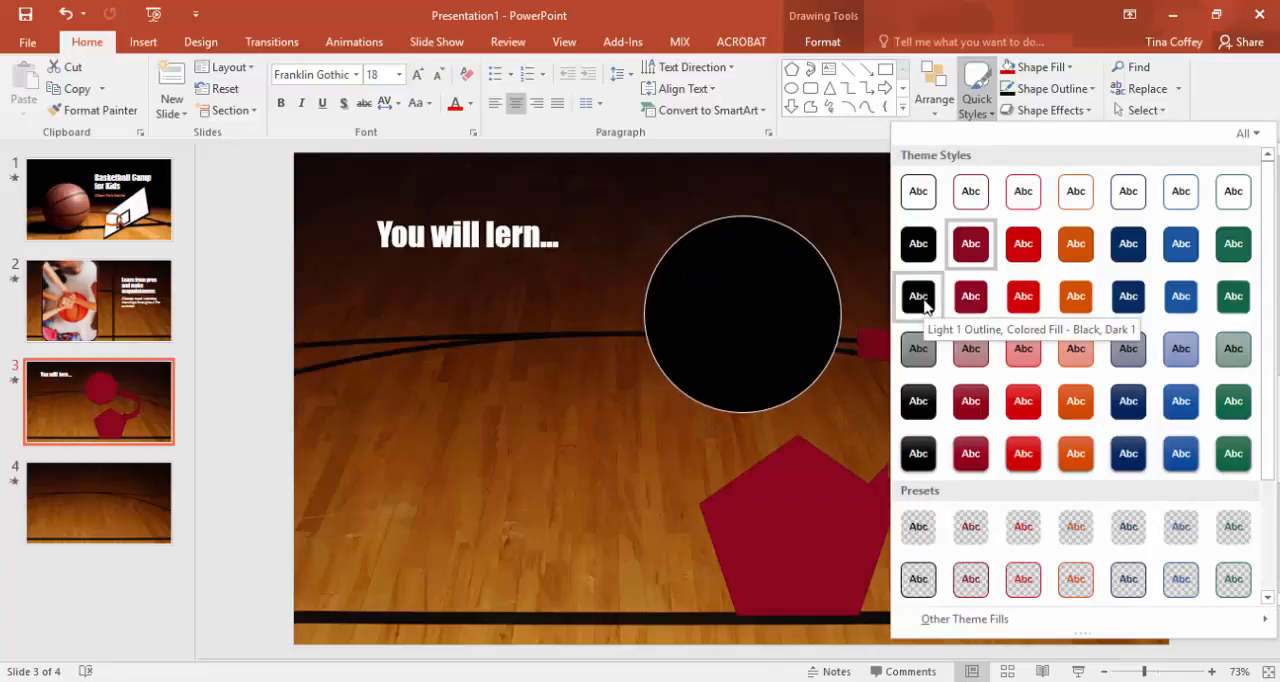
pyautogui.moveTo(920, 301)
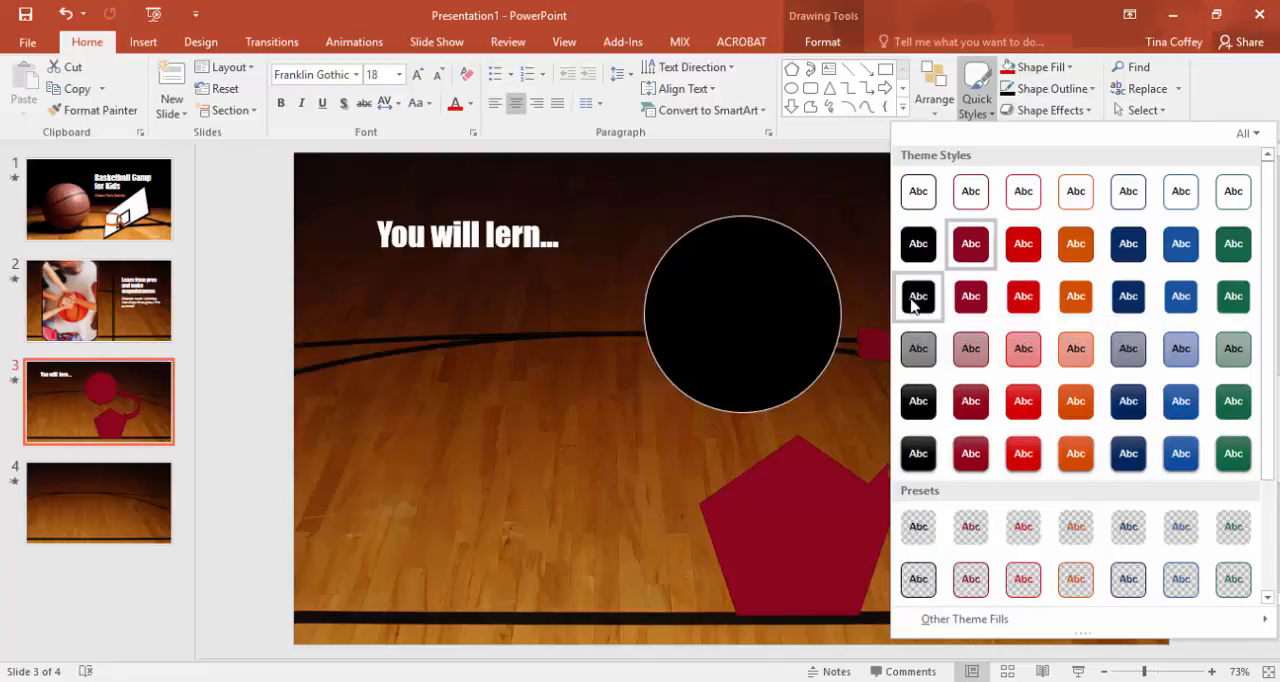
pyautogui.click(918, 296)
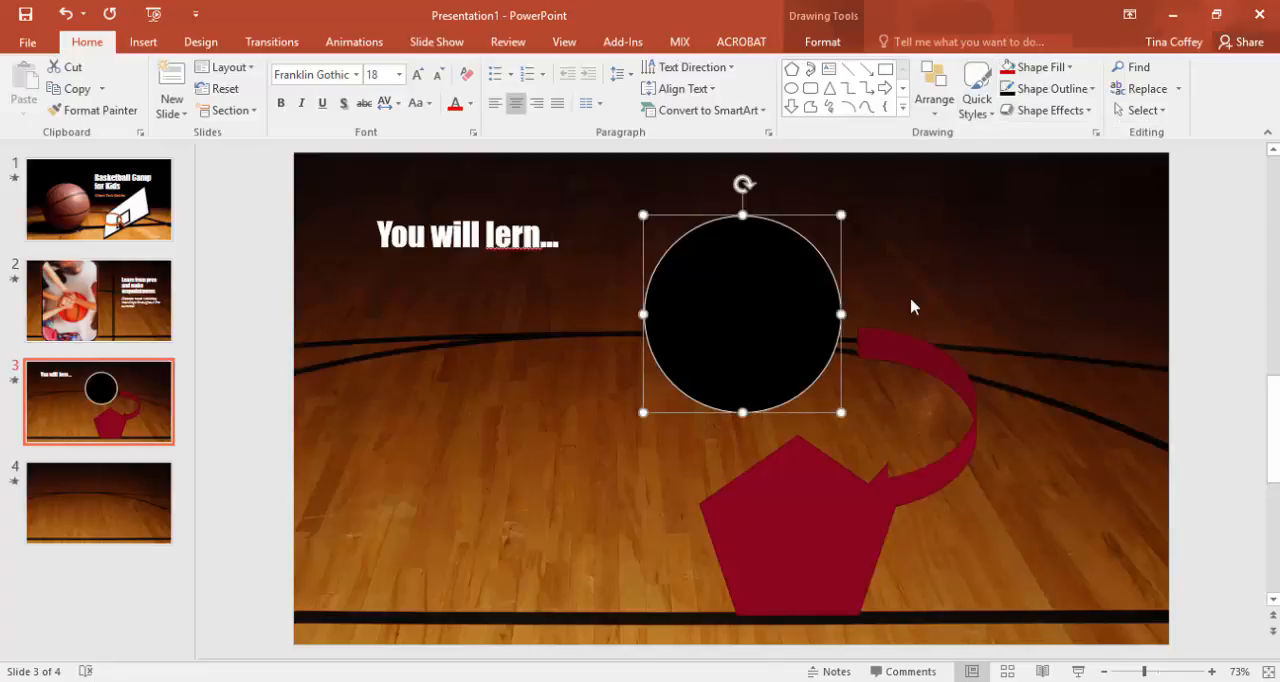
pyautogui.moveTo(957, 443)
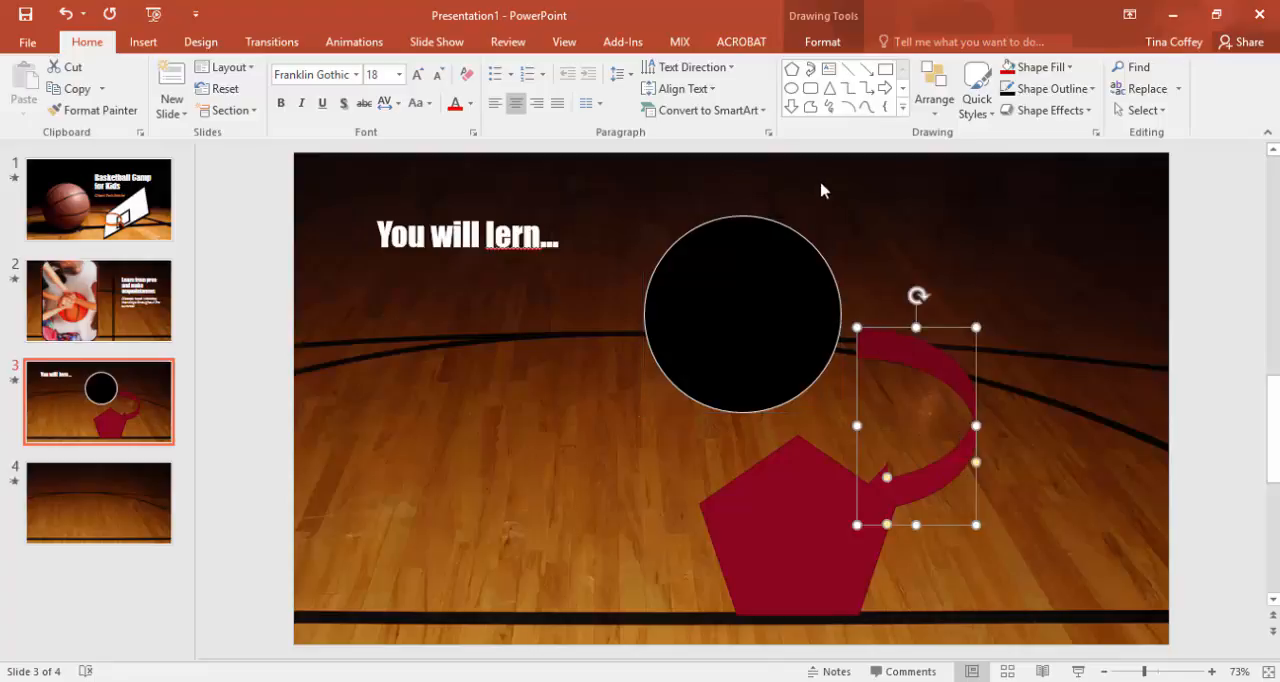
pyautogui.moveTo(432, 72)
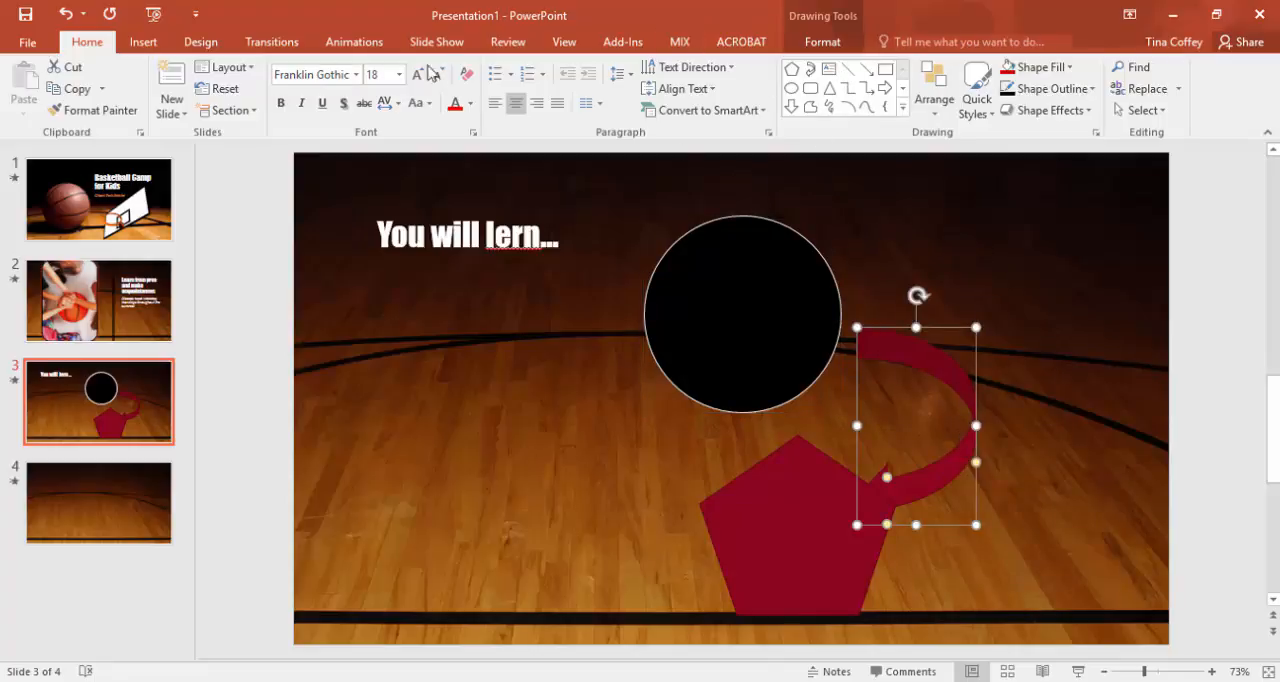
pyautogui.click(975, 88)
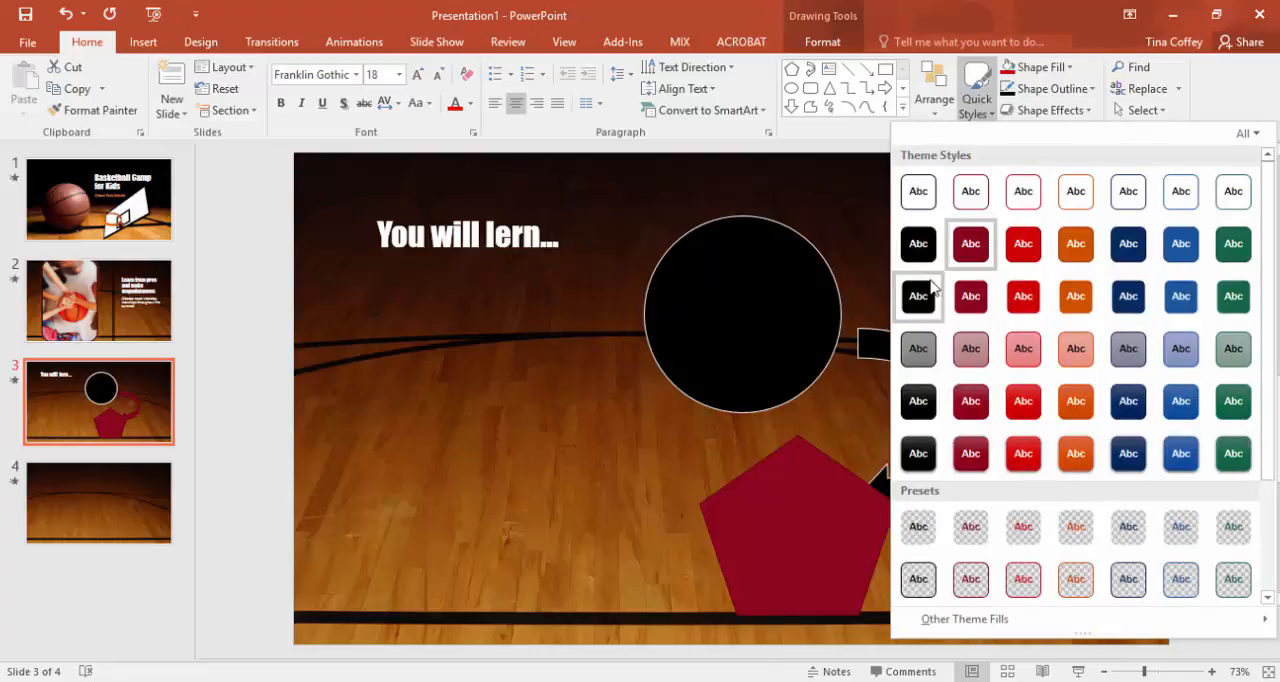
pyautogui.moveTo(917, 191)
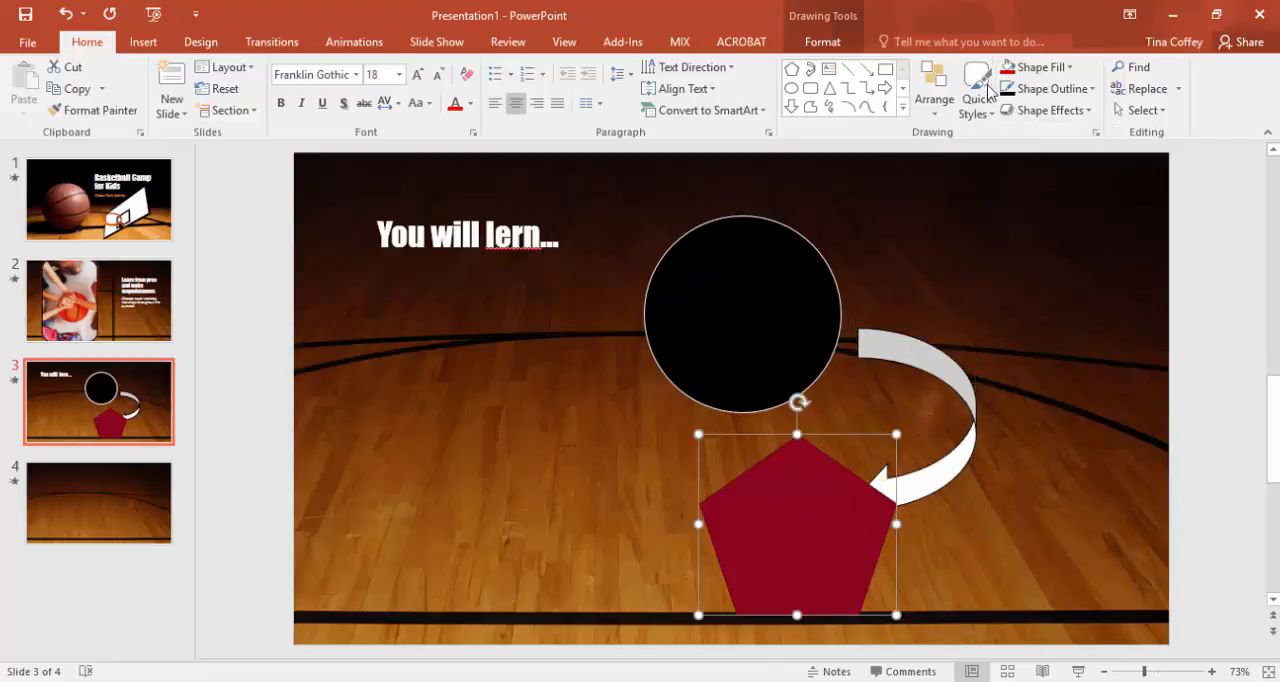
pyautogui.click(975, 88)
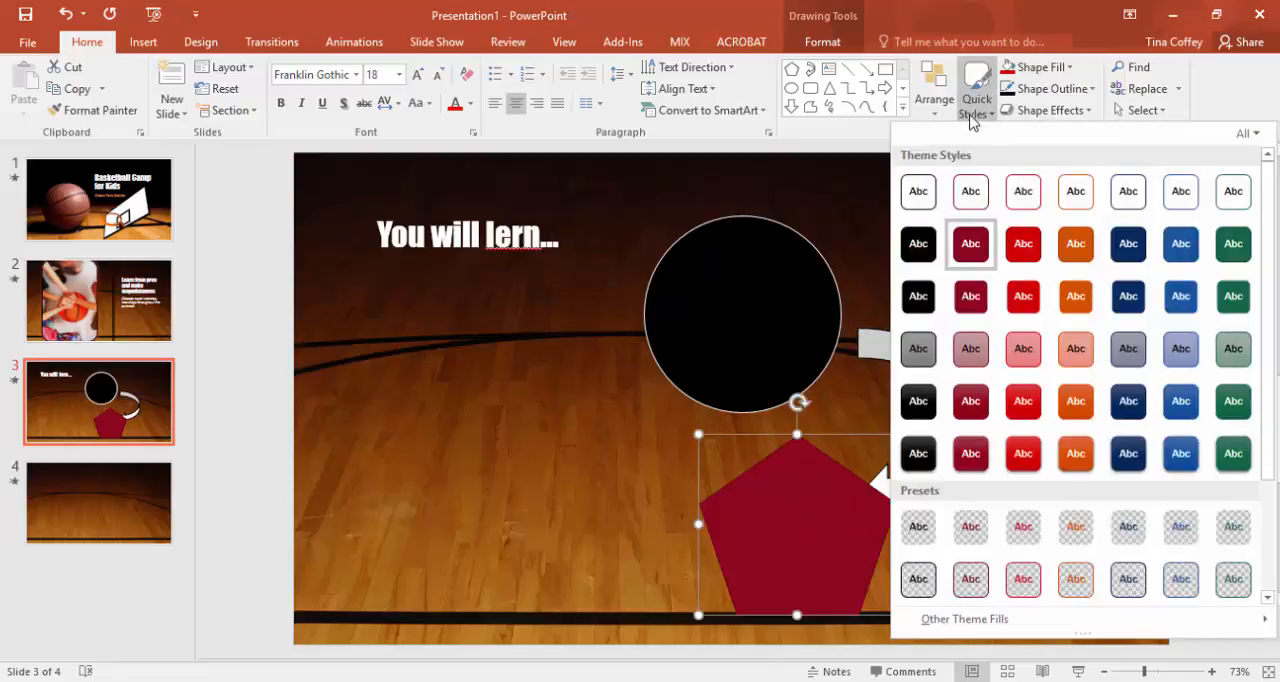
pyautogui.moveTo(917, 349)
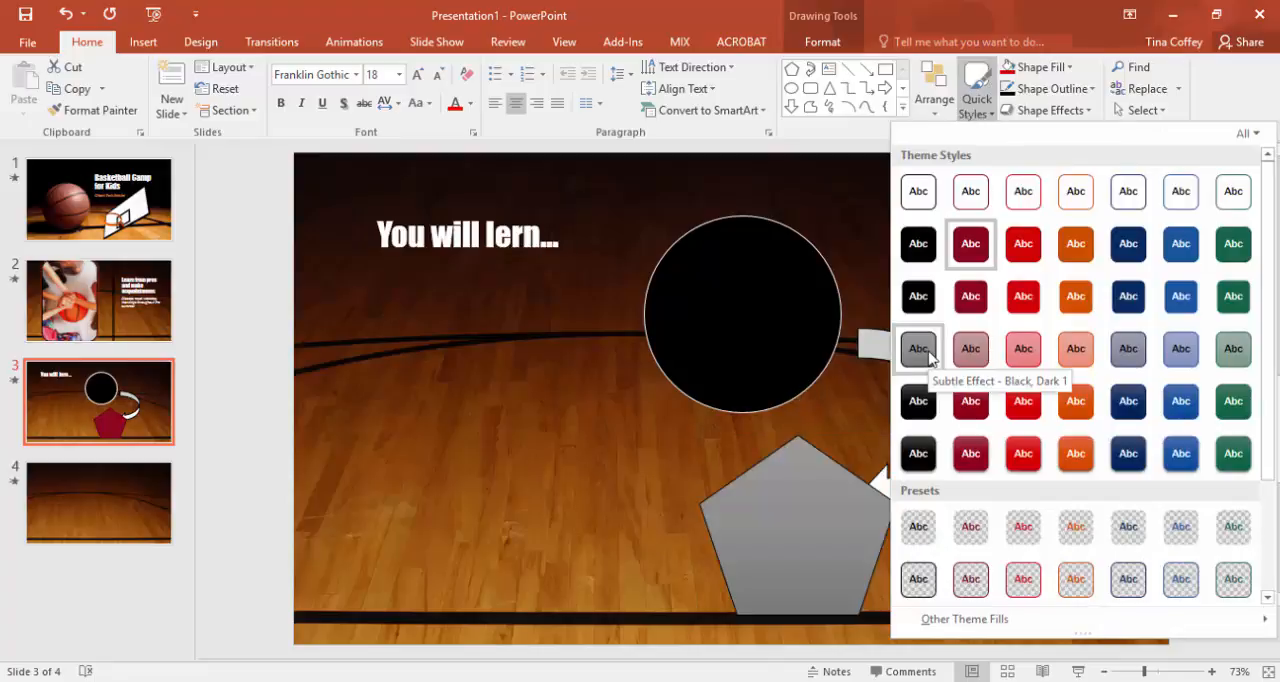
pyautogui.click(918, 348)
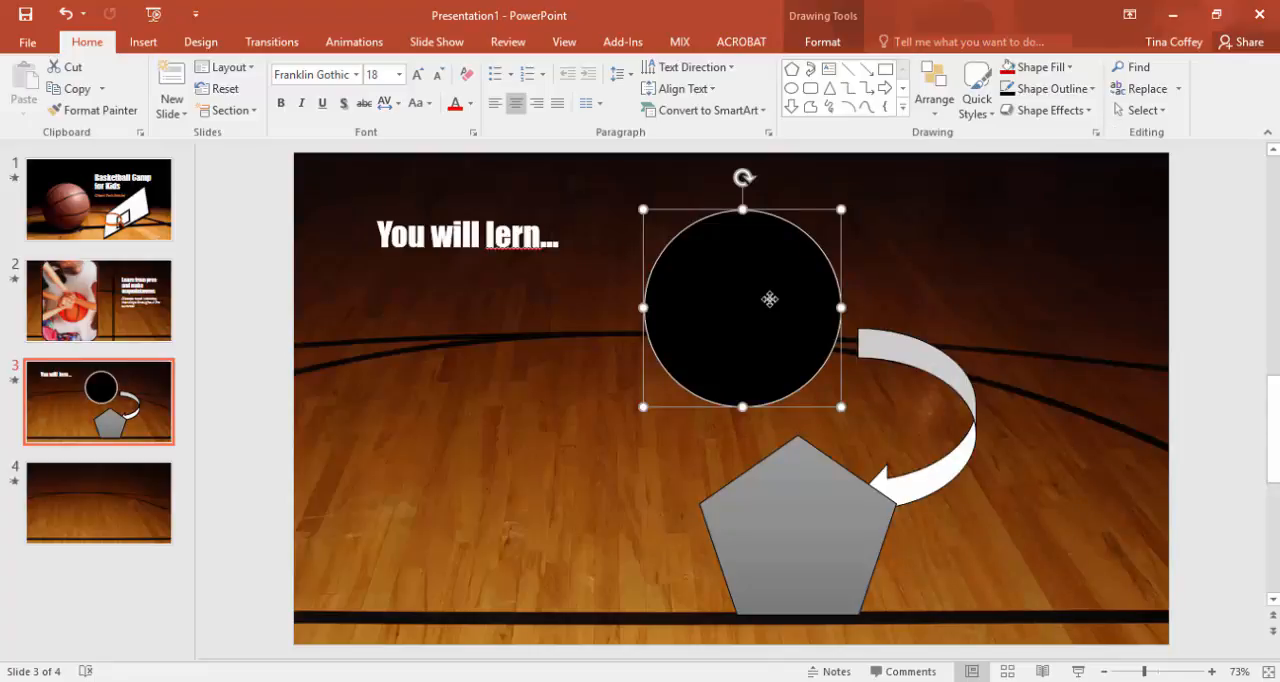
# Step: Type 'Ball handling skills' in the circle and 'Offensive moves' in the pentagon
pyautogui.write('Ball handling skills')
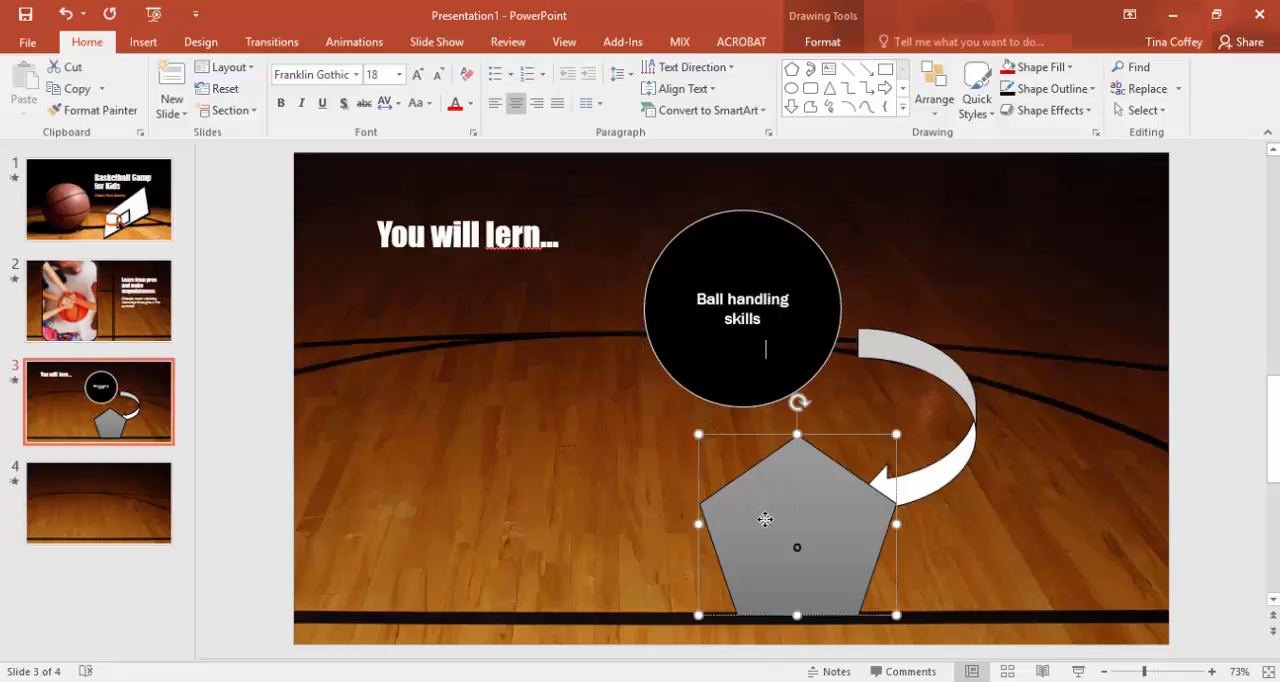
pyautogui.write('Offensive moves')
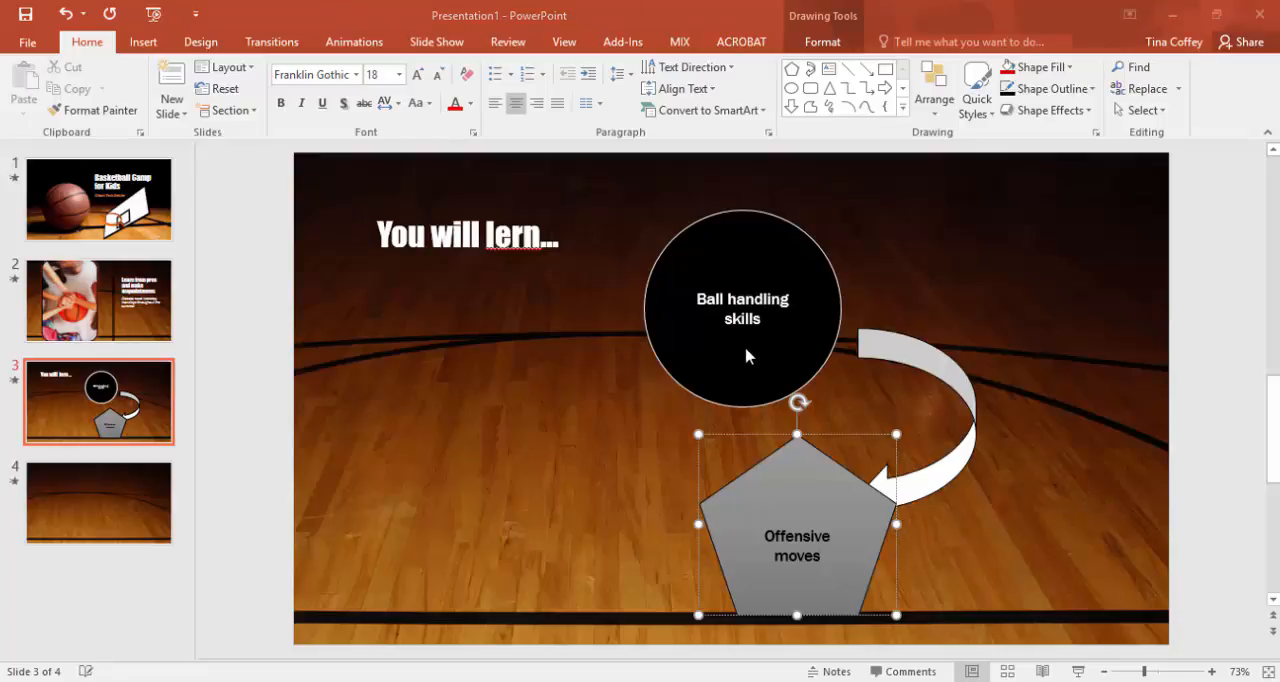
pyautogui.moveTo(730, 313)
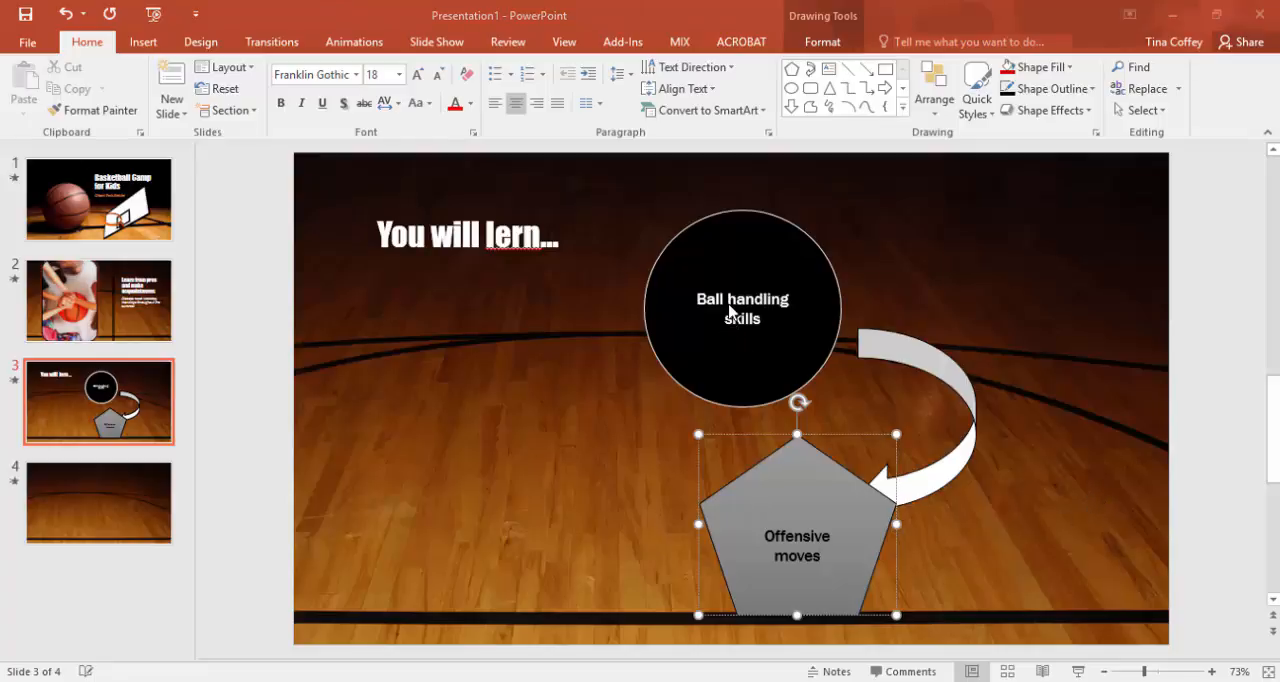
# Step: Format the circle's label as bold, gold Century Schoolbook text
pyautogui.doubleClick(741, 308)
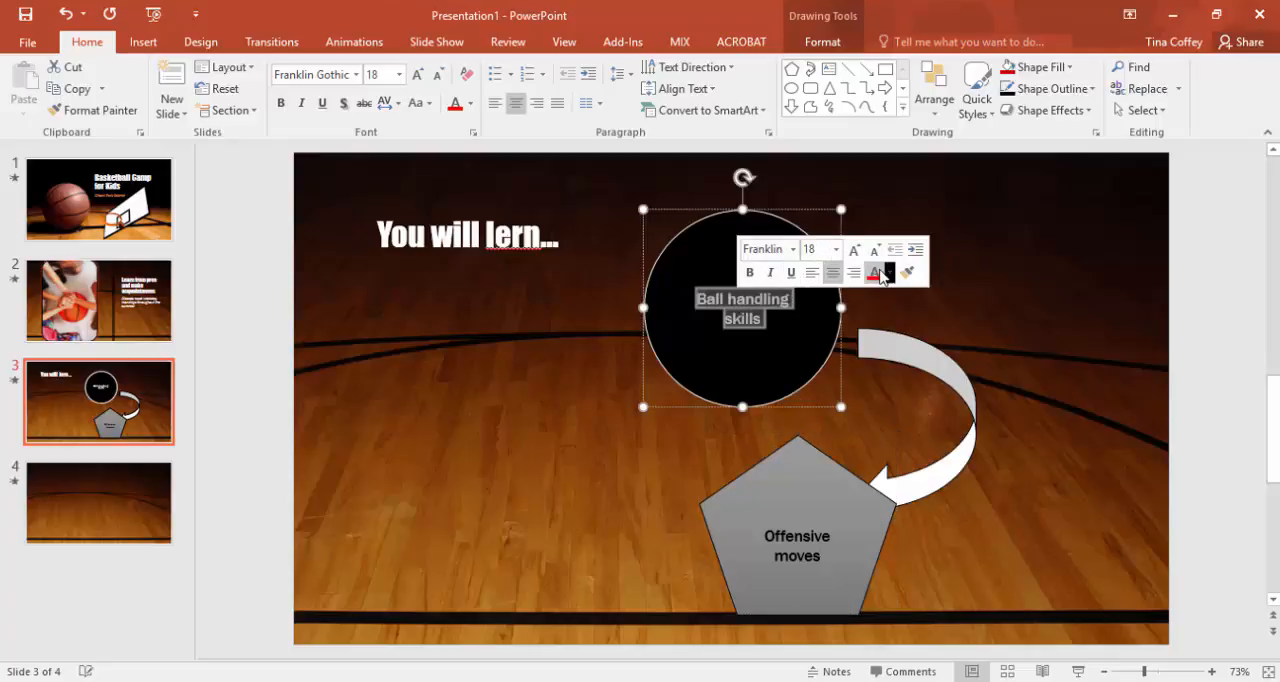
pyautogui.moveTo(876, 273)
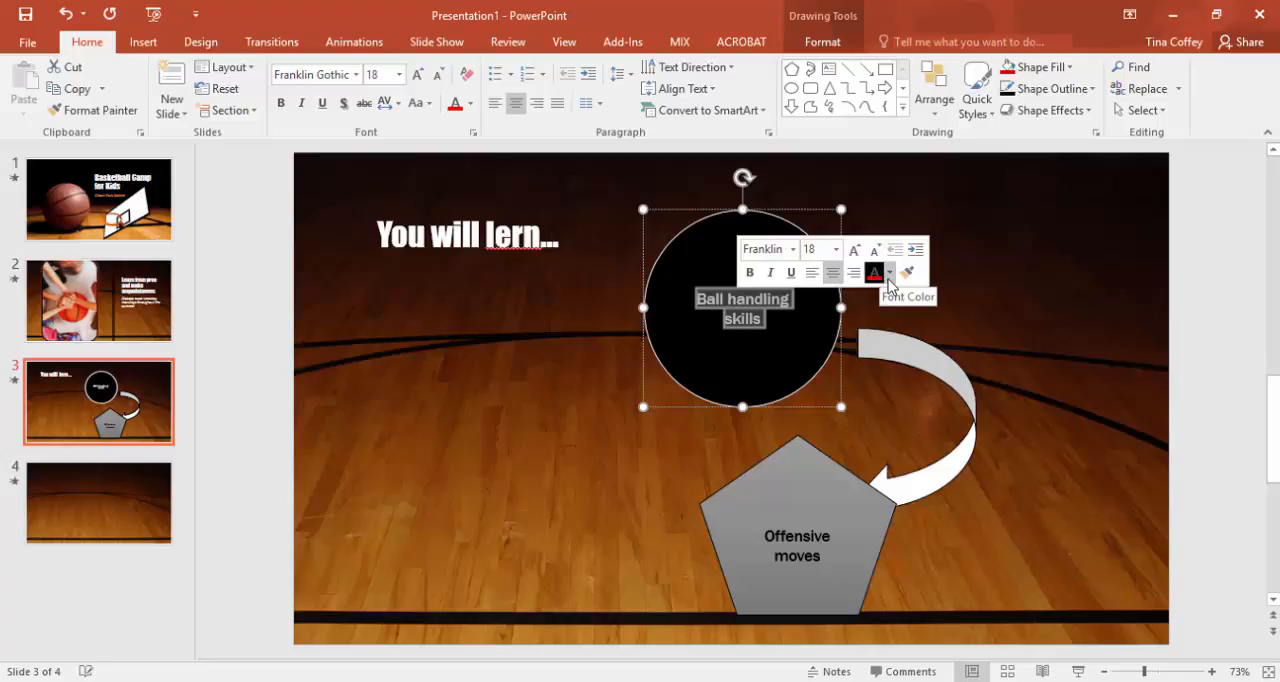
pyautogui.click(793, 249)
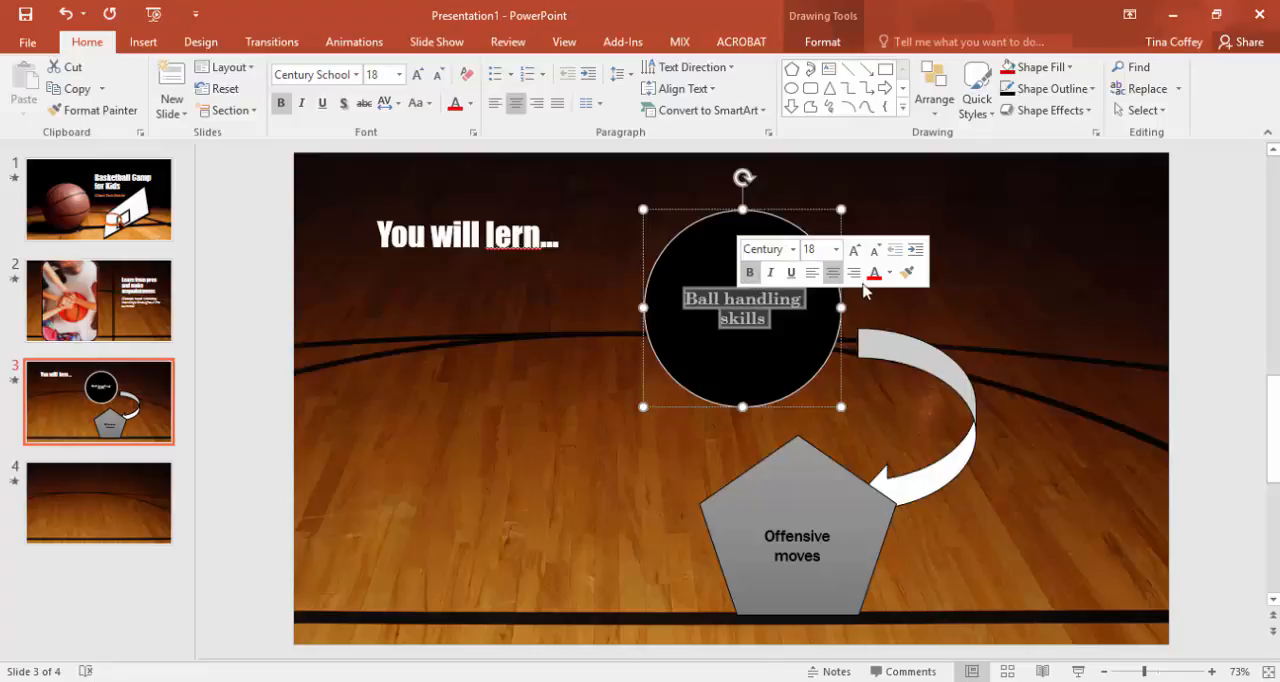
pyautogui.click(888, 272)
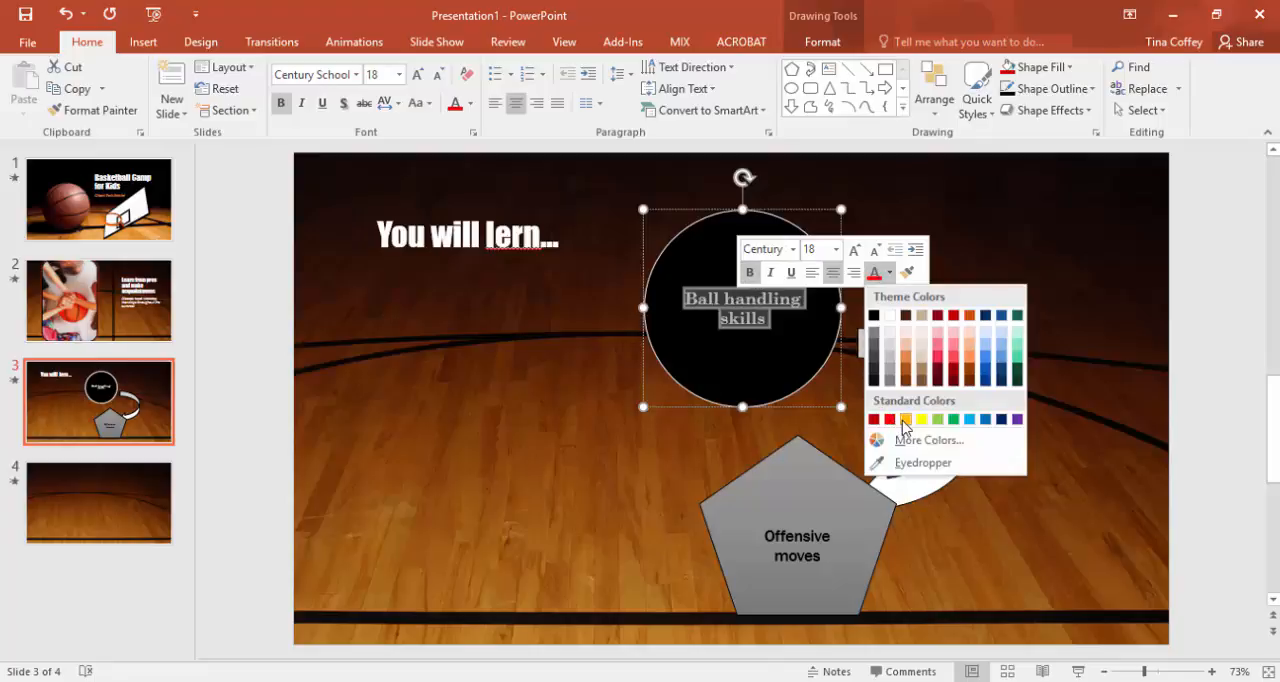
pyautogui.click(905, 418)
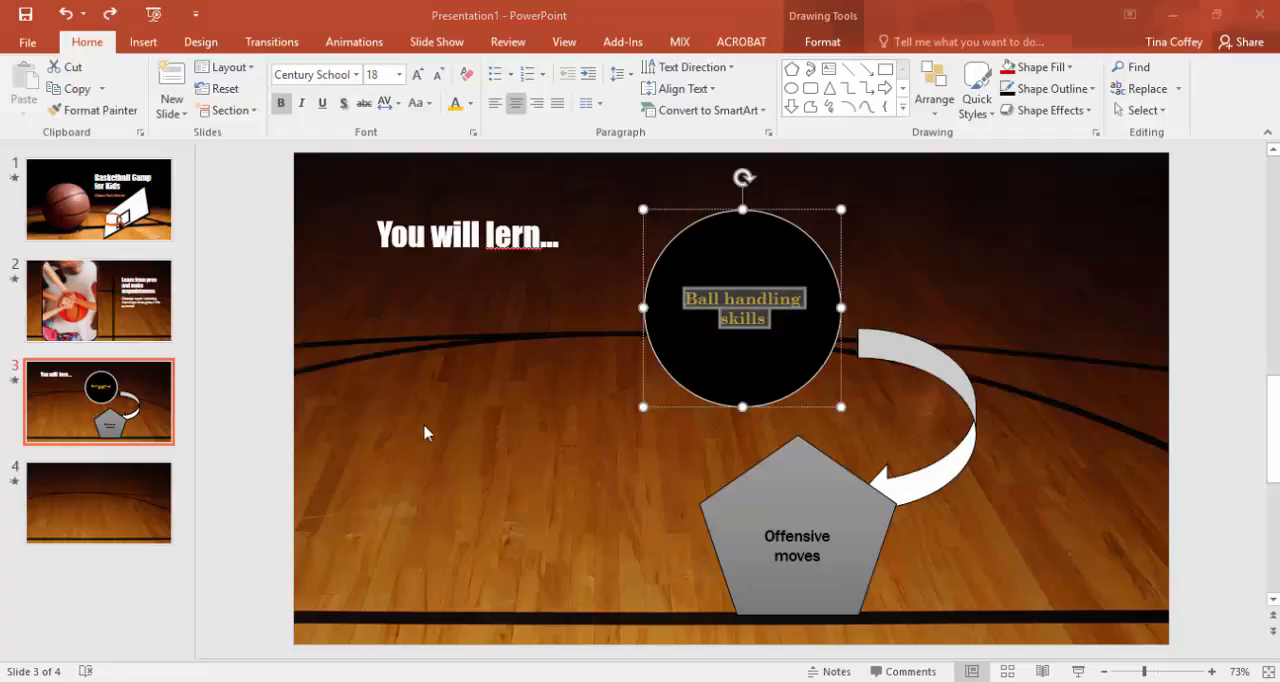
pyautogui.moveTo(333, 290)
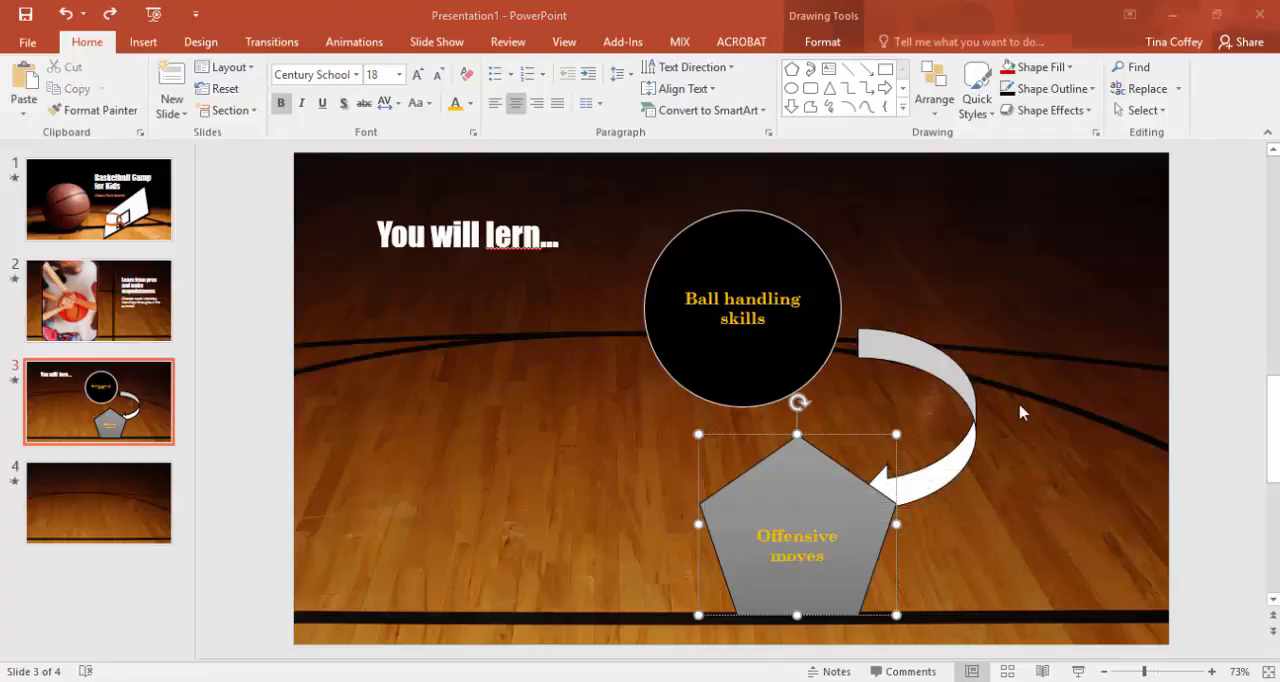
# Step: Duplicate the pentagon and curved arrow to form a loop of three arrows
pyautogui.click(840, 498)
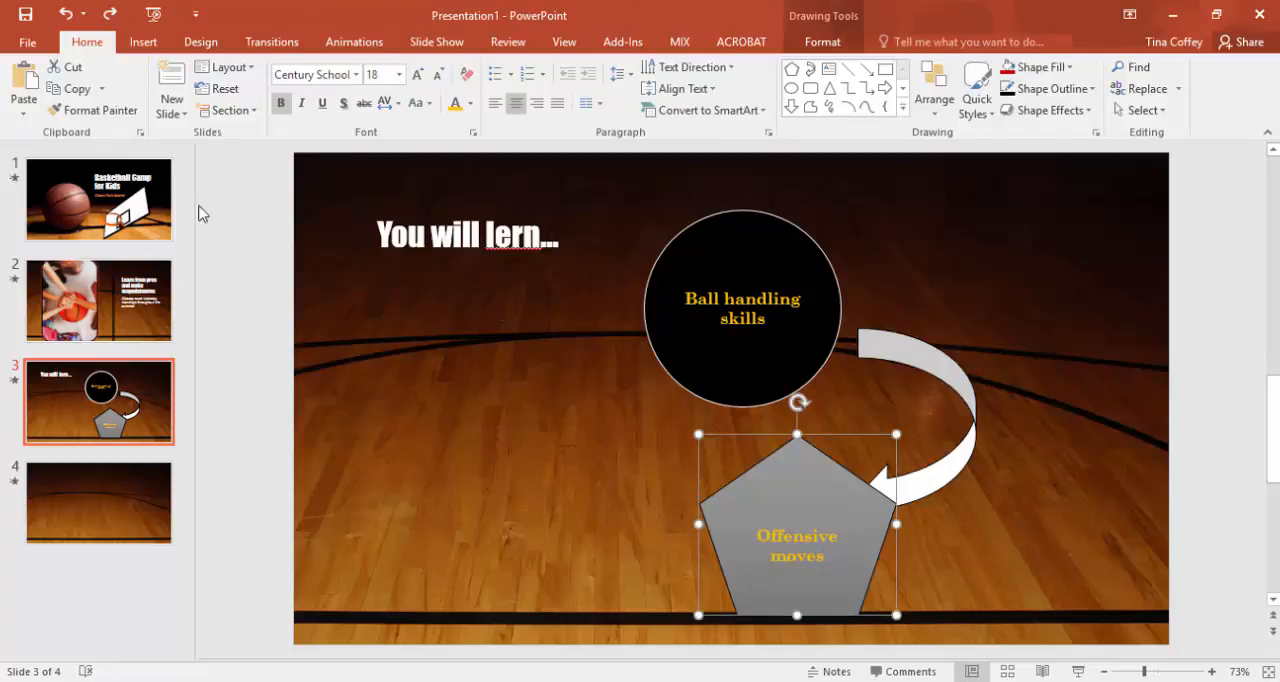
pyautogui.moveTo(118, 146)
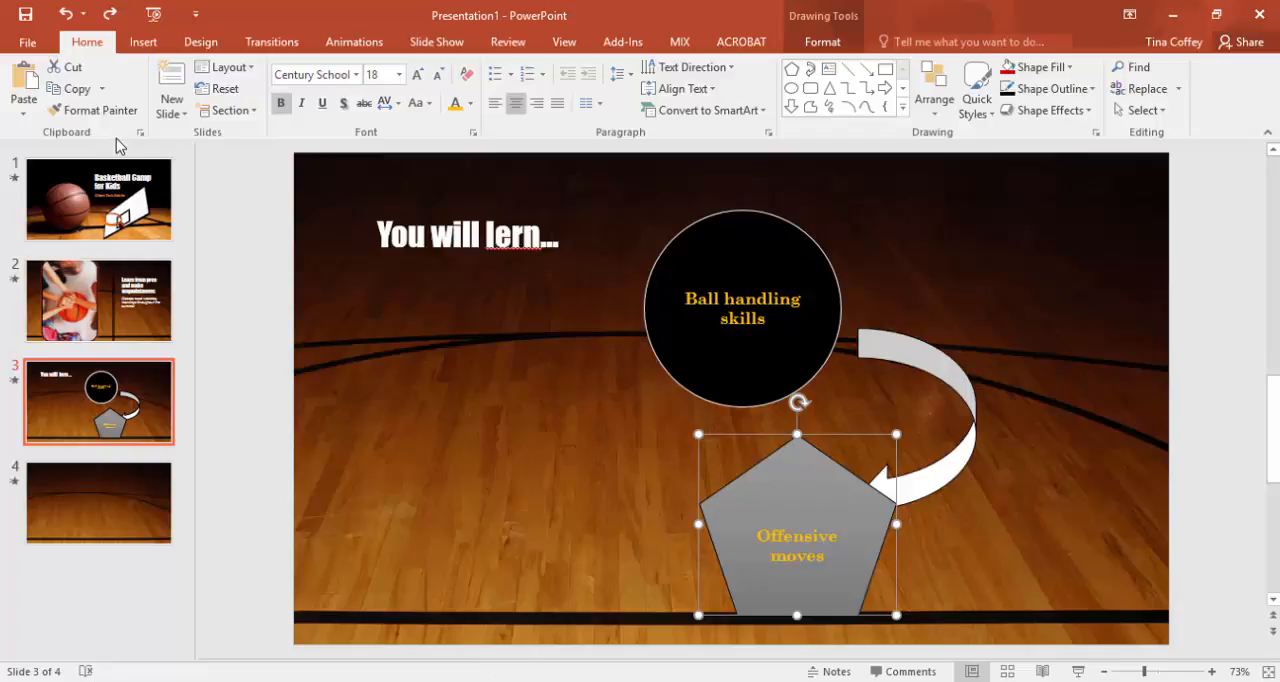
pyautogui.moveTo(75, 88)
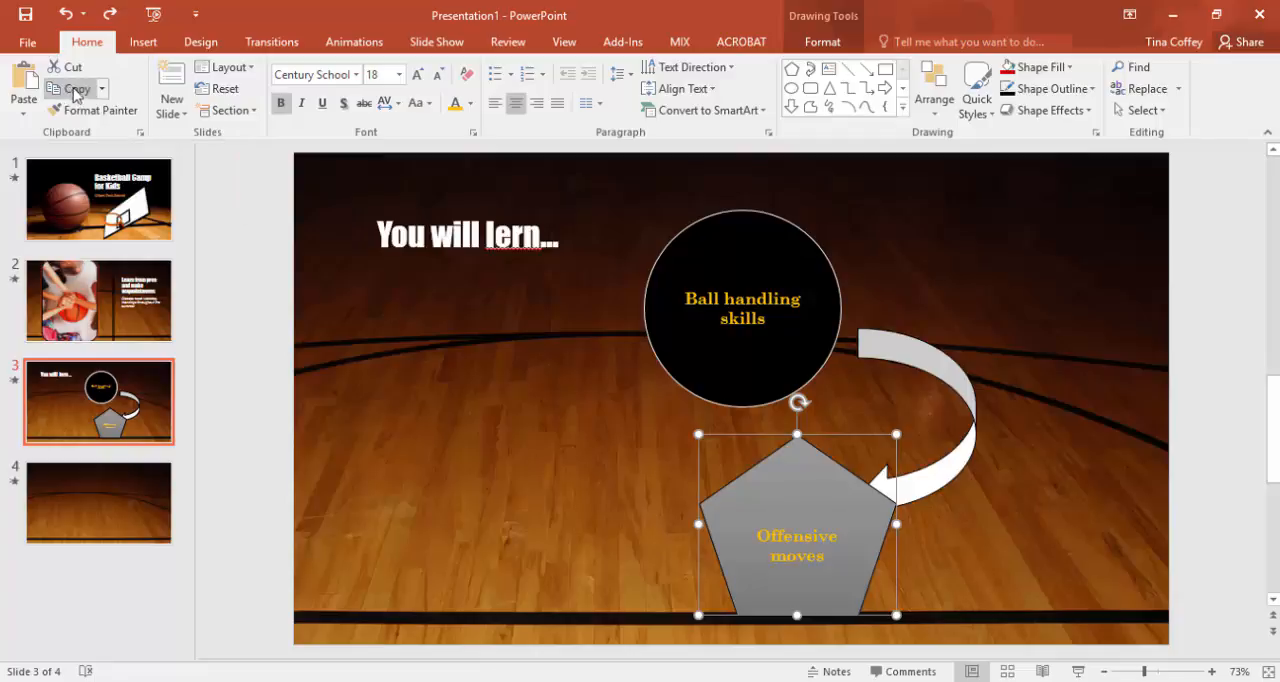
pyautogui.click(23, 88)
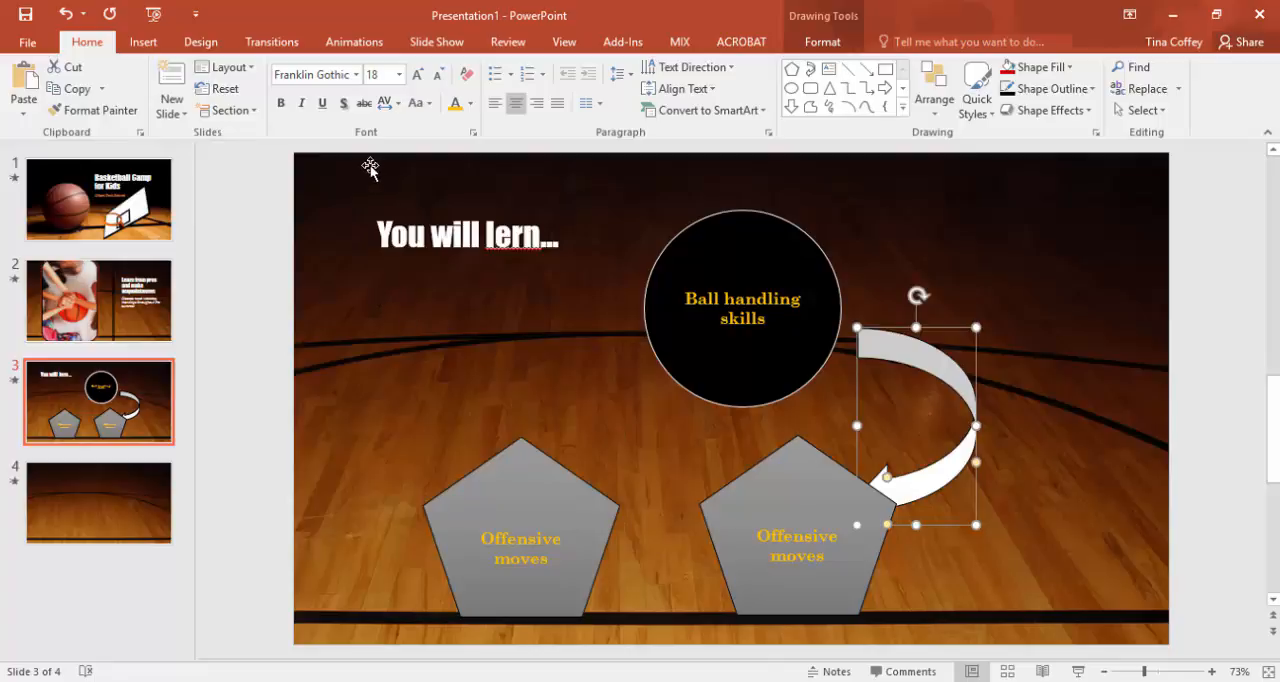
pyautogui.click(23, 85)
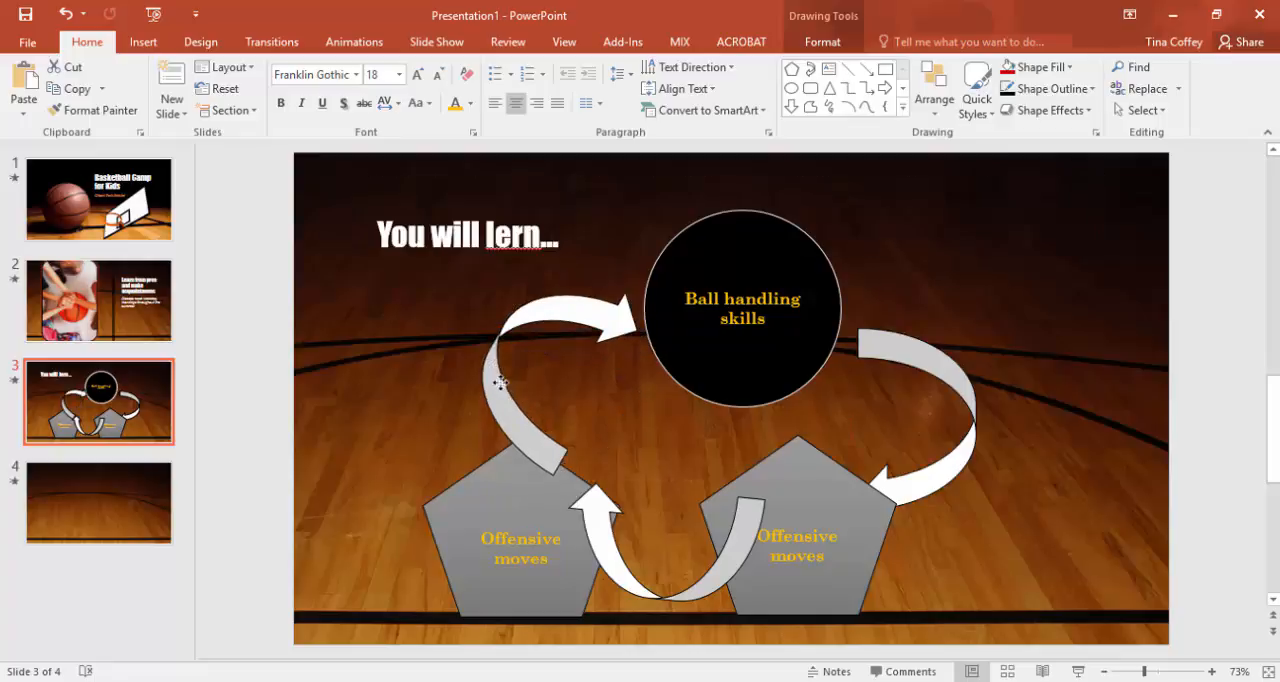
pyautogui.click(548, 330)
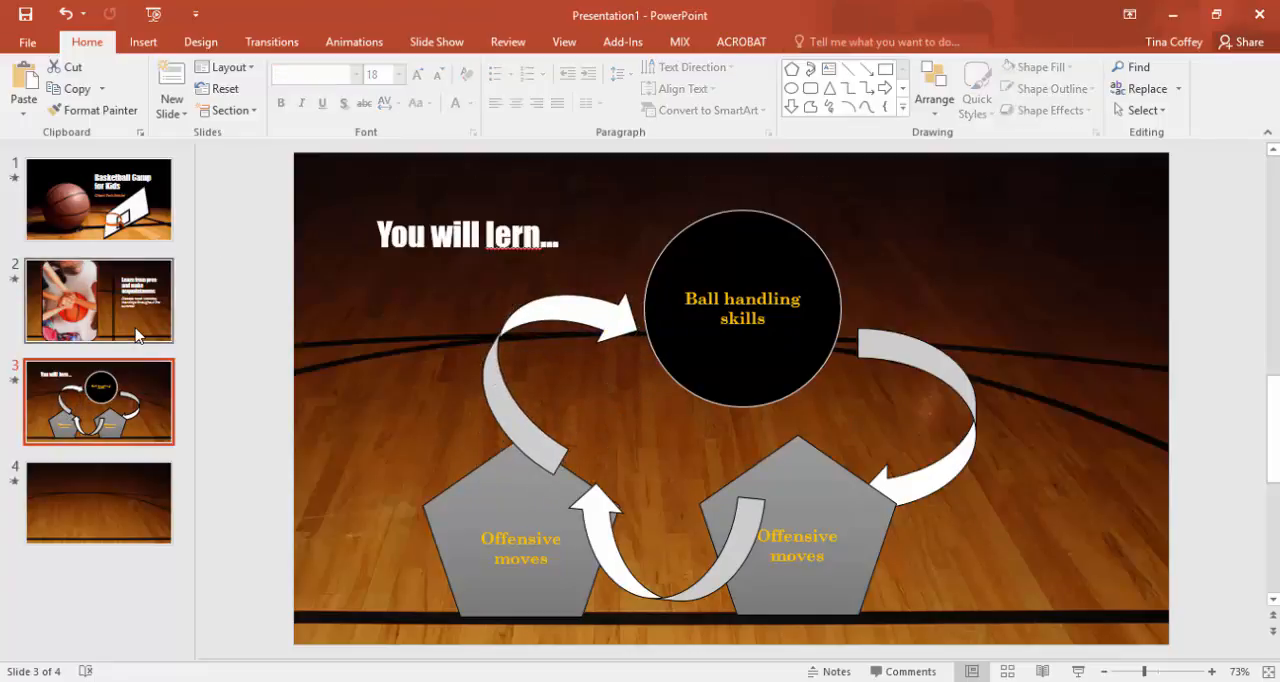
# Step: Fill slide 2's background with the Brown marble texture
pyautogui.click(98, 300)
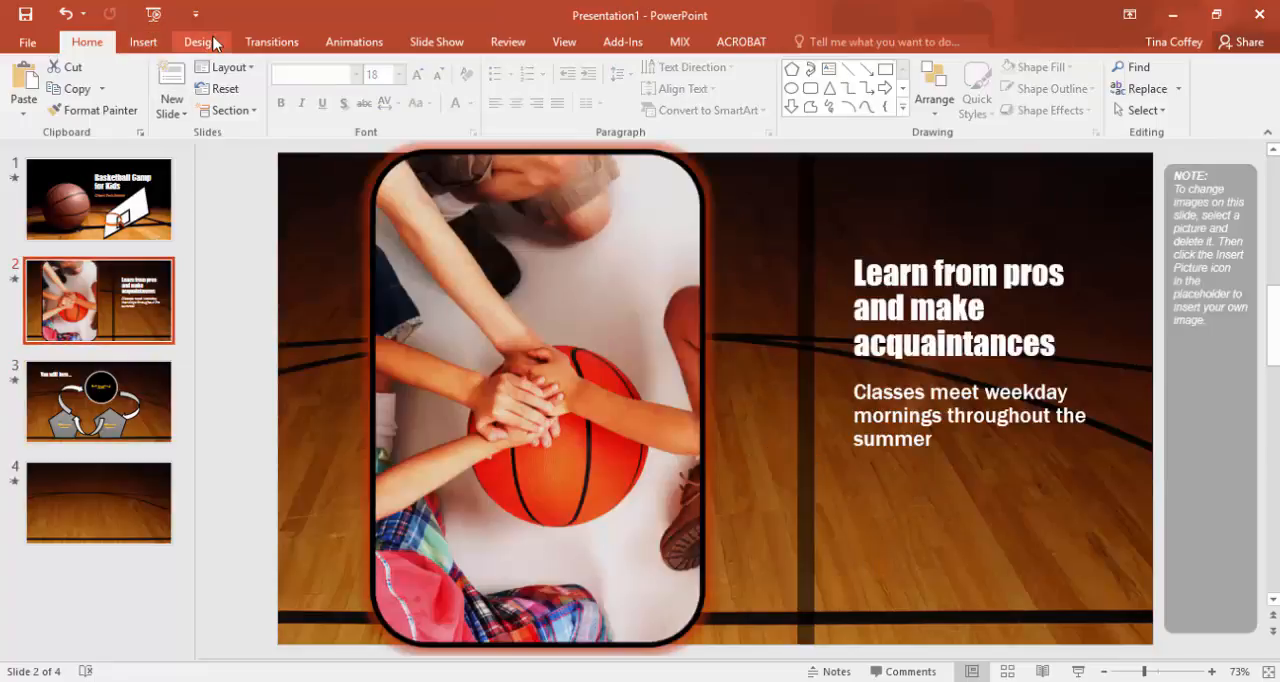
pyautogui.click(202, 41)
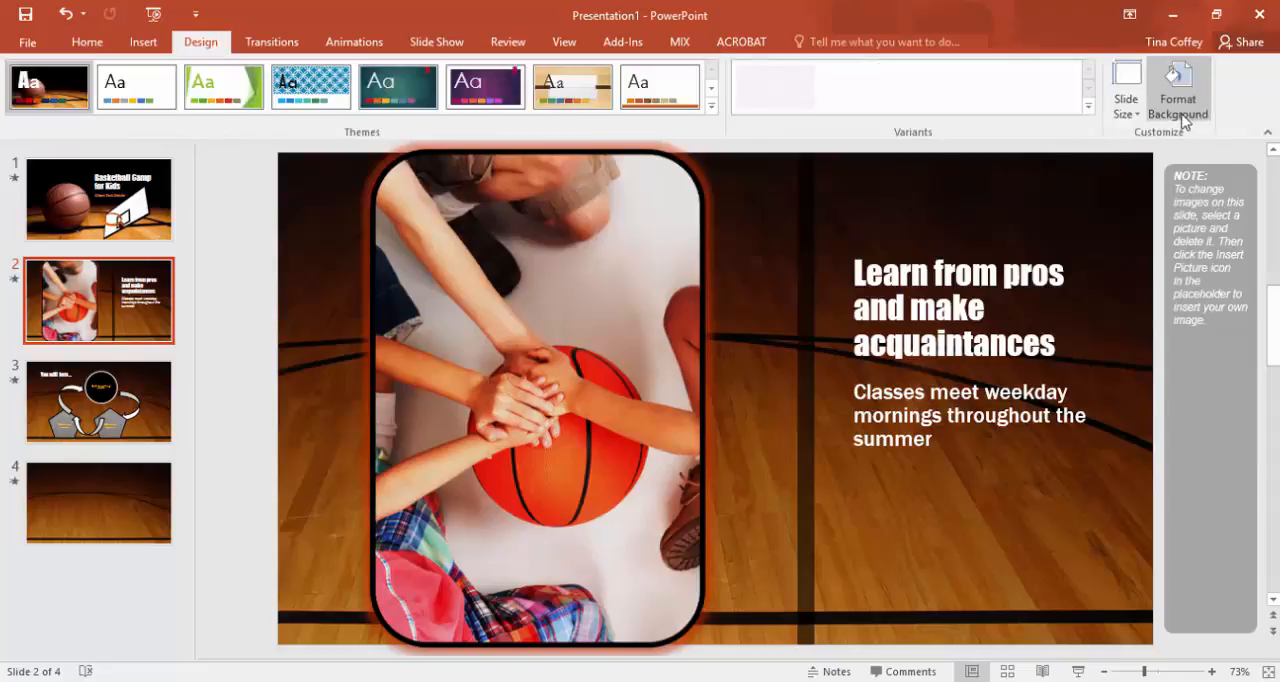
pyautogui.click(1177, 90)
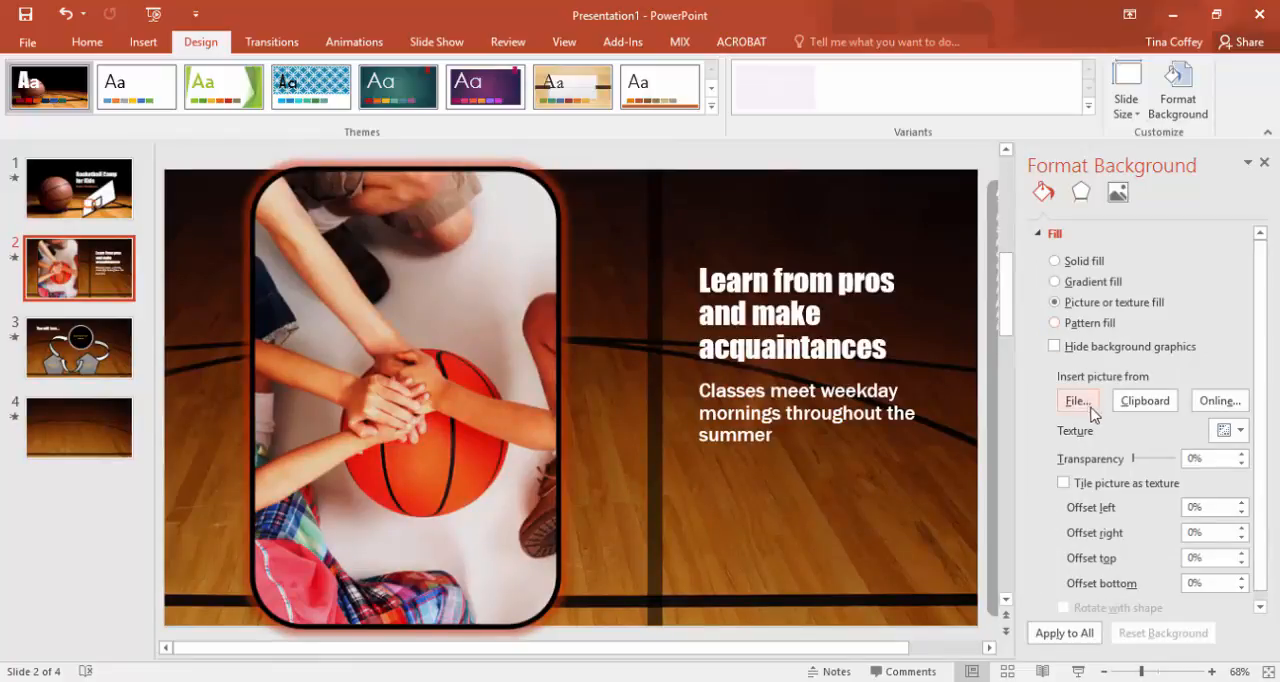
pyautogui.click(1224, 430)
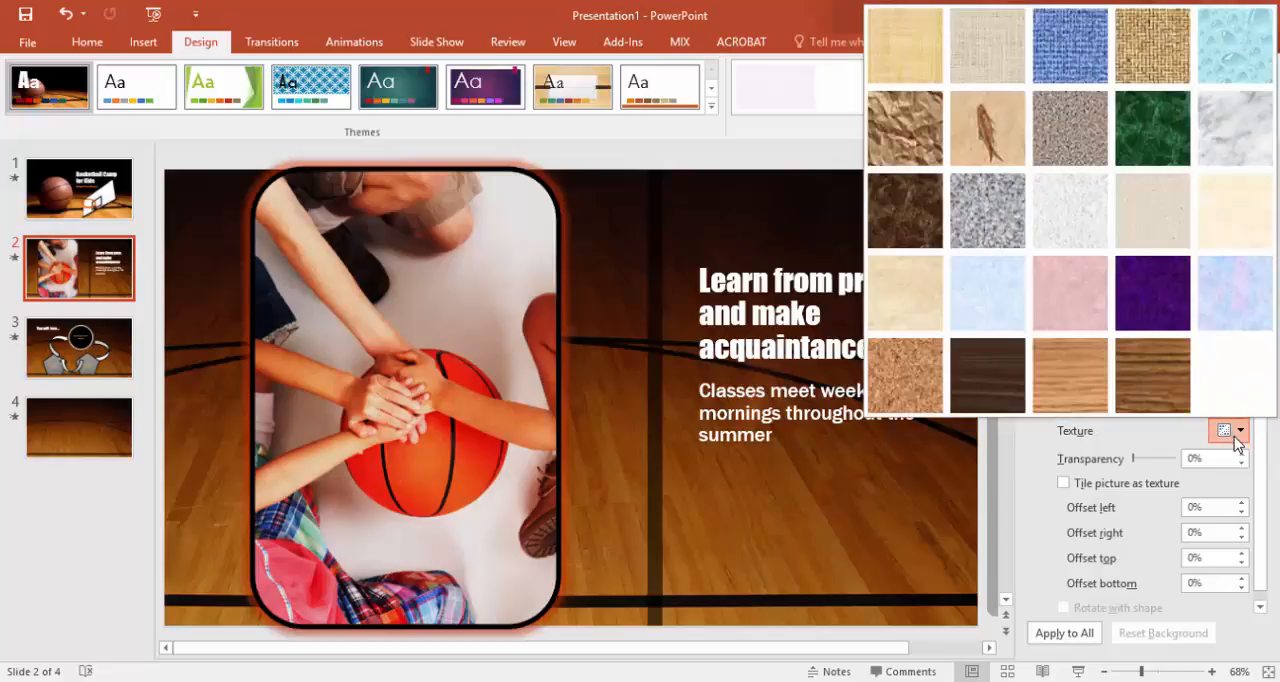
pyautogui.moveTo(905, 210)
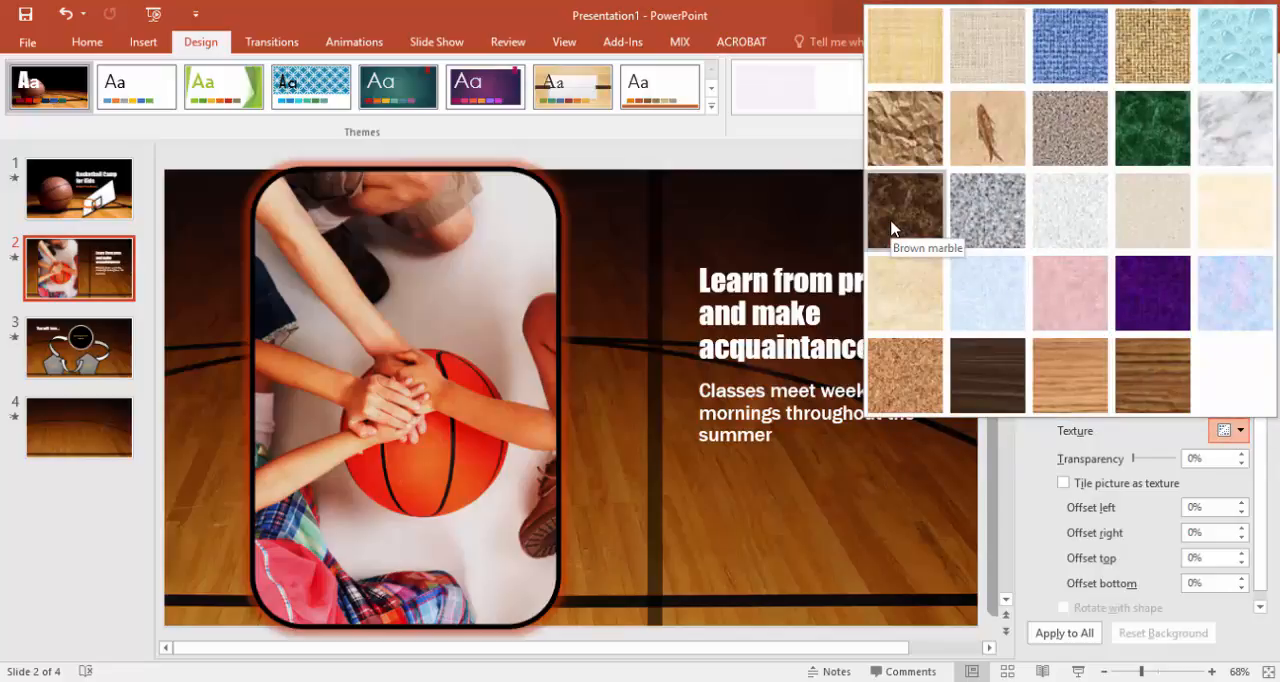
pyautogui.click(904, 210)
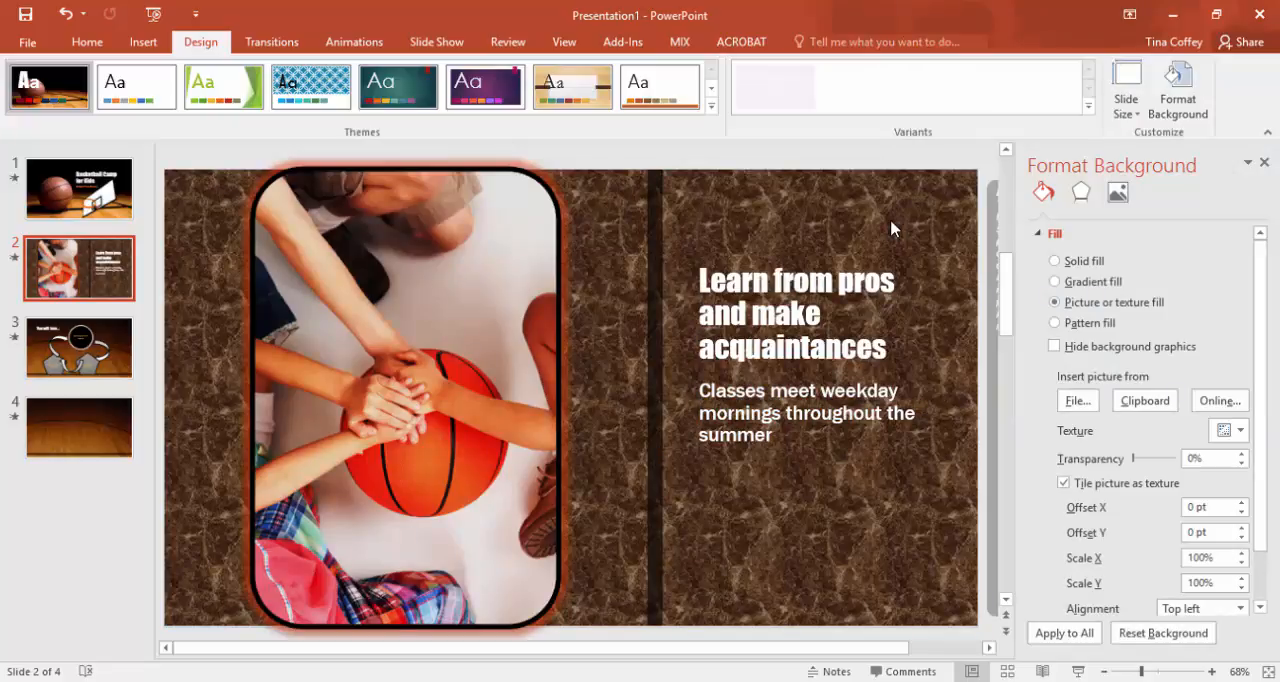
pyautogui.moveTo(1268, 323)
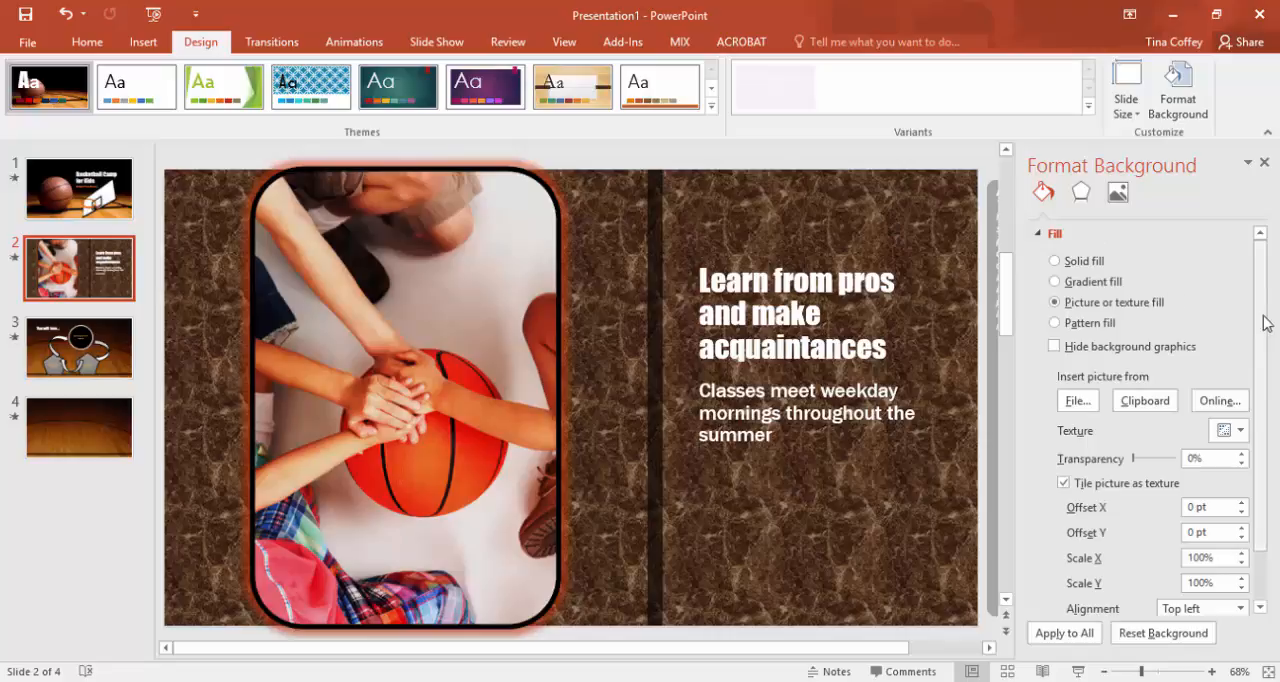
# Step: Adjust the marble background's transparency slider to settle at about 15%
pyautogui.scroll(-3)
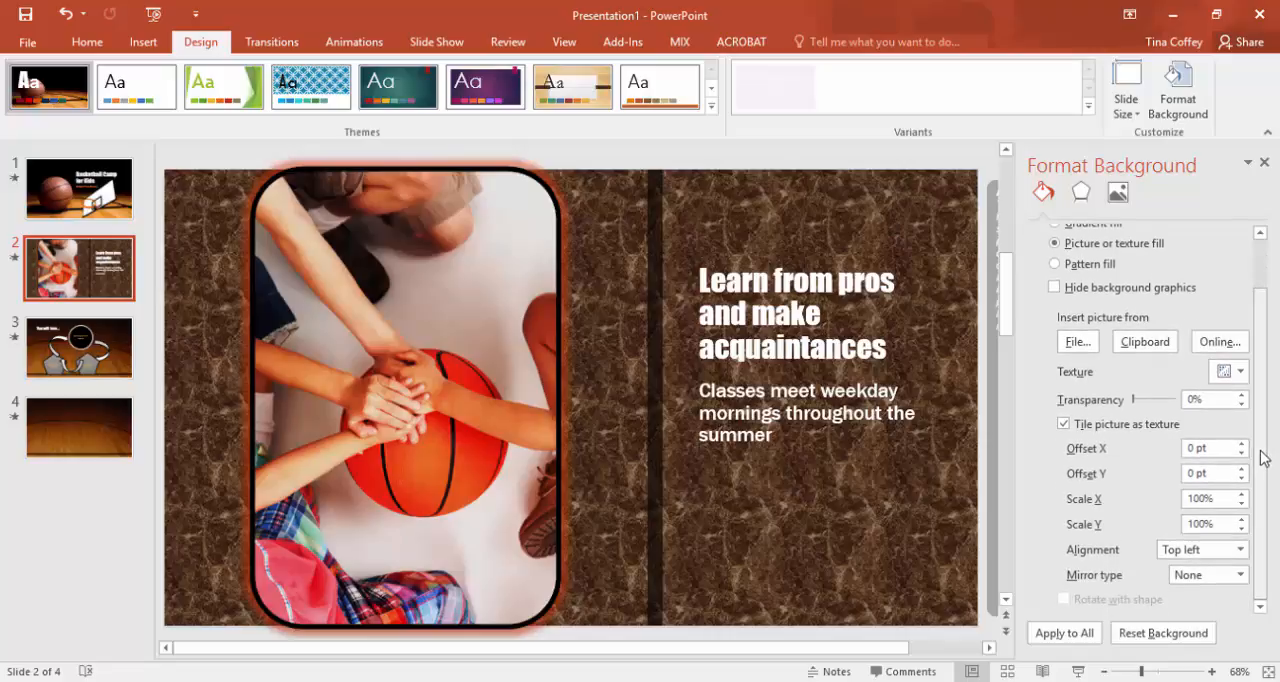
pyautogui.moveTo(1120, 399); pyautogui.dragTo(1145, 399)
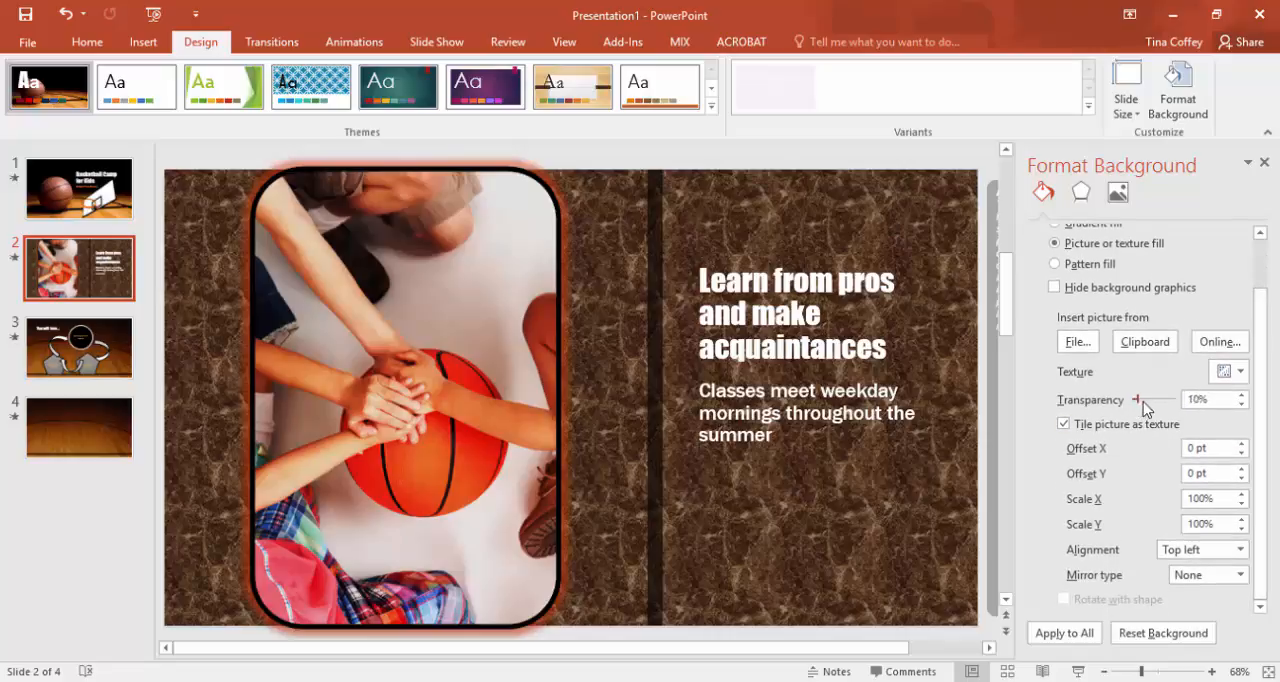
pyautogui.moveTo(1135, 399); pyautogui.dragTo(1160, 399)
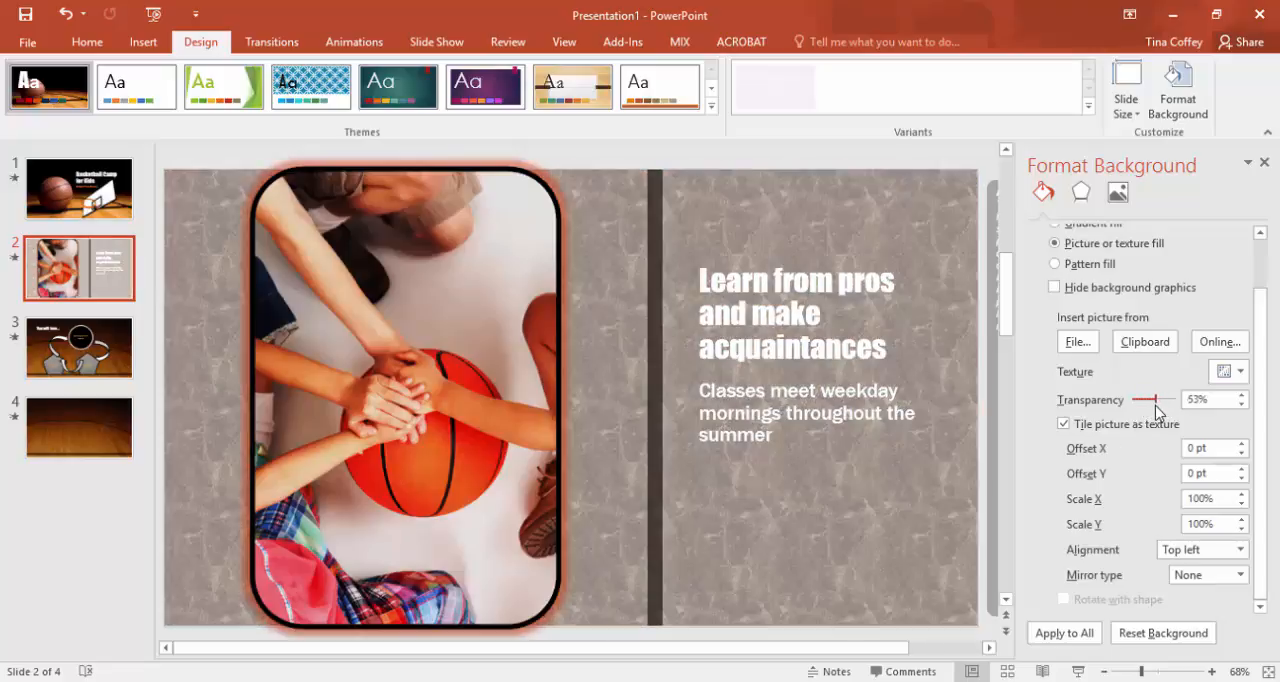
pyautogui.moveTo(1170, 399); pyautogui.dragTo(1152, 399)
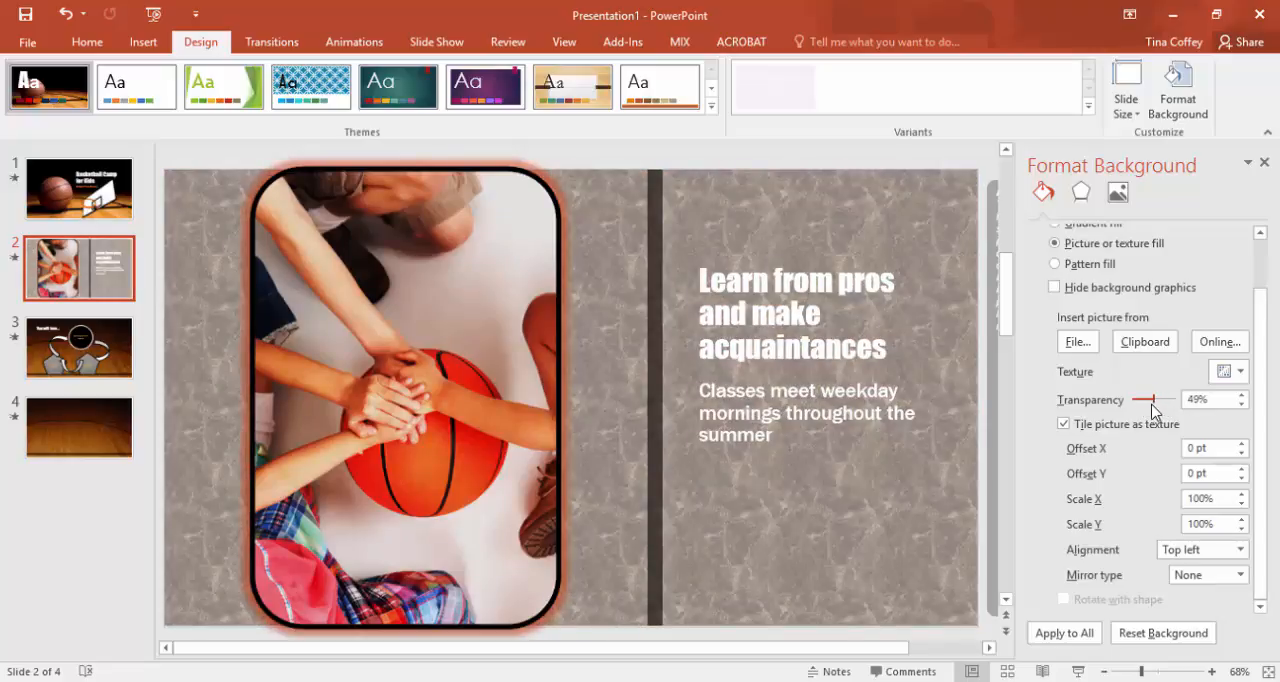
pyautogui.moveTo(1155, 399); pyautogui.dragTo(1147, 399)
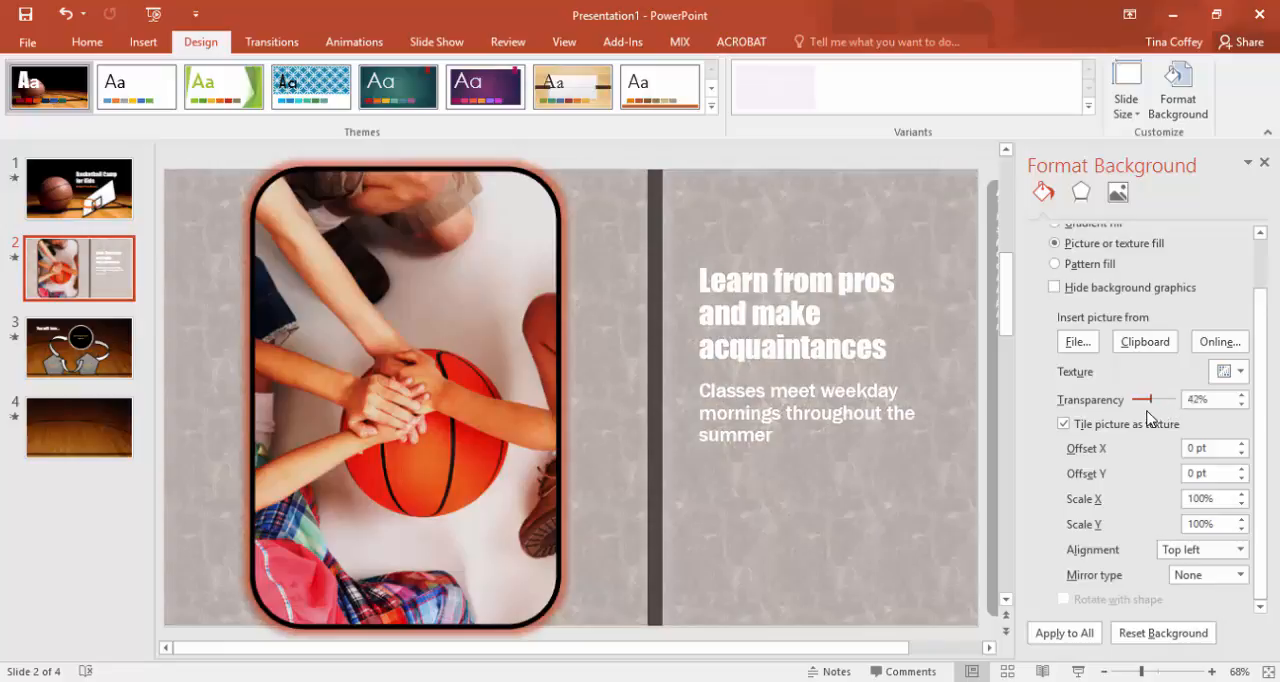
pyautogui.moveTo(1150, 398); pyautogui.dragTo(1140, 398)
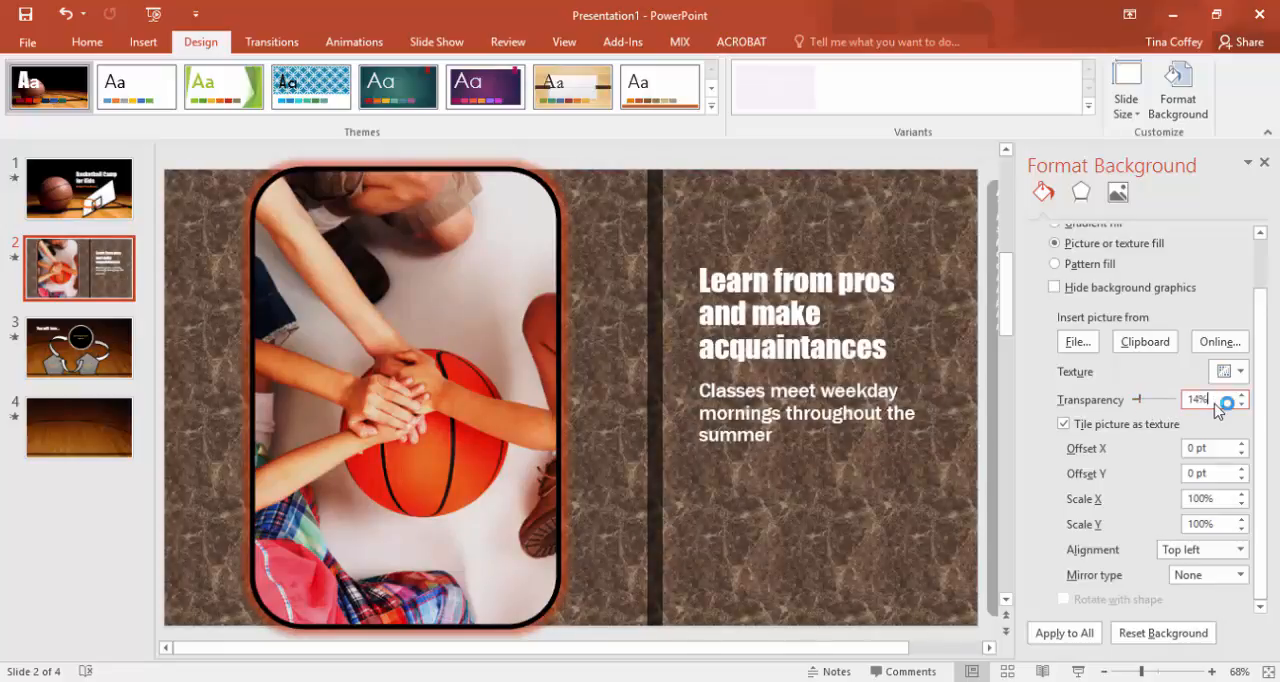
pyautogui.moveTo(1216, 399); pyautogui.dragTo(1225, 399)
pyautogui.write('15')
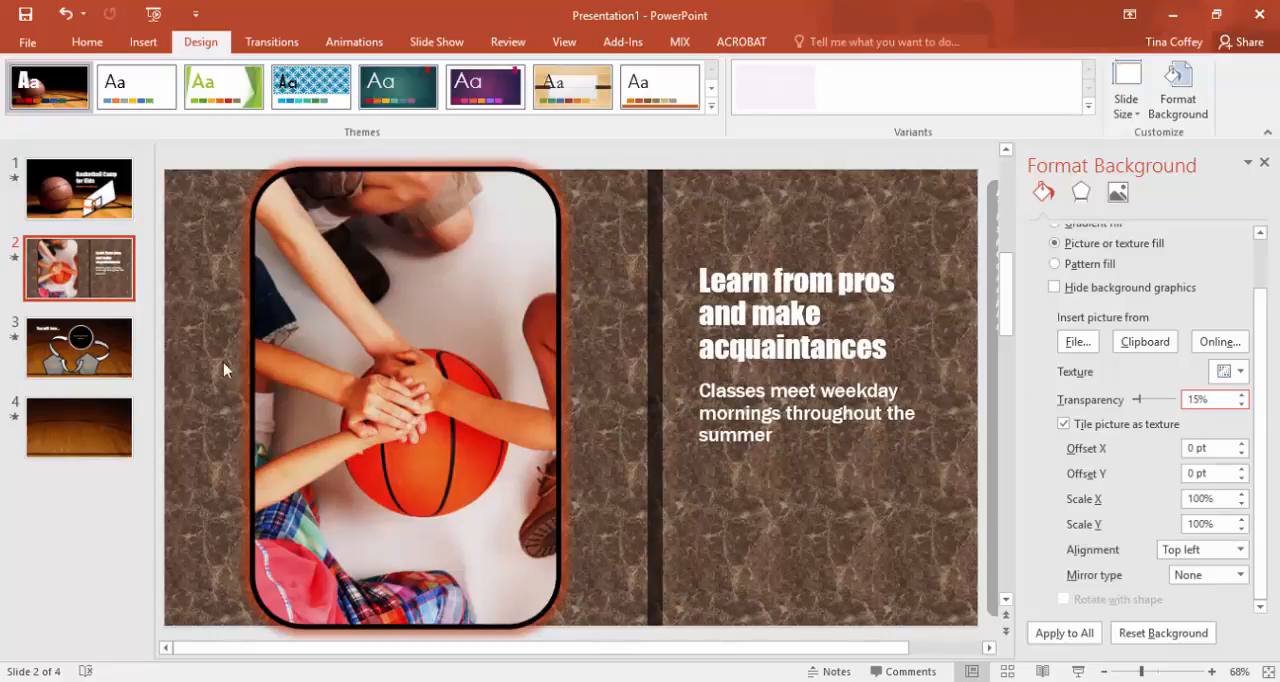
# Step: Replace slide 3's court picture background with a gray gradient fill
pyautogui.click(78, 347)
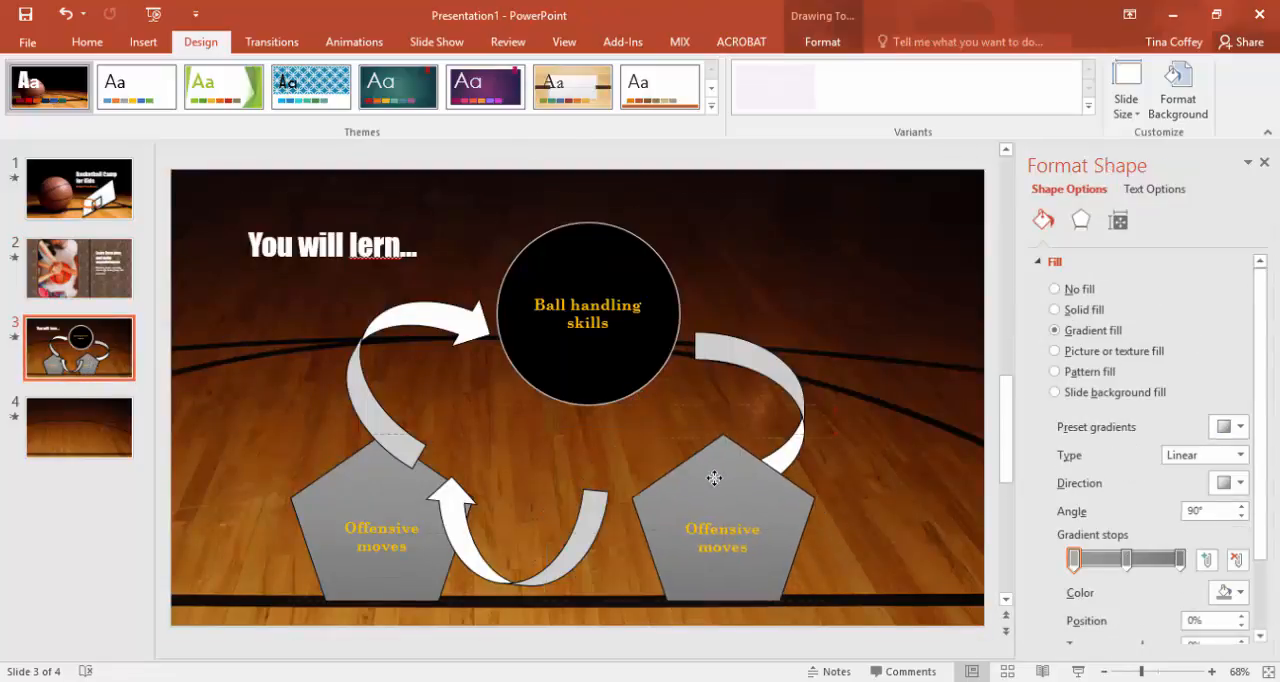
pyautogui.click(1054, 309)
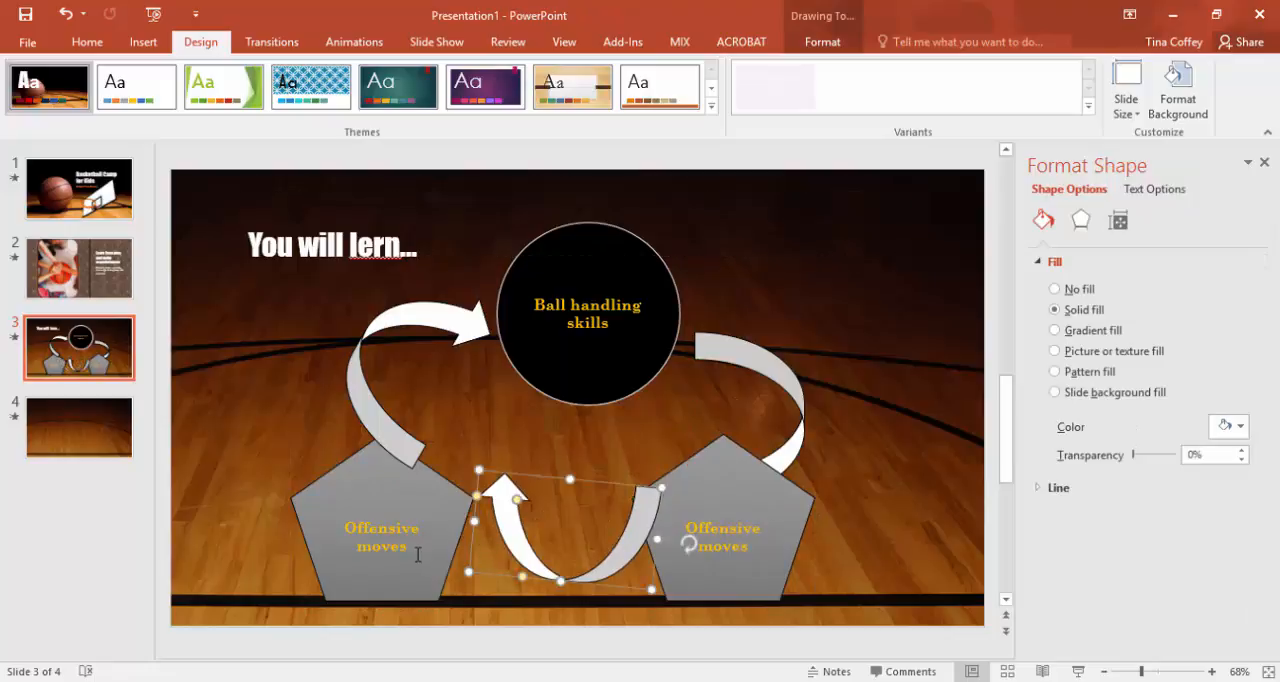
pyautogui.click(1055, 330)
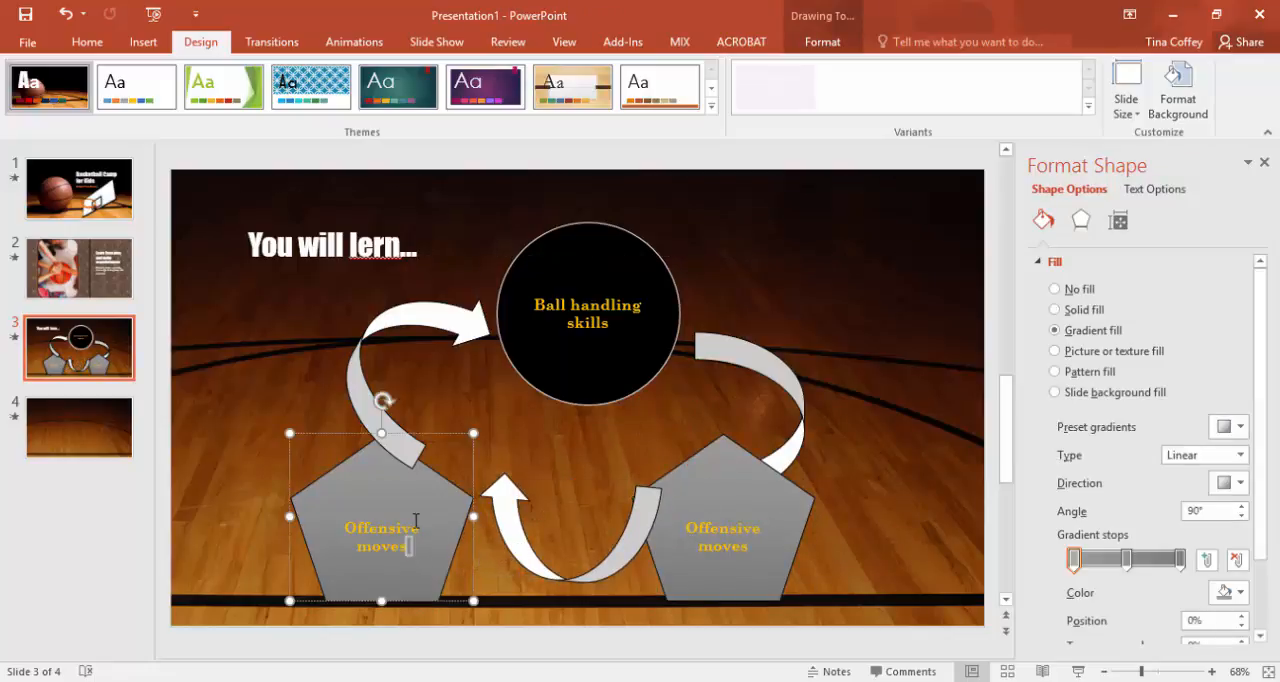
pyautogui.click(1055, 309)
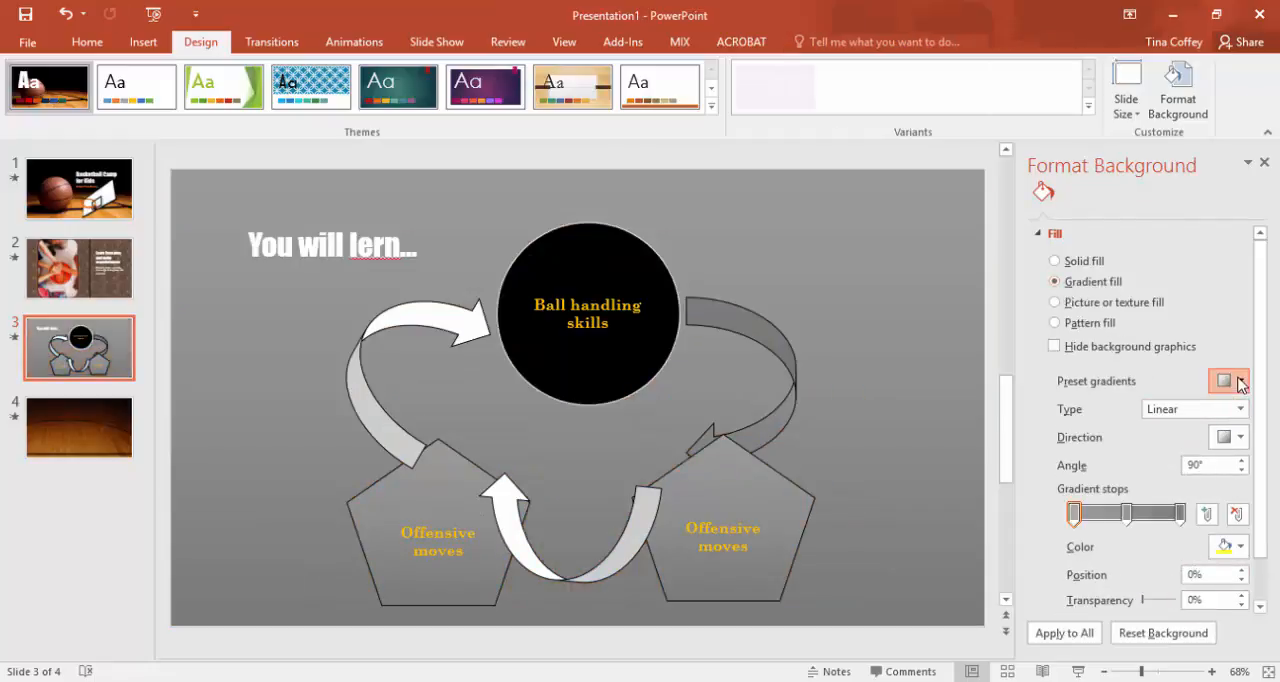
# Step: Apply the Bottom Spotlight - Accent 3 preset gradient to slide 3's background
pyautogui.click(1224, 381)
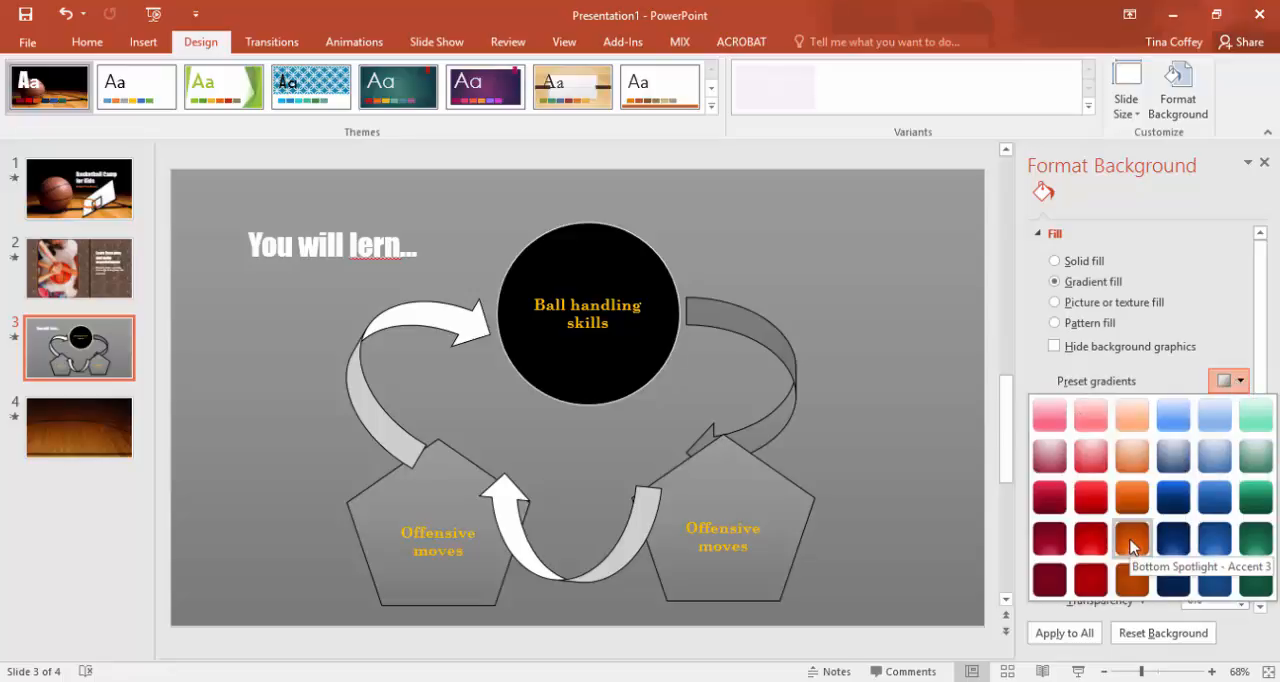
pyautogui.click(1131, 536)
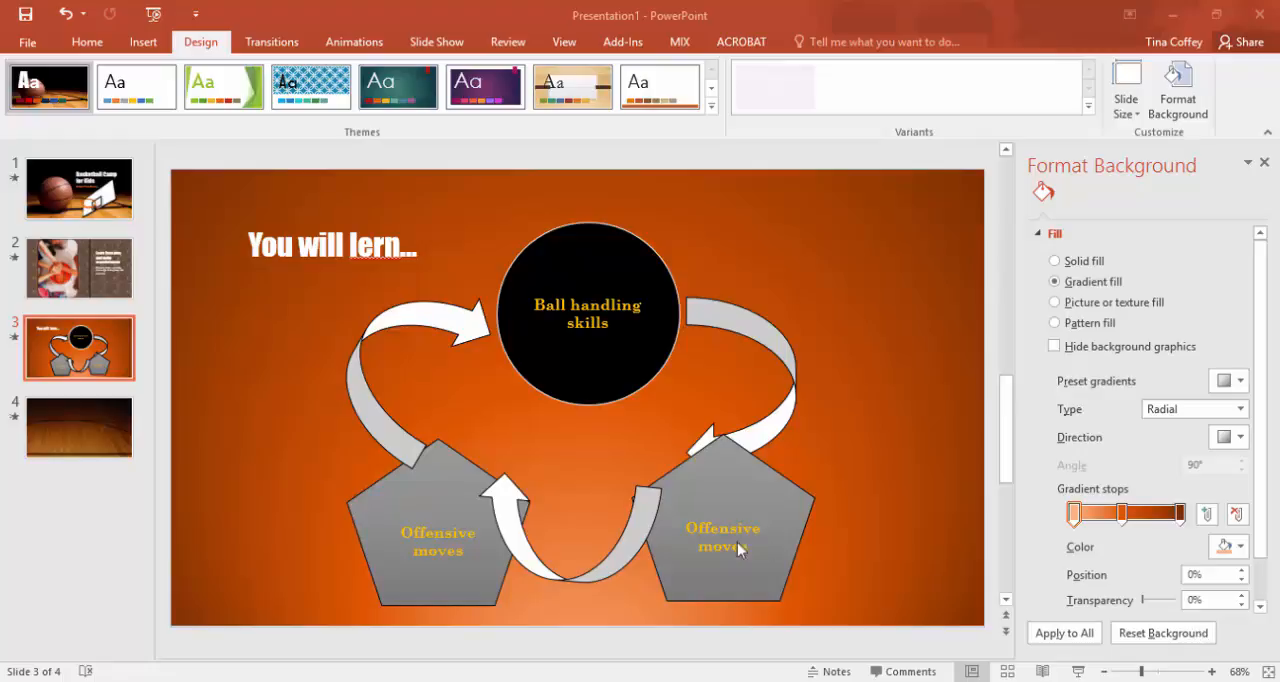
# Step: Insert Basketball_Boy.jpg as slide 4's background picture
pyautogui.click(78, 426)
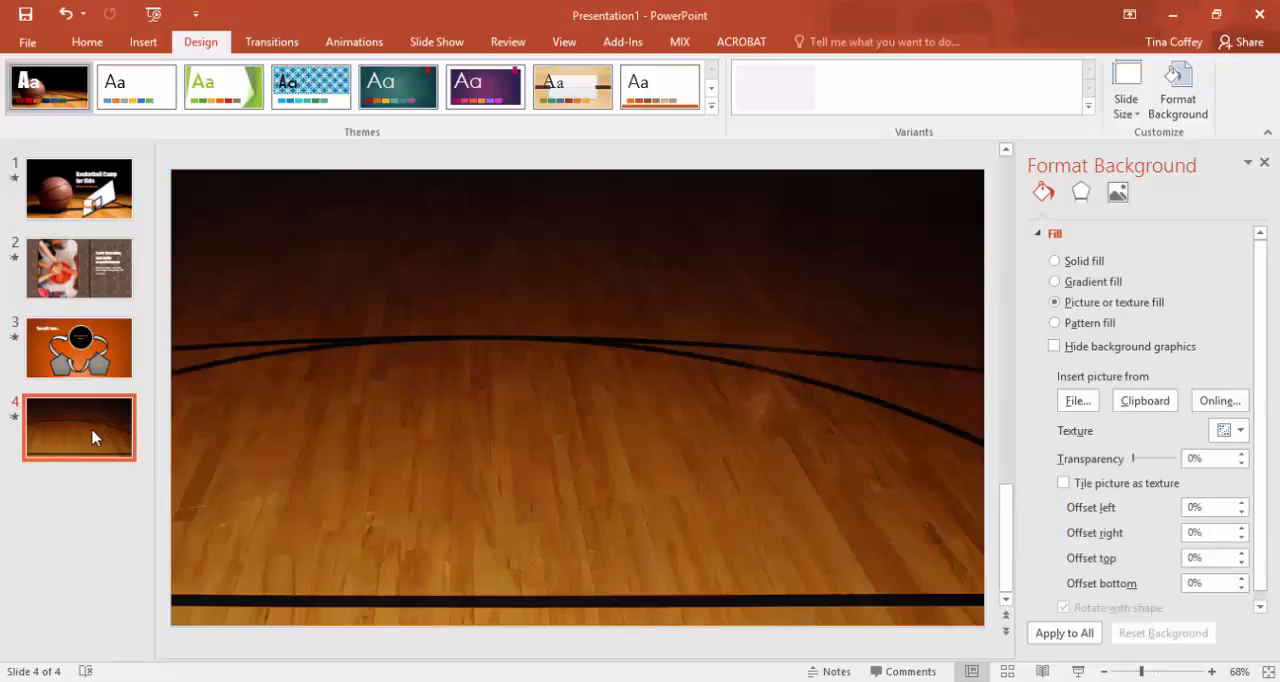
pyautogui.moveTo(399, 389)
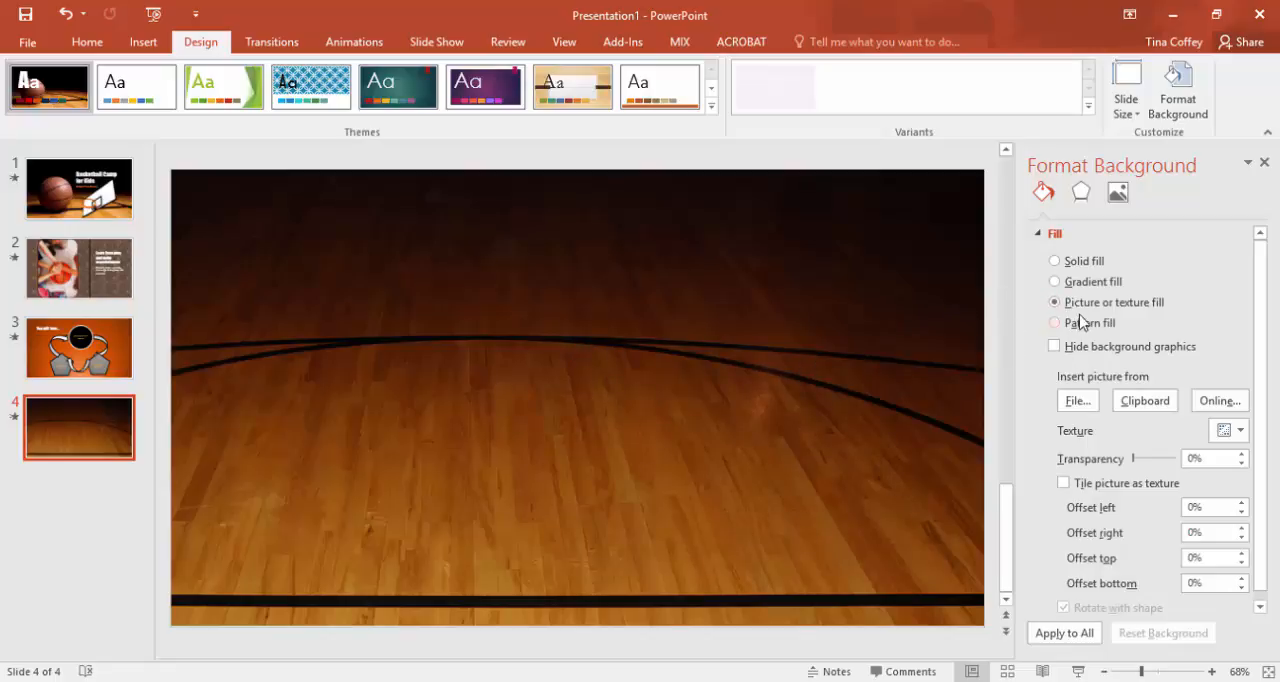
pyautogui.click(1077, 400)
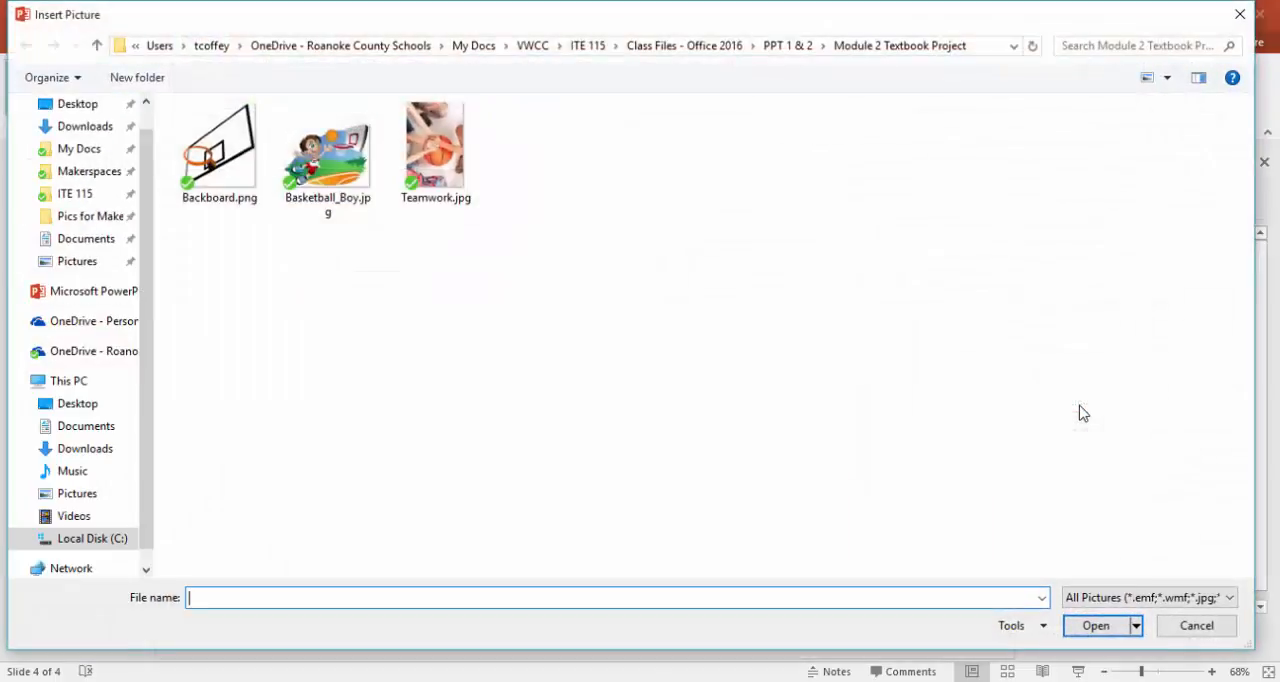
pyautogui.click(327, 150)
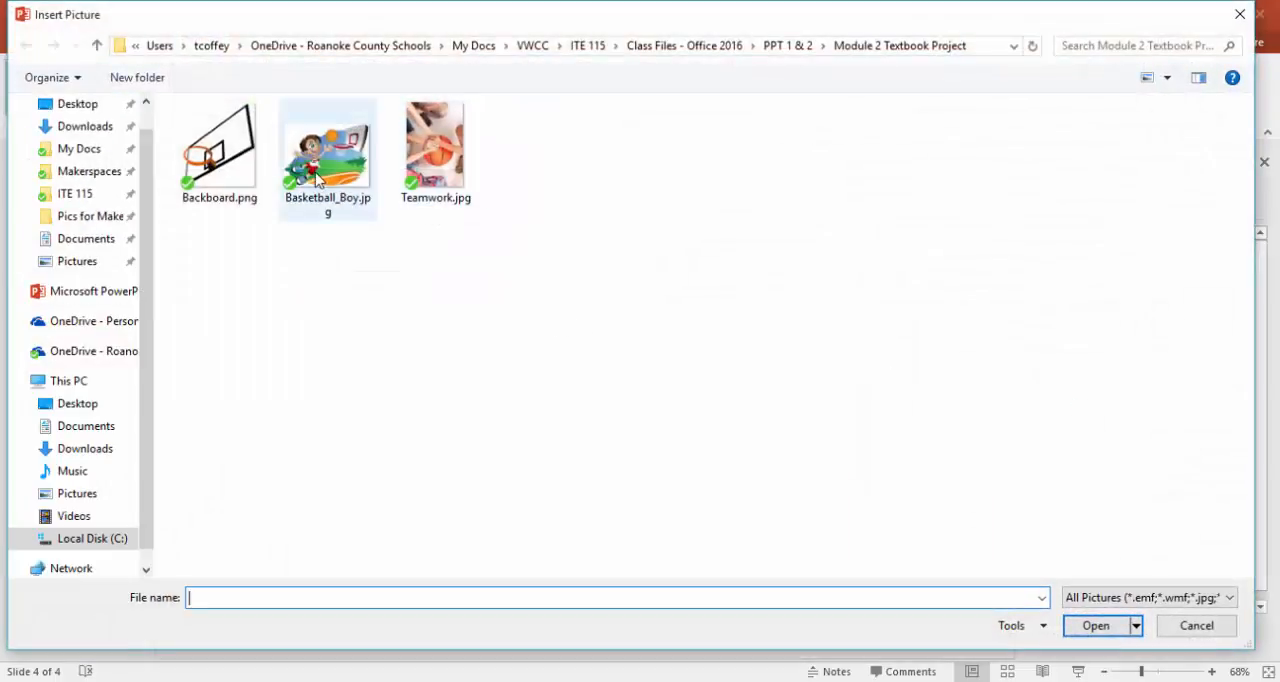
pyautogui.moveTo(327, 150)
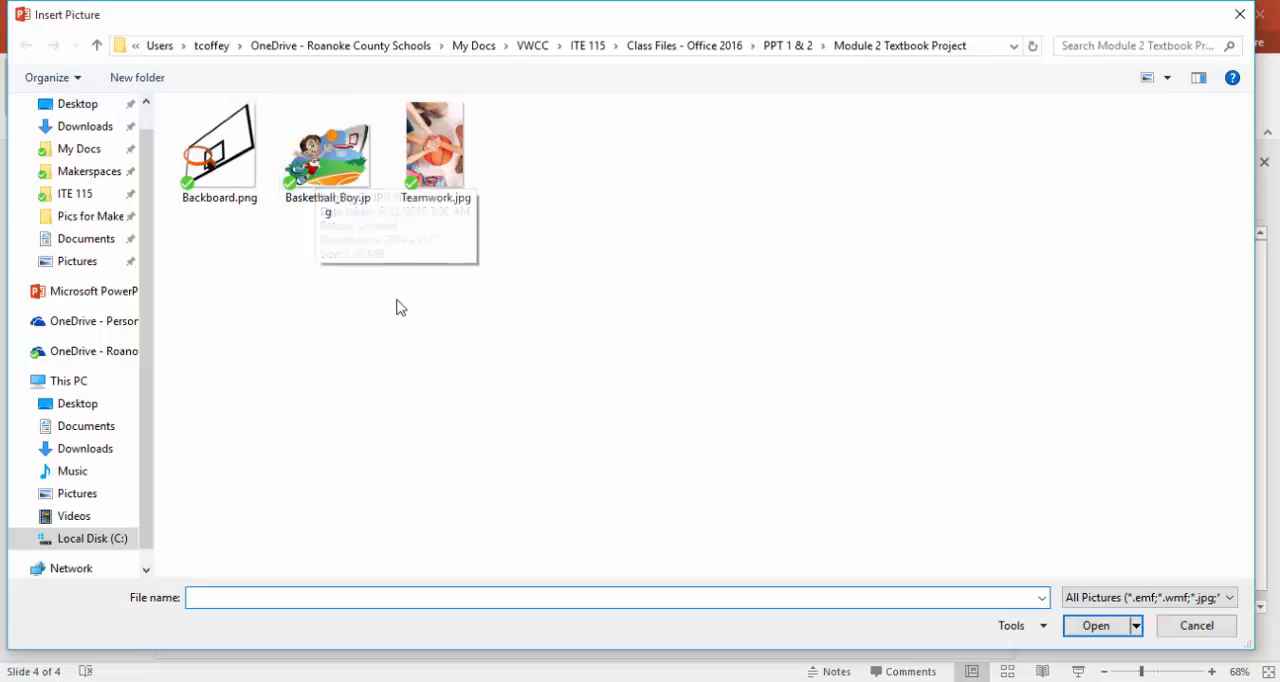
pyautogui.click(327, 145)
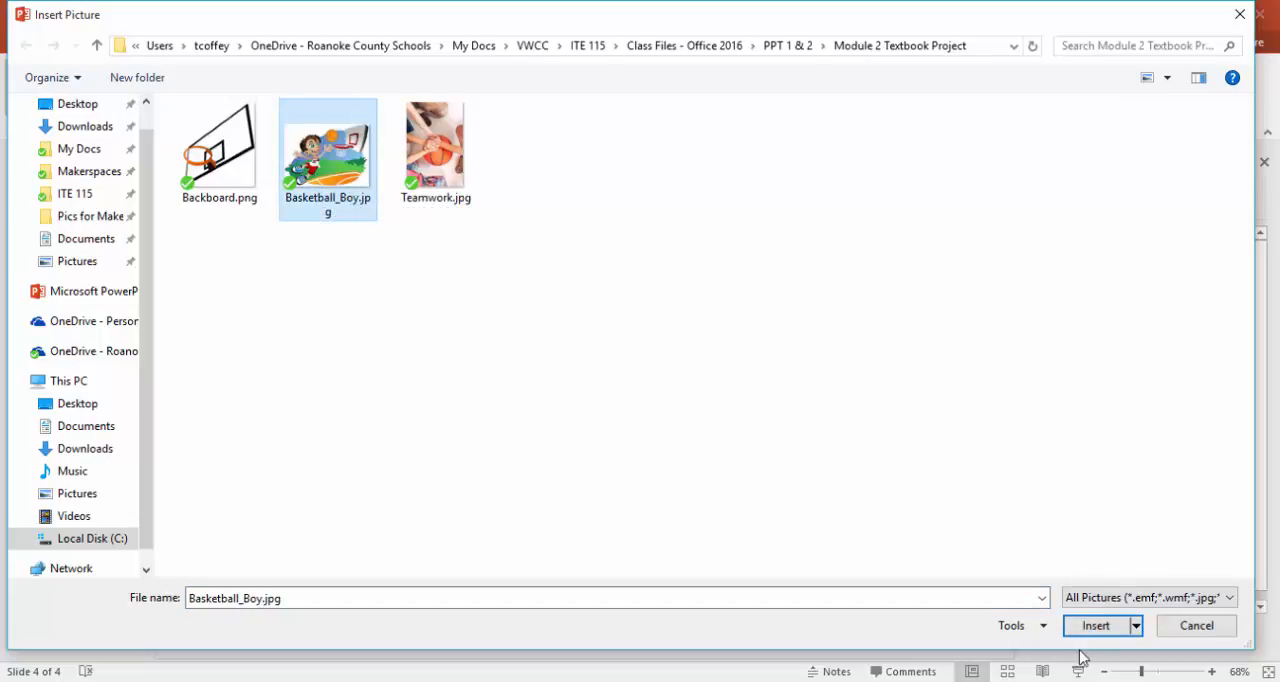
pyautogui.click(1095, 625)
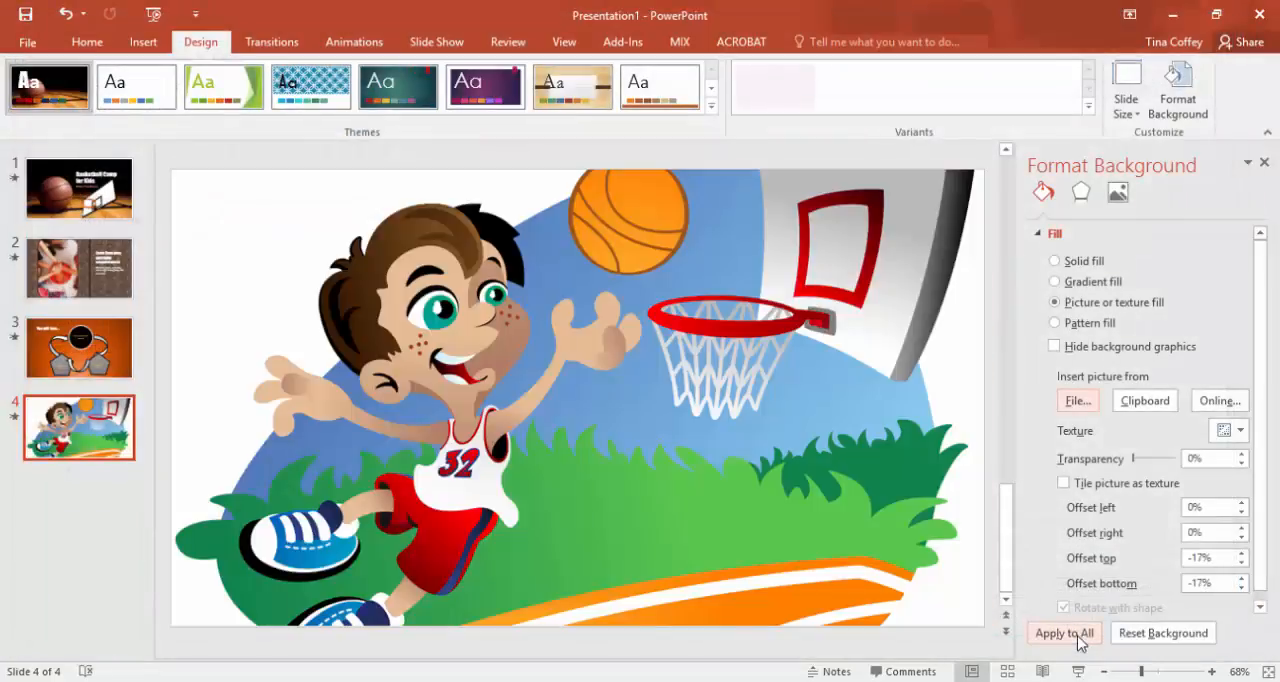
pyautogui.moveTo(1080, 550)
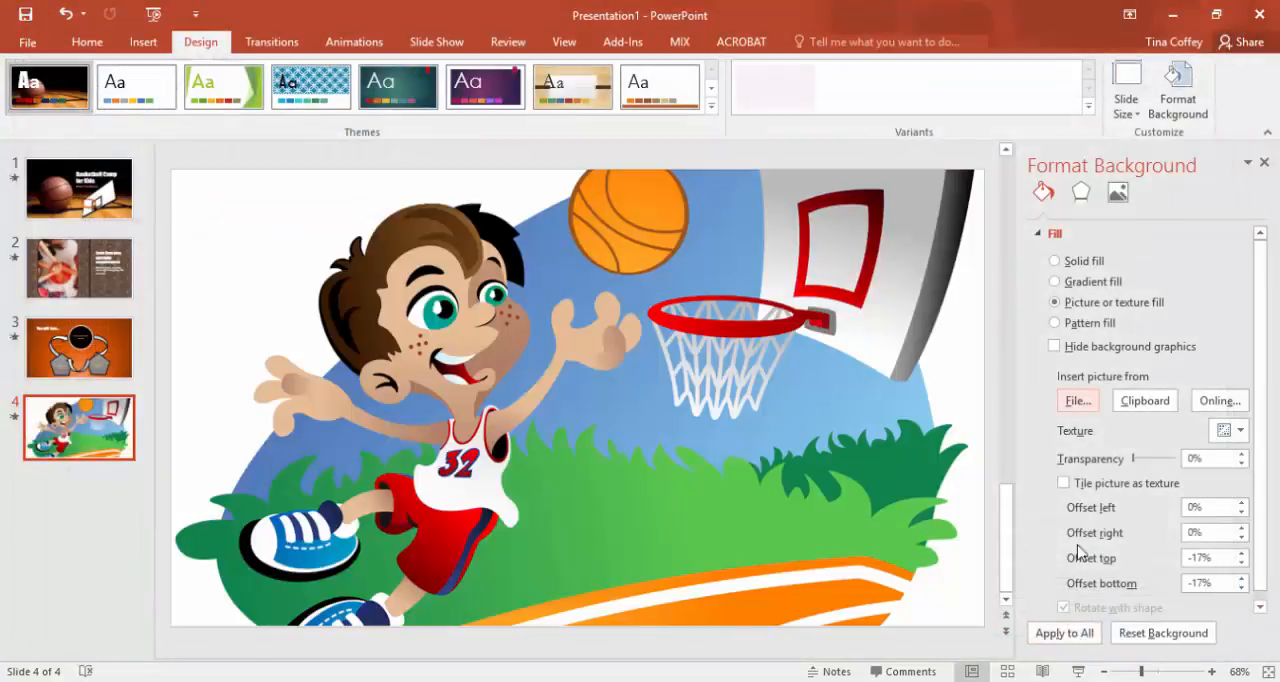
pyautogui.moveTo(1135, 465)
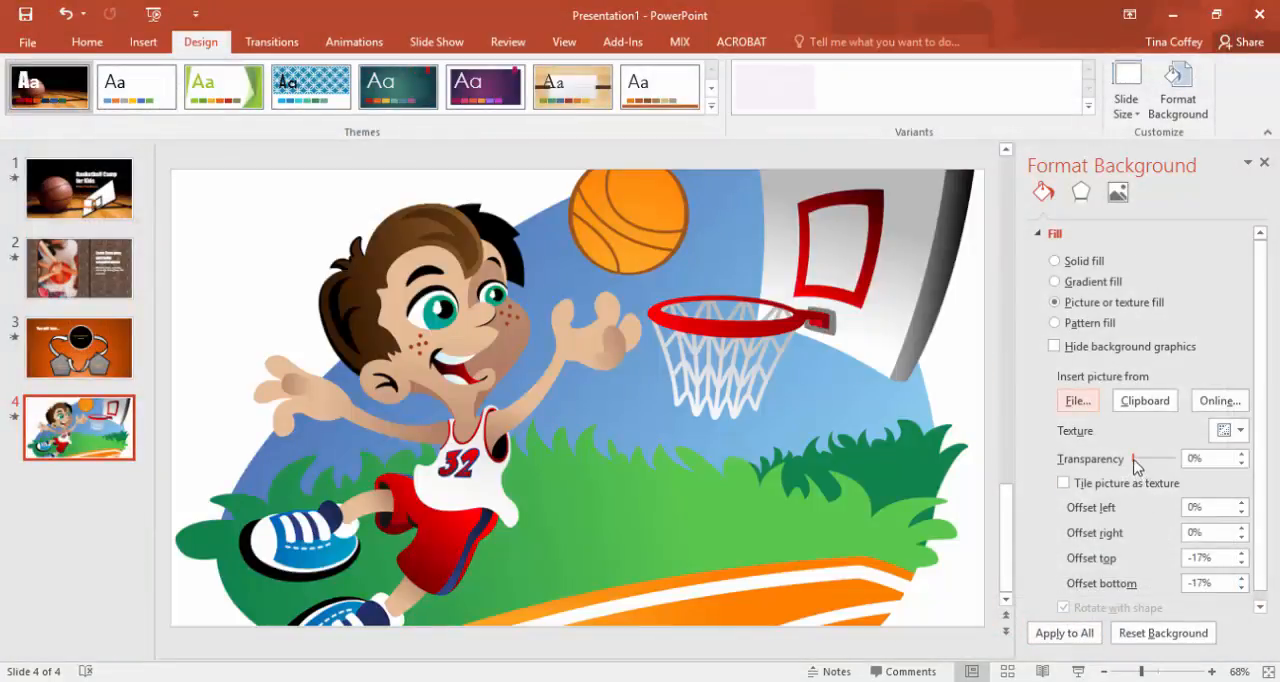
# Step: Fade slide 4's Basketball_Boy background picture to 30% transparency
pyautogui.click(1210, 458)
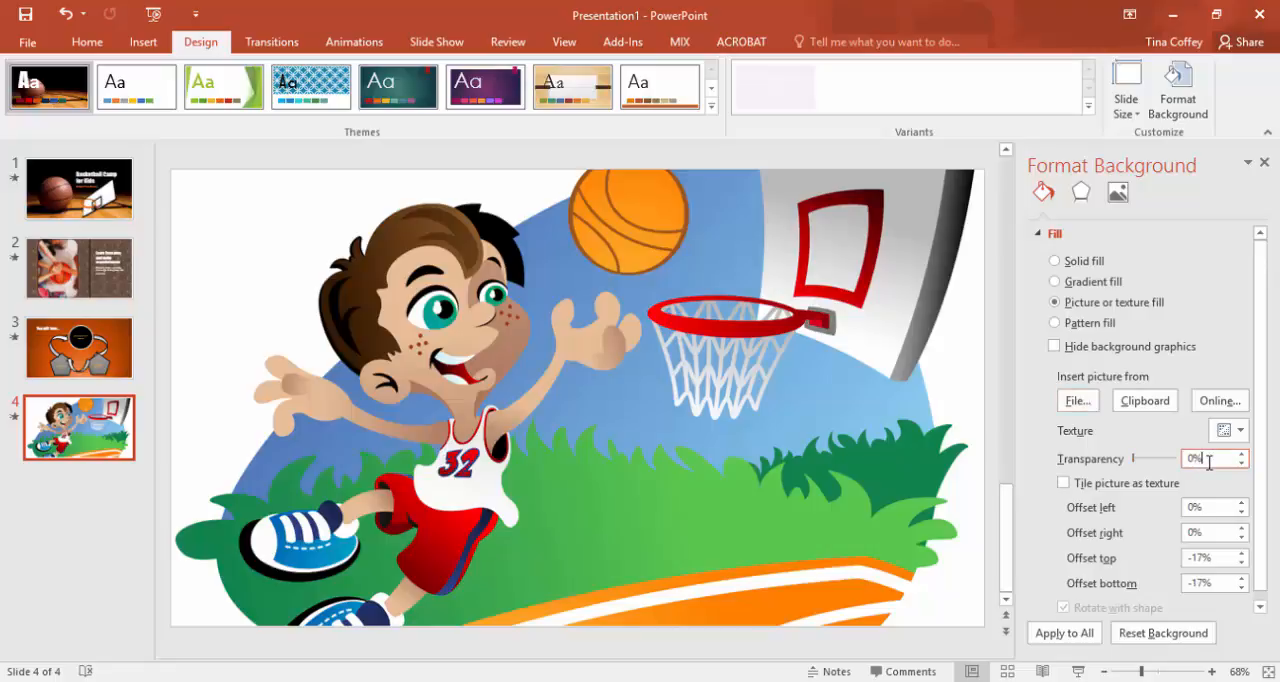
pyautogui.moveTo(1207, 459); pyautogui.dragTo(1143, 459)
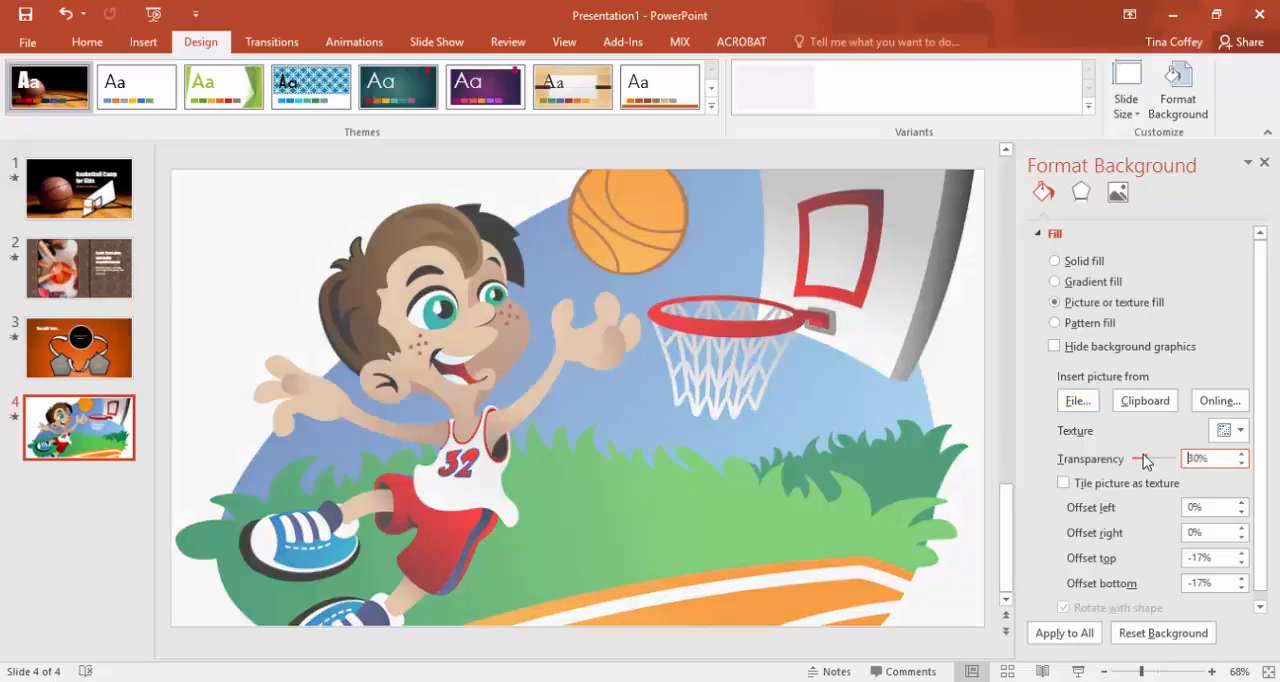
pyautogui.moveTo(1142, 459); pyautogui.dragTo(1168, 459)
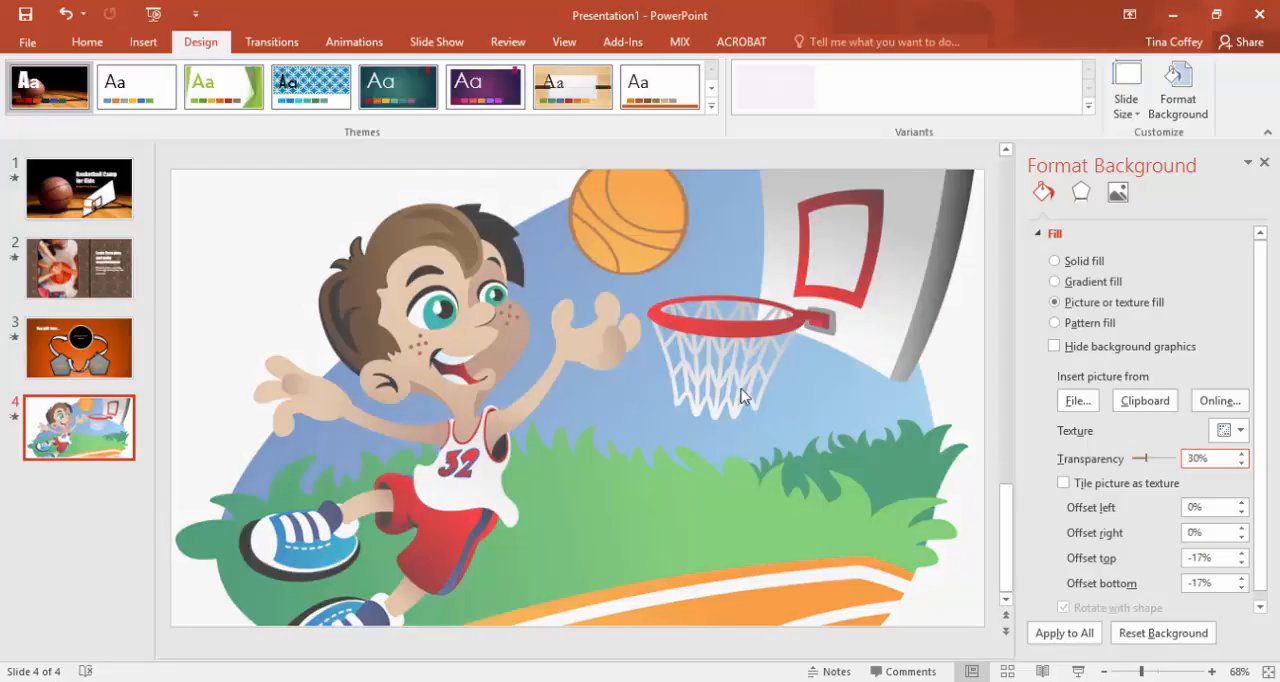
pyautogui.click(143, 42)
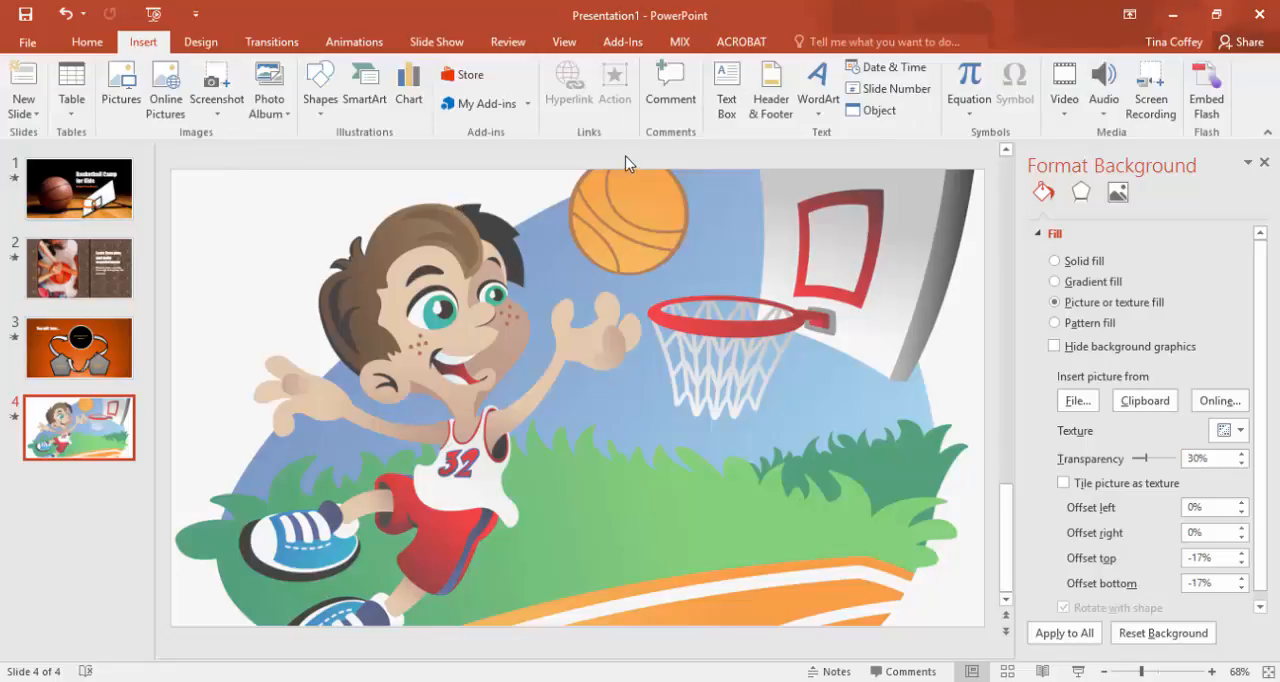
# Step: Insert red-filled WordArt on slide 4 reading 'Register today!'
pyautogui.click(818, 85)
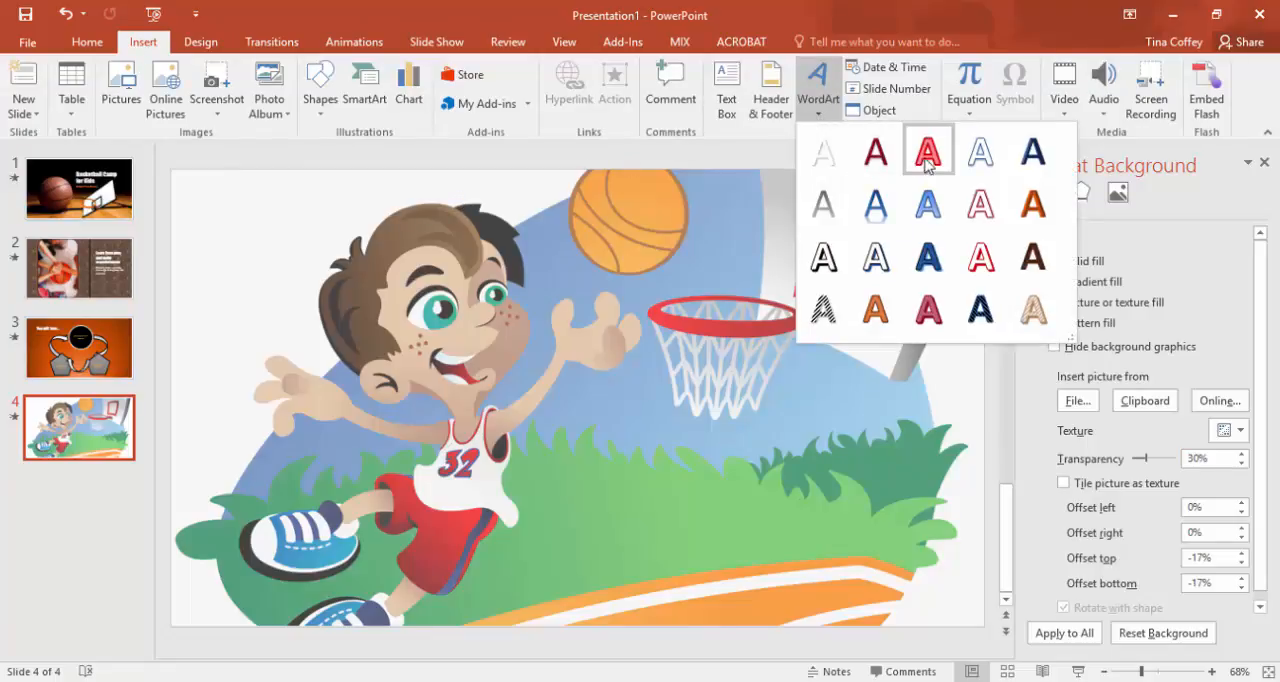
pyautogui.moveTo(928, 149)
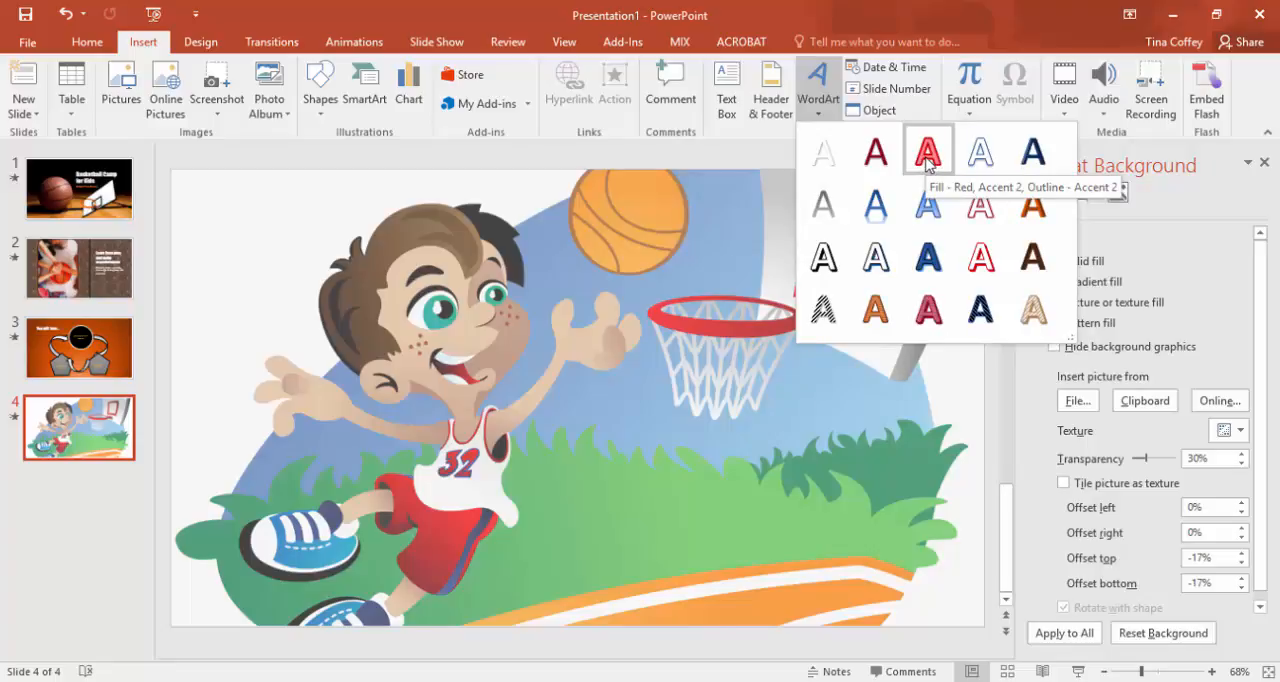
pyautogui.click(926, 149)
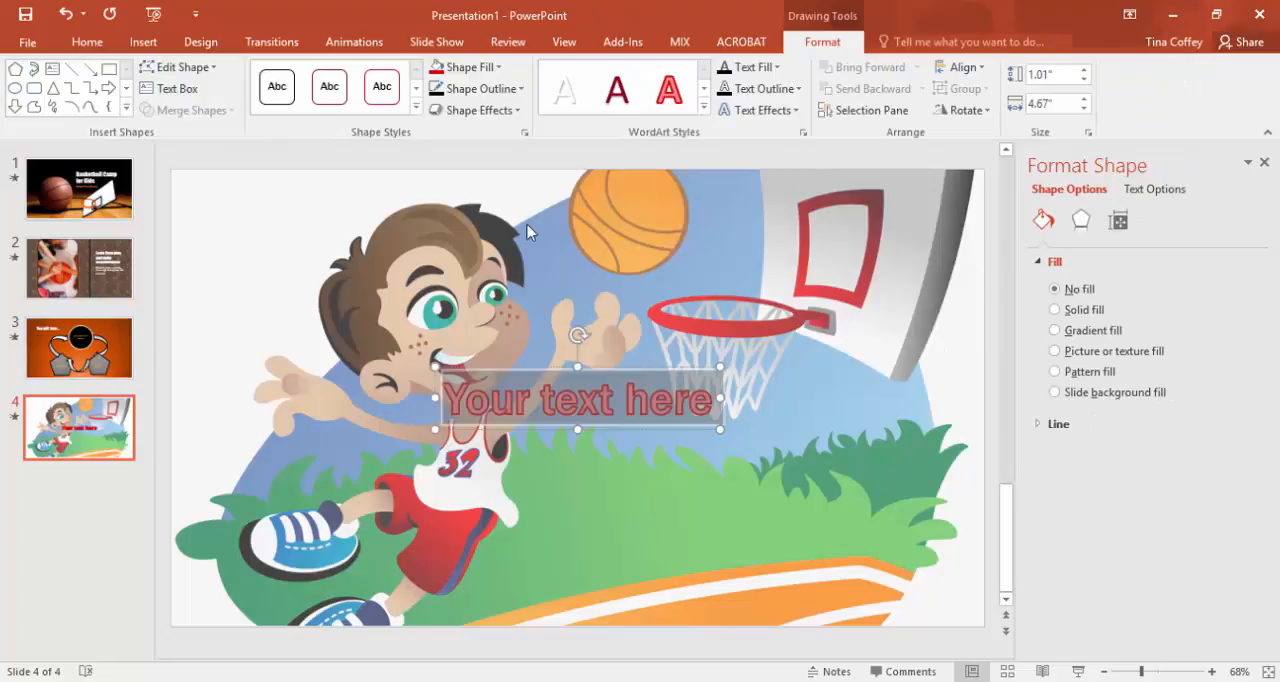
pyautogui.moveTo(535, 319)
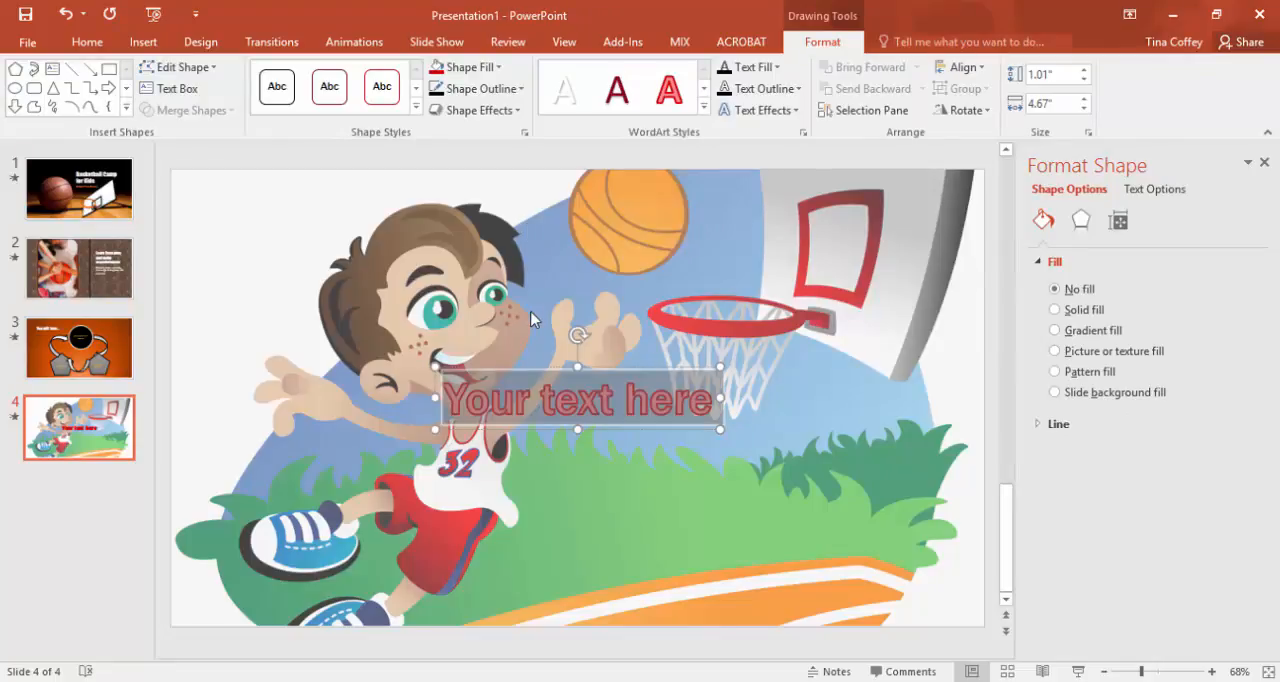
pyautogui.write('Register today!')
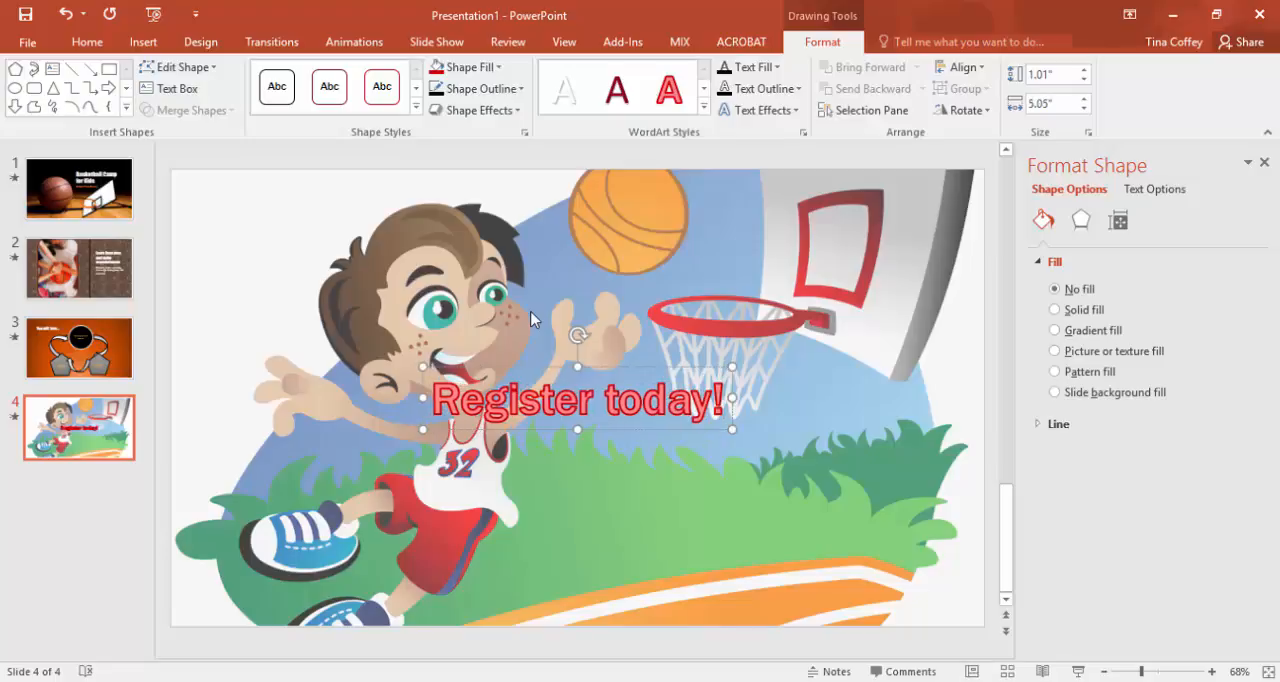
pyautogui.moveTo(1182, 607)
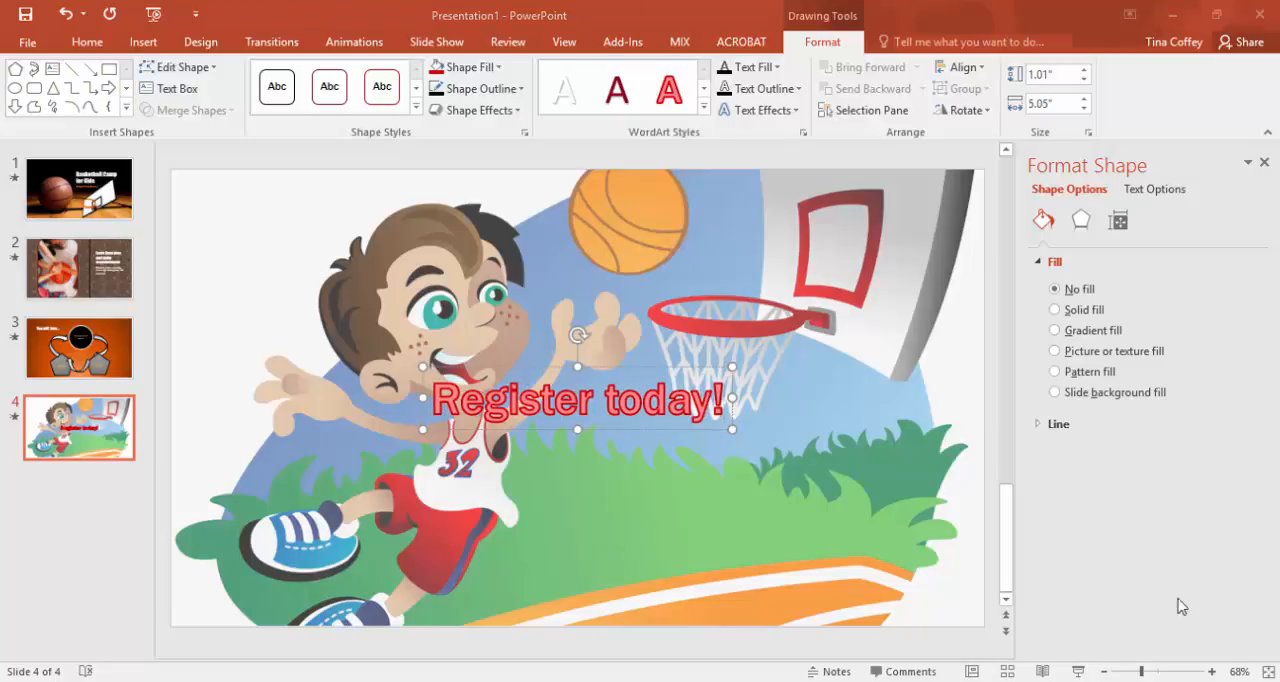
pyautogui.moveTo(838, 319)
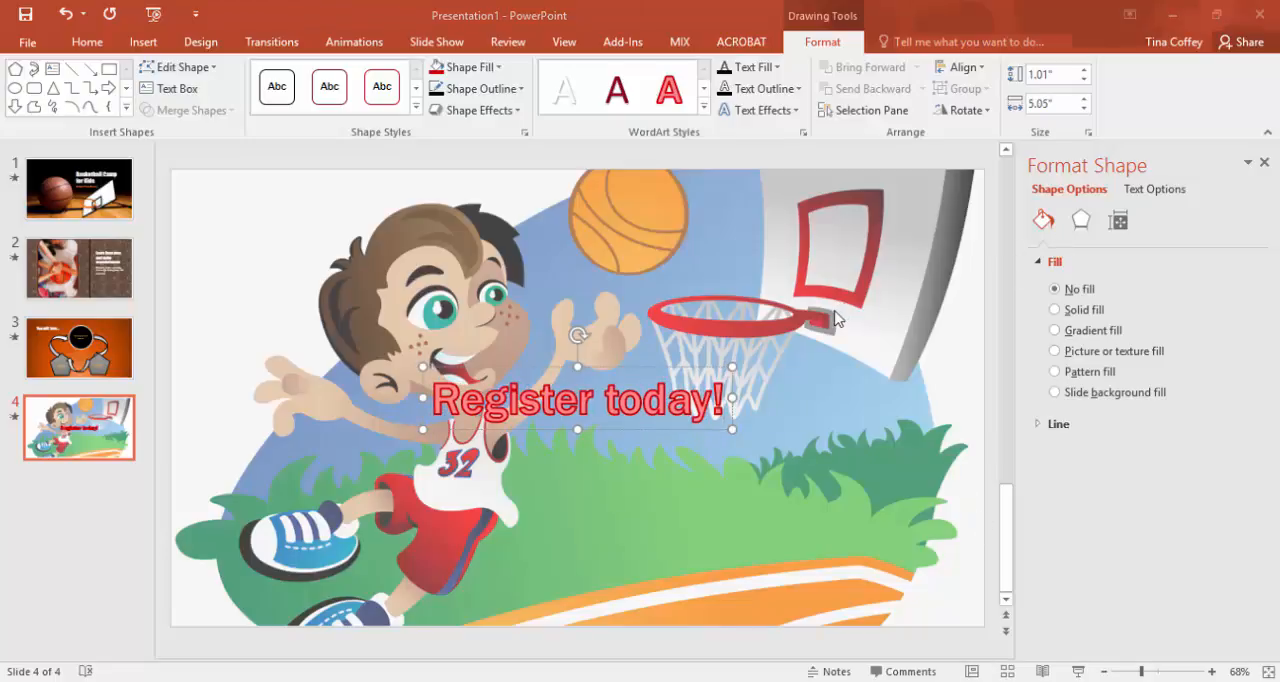
pyautogui.moveTo(740, 212)
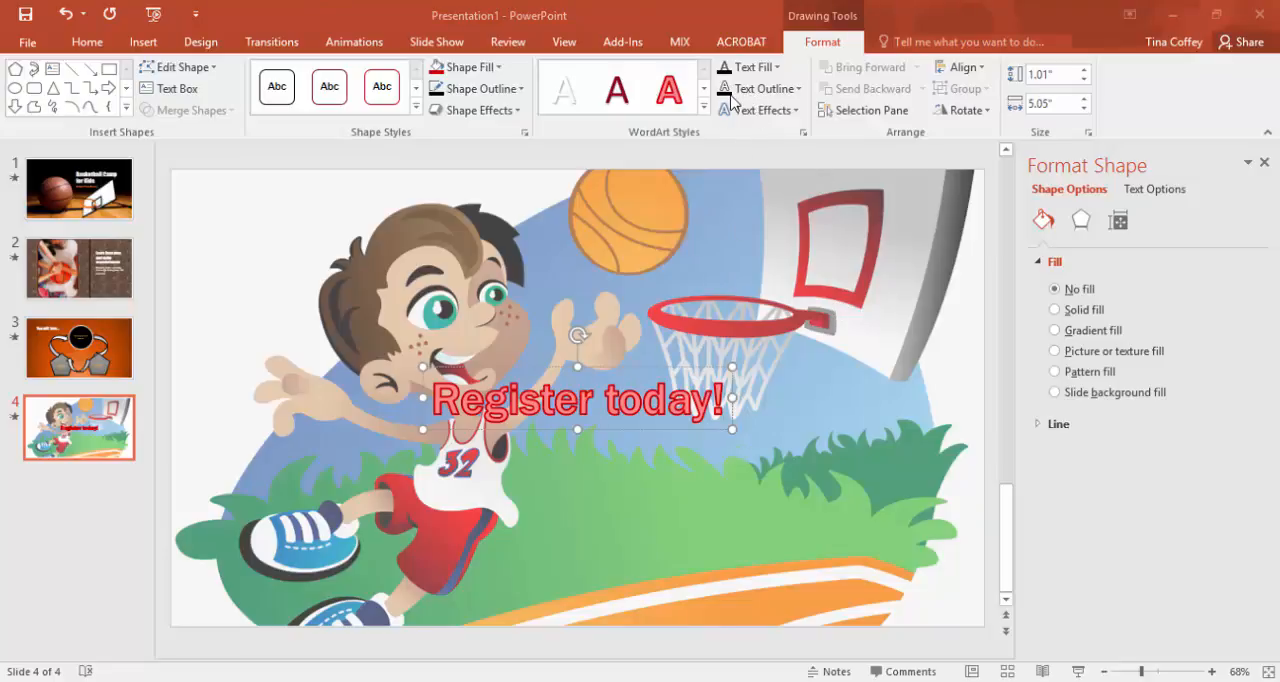
# Step: Apply a curved Warp transform to the 'Register today!' WordArt and enlarge it
pyautogui.click(761, 109)
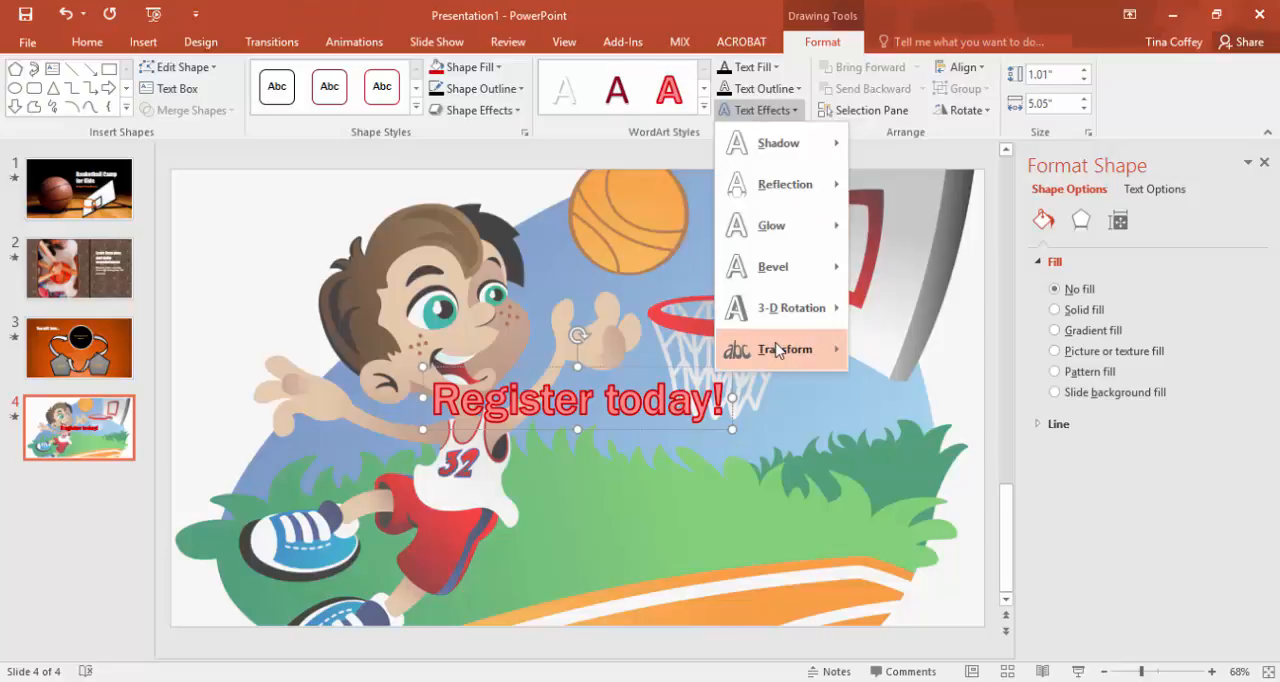
pyautogui.click(785, 348)
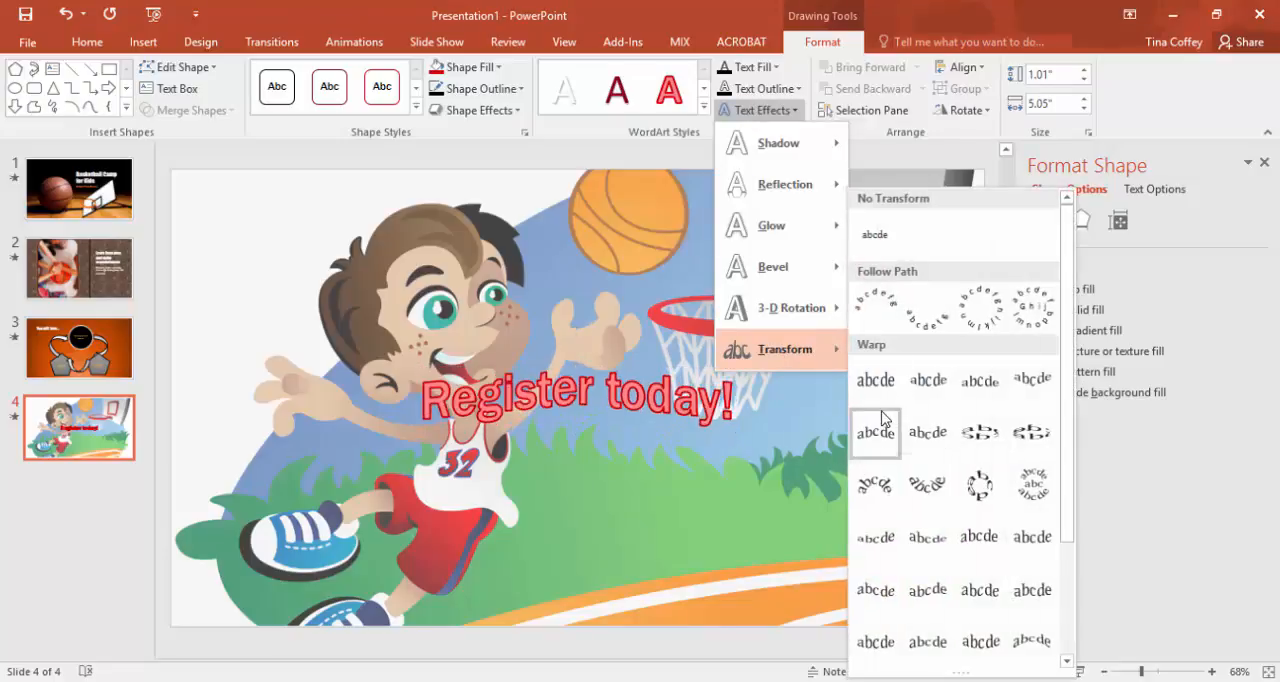
pyautogui.click(875, 432)
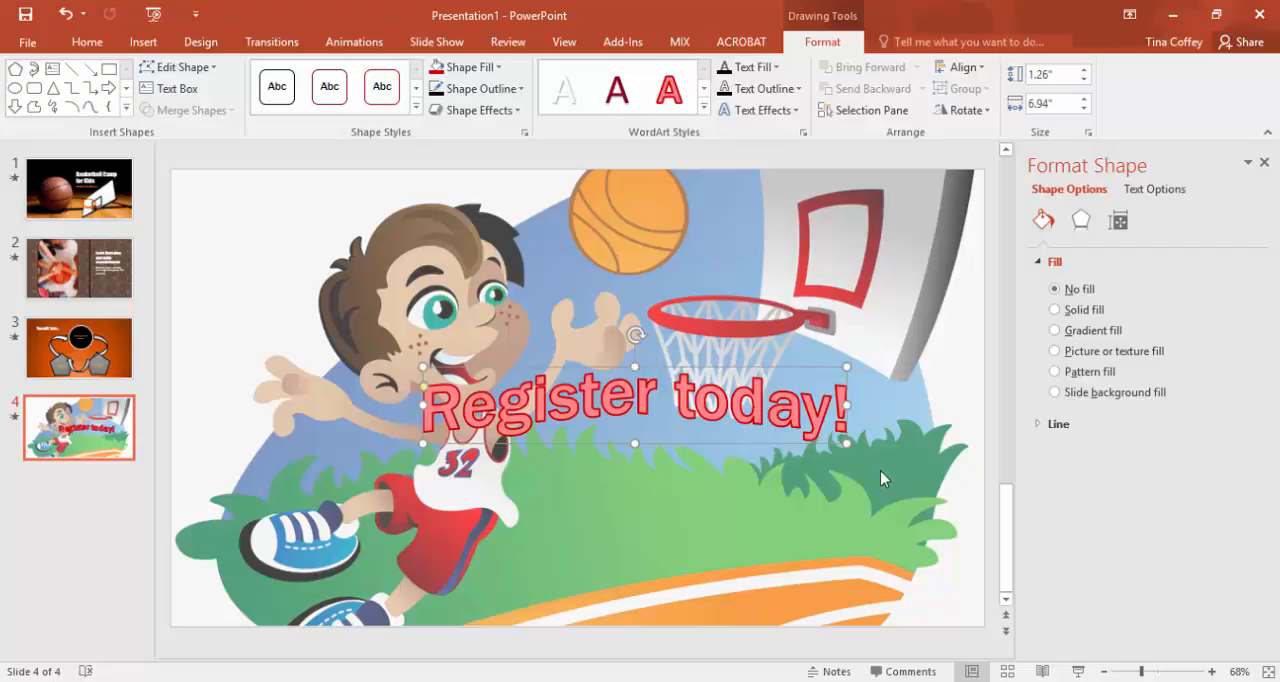
pyautogui.moveTo(847, 443); pyautogui.dragTo(958, 520)
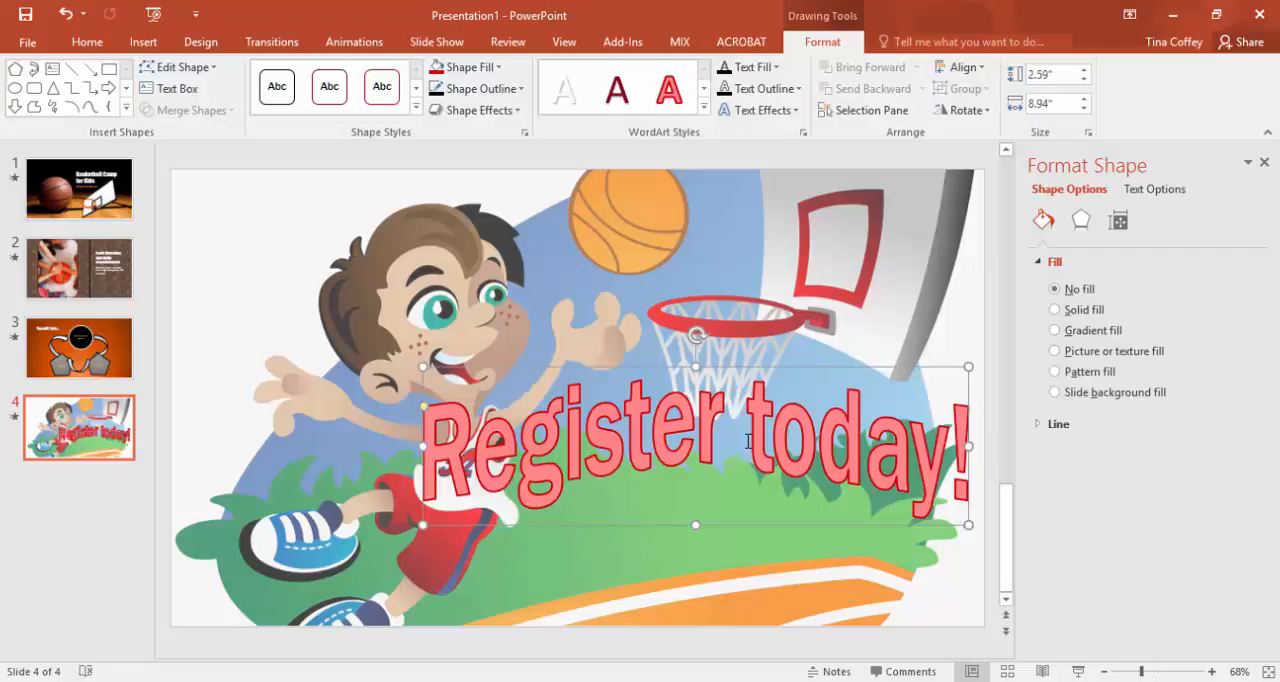
pyautogui.moveTo(645, 370)
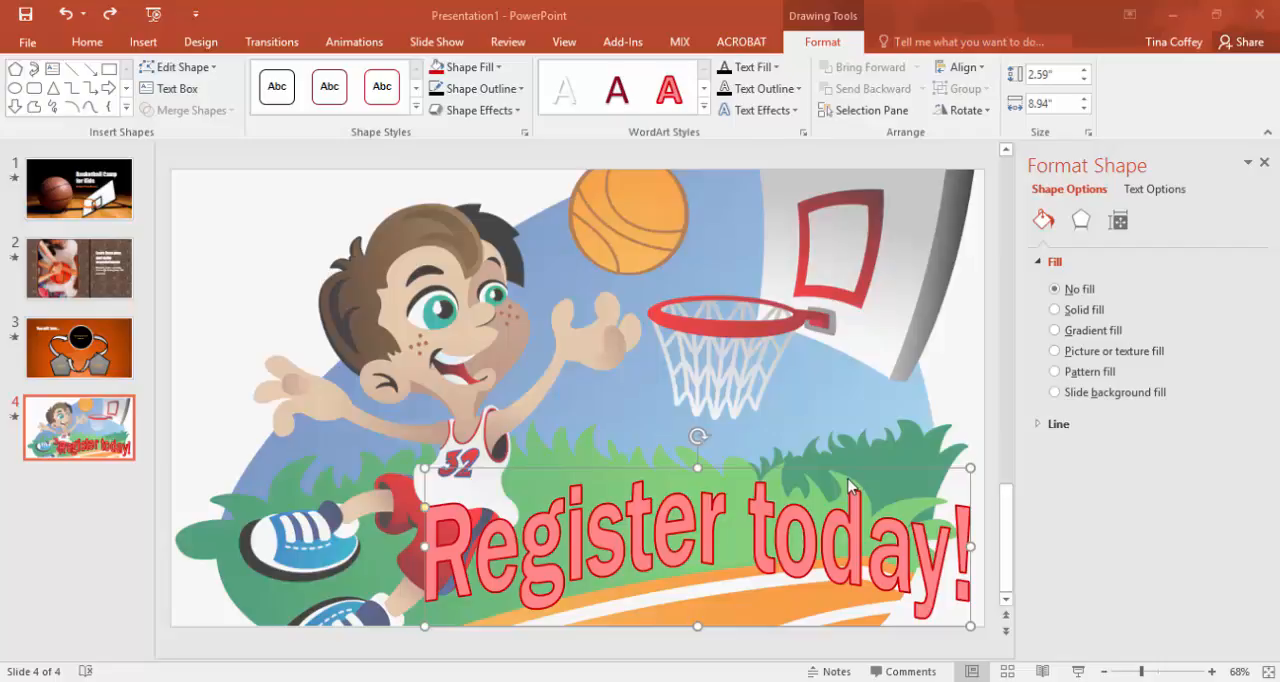
pyautogui.moveTo(752, 67)
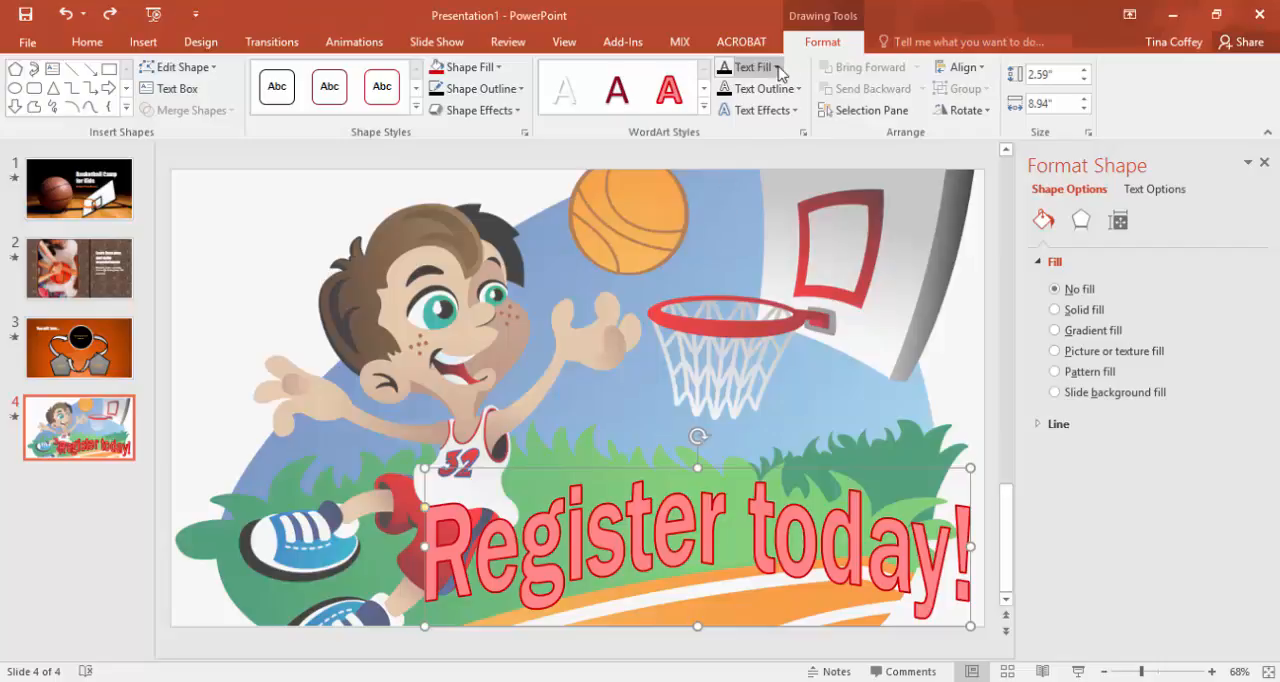
# Step: Fill the 'Register today!' letters with the Wood texture
pyautogui.click(745, 67)
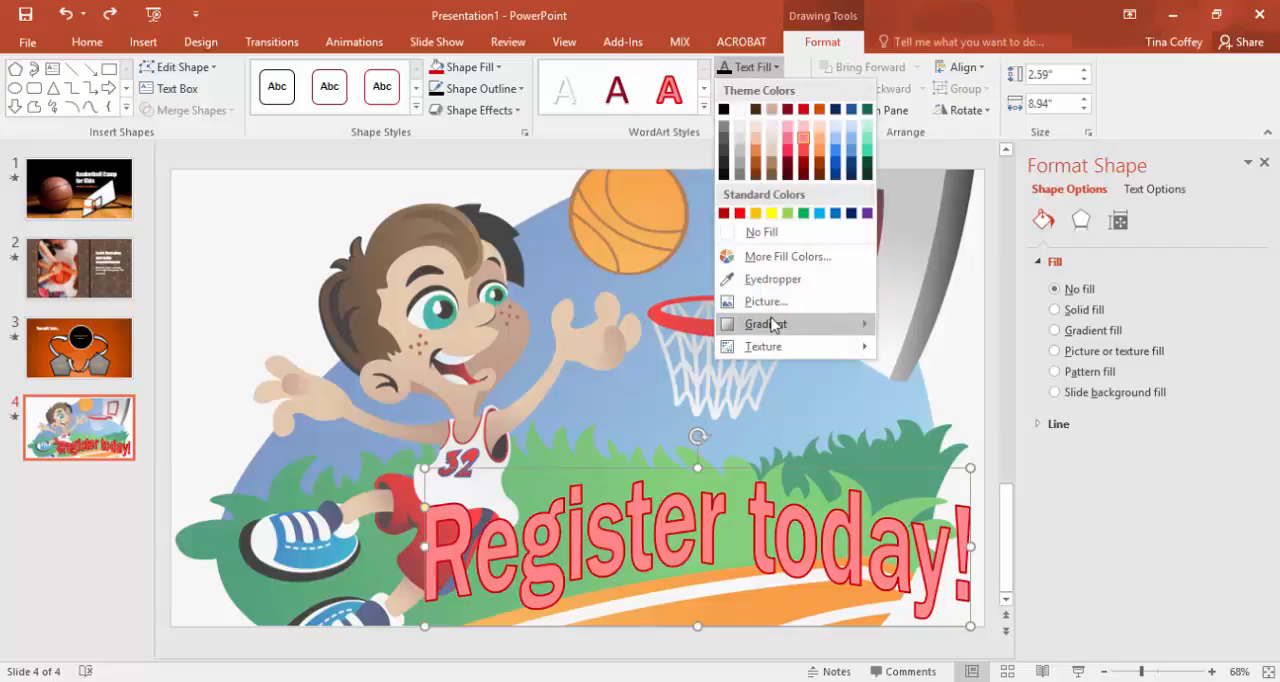
pyautogui.moveTo(763, 346)
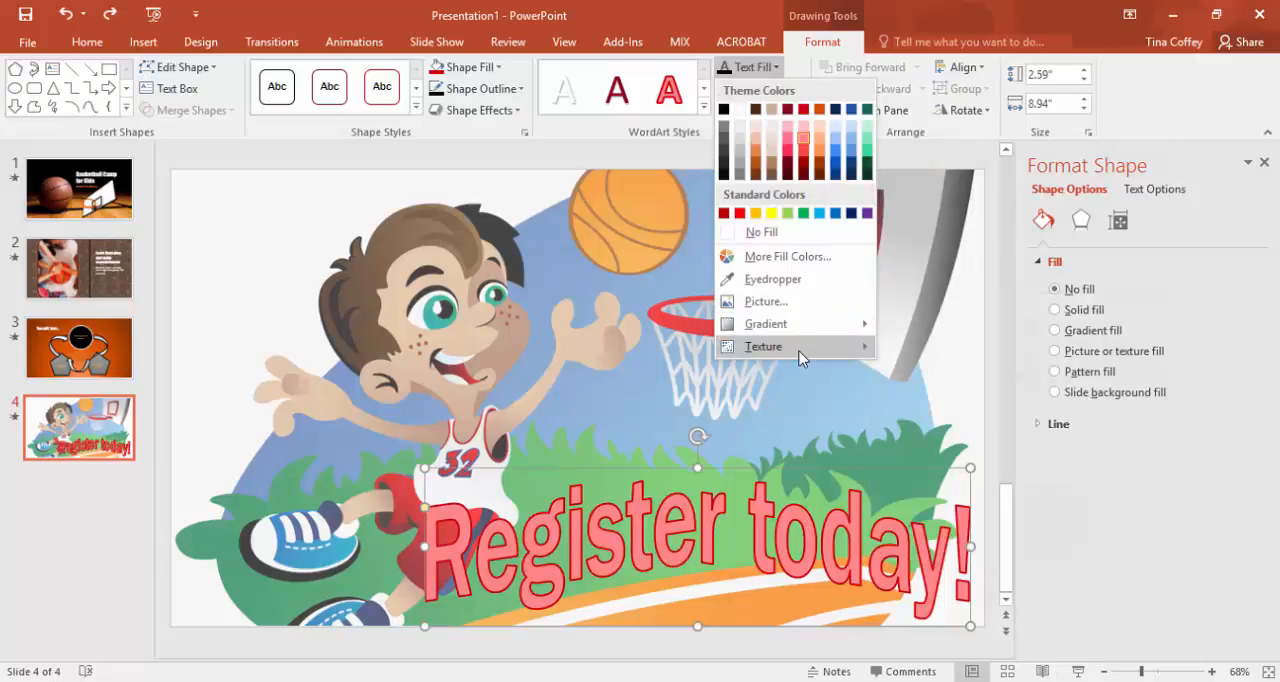
pyautogui.click(763, 346)
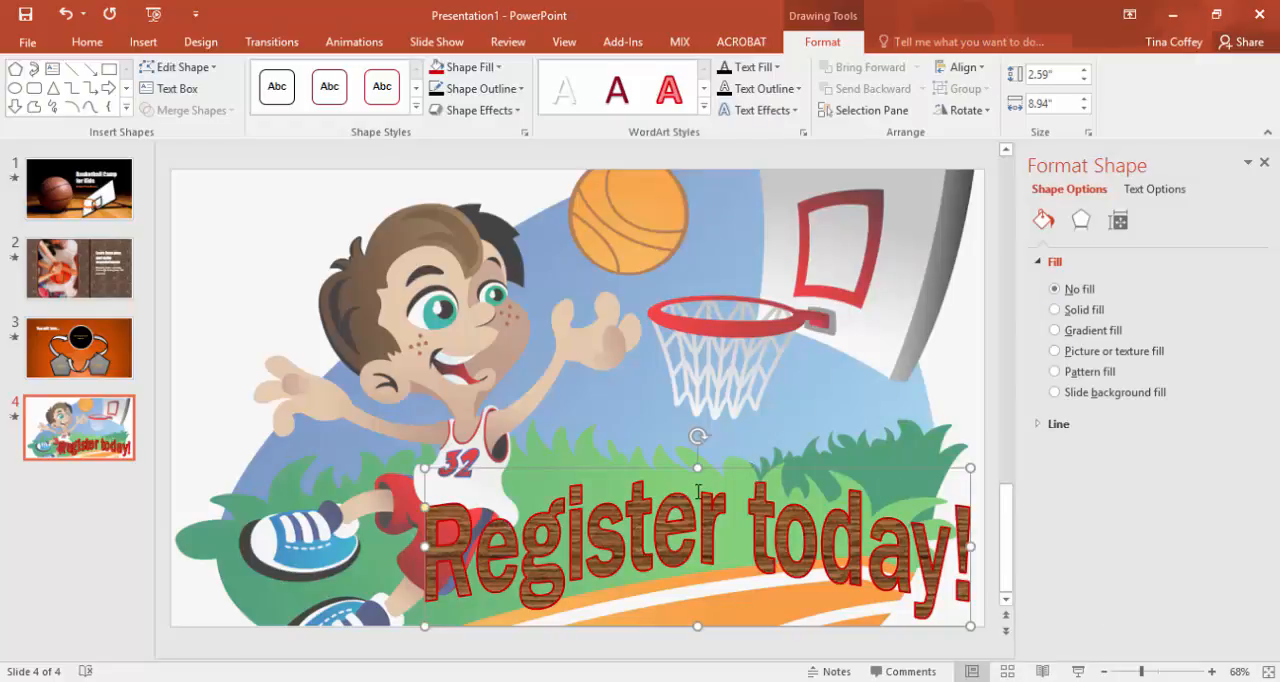
pyautogui.moveTo(618, 300)
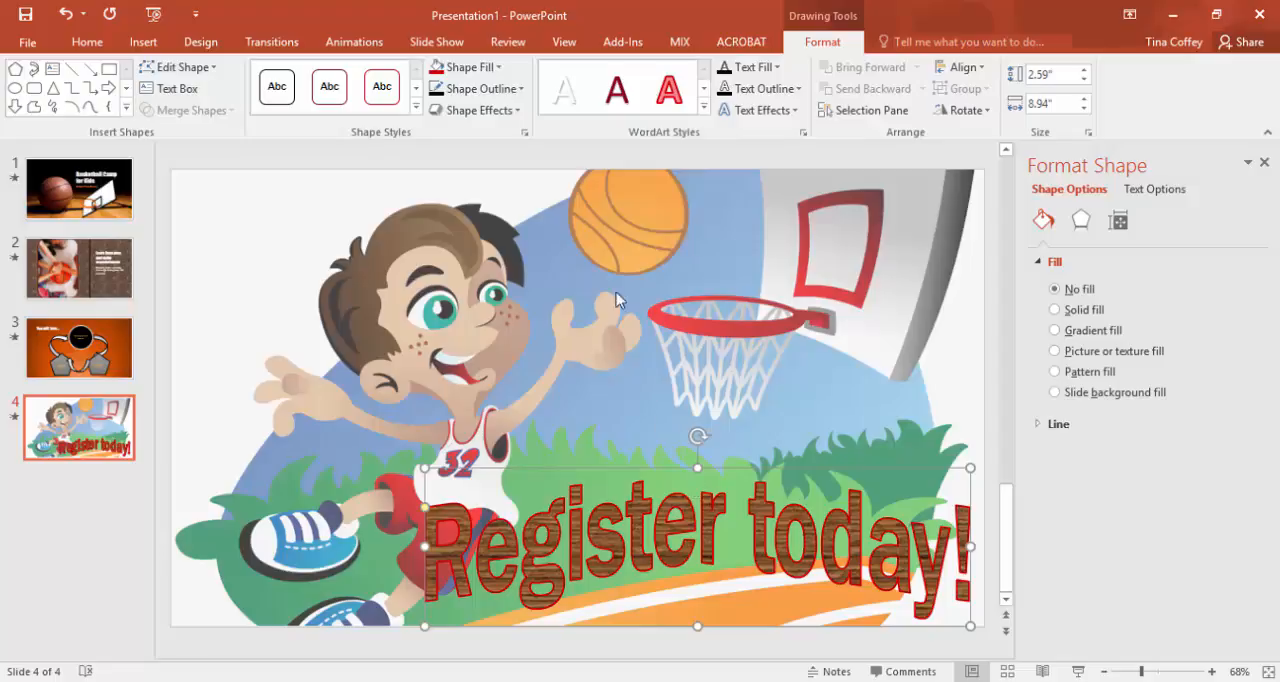
pyautogui.click(762, 88)
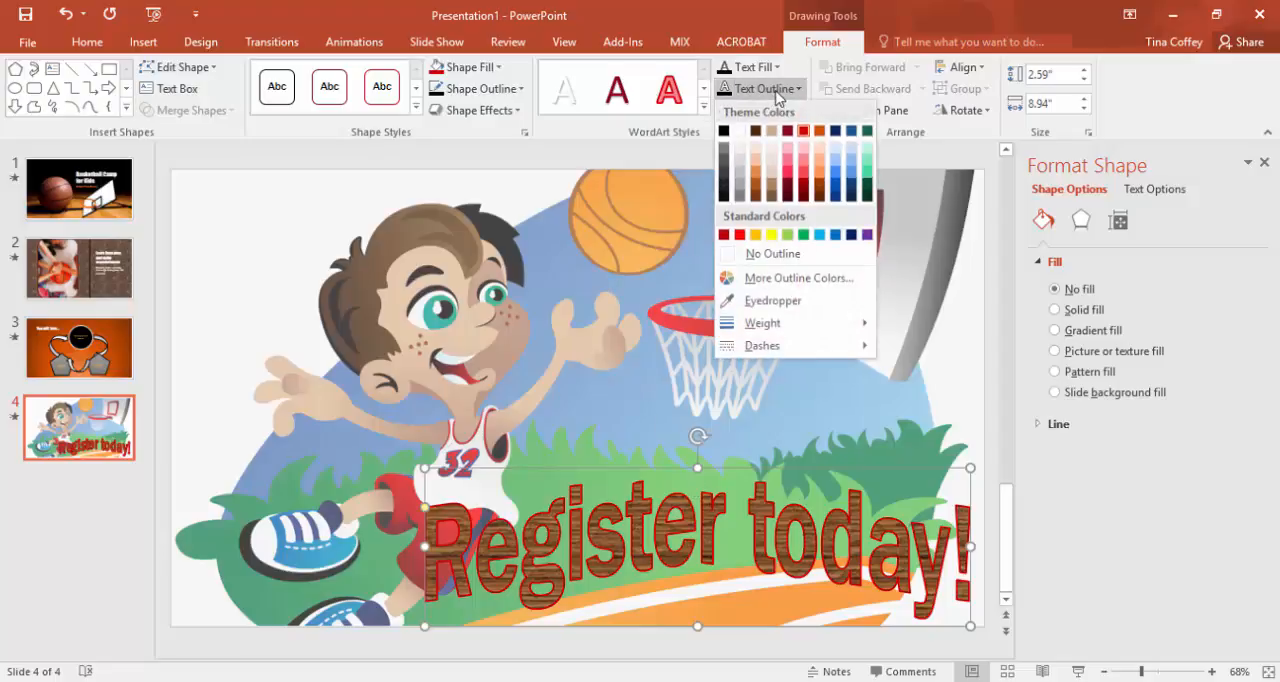
# Step: Outline the wood-textured WordArt letters in black, then return to slide 2
pyautogui.click(723, 131)
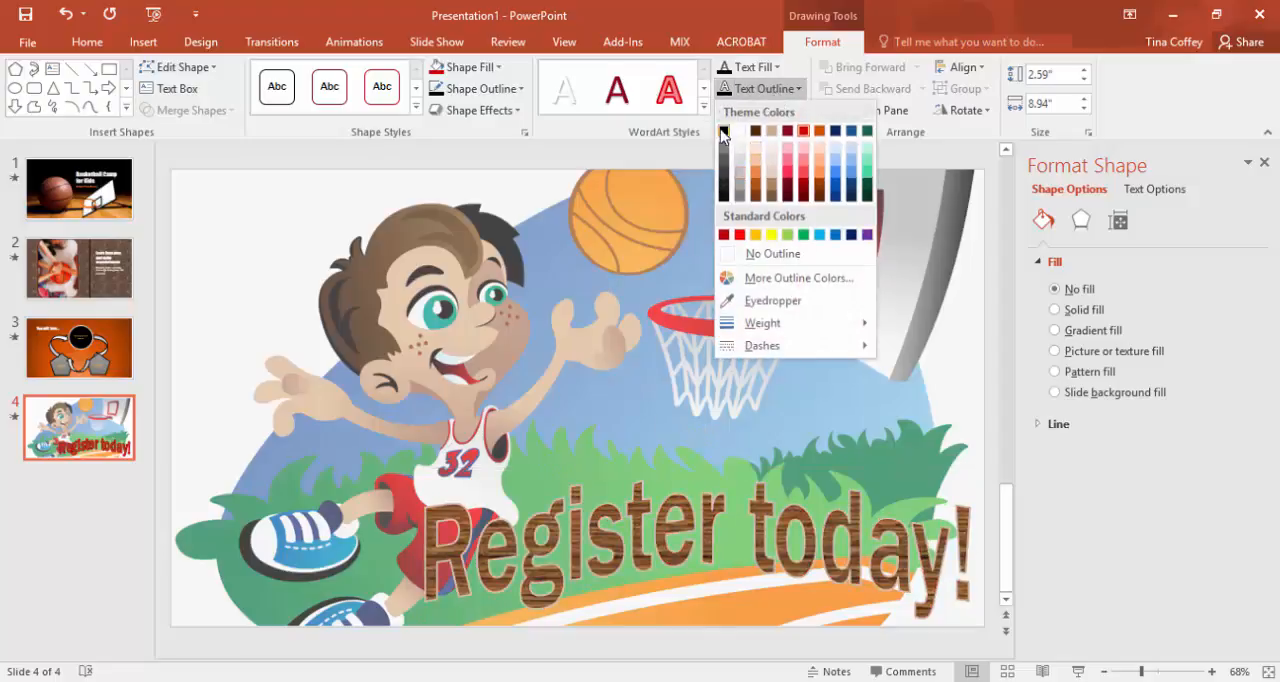
pyautogui.click(723, 131)
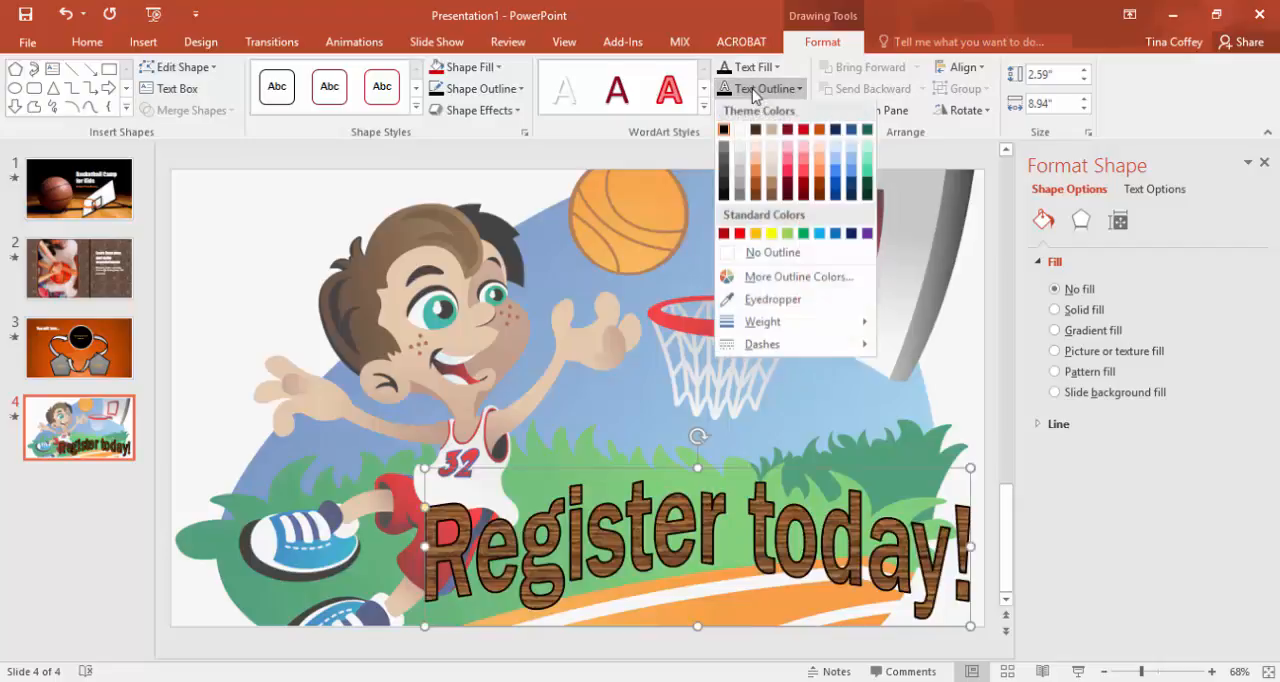
pyautogui.click(762, 321)
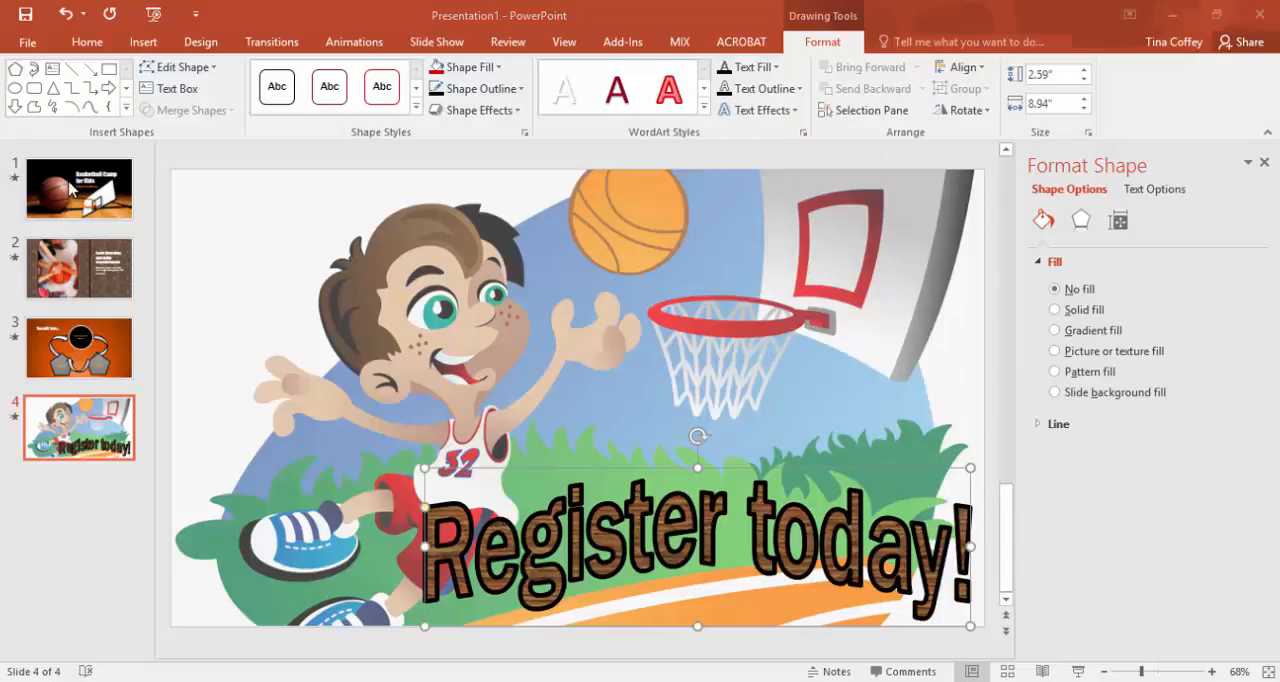
pyautogui.click(78, 267)
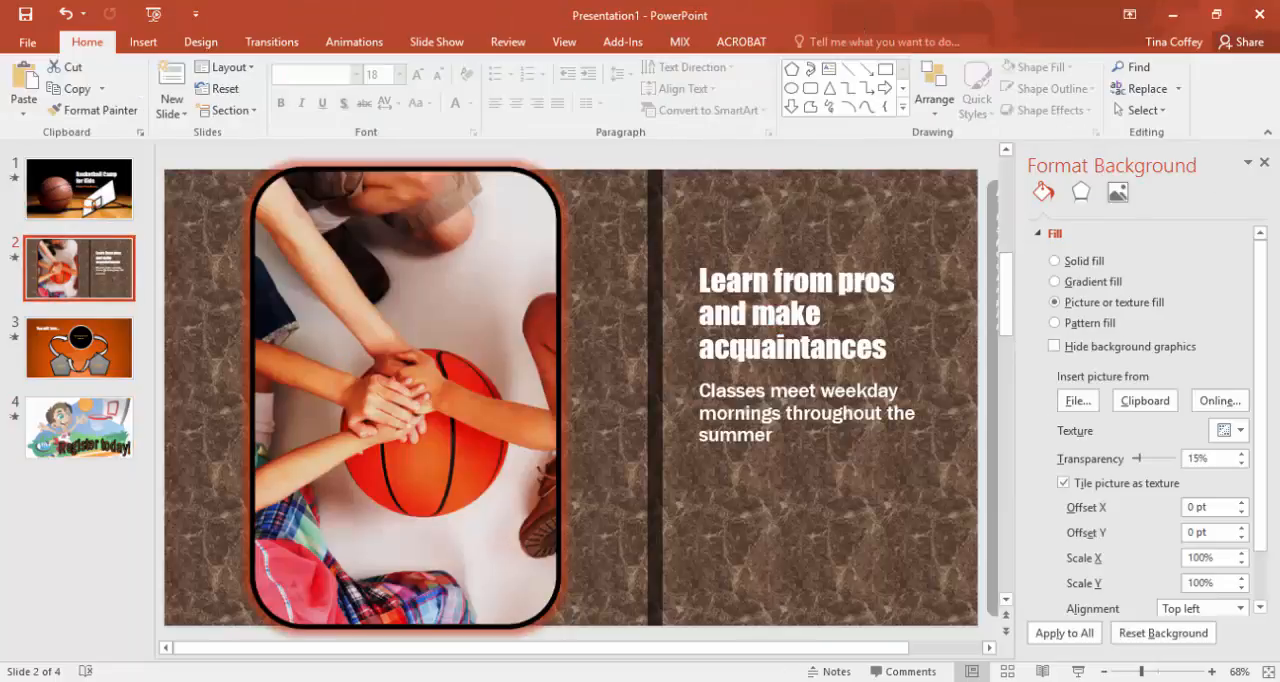
# Step: Swap 'acquaintances' for the synonym 'friends' in slide 2's heading, then show slide 1
pyautogui.click(1259, 165)
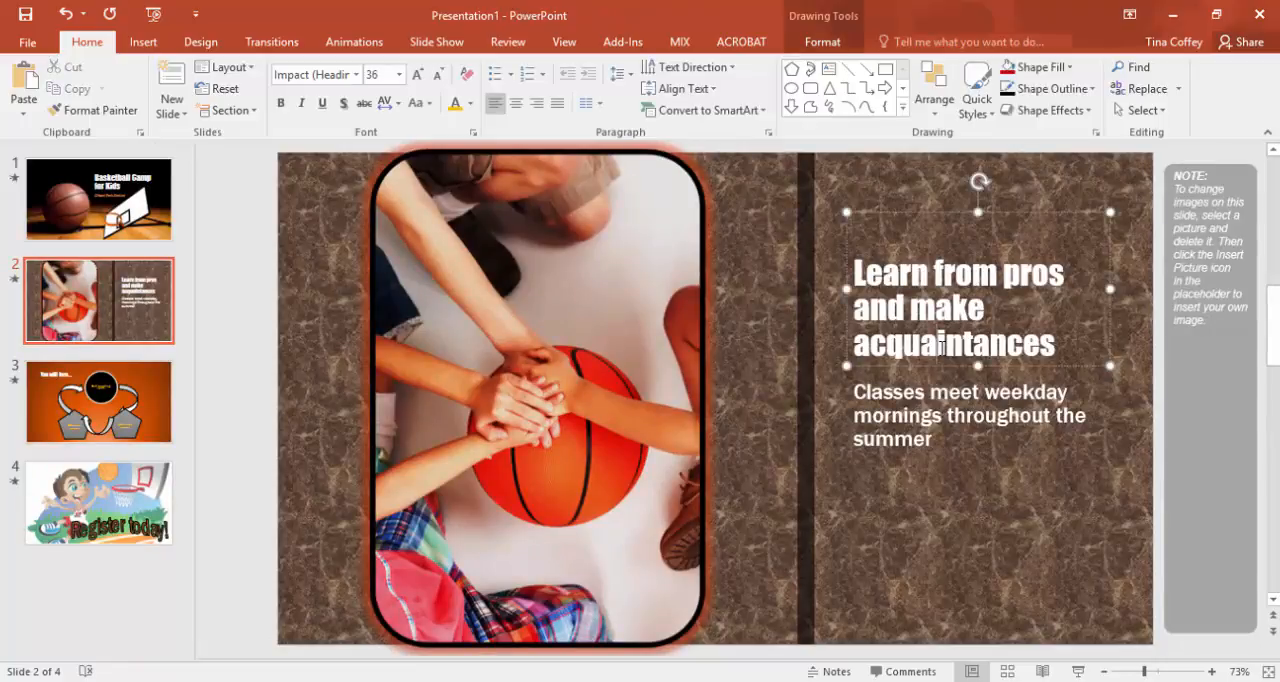
pyautogui.rightClick(905, 358)
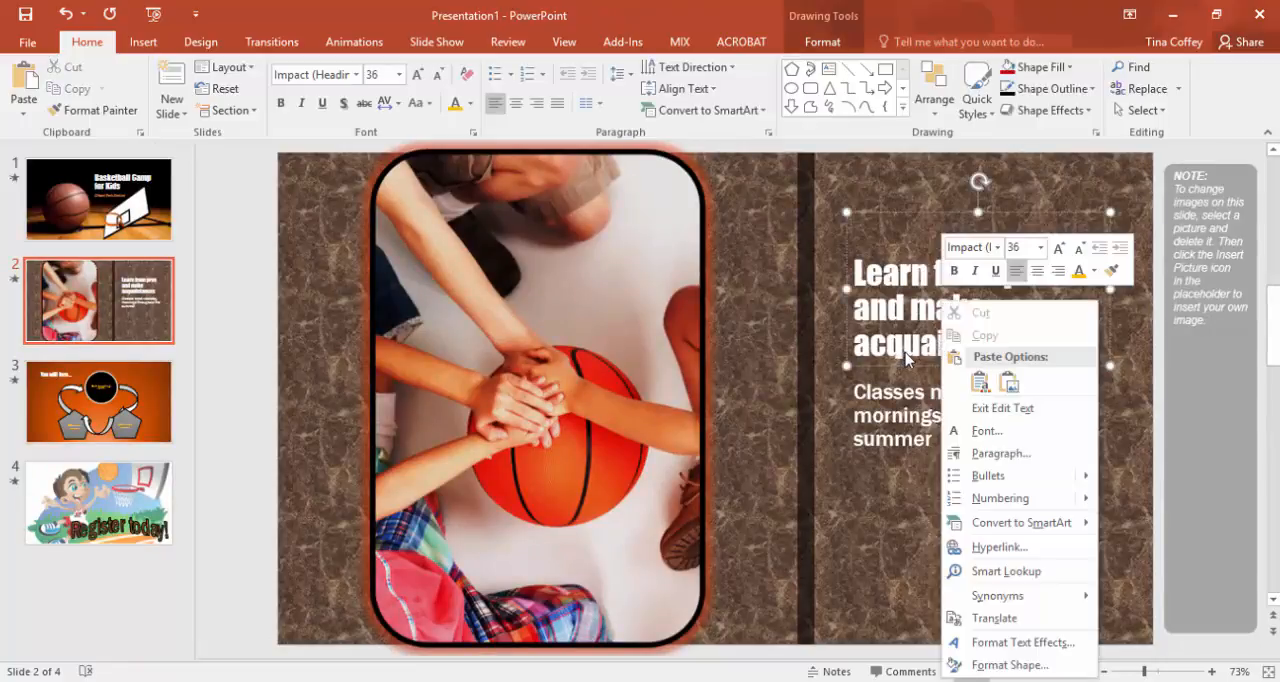
pyautogui.moveTo(997, 595)
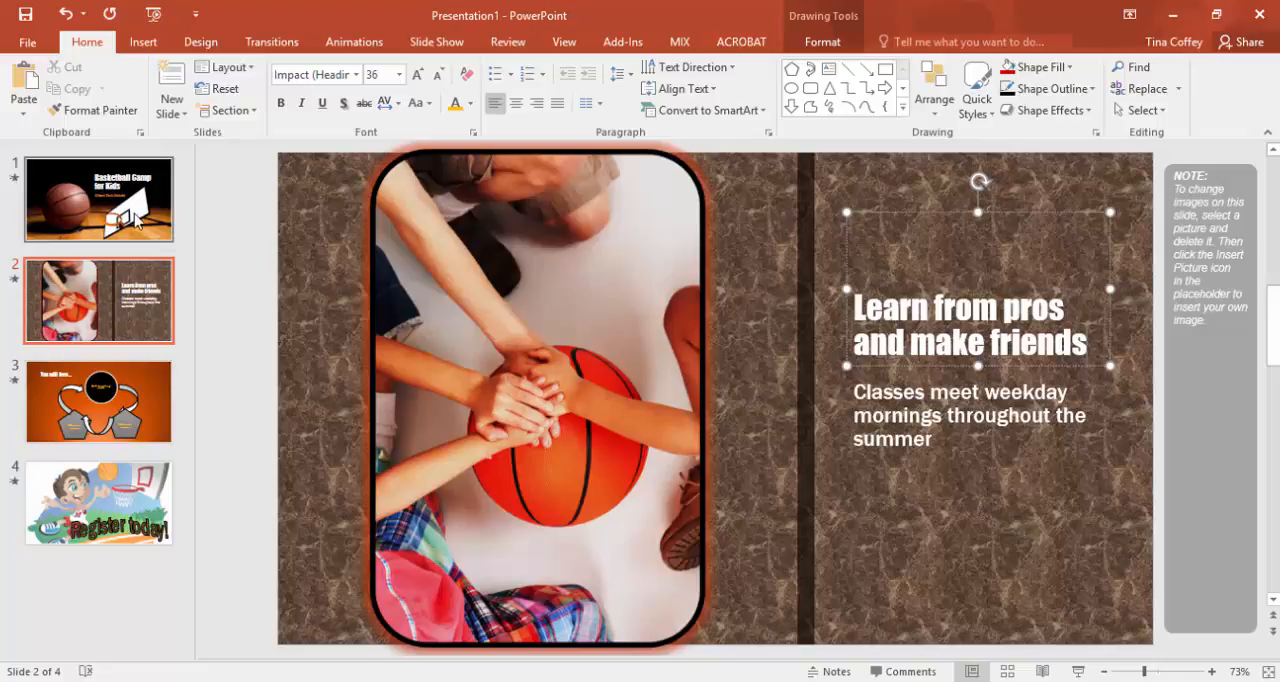
pyautogui.click(98, 199)
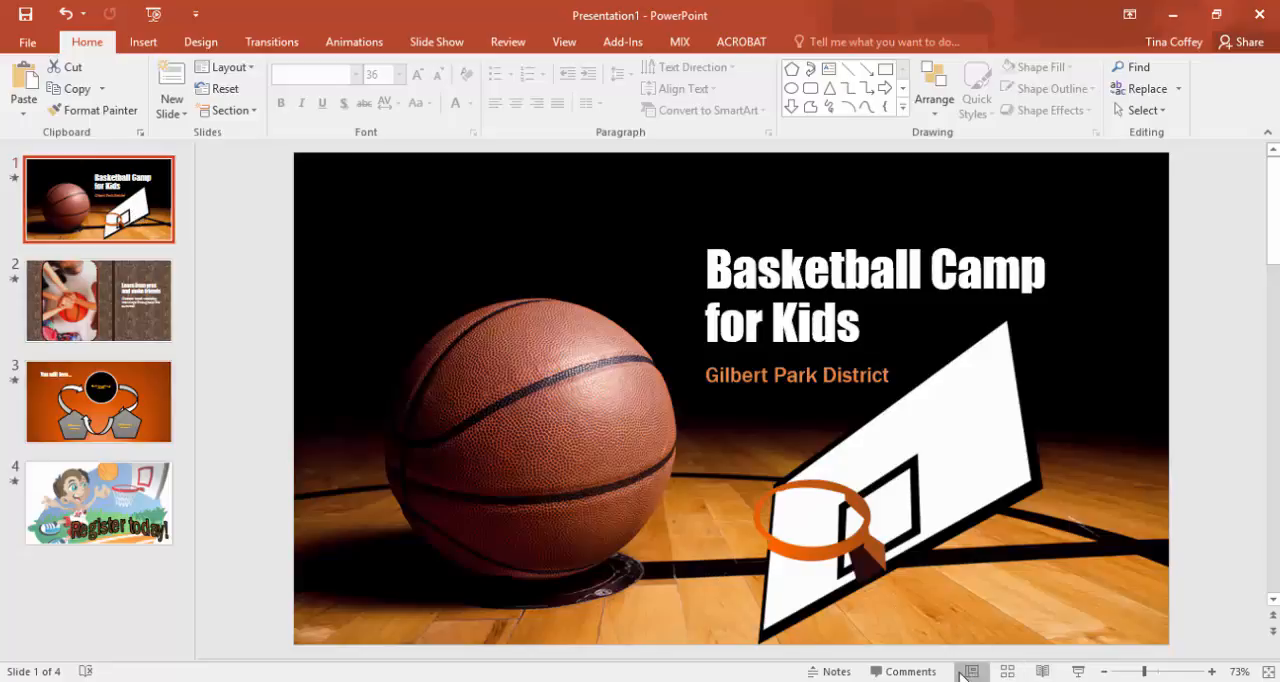
# Step: Type slide 2's notes about the morning group session, then go to slide 4
pyautogui.click(829, 671)
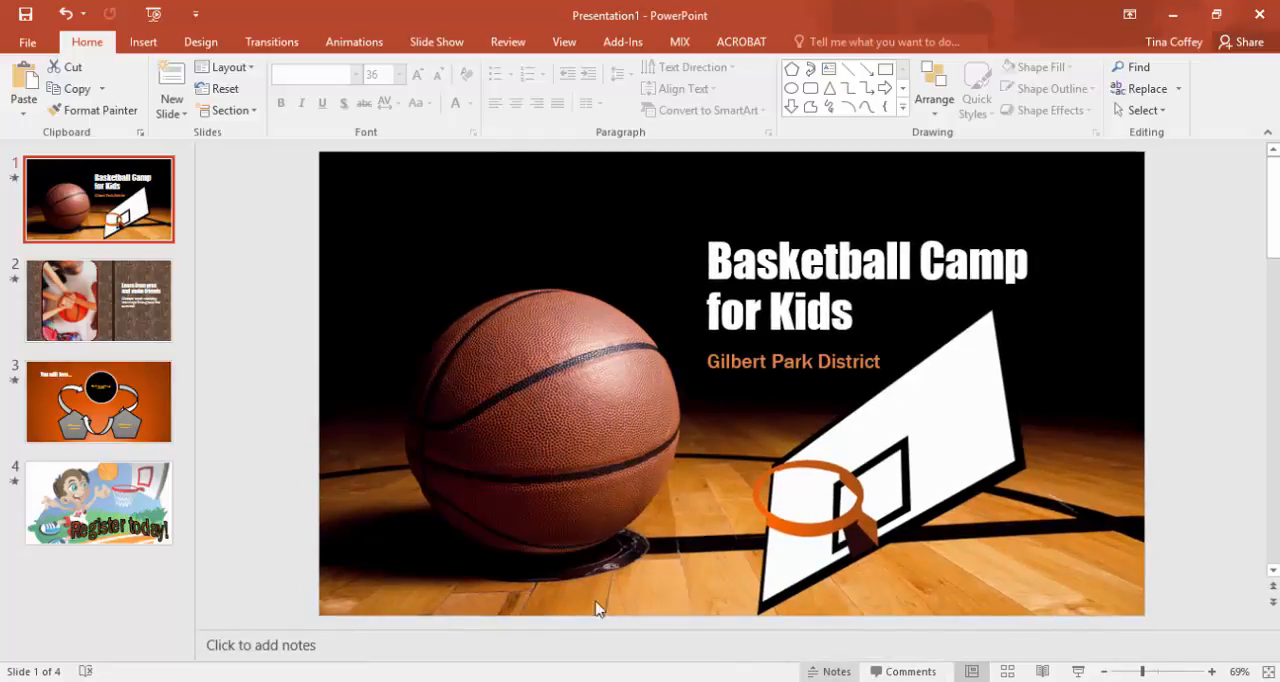
pyautogui.click(98, 300)
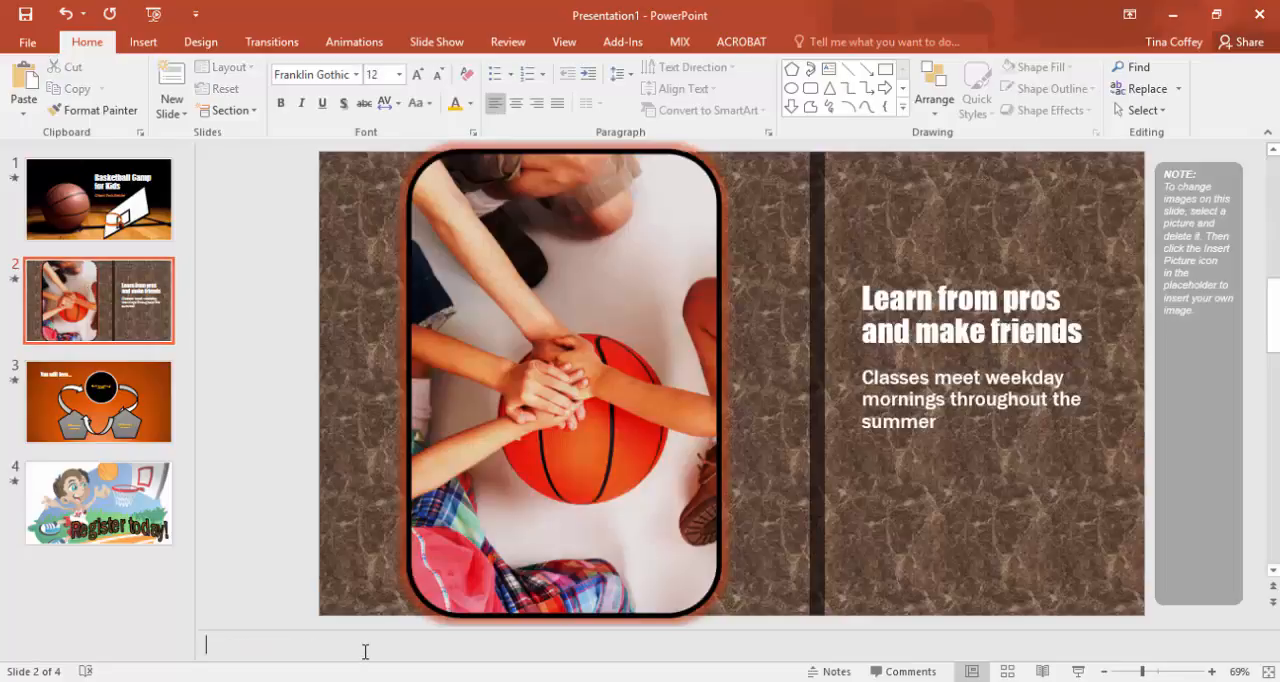
pyautogui.write('c')
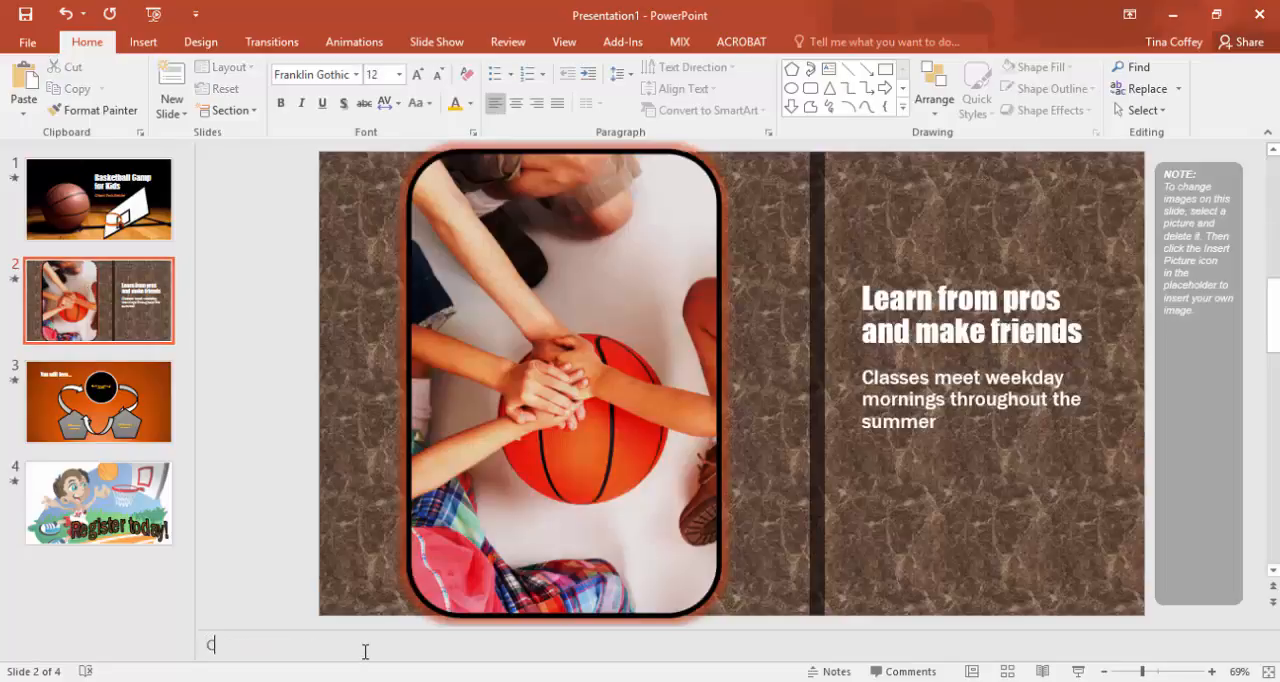
pyautogui.write('E')
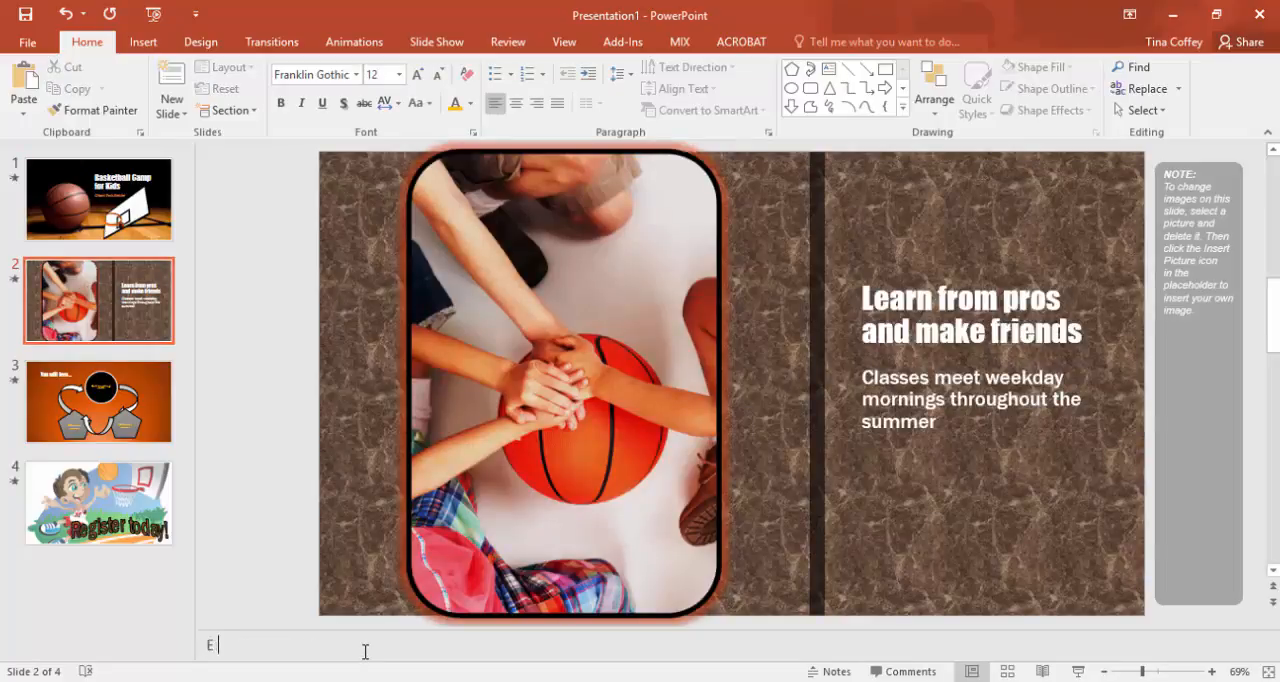
pyautogui.write('very morning begins with')
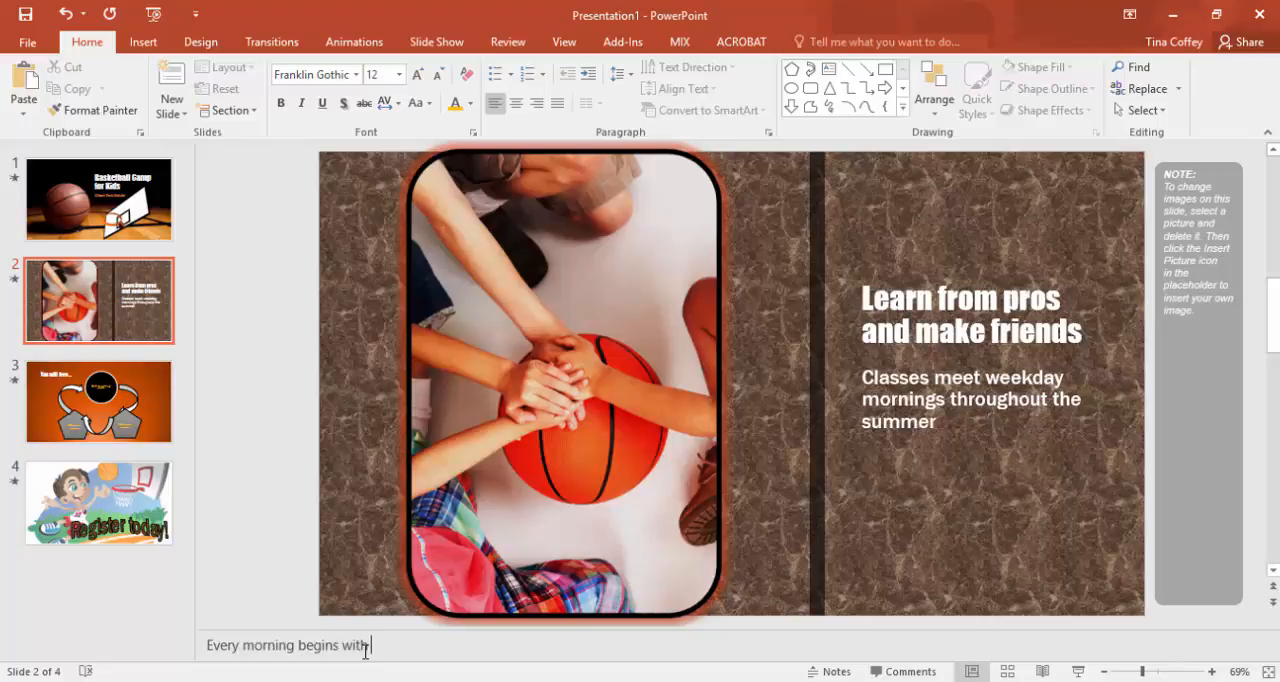
pyautogui.write('a group sessio')
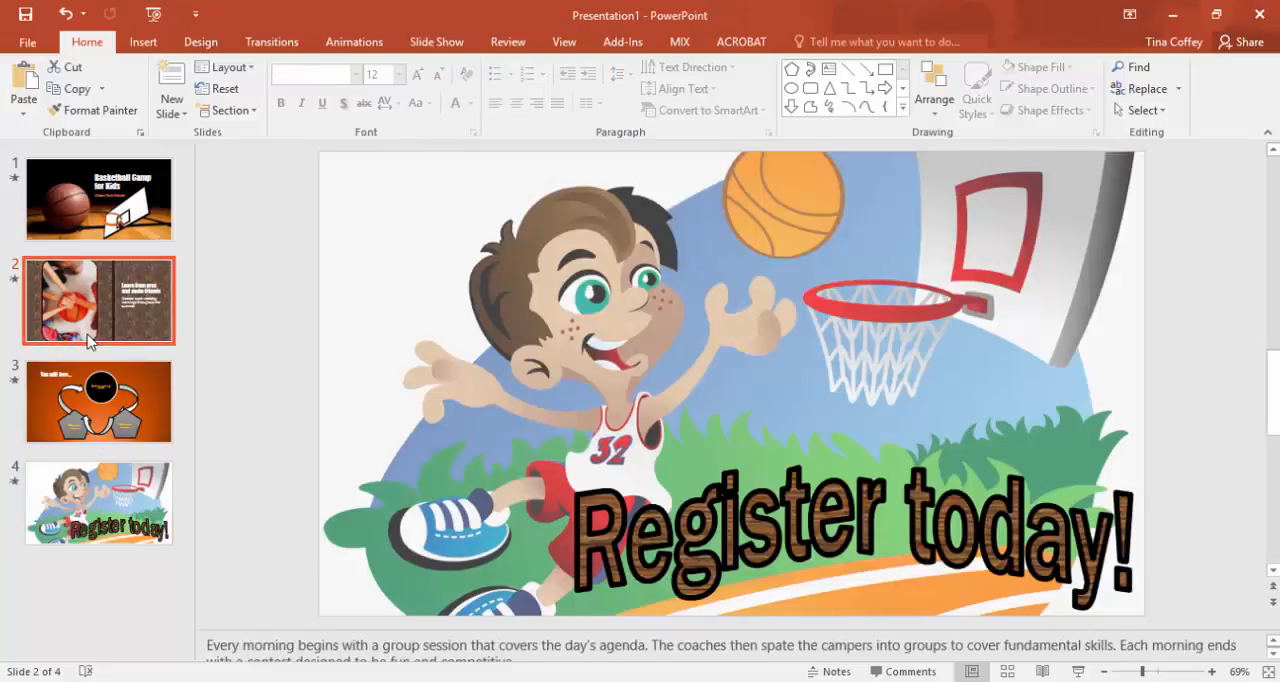
pyautogui.click(98, 301)
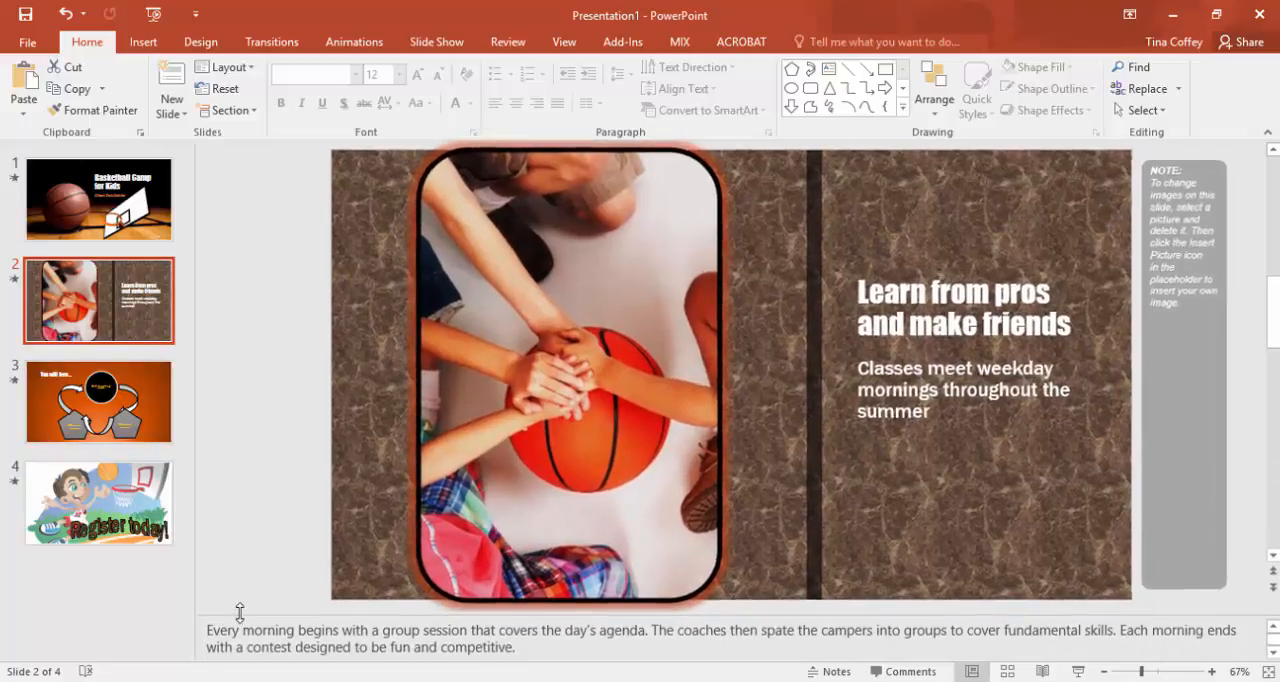
pyautogui.click(98, 503)
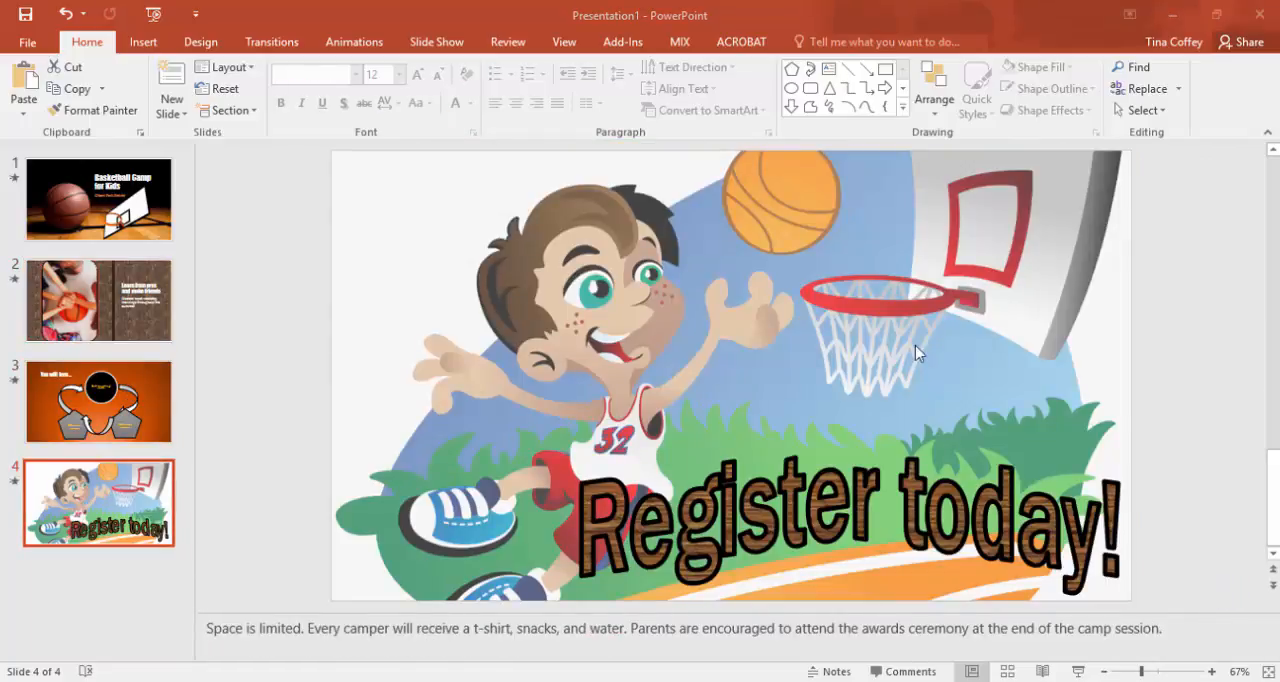
pyautogui.moveTo(1012, 74)
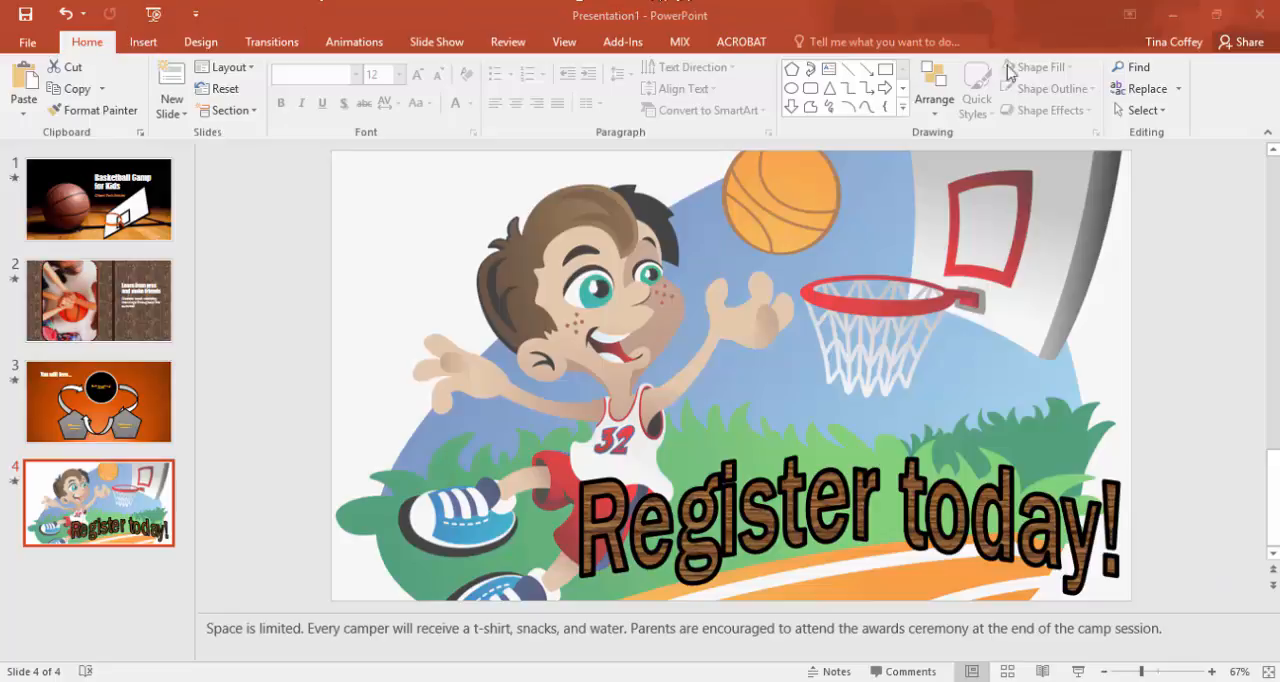
pyautogui.moveTo(1143, 91)
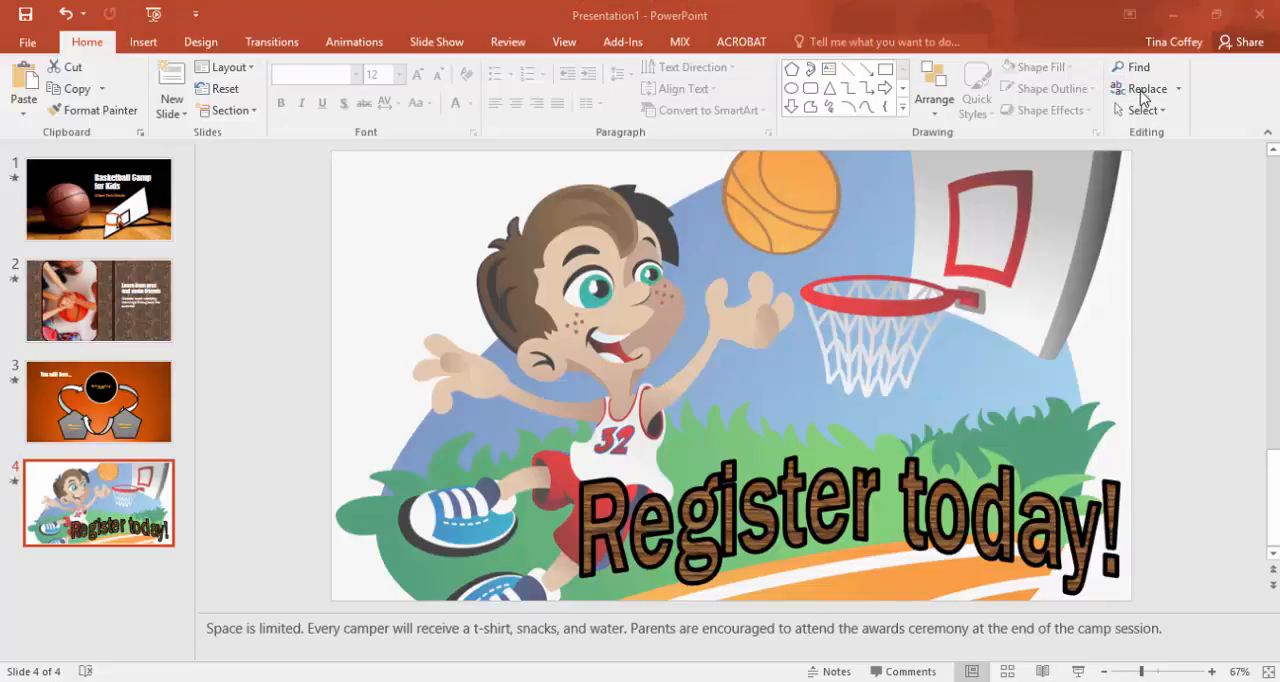
# Step: Replace All 'morning' with 'afternoon', changing three occurrences
pyautogui.click(1148, 88)
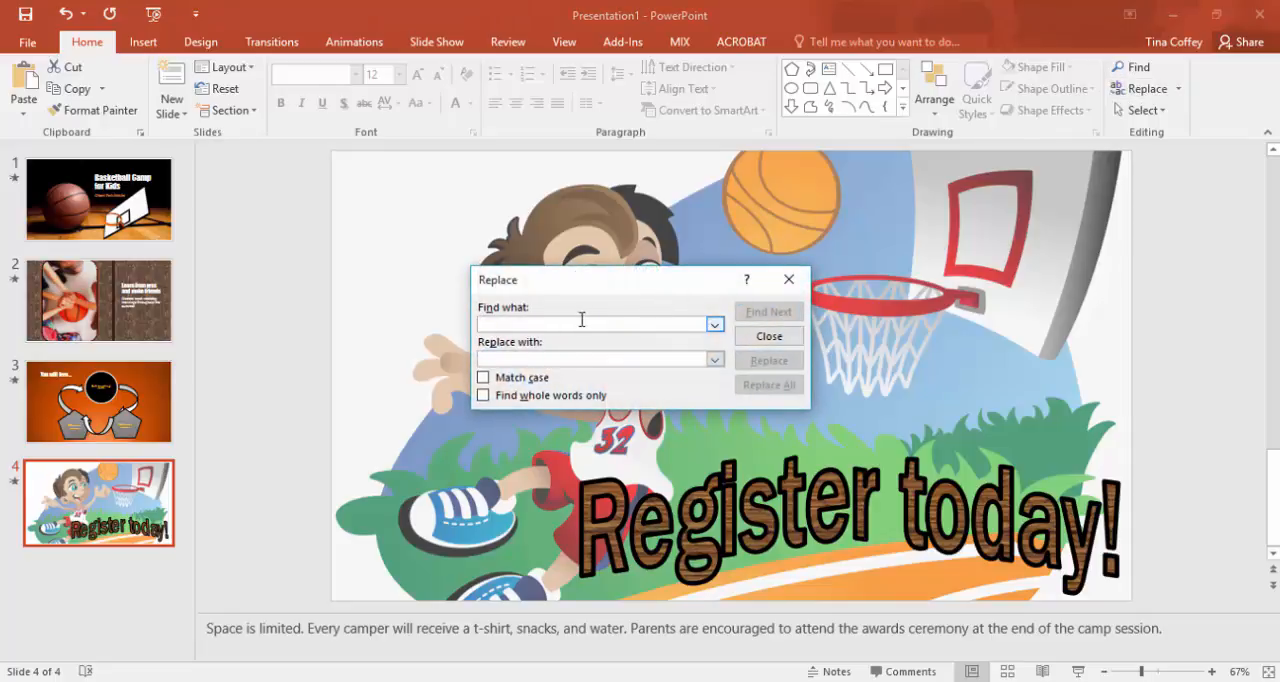
pyautogui.write('morning')
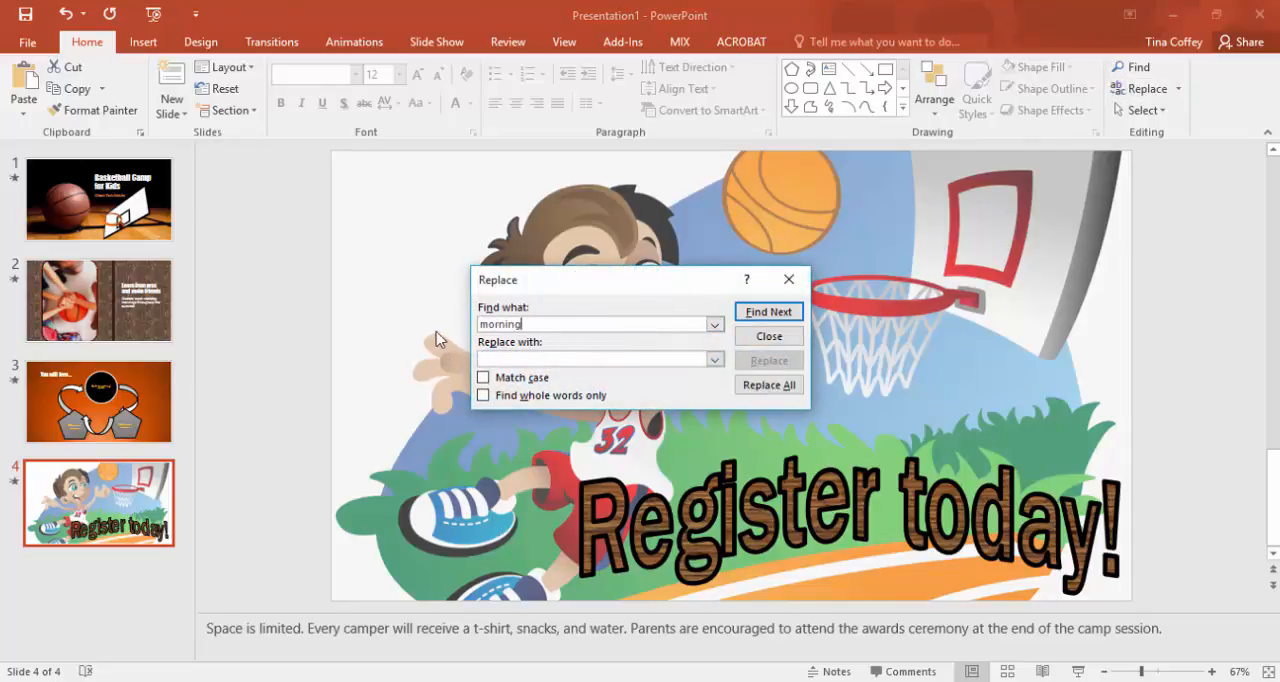
pyautogui.write('afternoon')
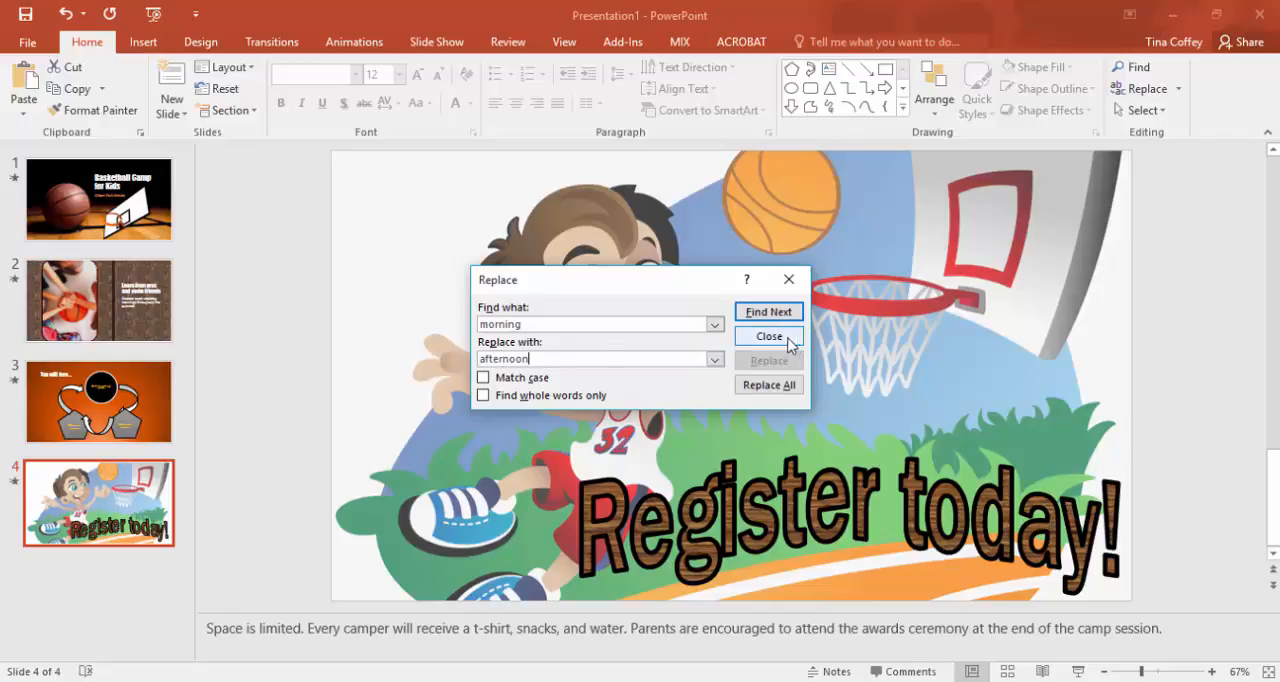
pyautogui.click(768, 384)
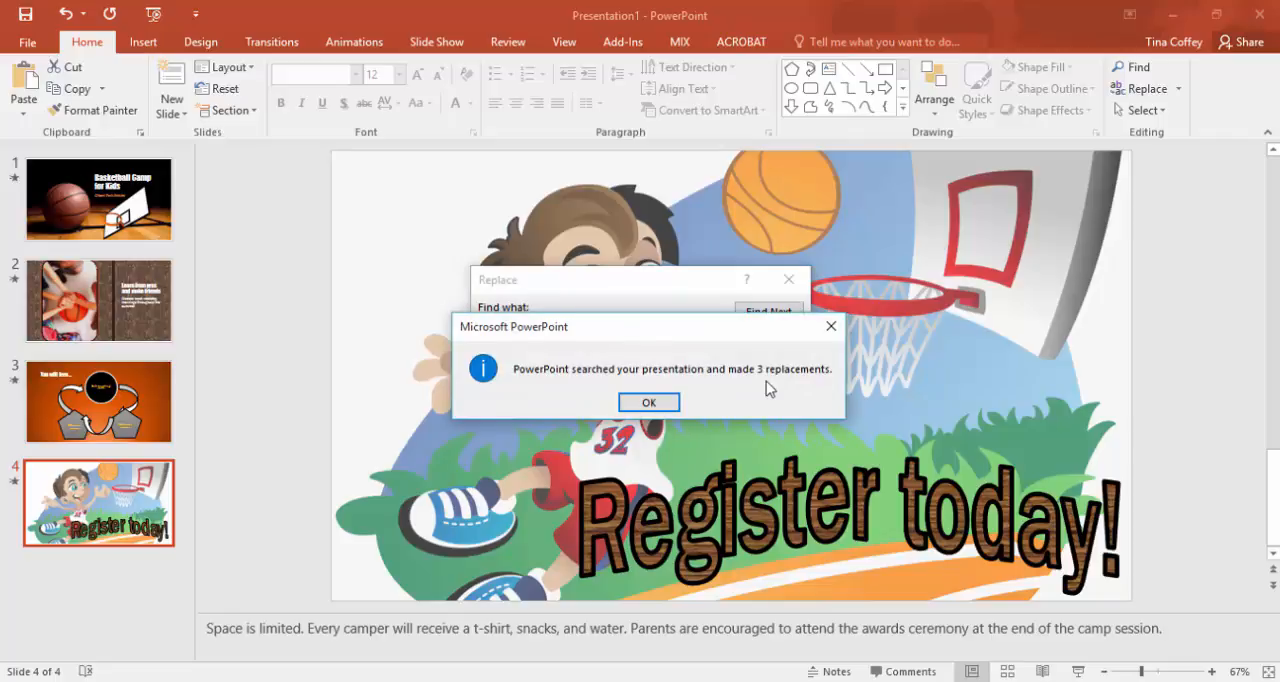
pyautogui.click(648, 402)
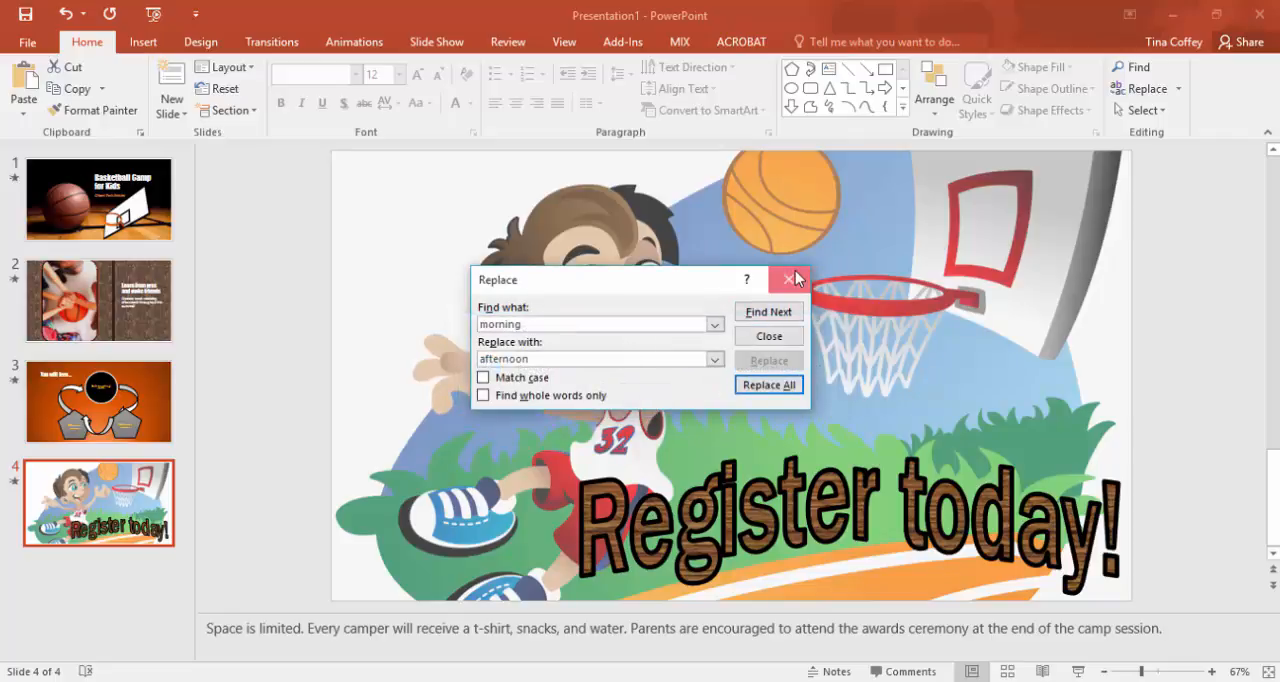
pyautogui.click(790, 279)
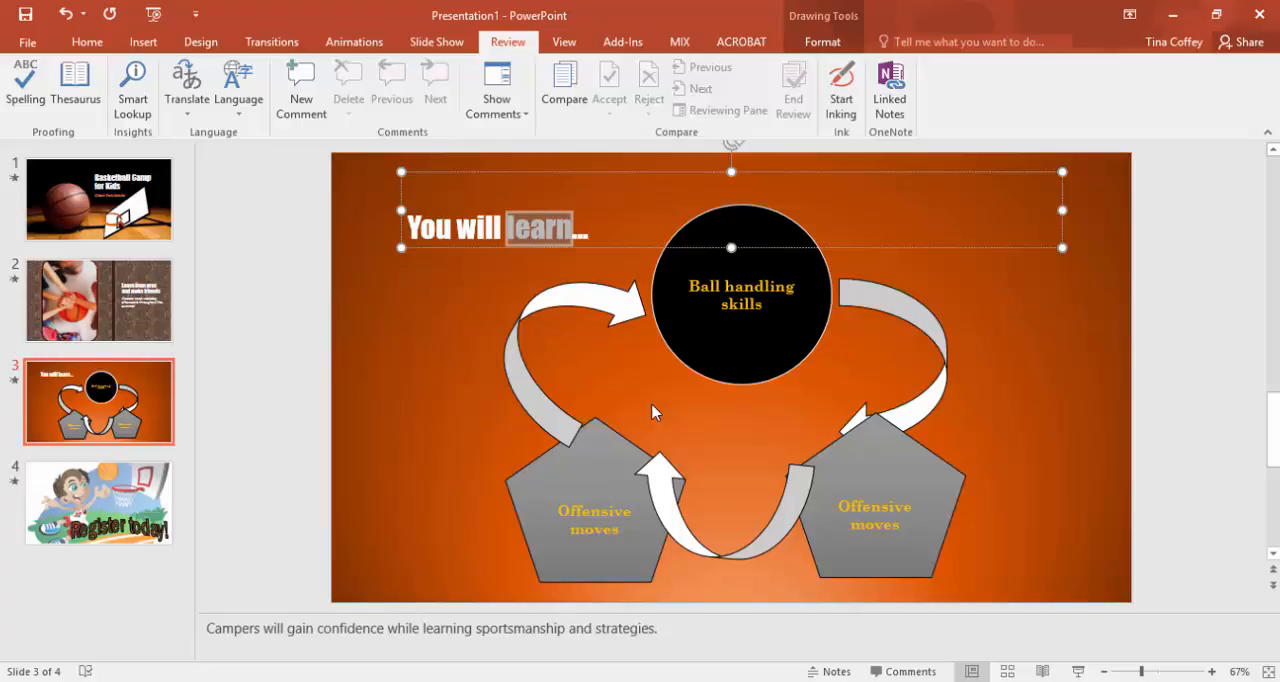
# Step: Finish editing slide 3's 'You will learn...' title
pyautogui.click(143, 41)
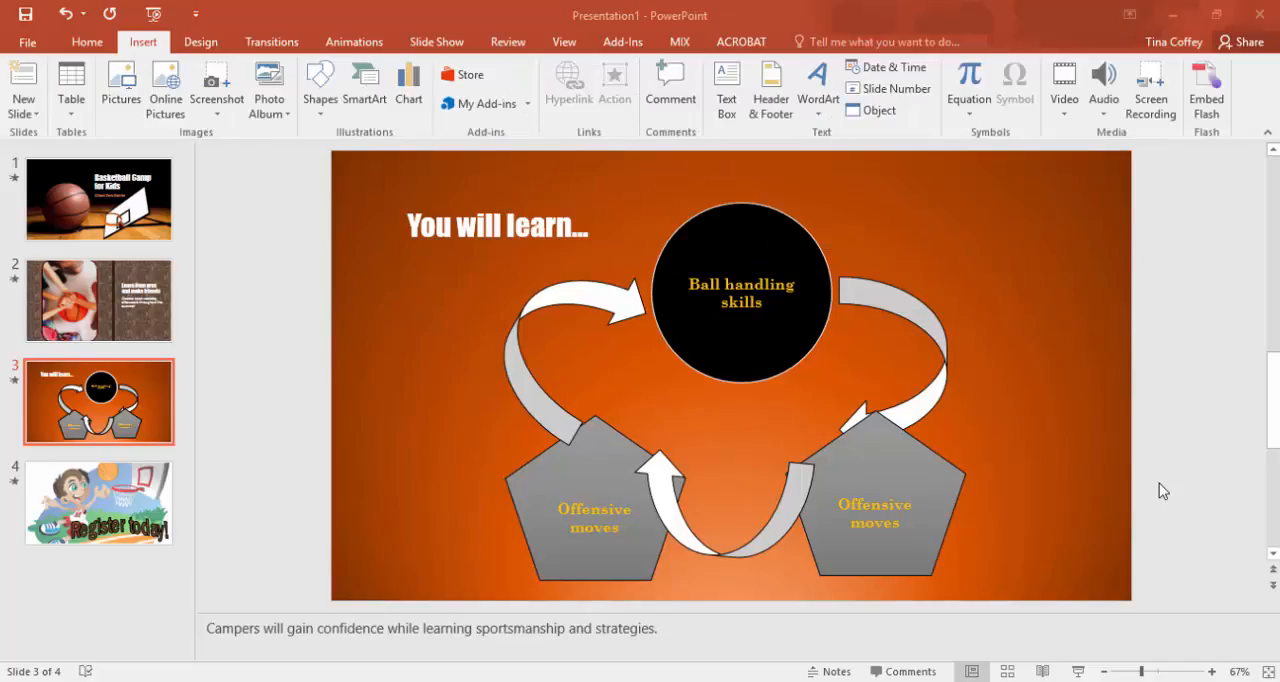
pyautogui.moveTo(770, 264)
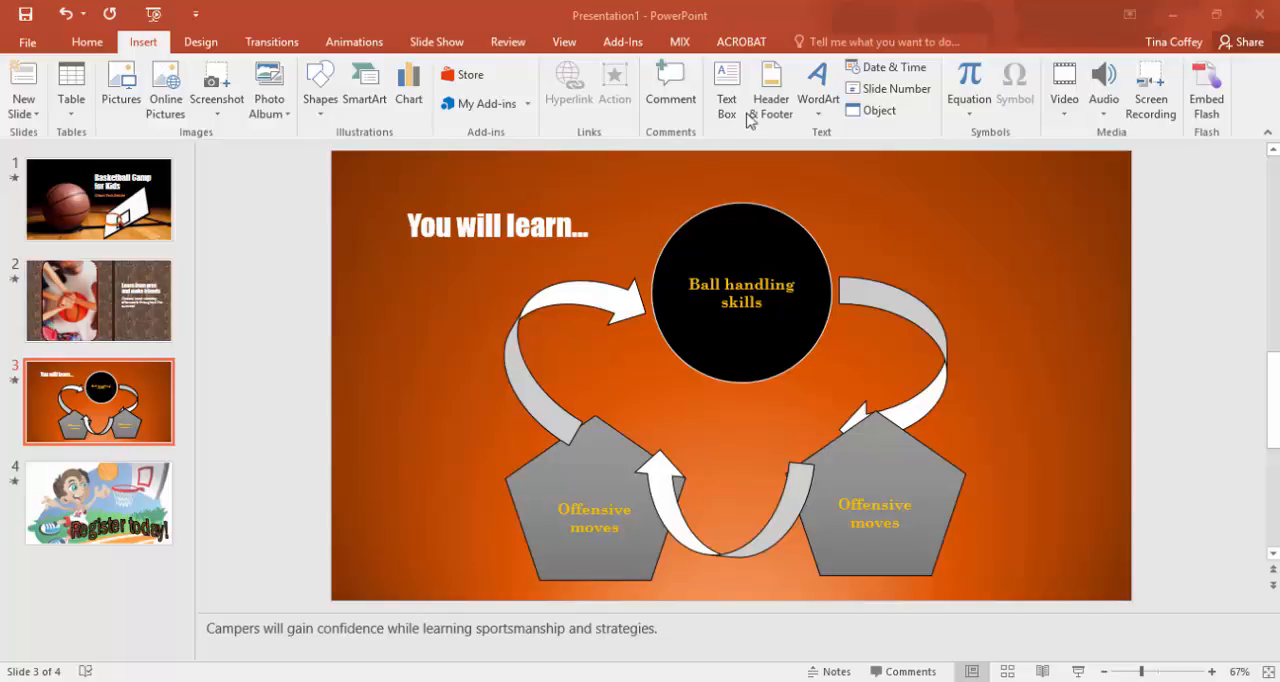
# Step: Enable Slide number in Header & Footer and apply it to all slides
pyautogui.click(770, 88)
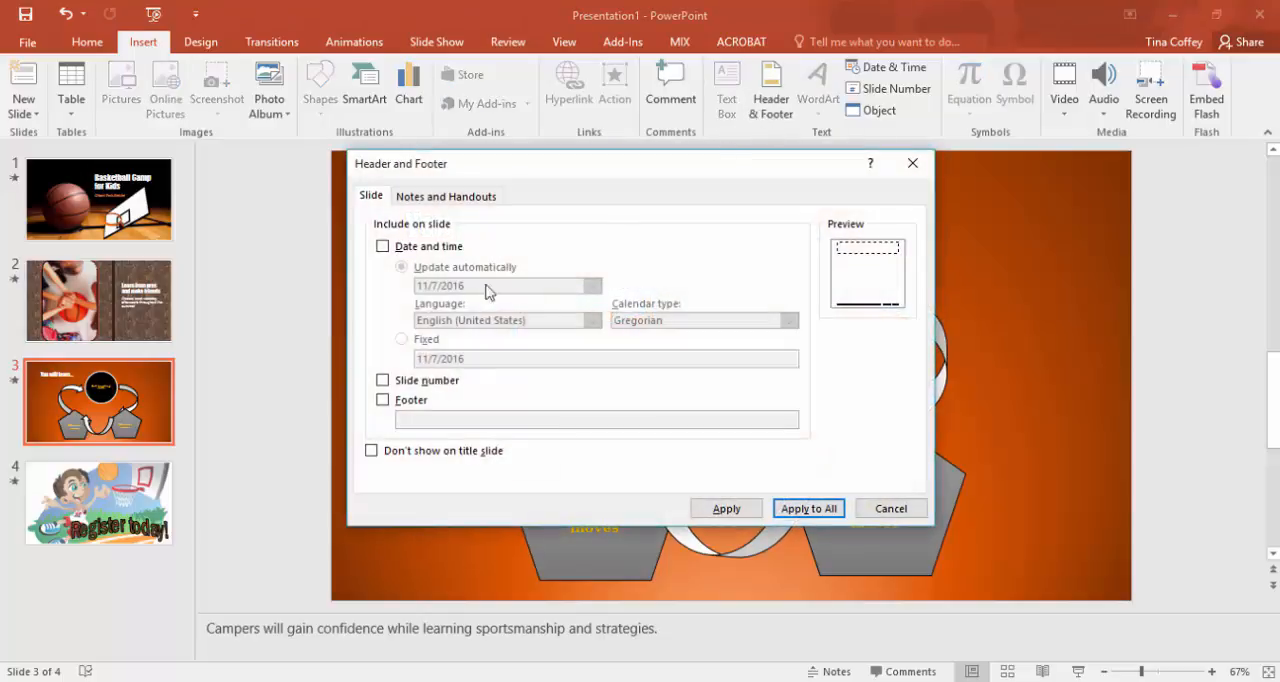
pyautogui.click(382, 380)
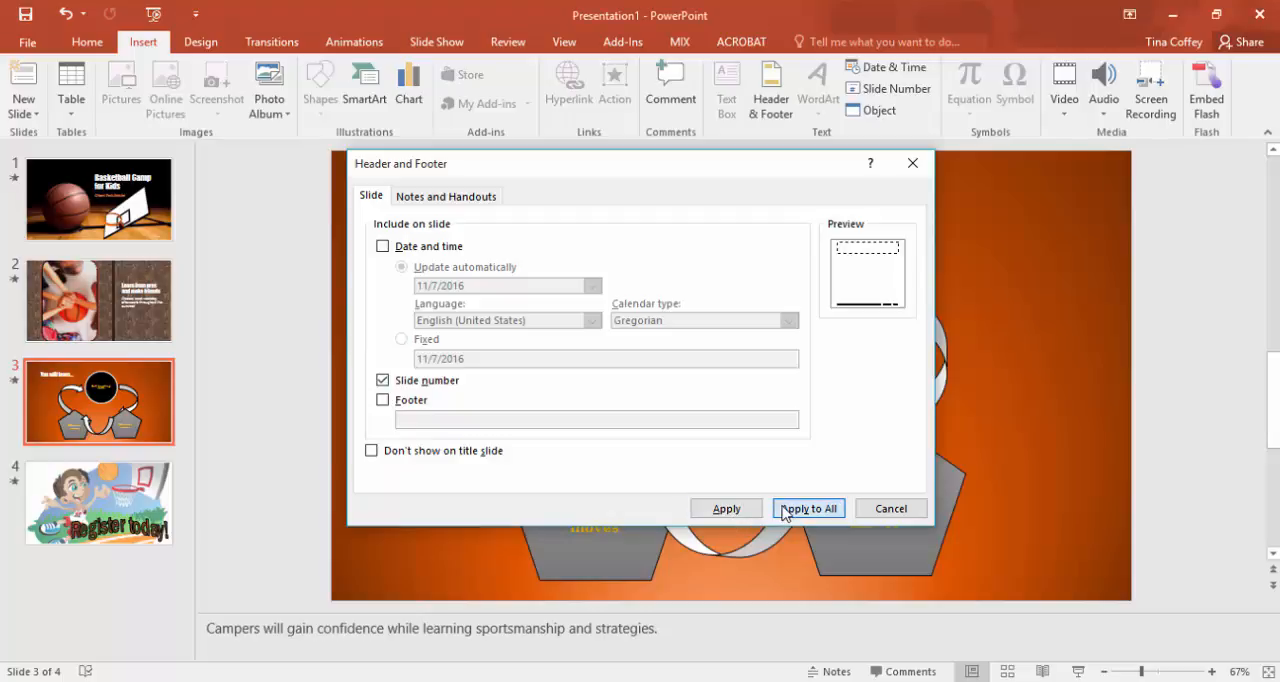
pyautogui.click(808, 508)
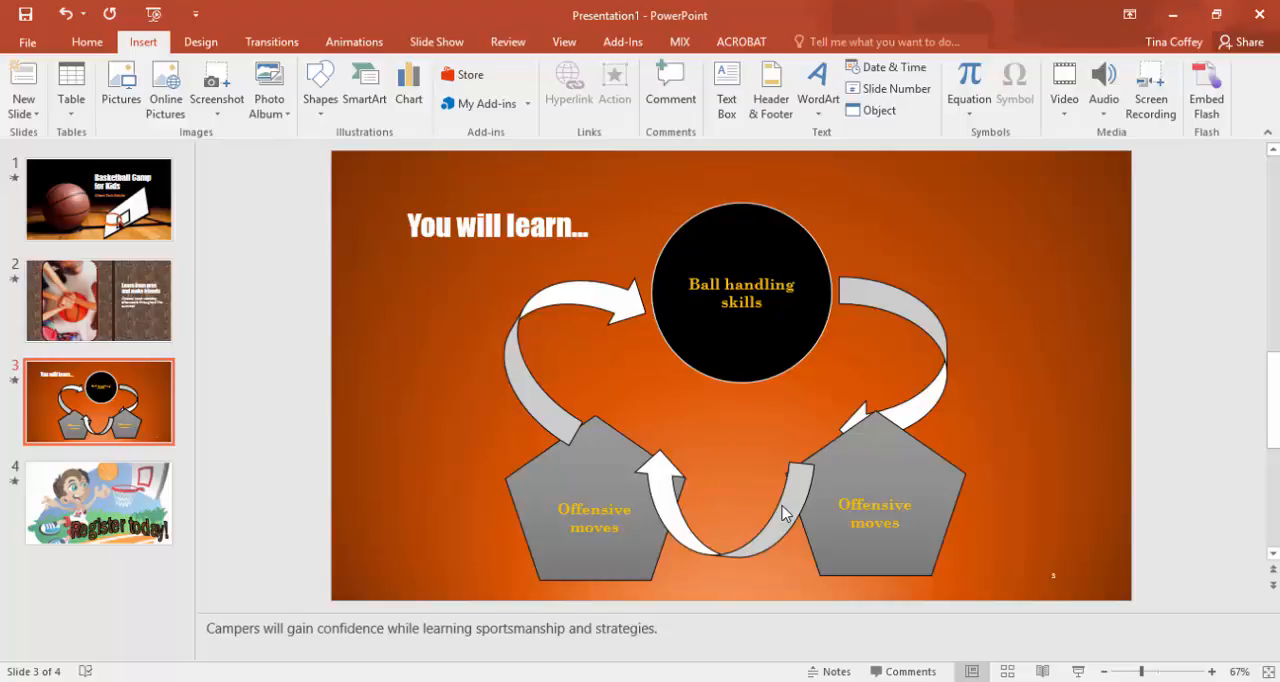
# Step: Apply a Wipe transition with 02.00 duration to all slides
pyautogui.click(271, 41)
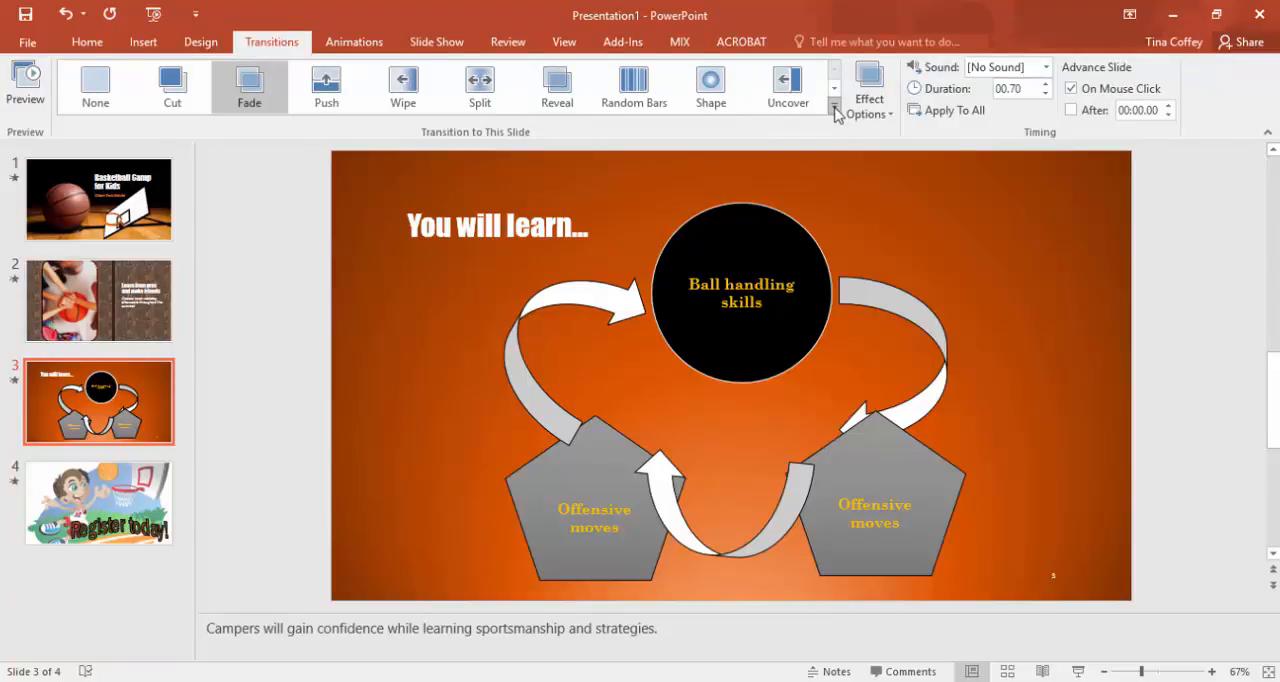
pyautogui.click(834, 108)
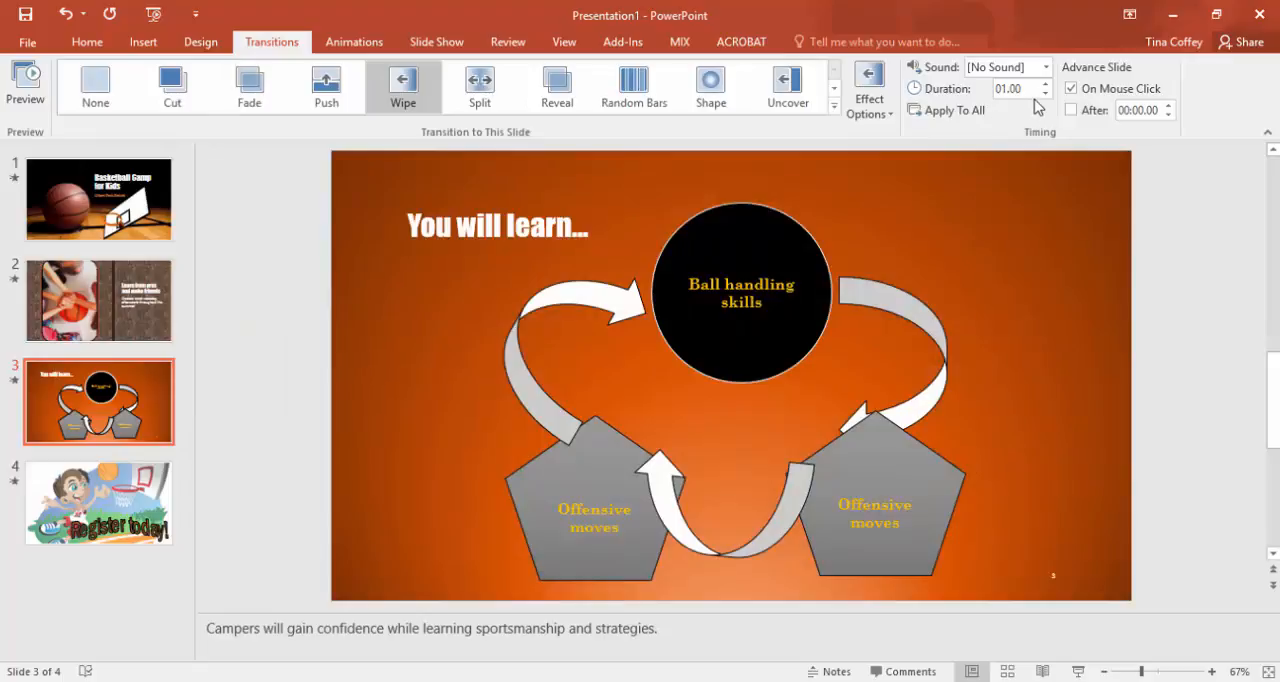
pyautogui.moveTo(1012, 89)
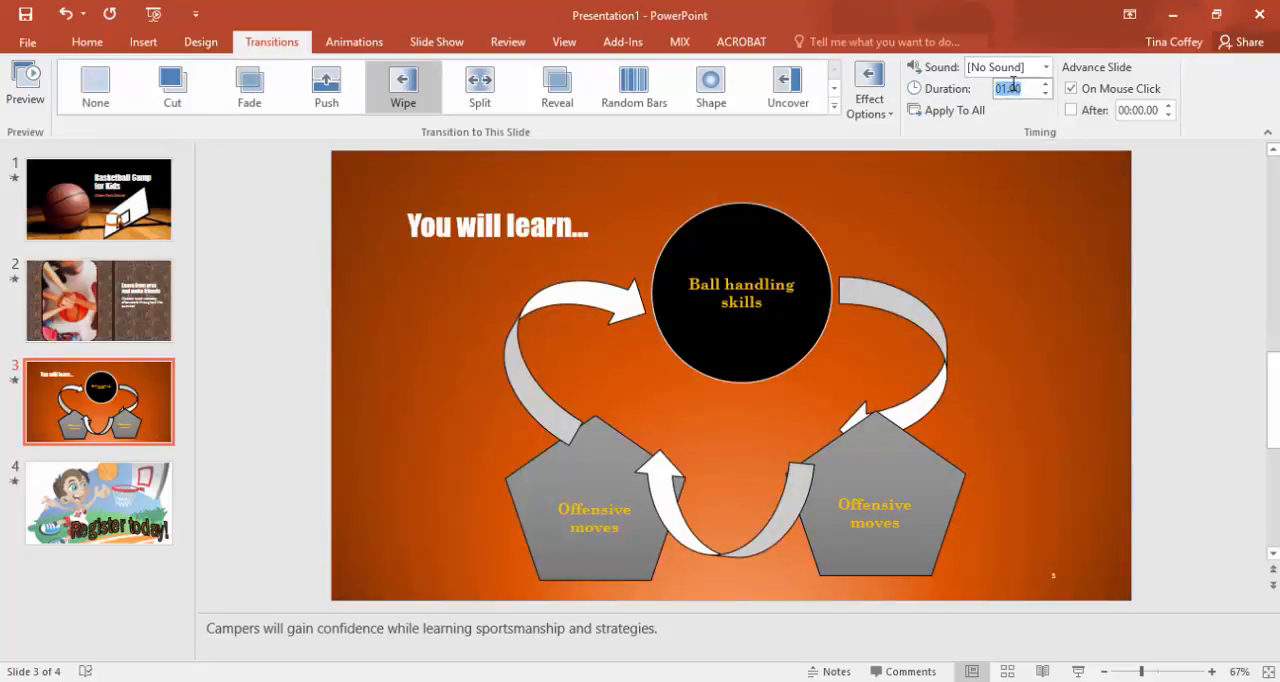
pyautogui.click(1046, 84)
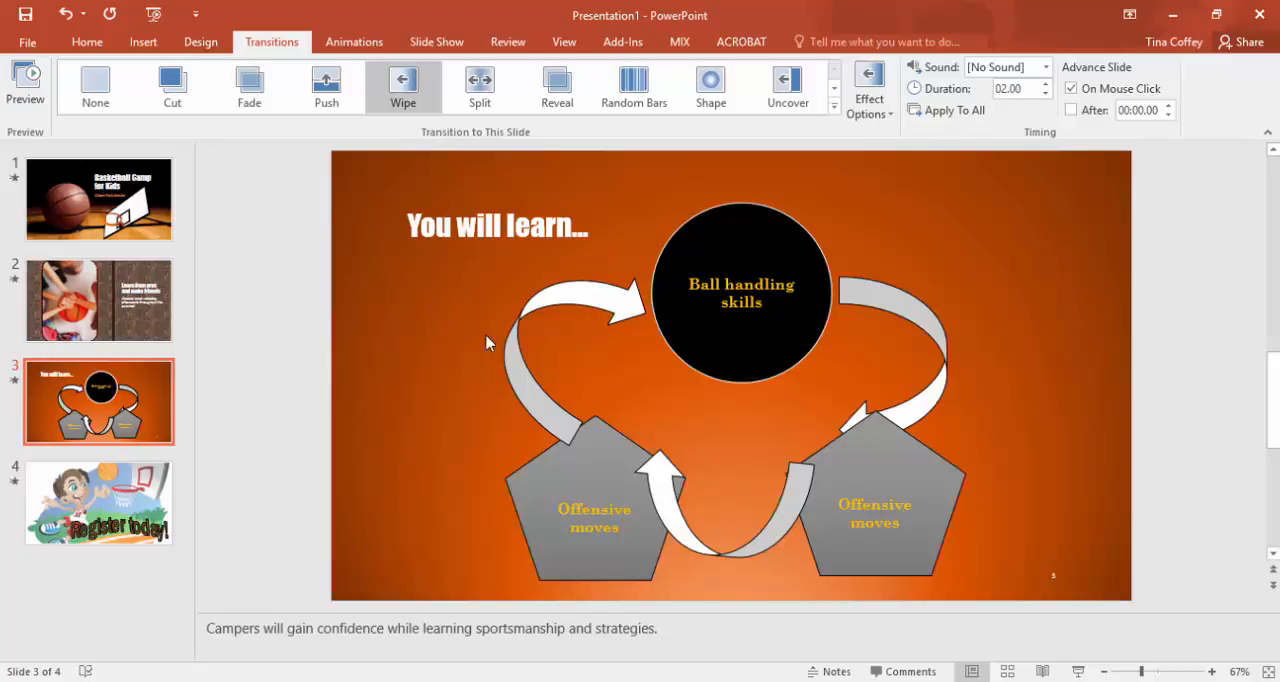
pyautogui.click(98, 503)
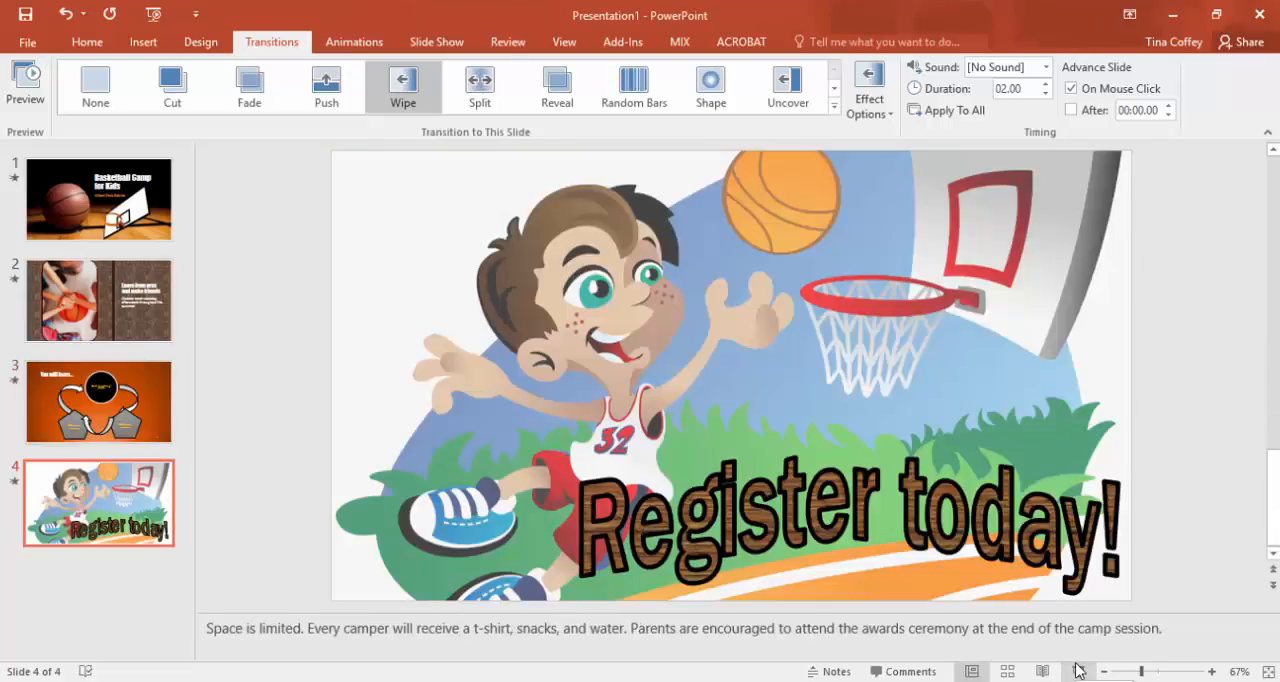
pyautogui.moveTo(702, 395)
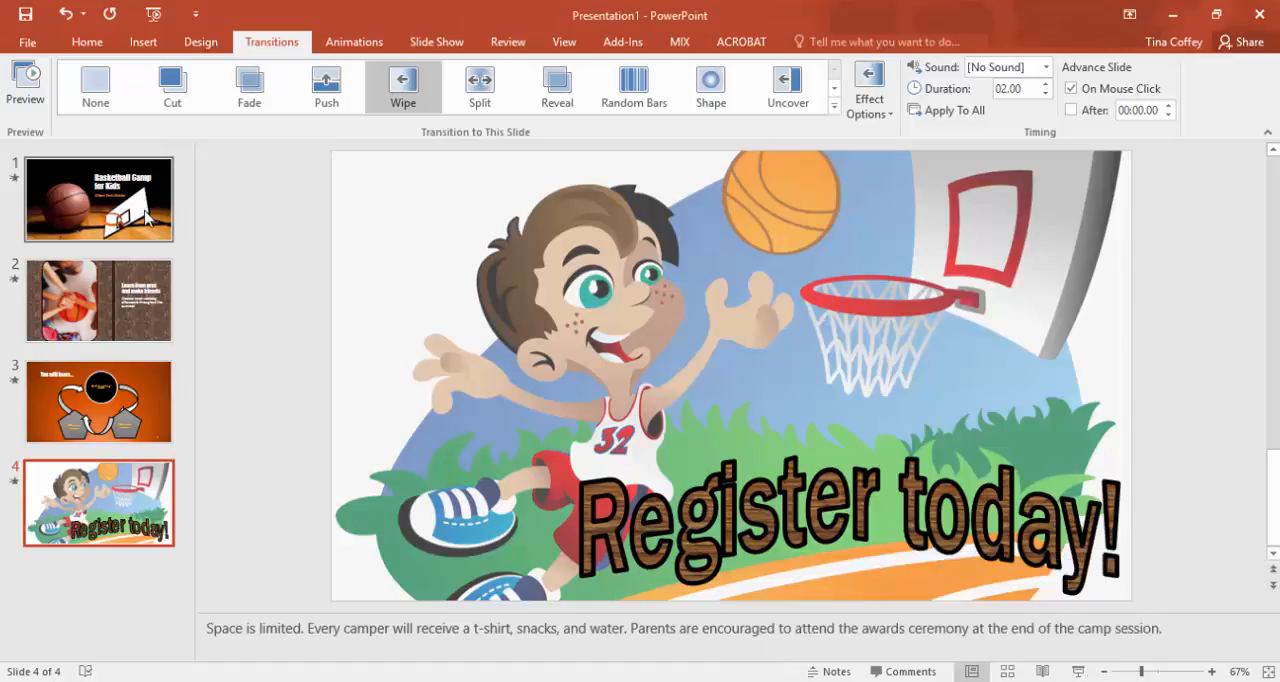
# Step: Check the Wipe transition on the title, You will learn, and Register today slides
pyautogui.click(98, 199)
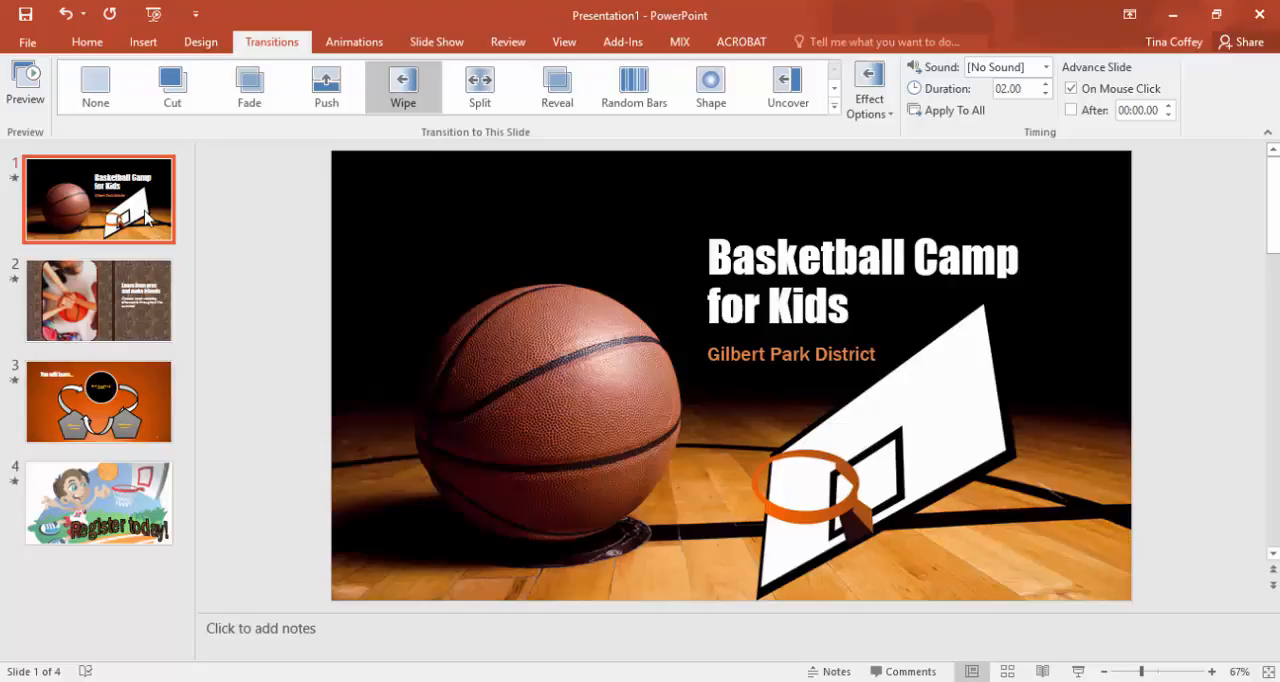
pyautogui.click(98, 401)
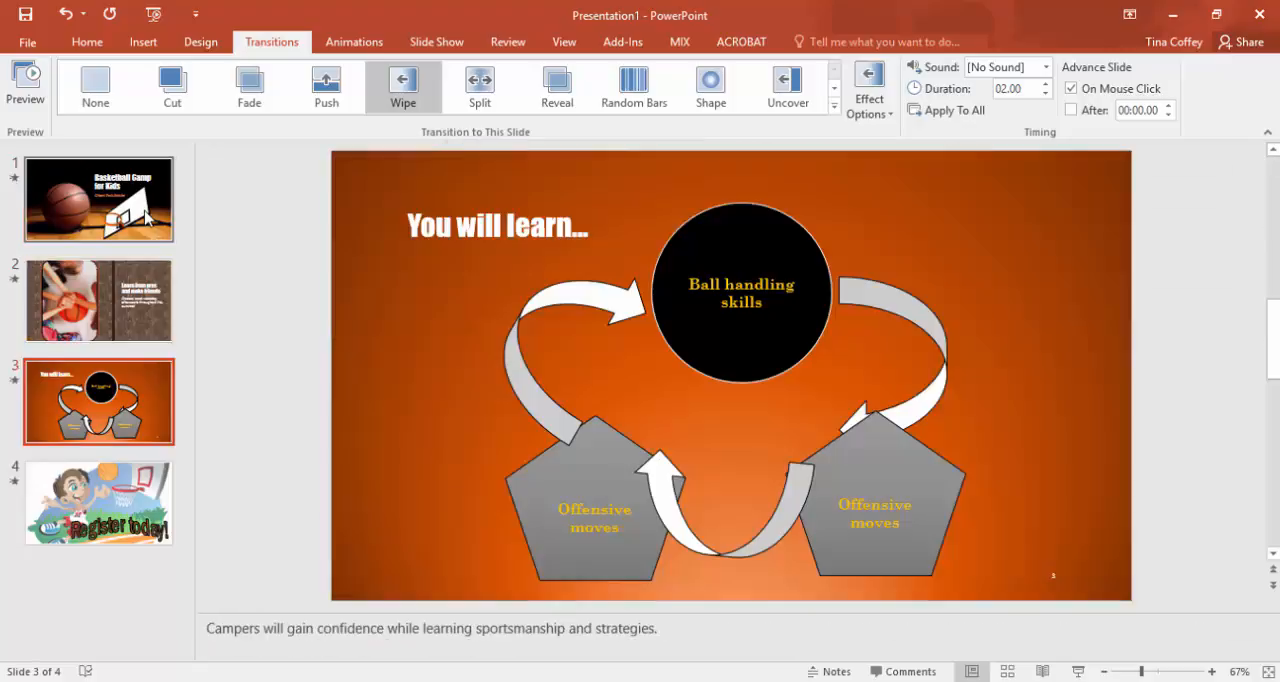
pyautogui.click(98, 503)
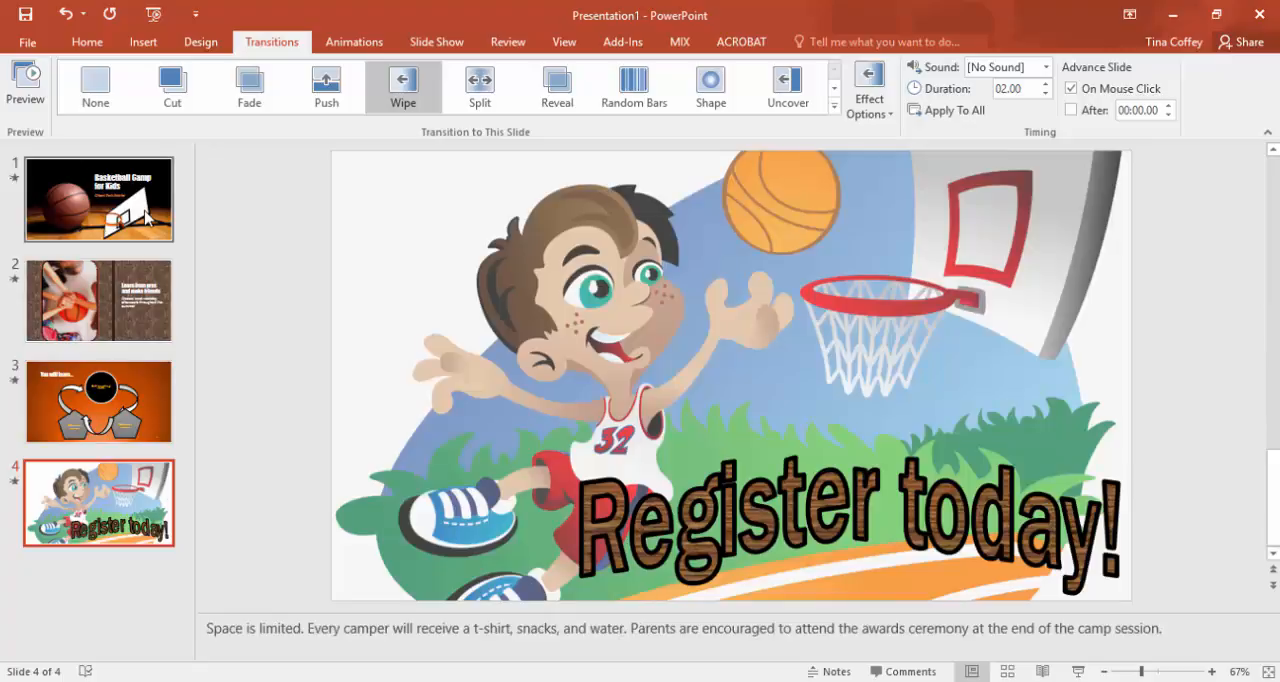
pyautogui.click(98, 199)
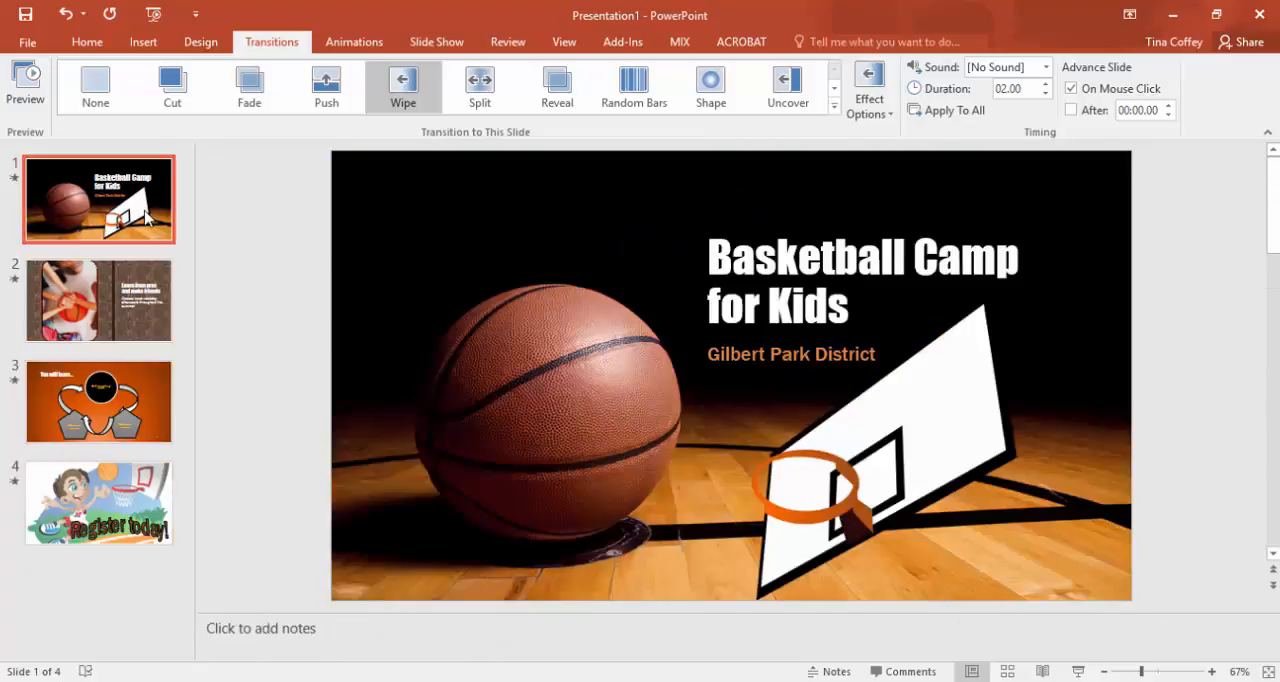